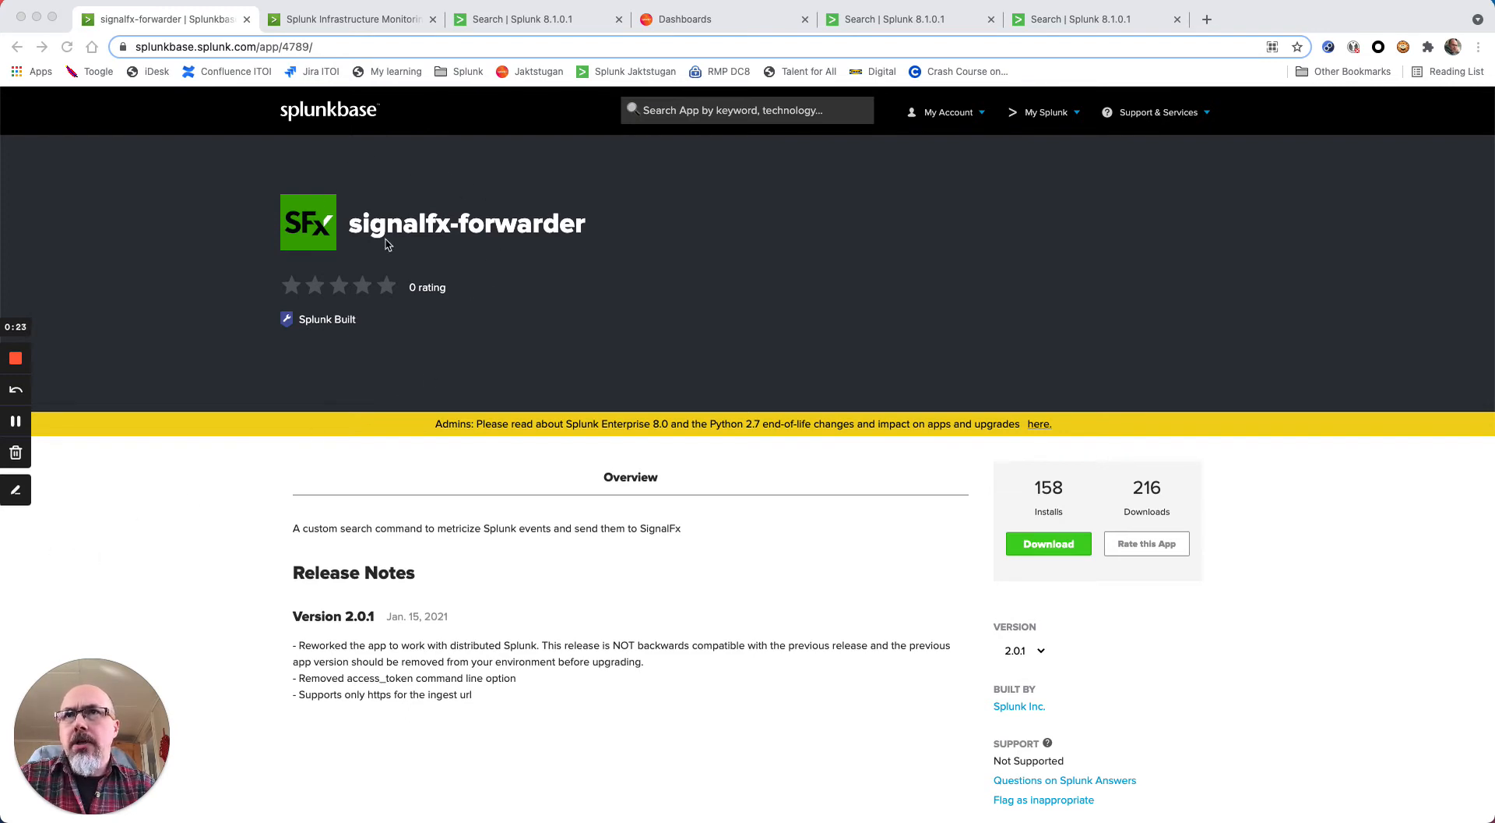
{"action": "mouse_move", "coordinate": [541, 260]}
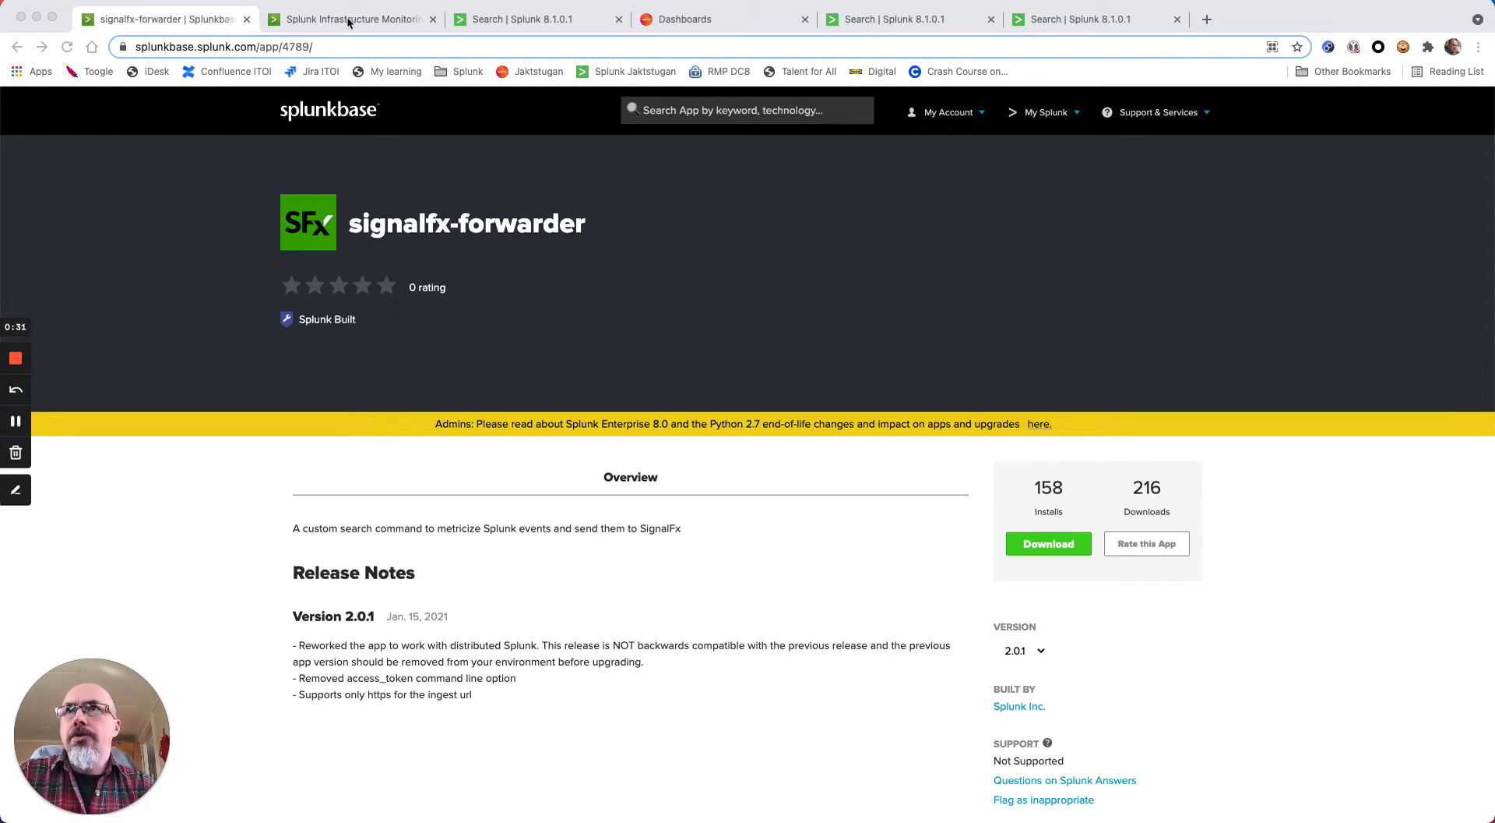
Show the Splunk Infrastructure Monitoring Add-on page in the Splunkbase browser tab
{"action": "left_click", "coordinate": [358, 21]}
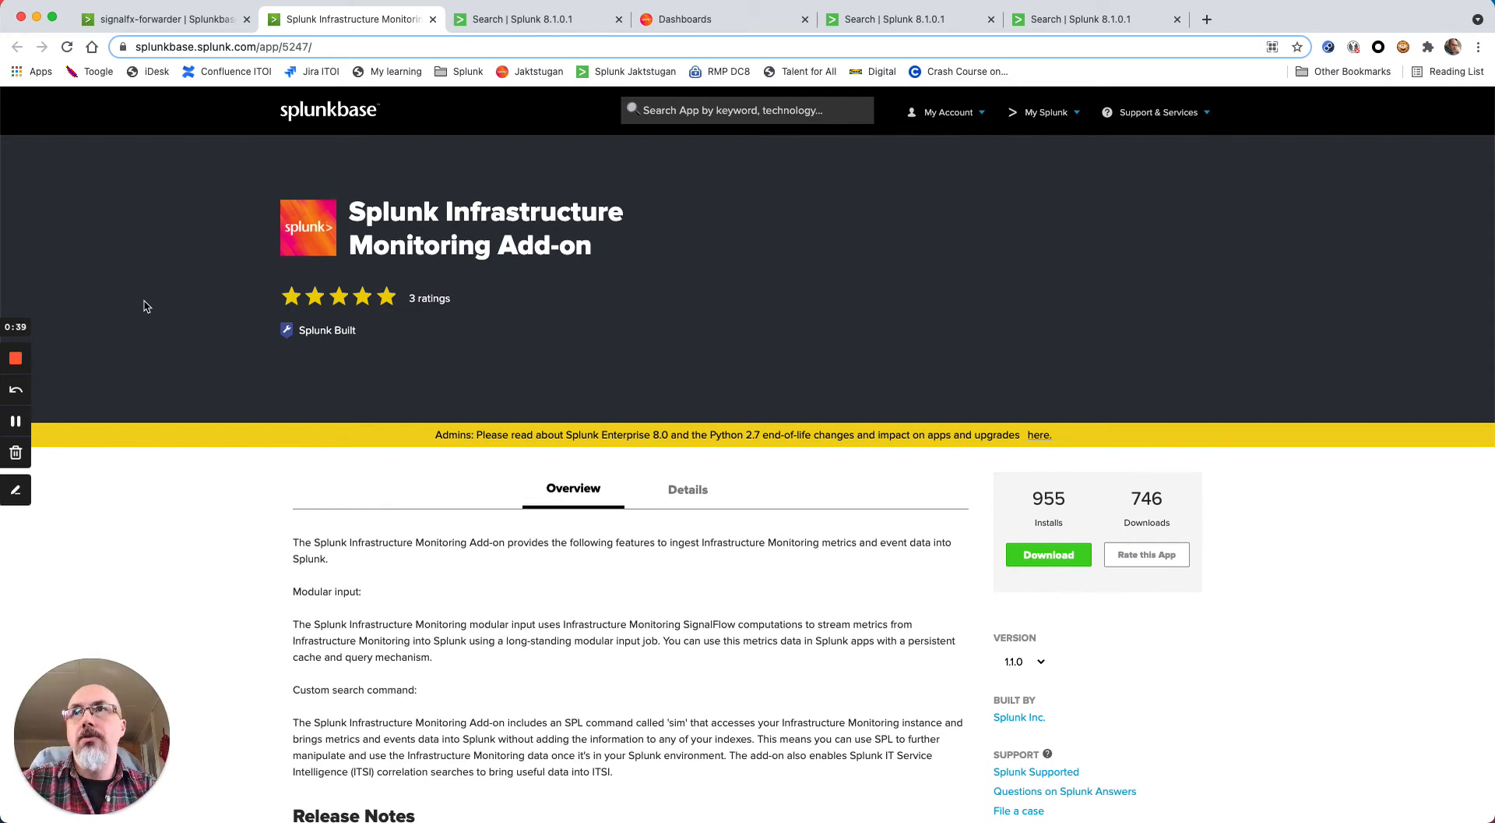
{"action": "mouse_move", "coordinate": [193, 298]}
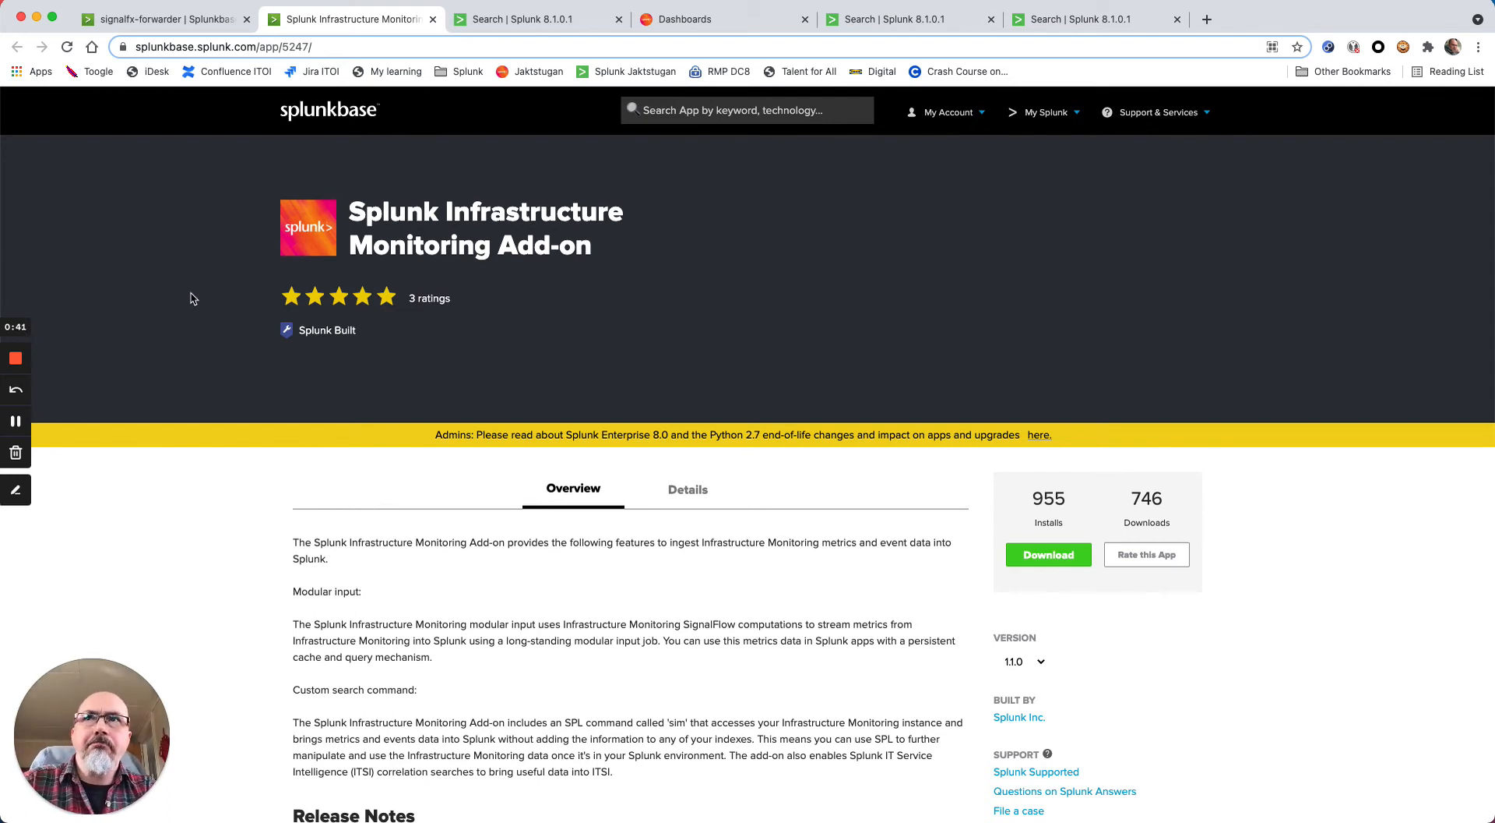
Open the signalfx-forwarder app's Configuration page and focus the SignalFx Access Token field
{"action": "left_click", "coordinate": [524, 18]}
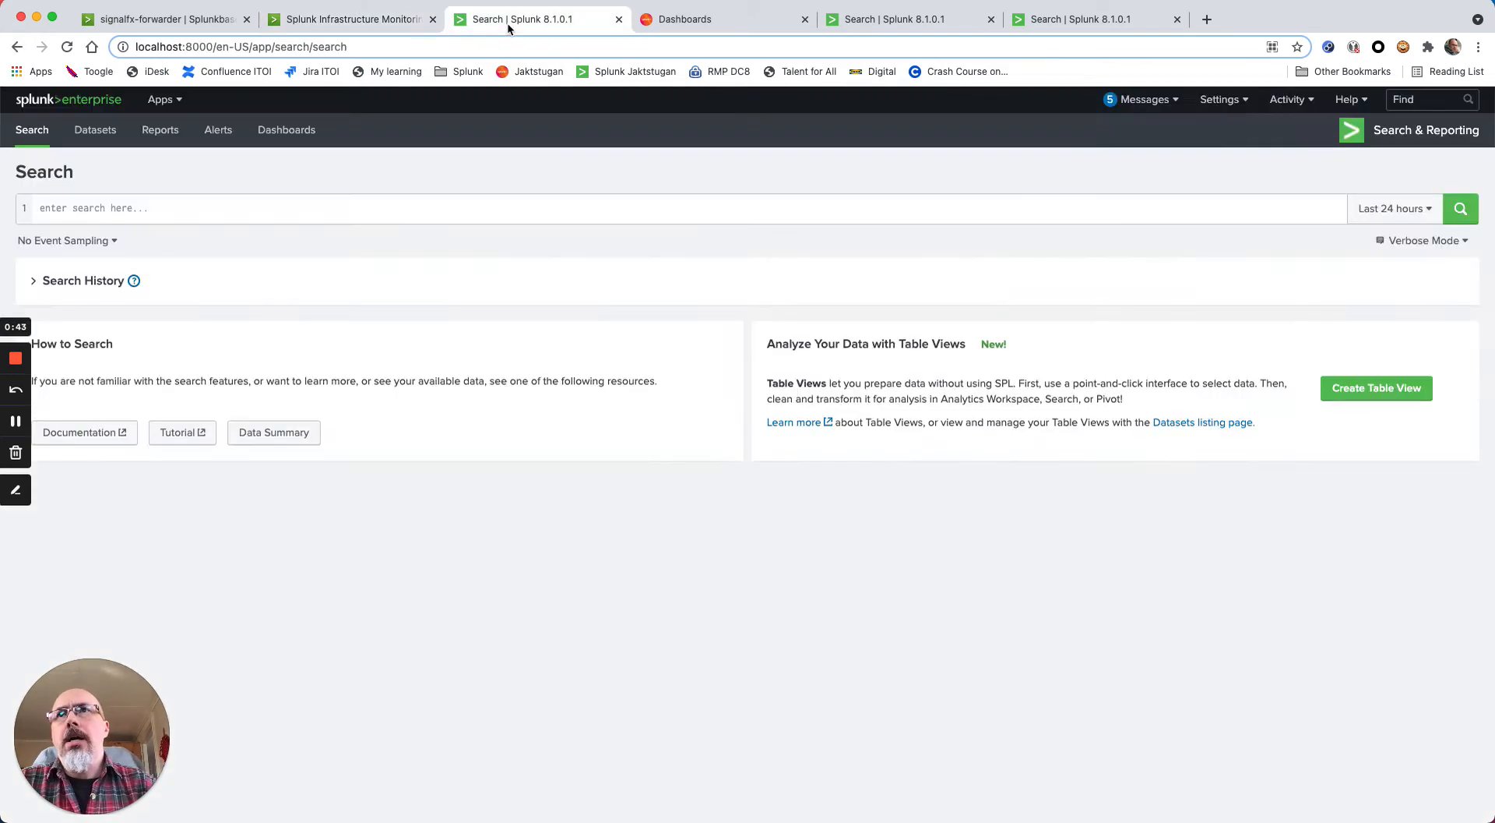
{"action": "mouse_move", "coordinate": [165, 105]}
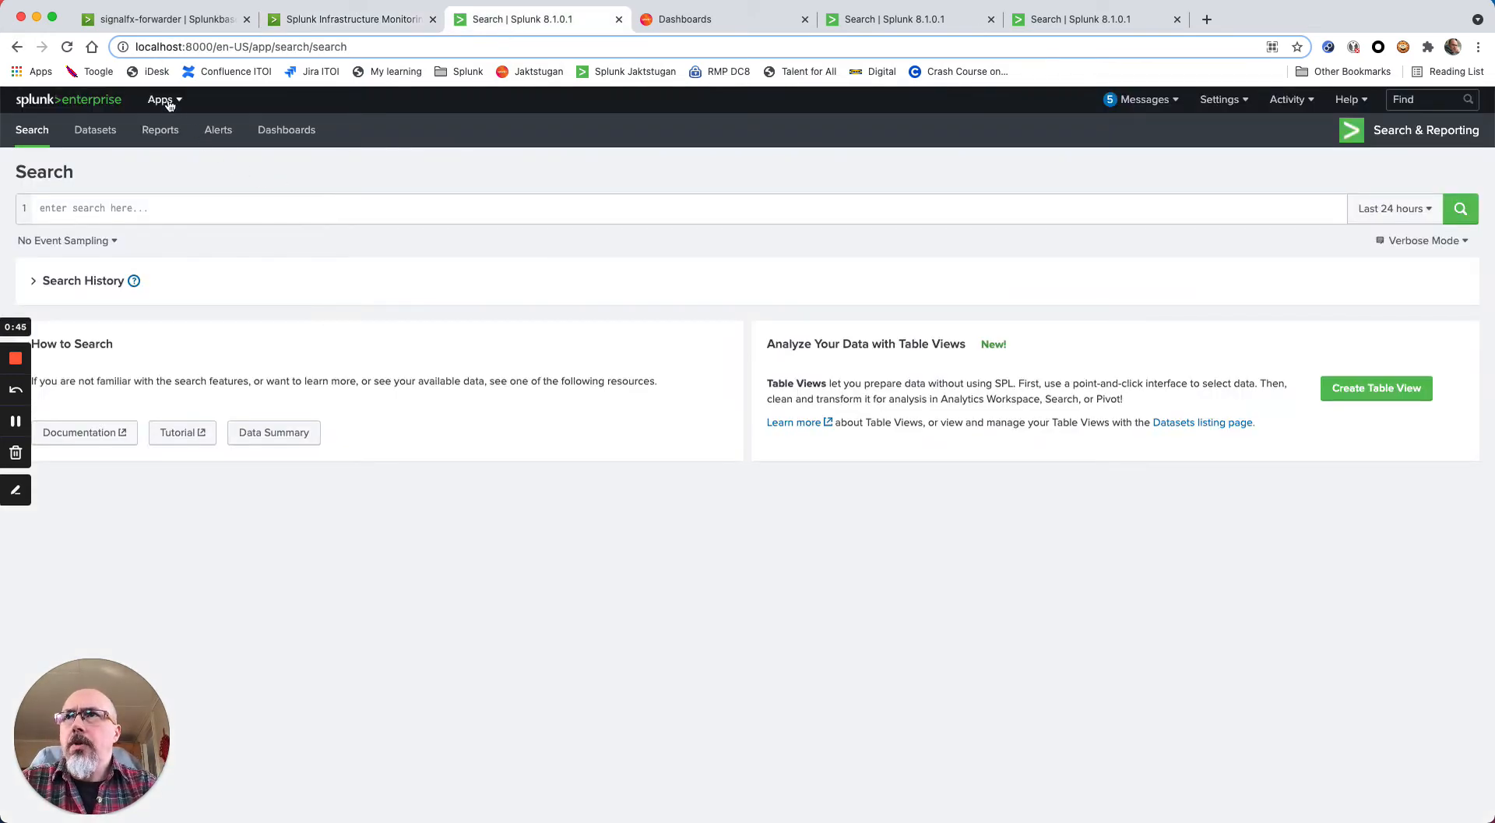
{"action": "left_click", "coordinate": [161, 100]}
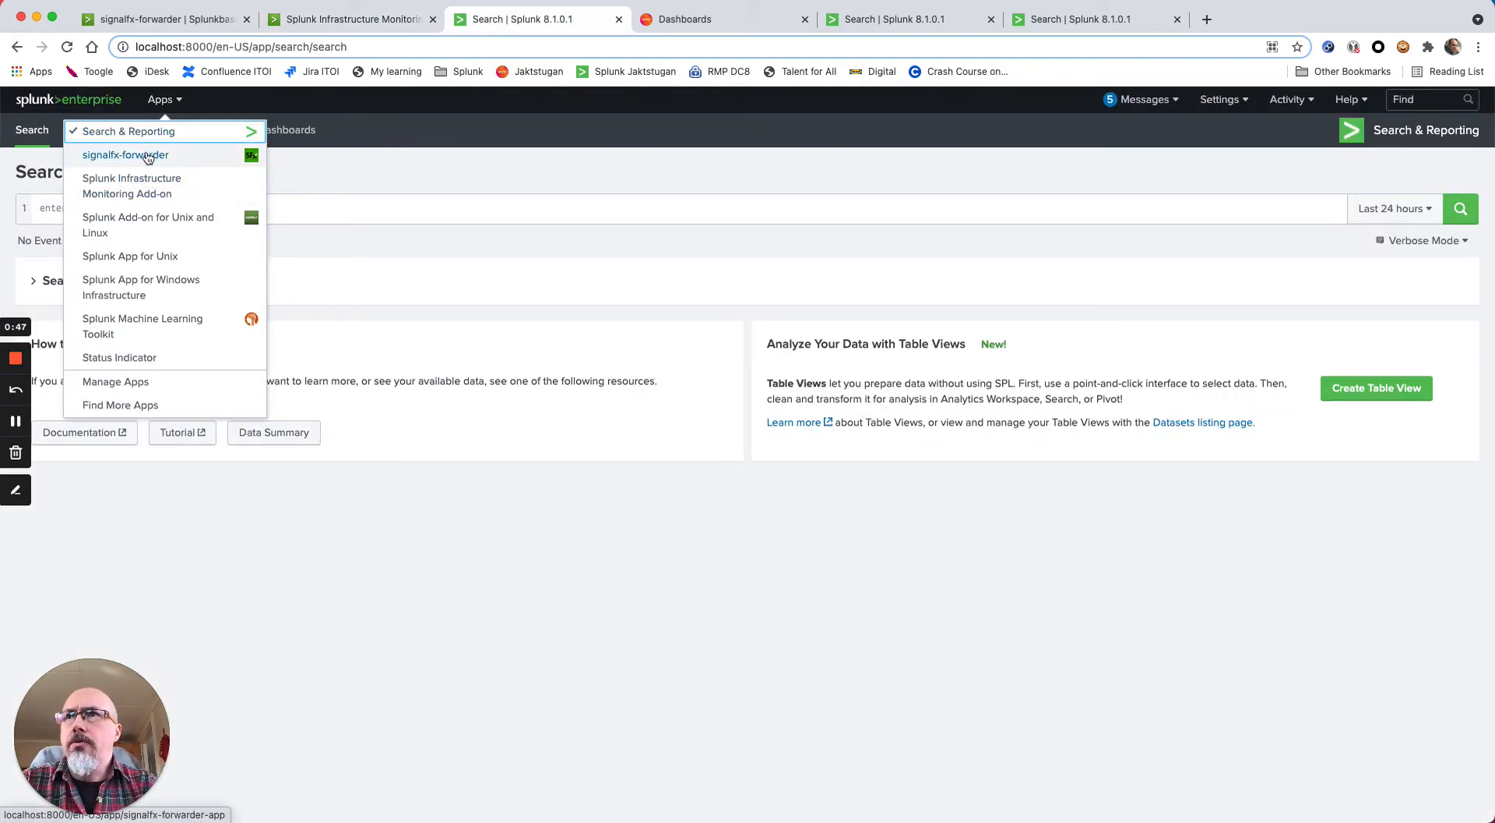
{"action": "left_click", "coordinate": [124, 156]}
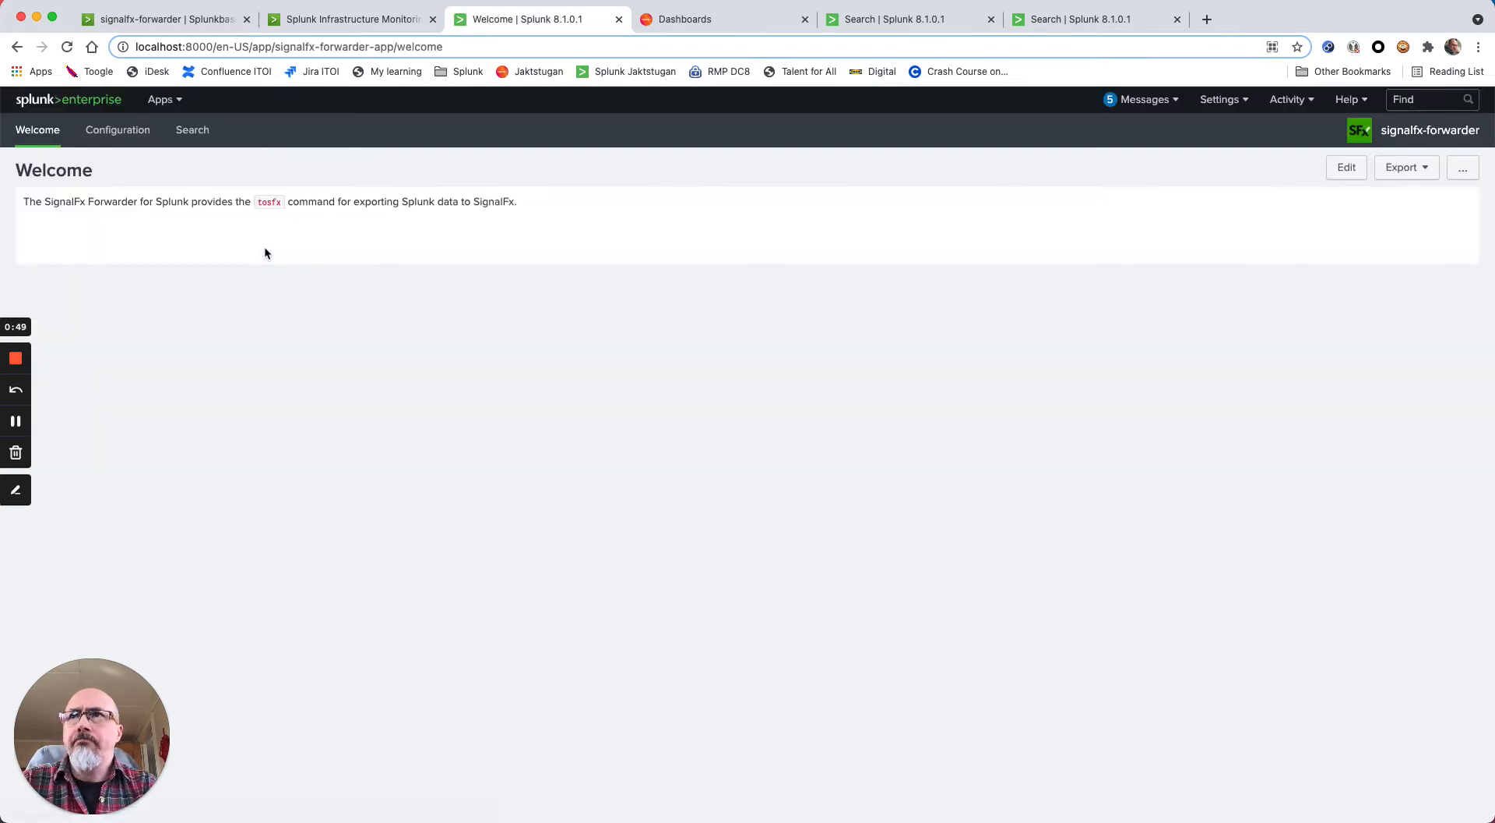
{"action": "left_click", "coordinate": [119, 131]}
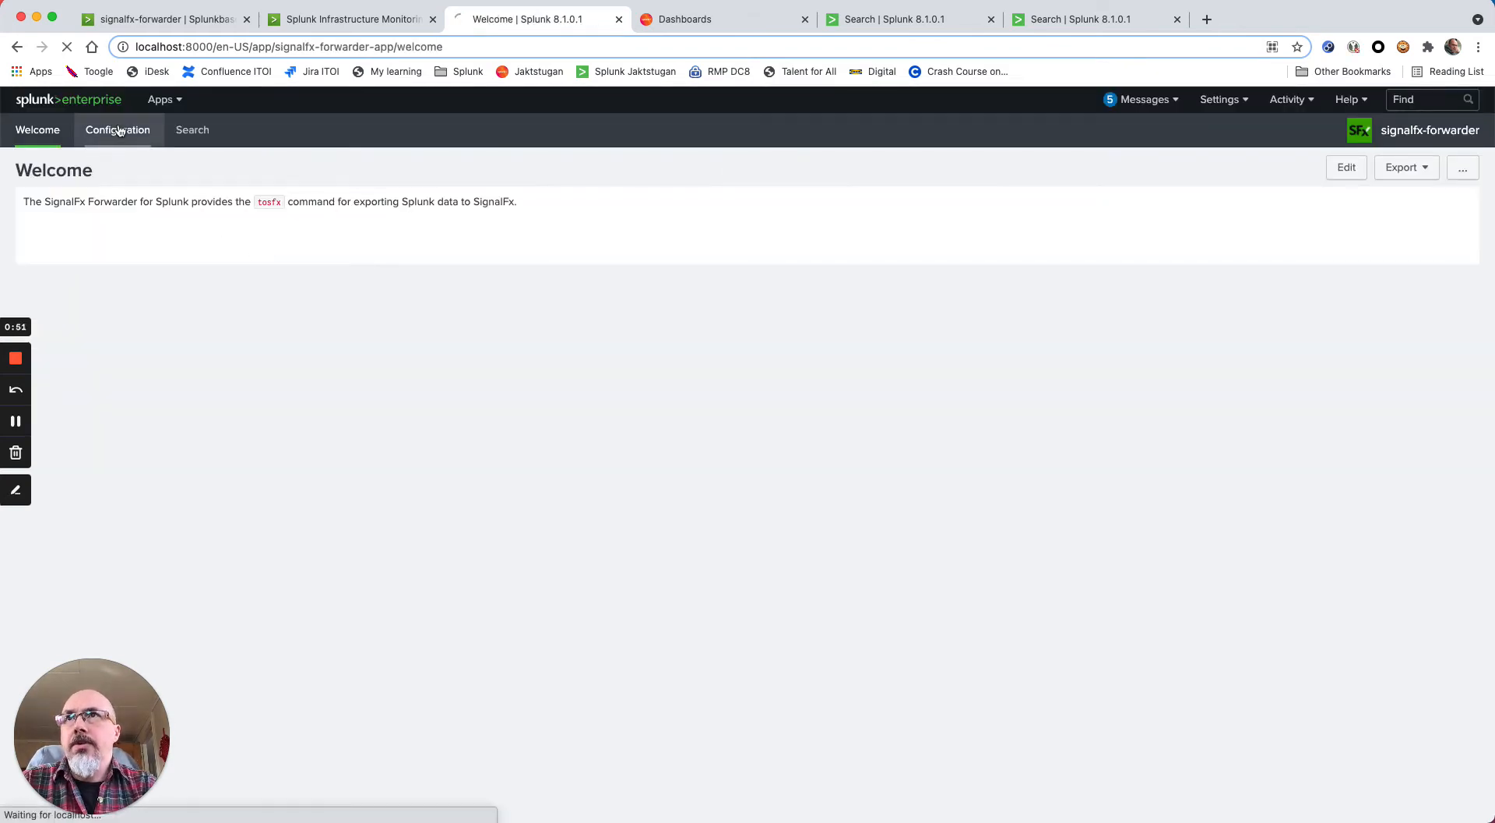
{"action": "left_click", "coordinate": [118, 131]}
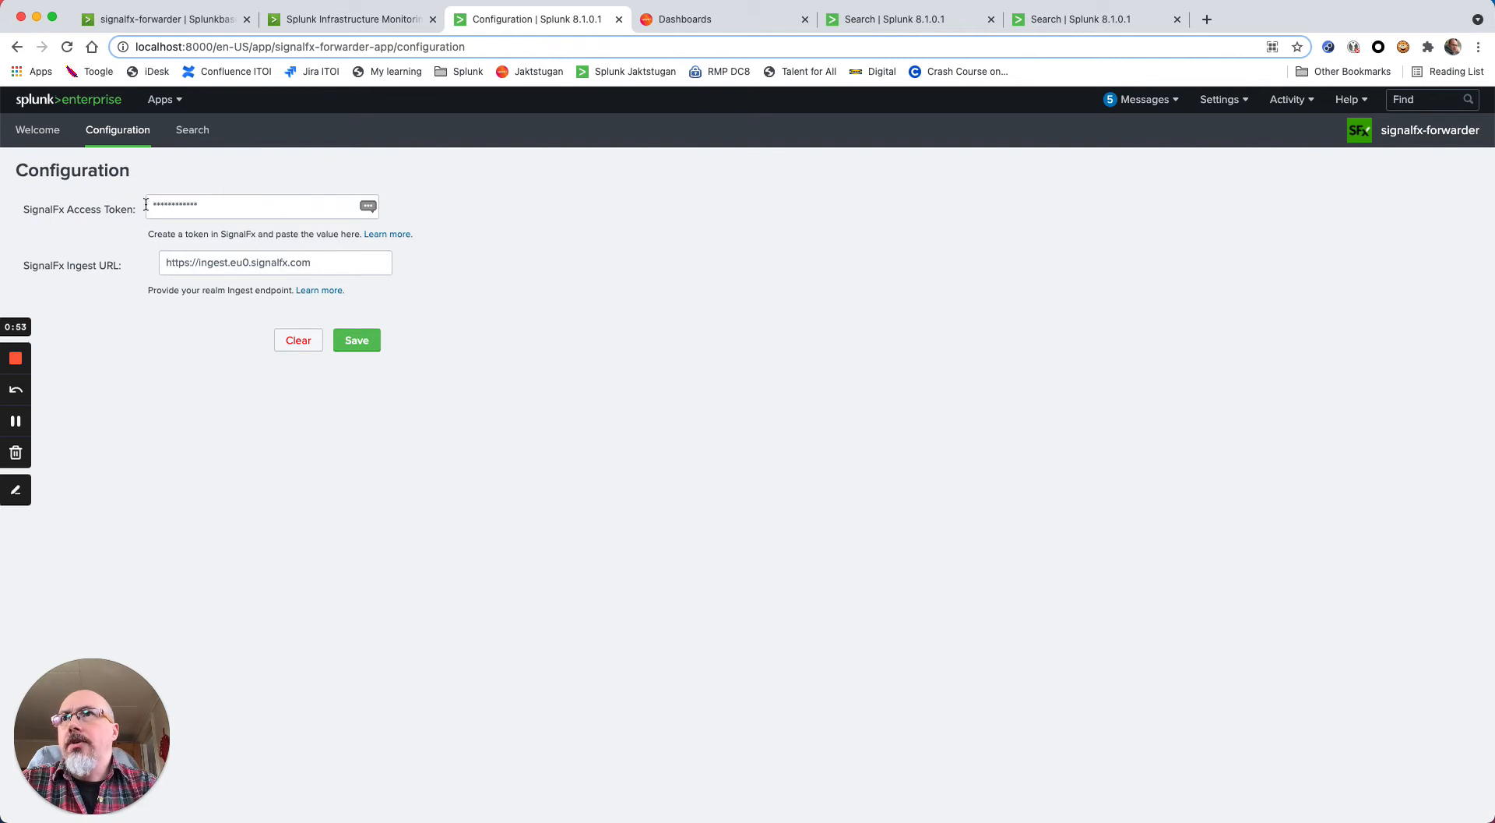
{"action": "left_click", "coordinate": [247, 207]}
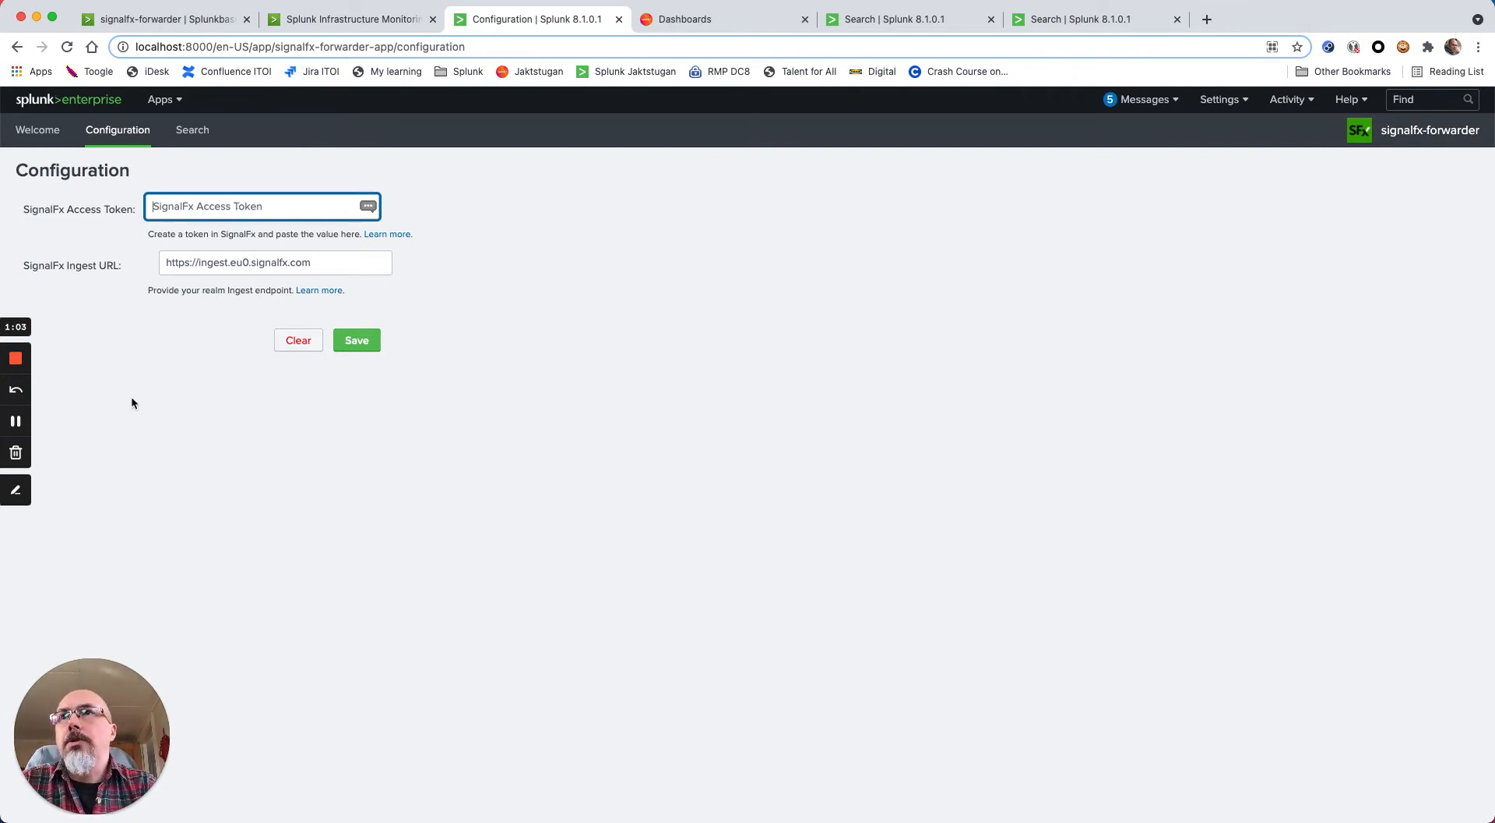
{"action": "mouse_move", "coordinate": [222, 444]}
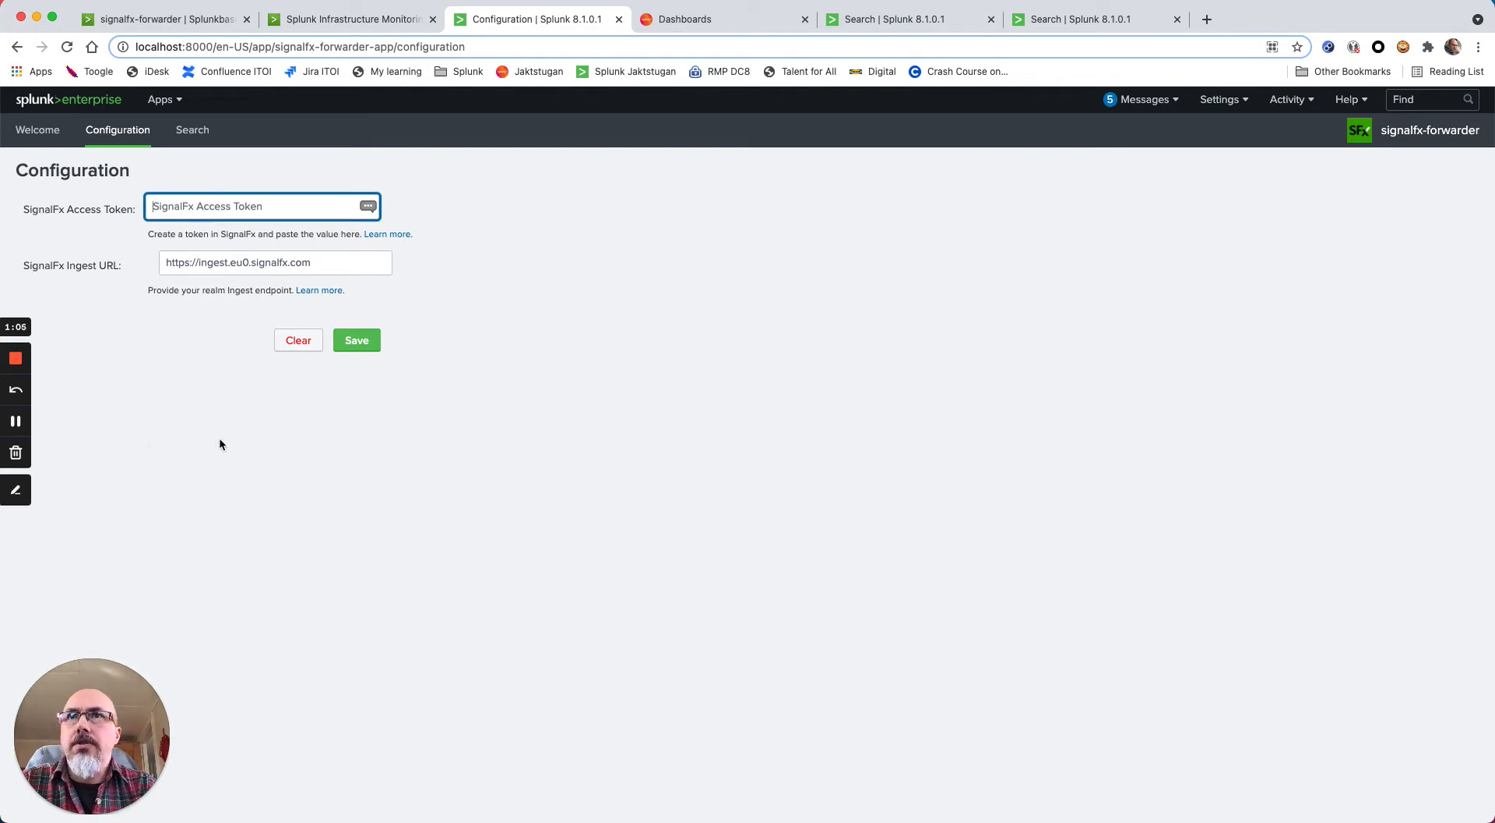
{"action": "mouse_move", "coordinate": [179, 335]}
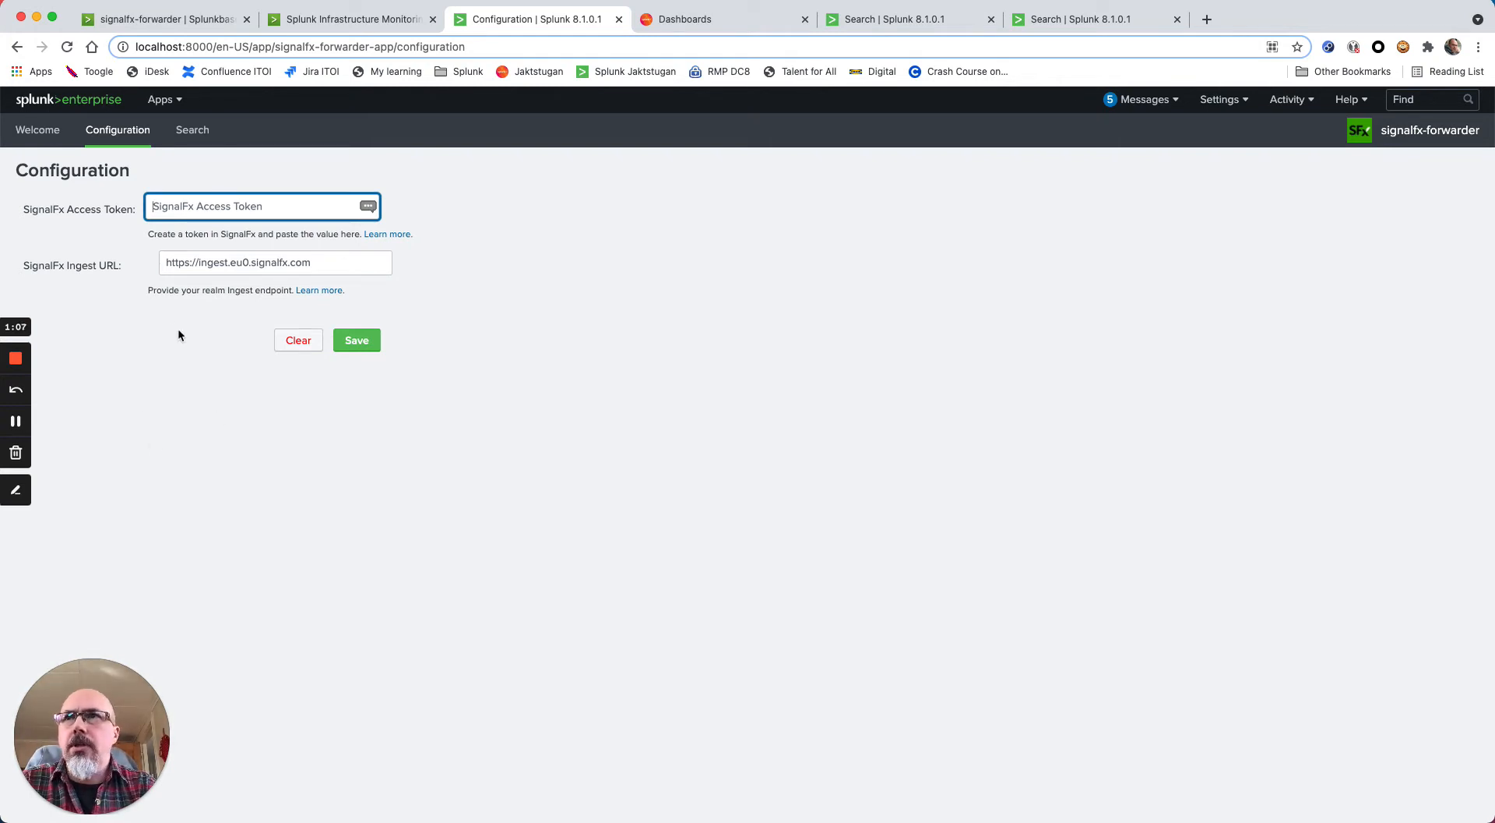
{"action": "mouse_move", "coordinate": [178, 103]}
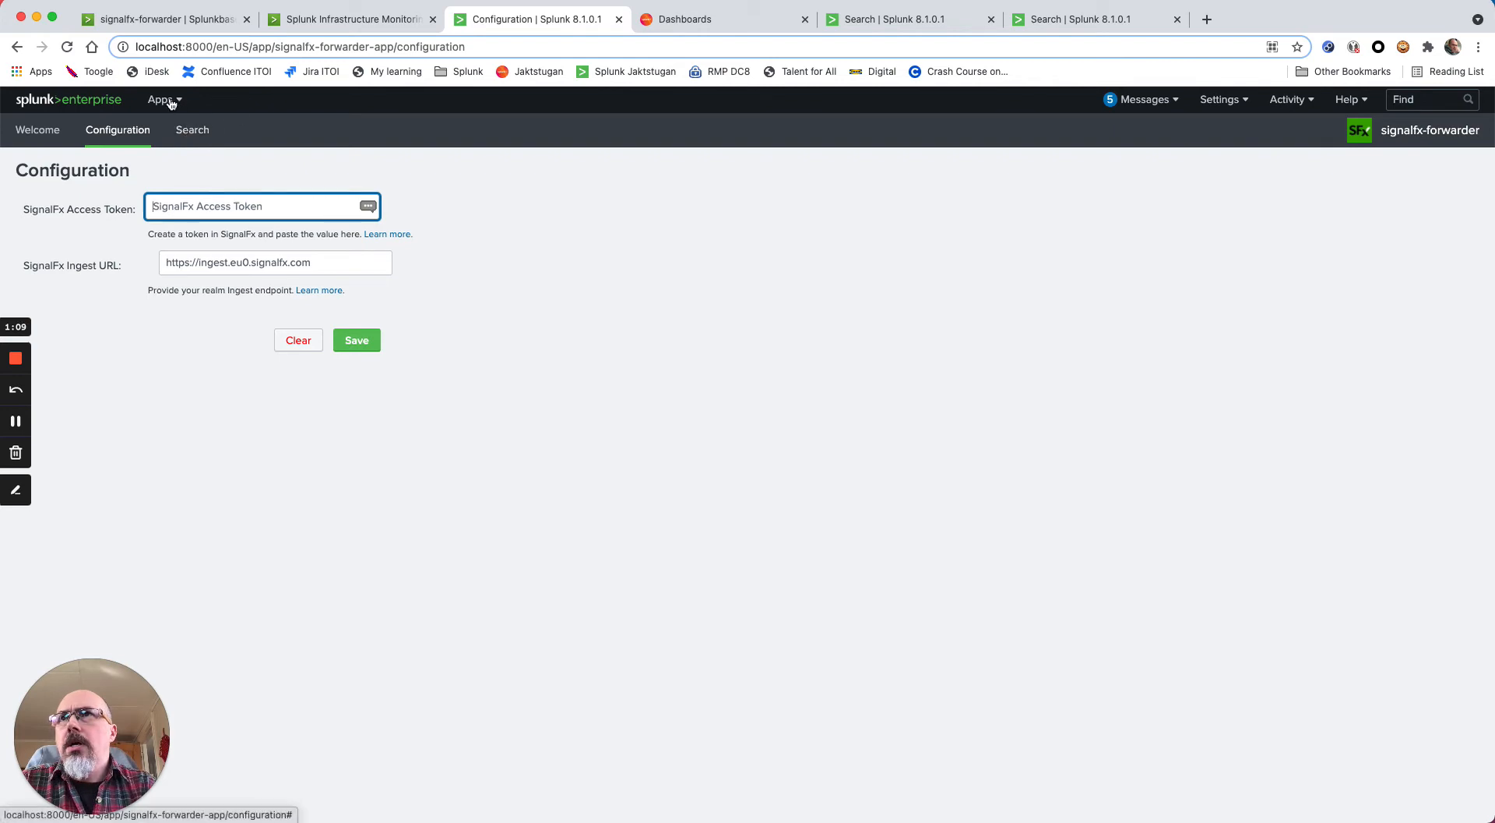
View the add-on's account configuration with the enabled INGKA Digital default account, then go to Search
{"action": "left_click", "coordinate": [159, 100]}
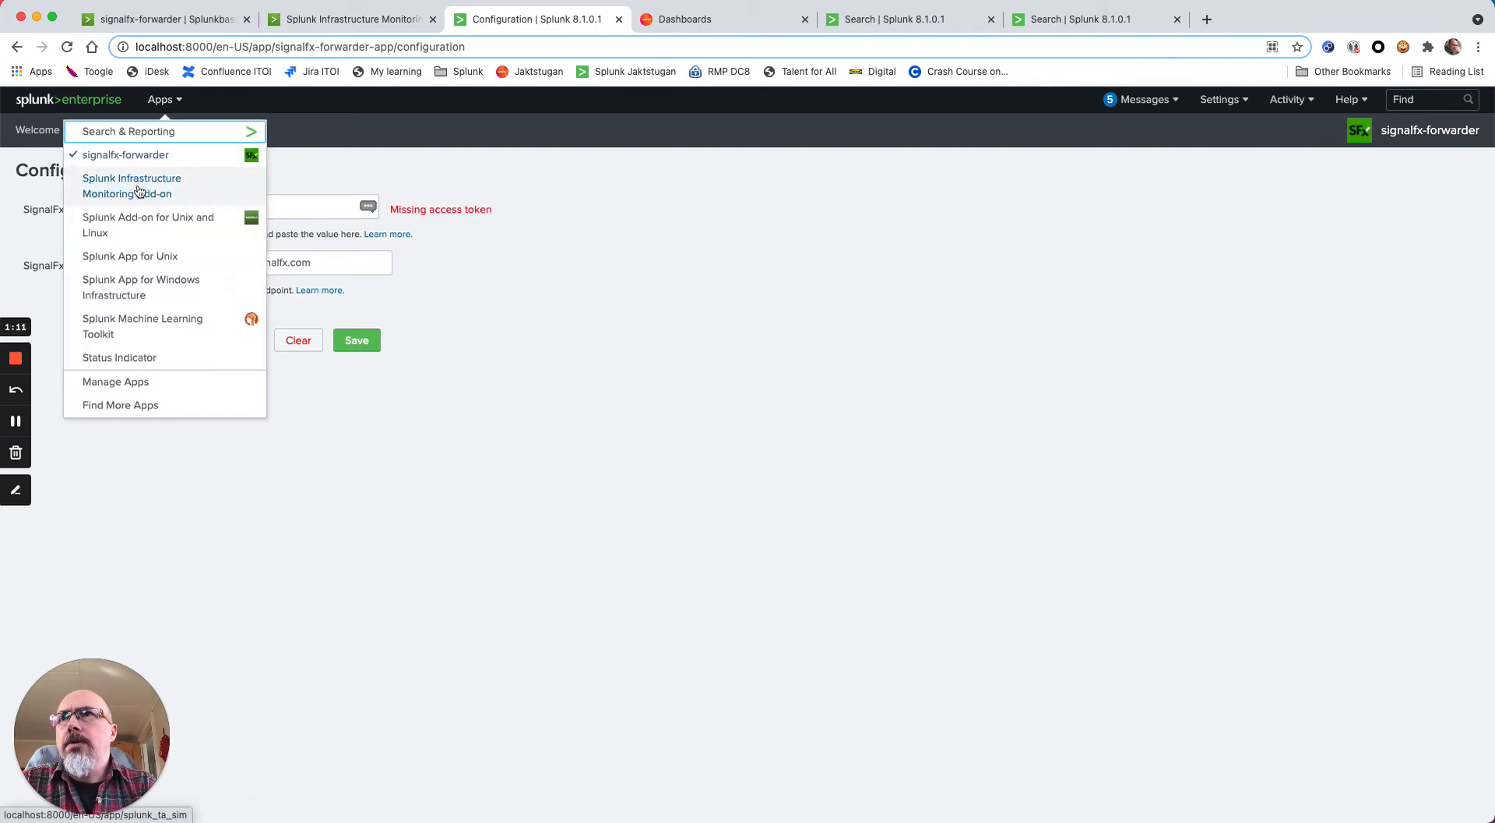
{"action": "left_click", "coordinate": [139, 185]}
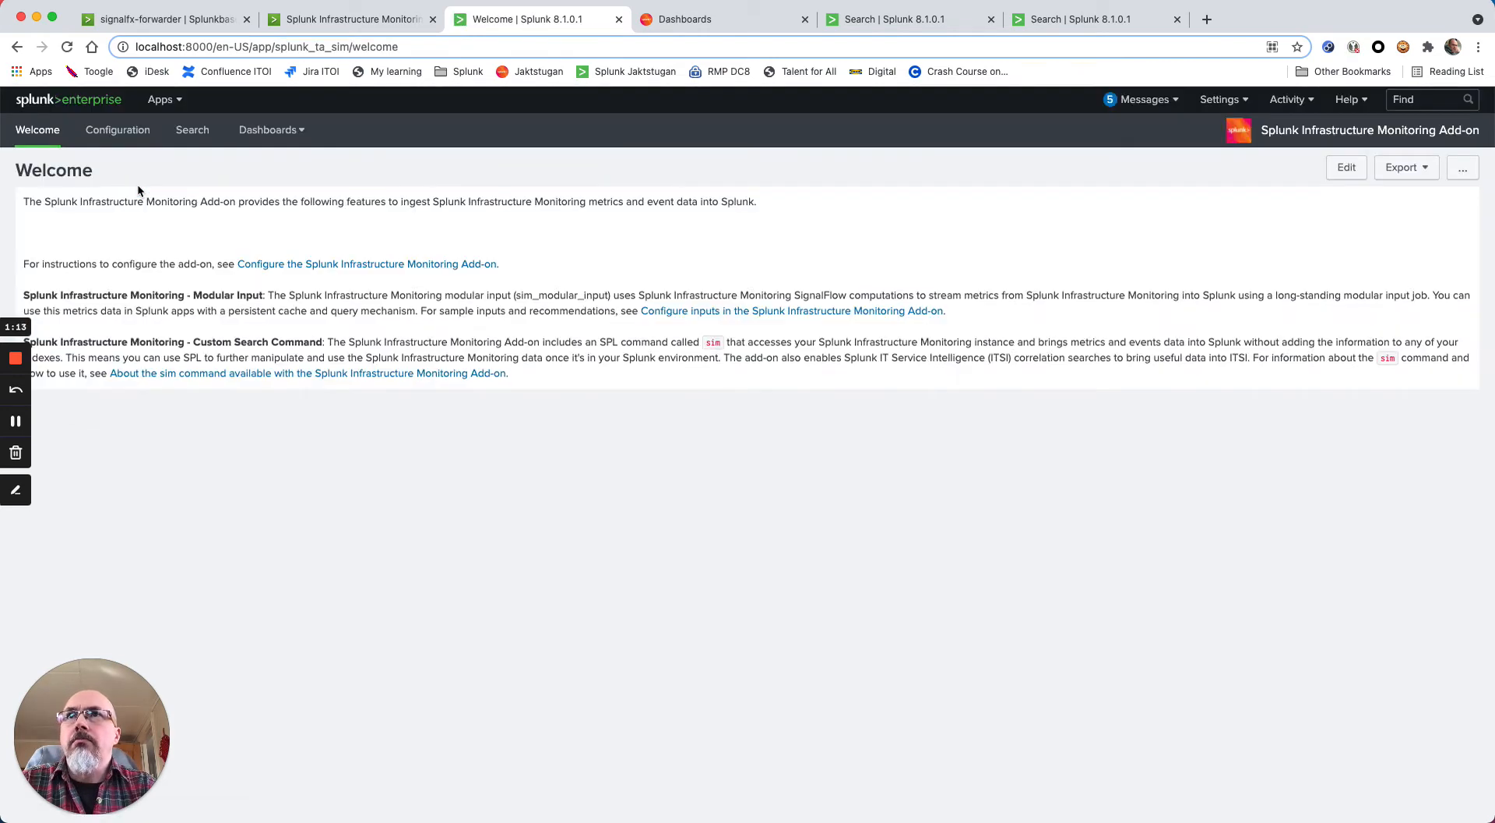
{"action": "left_click", "coordinate": [117, 131]}
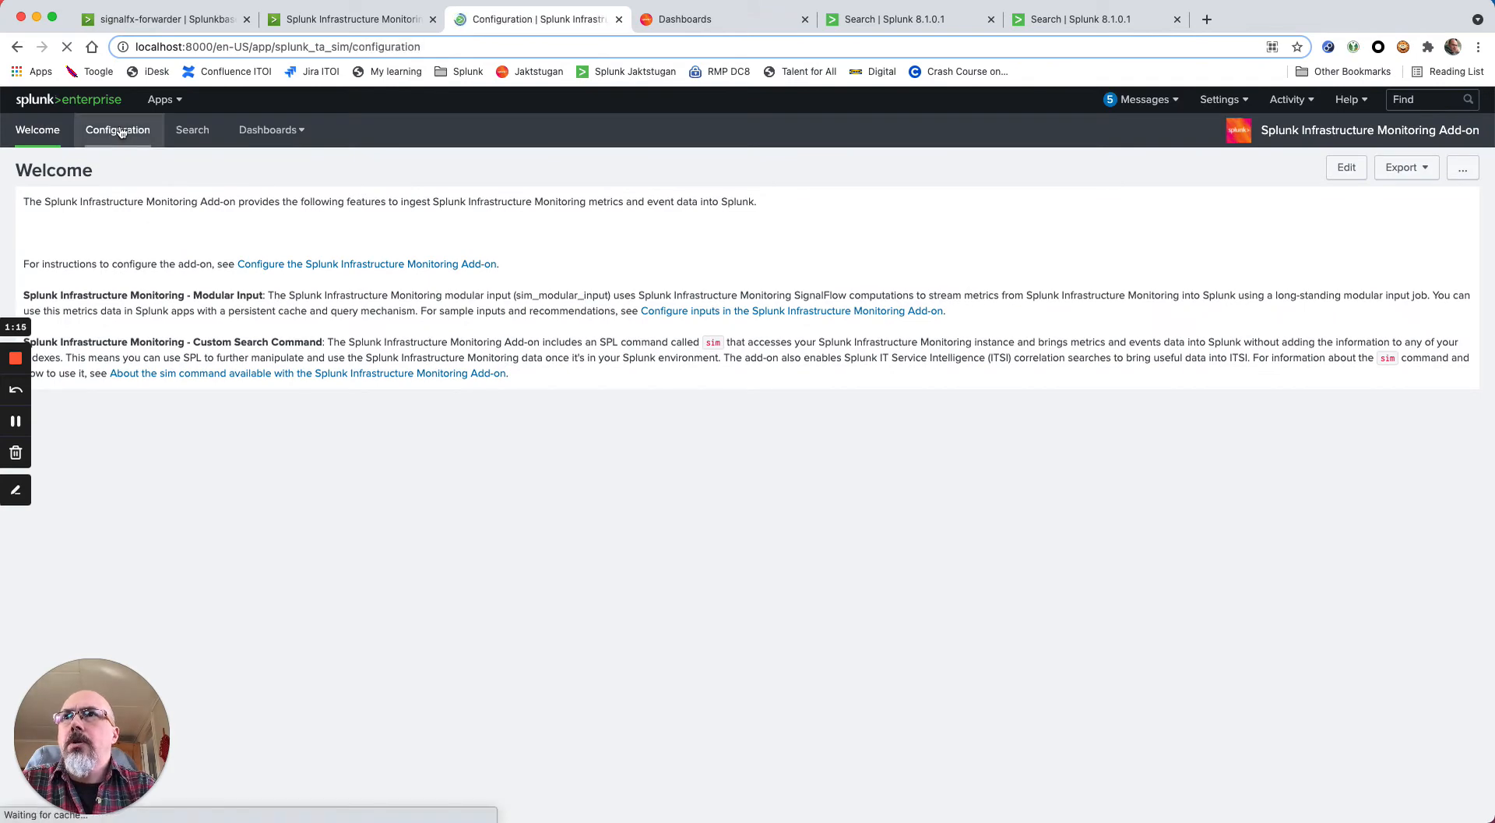
{"action": "left_click", "coordinate": [118, 131]}
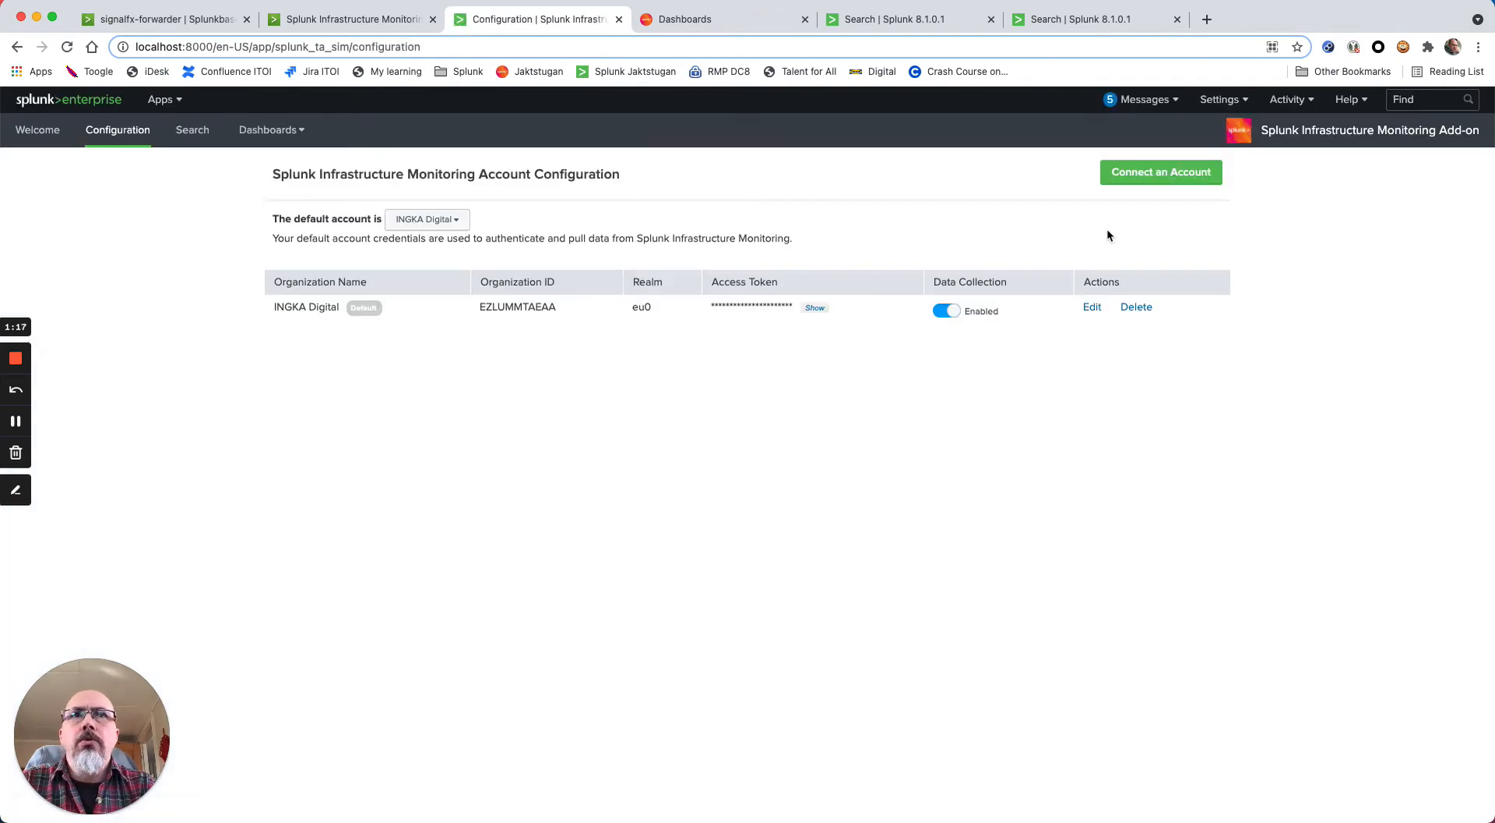
{"action": "left_click", "coordinate": [1161, 173]}
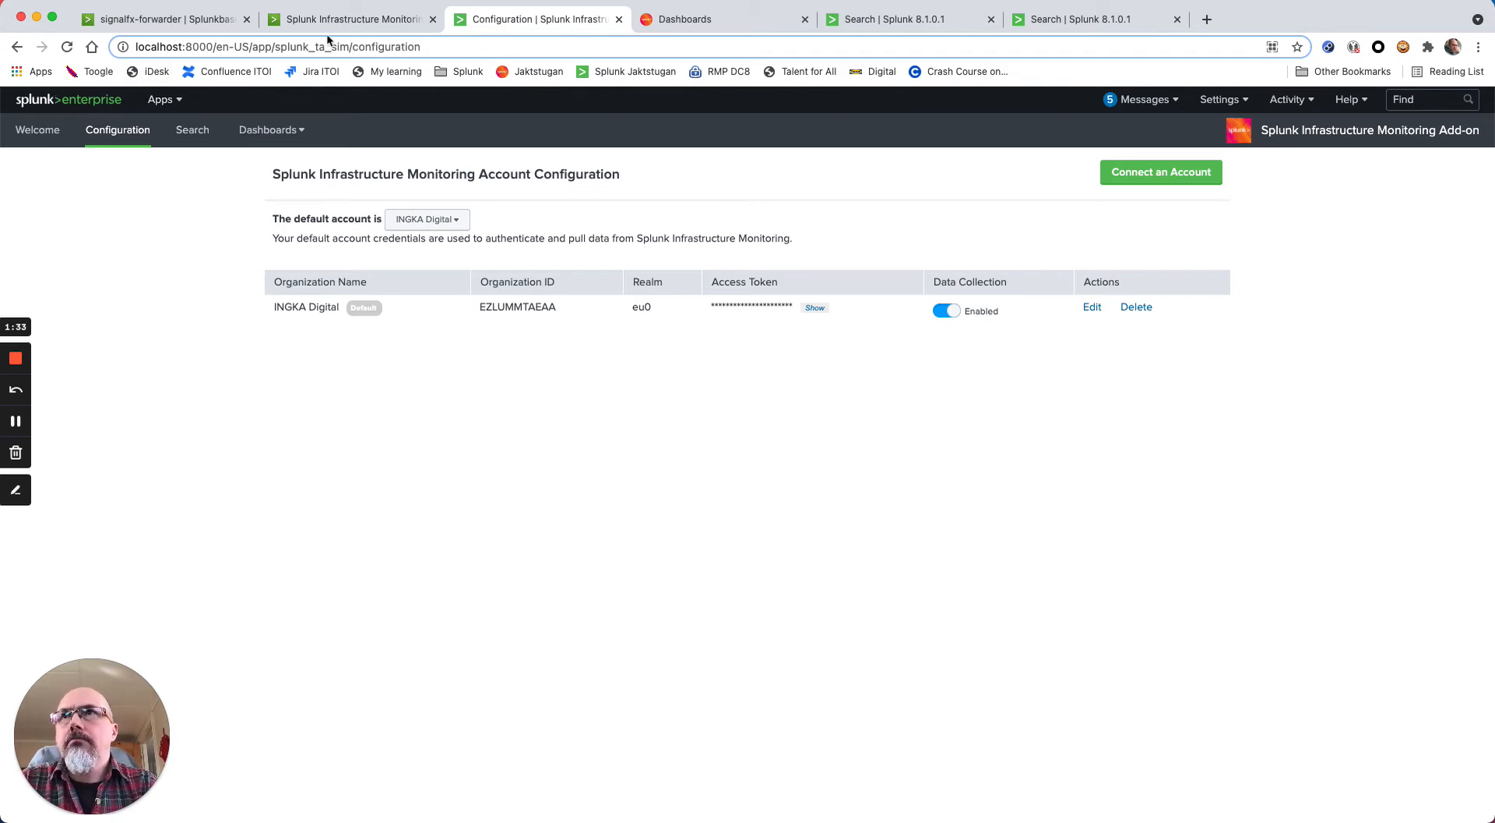
{"action": "left_click", "coordinate": [193, 130]}
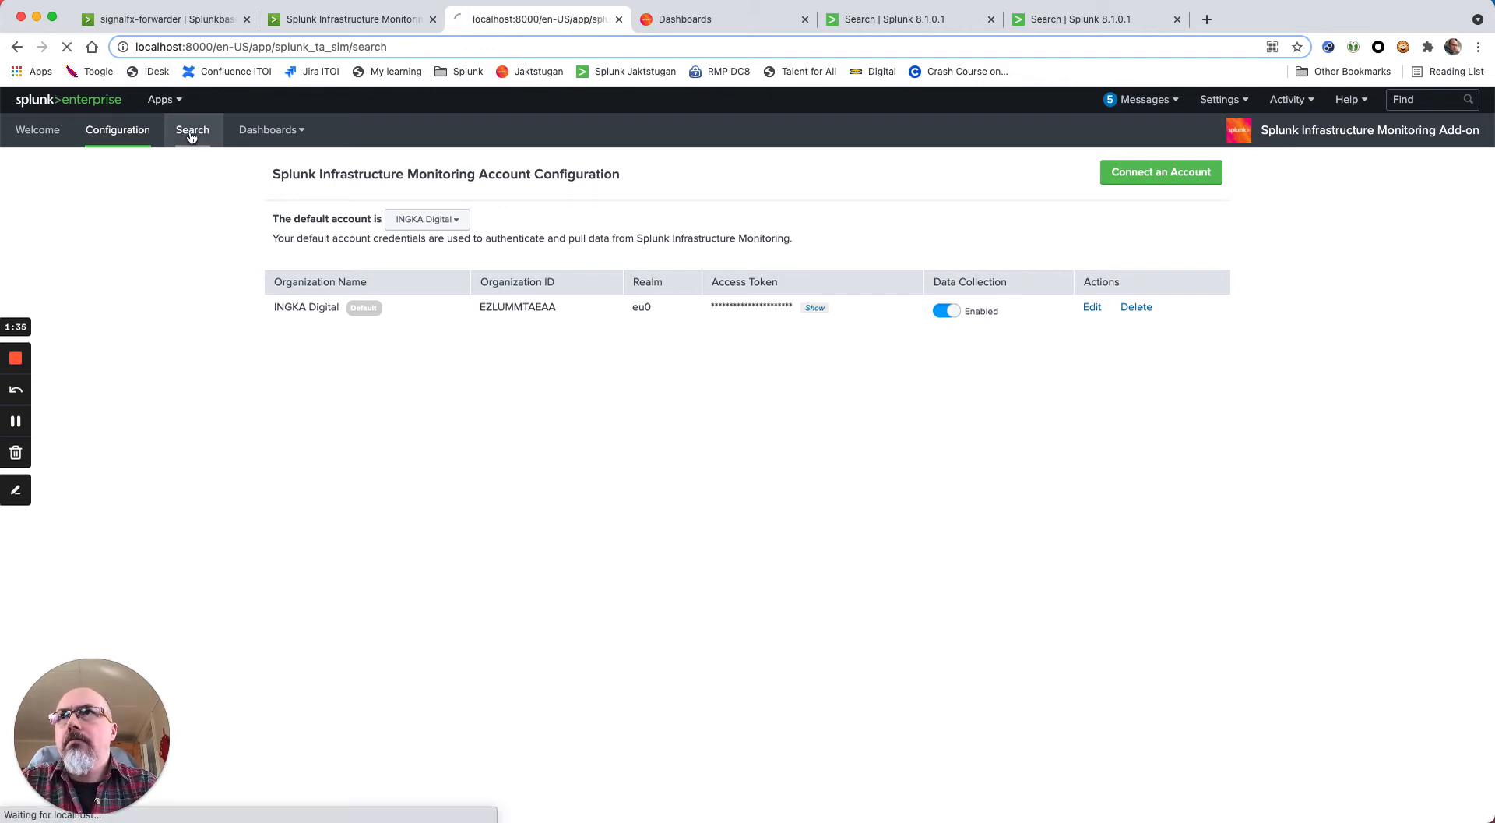
Run the search '| makeresults count=3600' to generate 3,600 timestamped results
{"action": "left_click", "coordinate": [193, 131]}
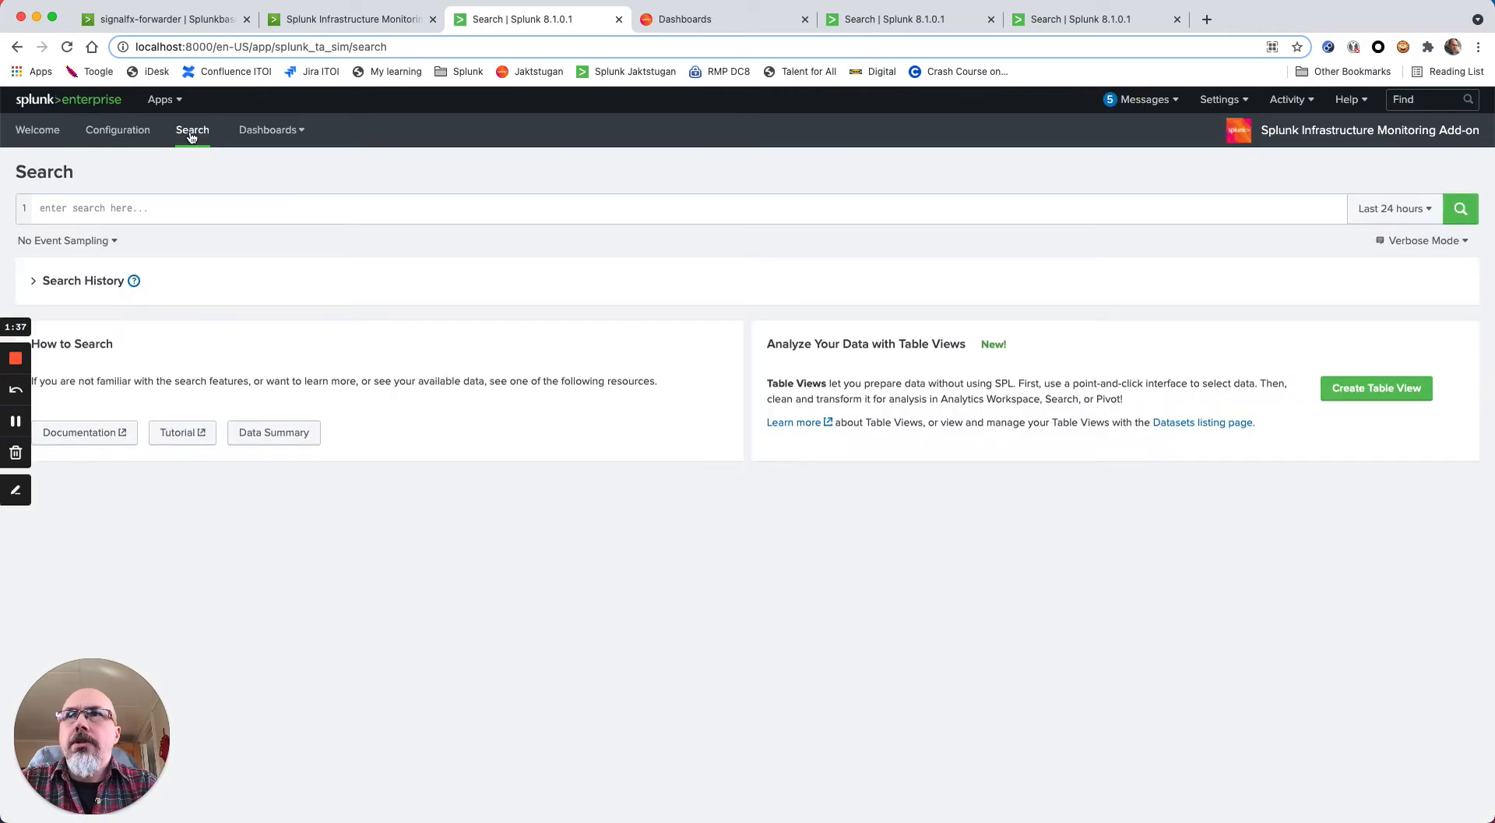
{"action": "left_click", "coordinate": [253, 209]}
{"action": "type", "text": "|"}
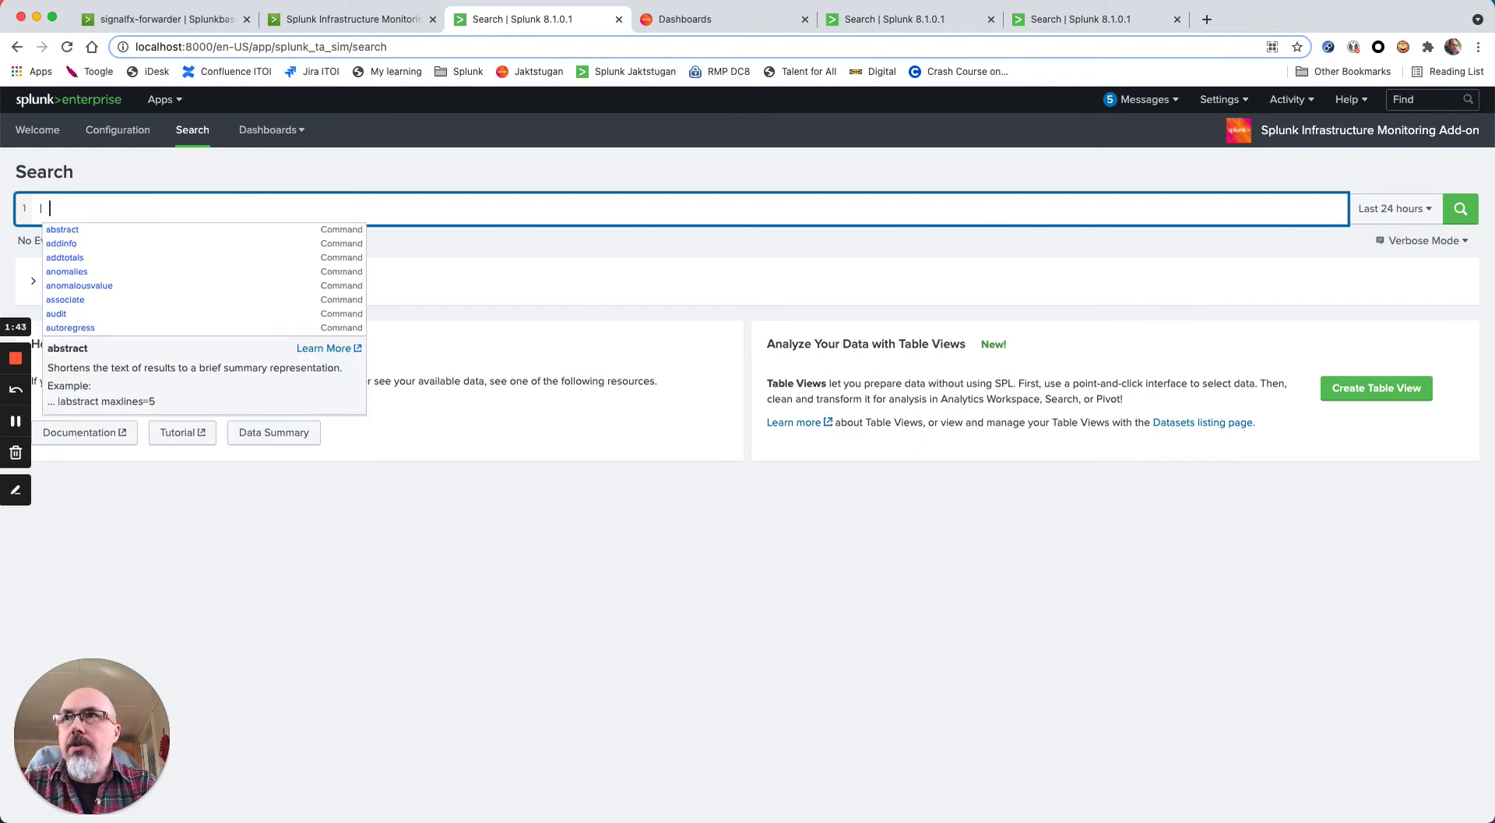
{"action": "type", "text": "makereu"}
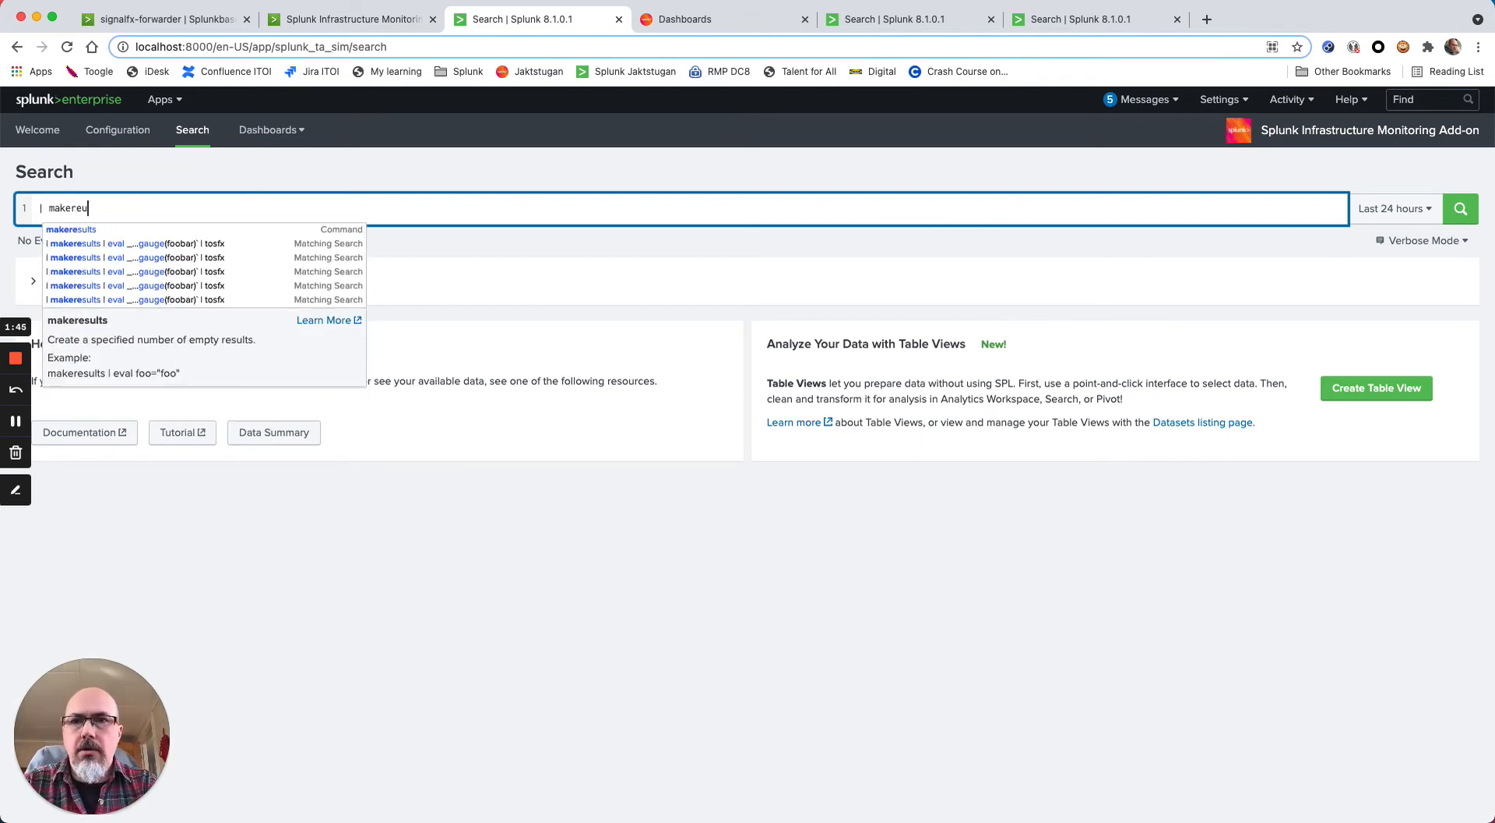
{"action": "key", "text": "Backspace"}
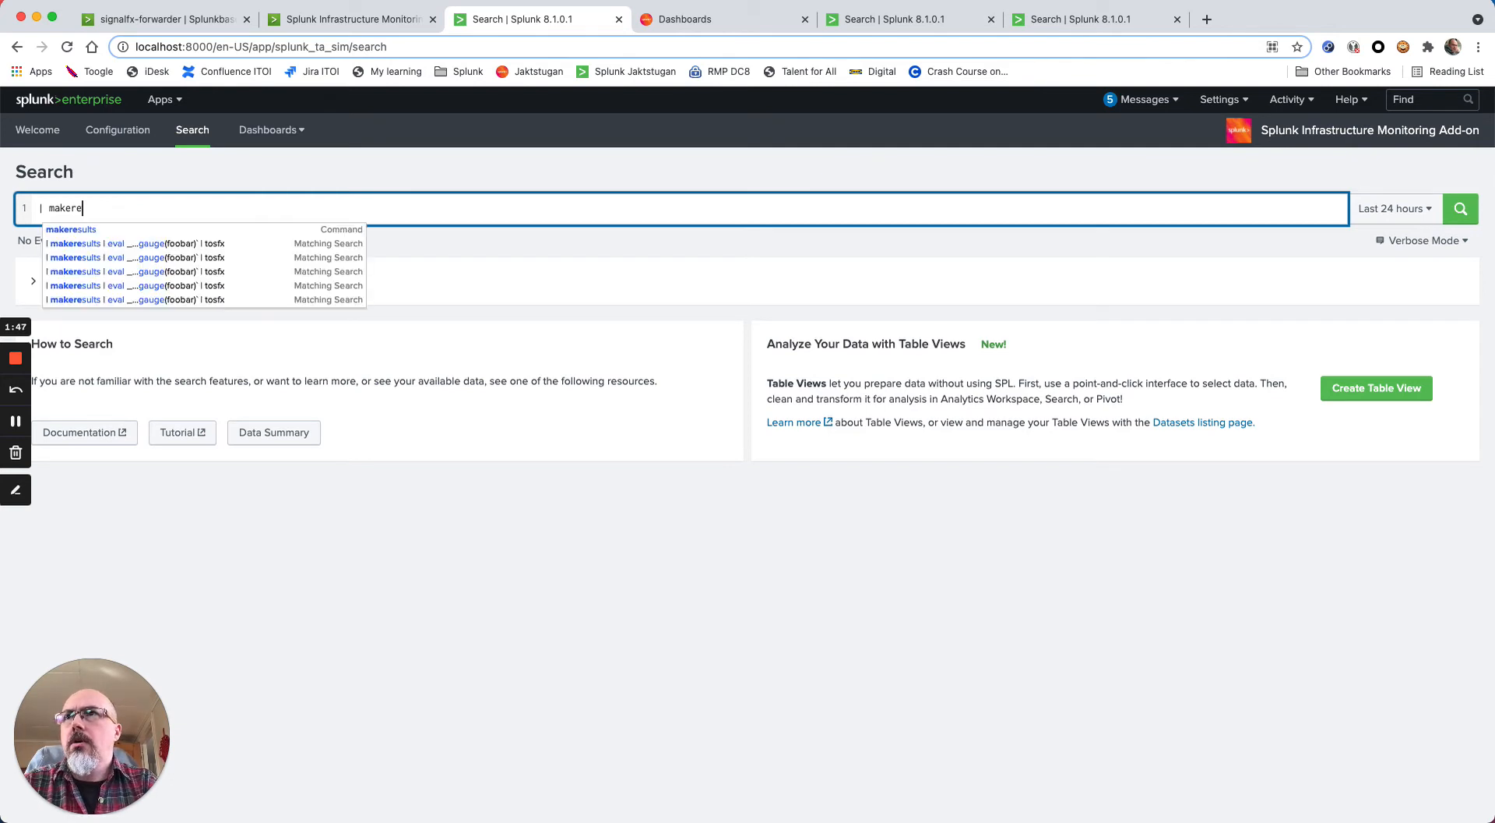
{"action": "type", "text": "sults"}
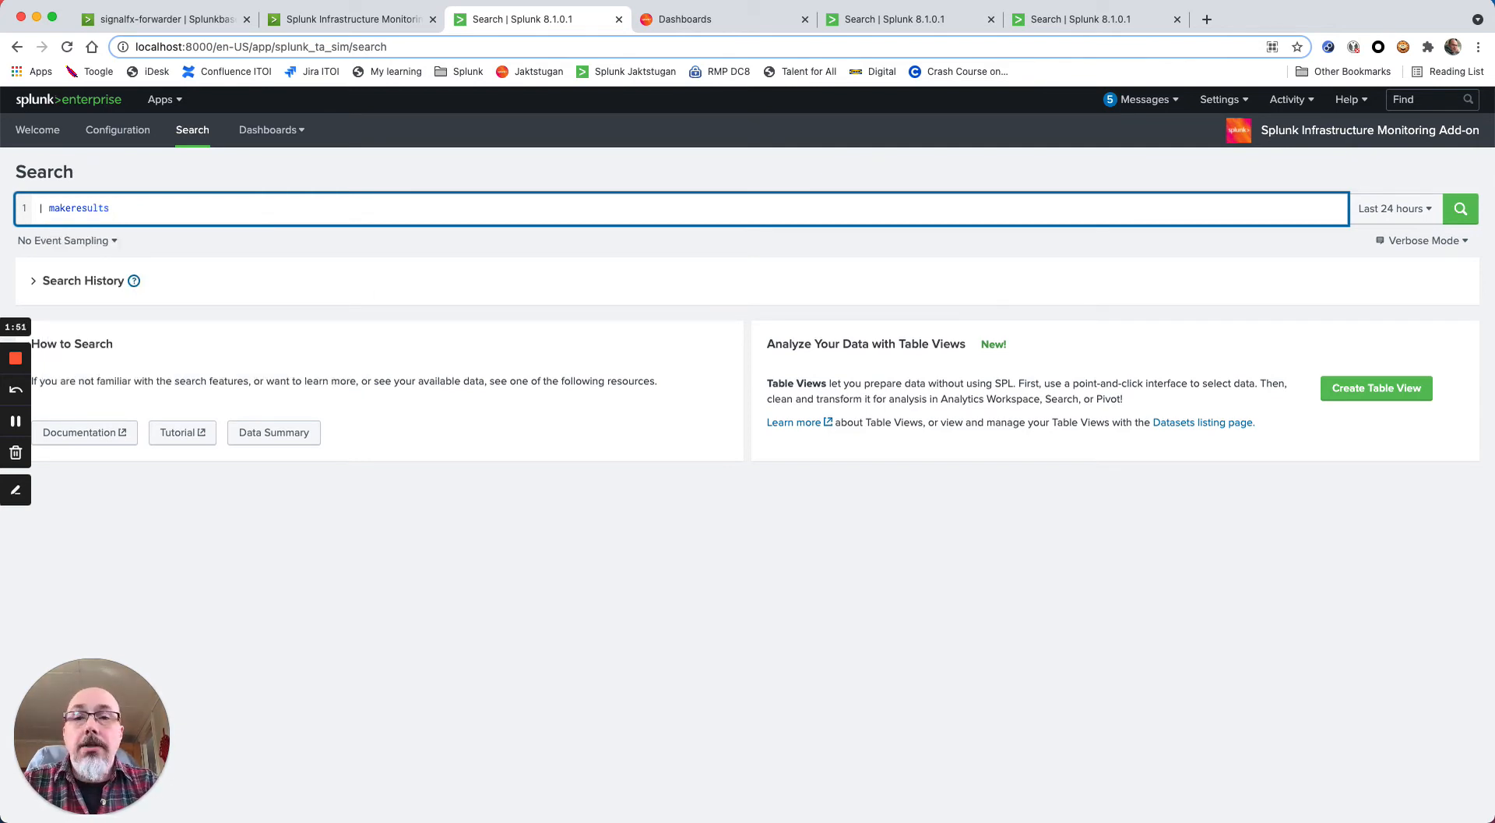
{"action": "type", "text": "count="}
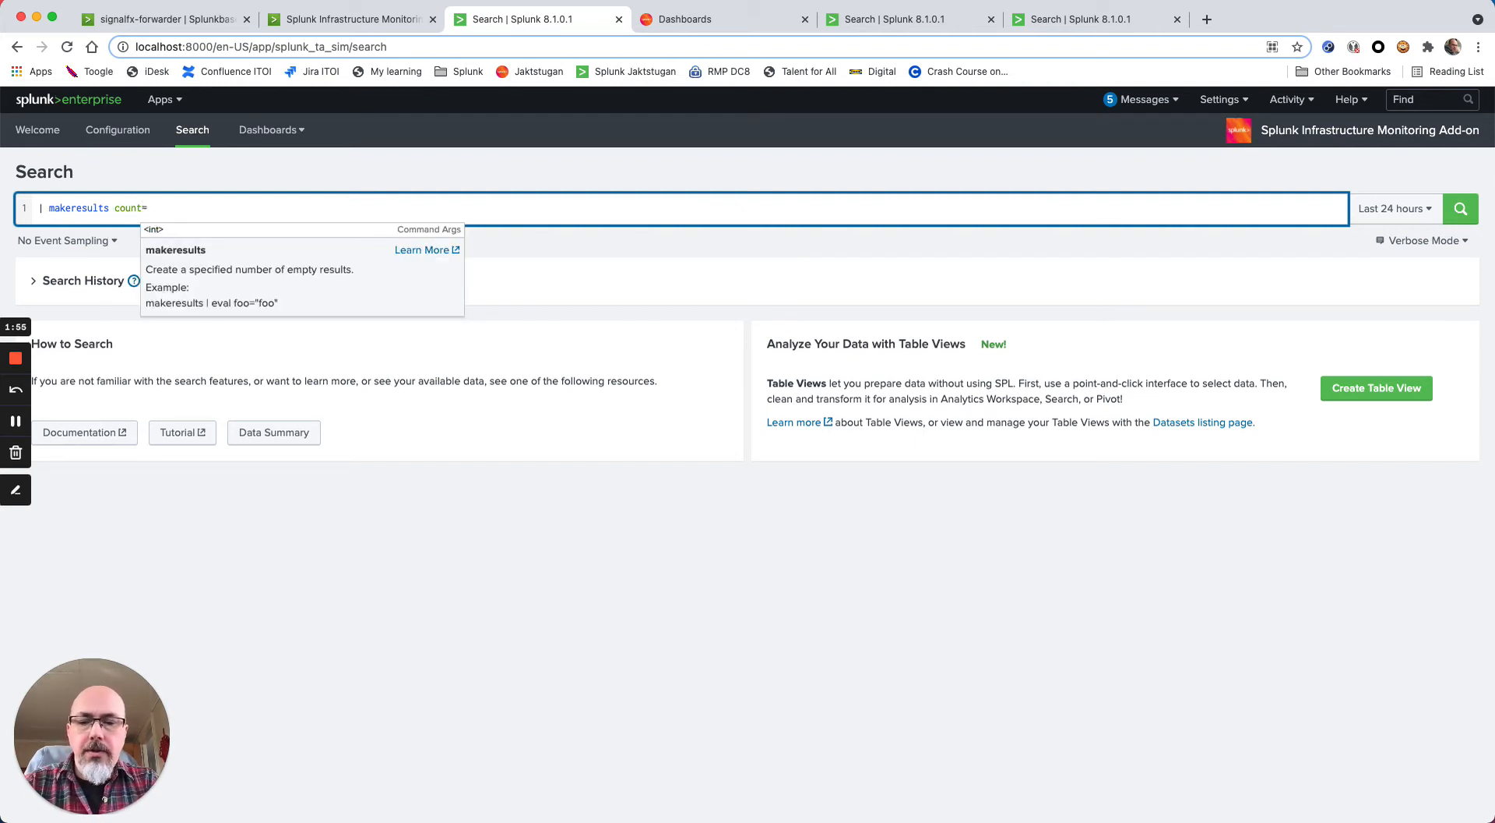
{"action": "type", "text": "3600"}
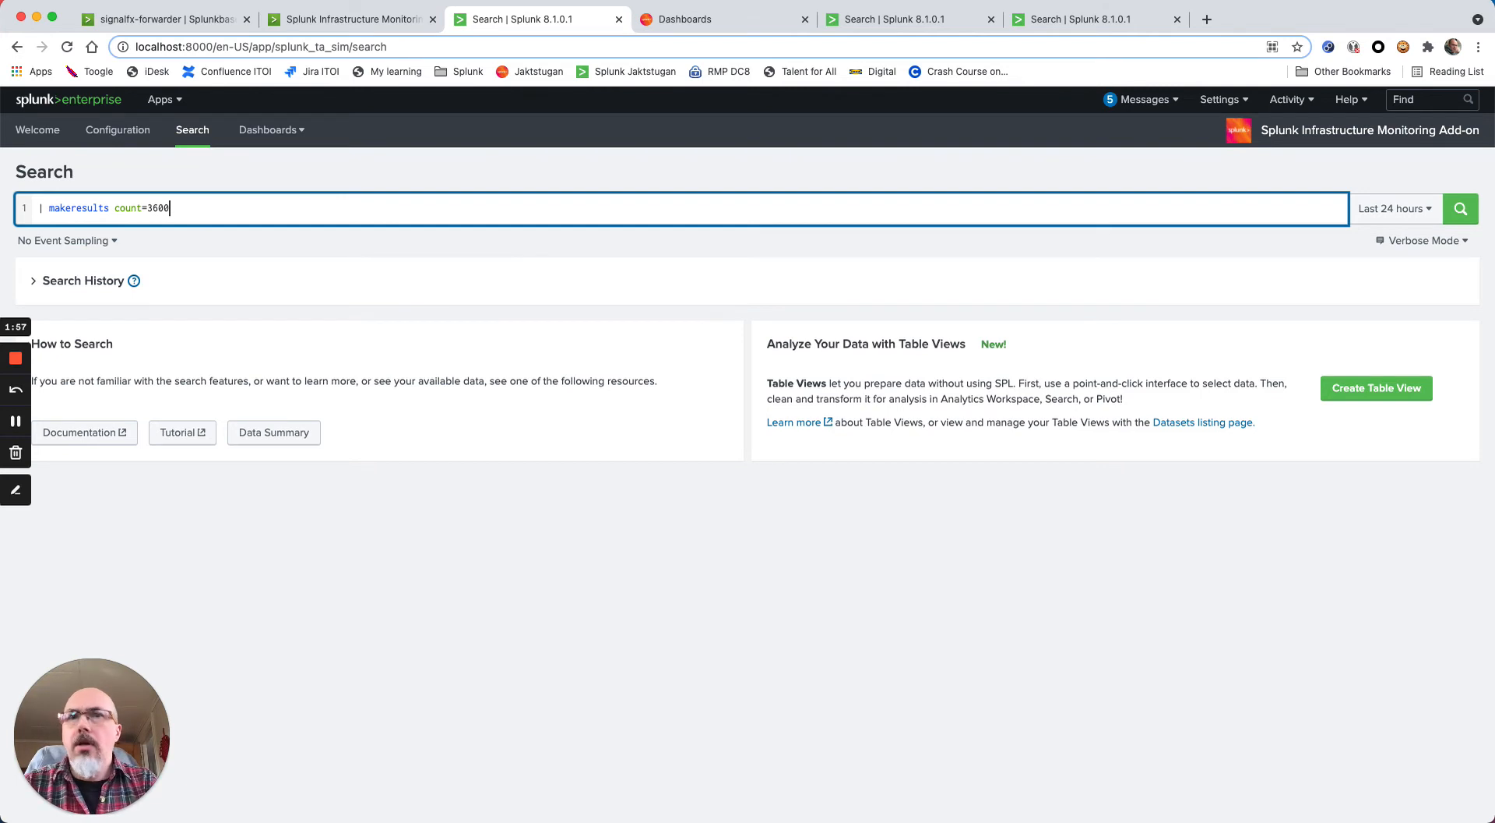
{"action": "left_click", "coordinate": [1467, 209]}
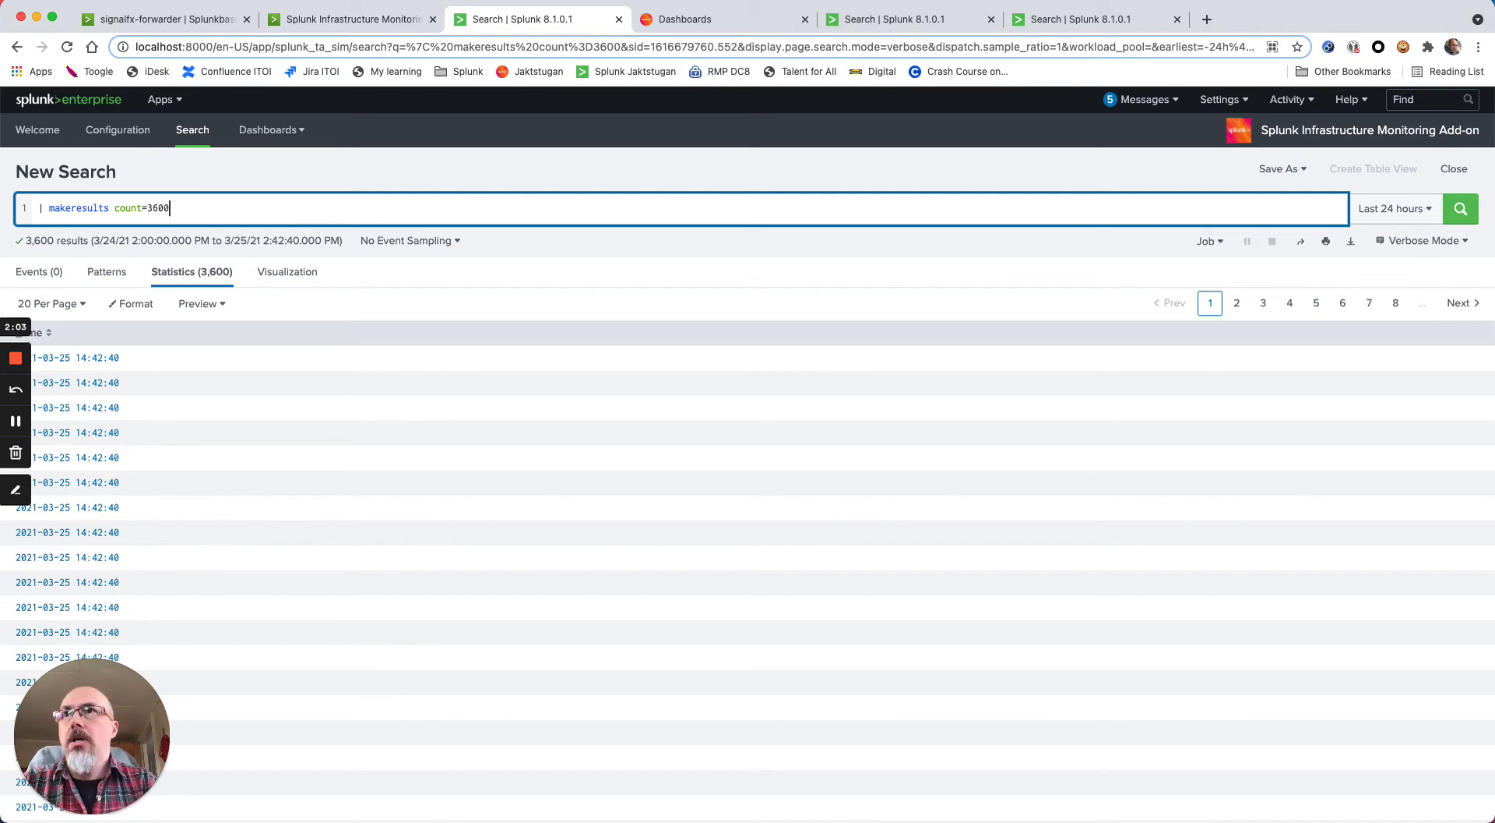
Append '| streamstats count as int' to number the results 1 upward in an int field
{"action": "key", "text": "Enter"}
{"action": "type", "text": "| streamstats"}
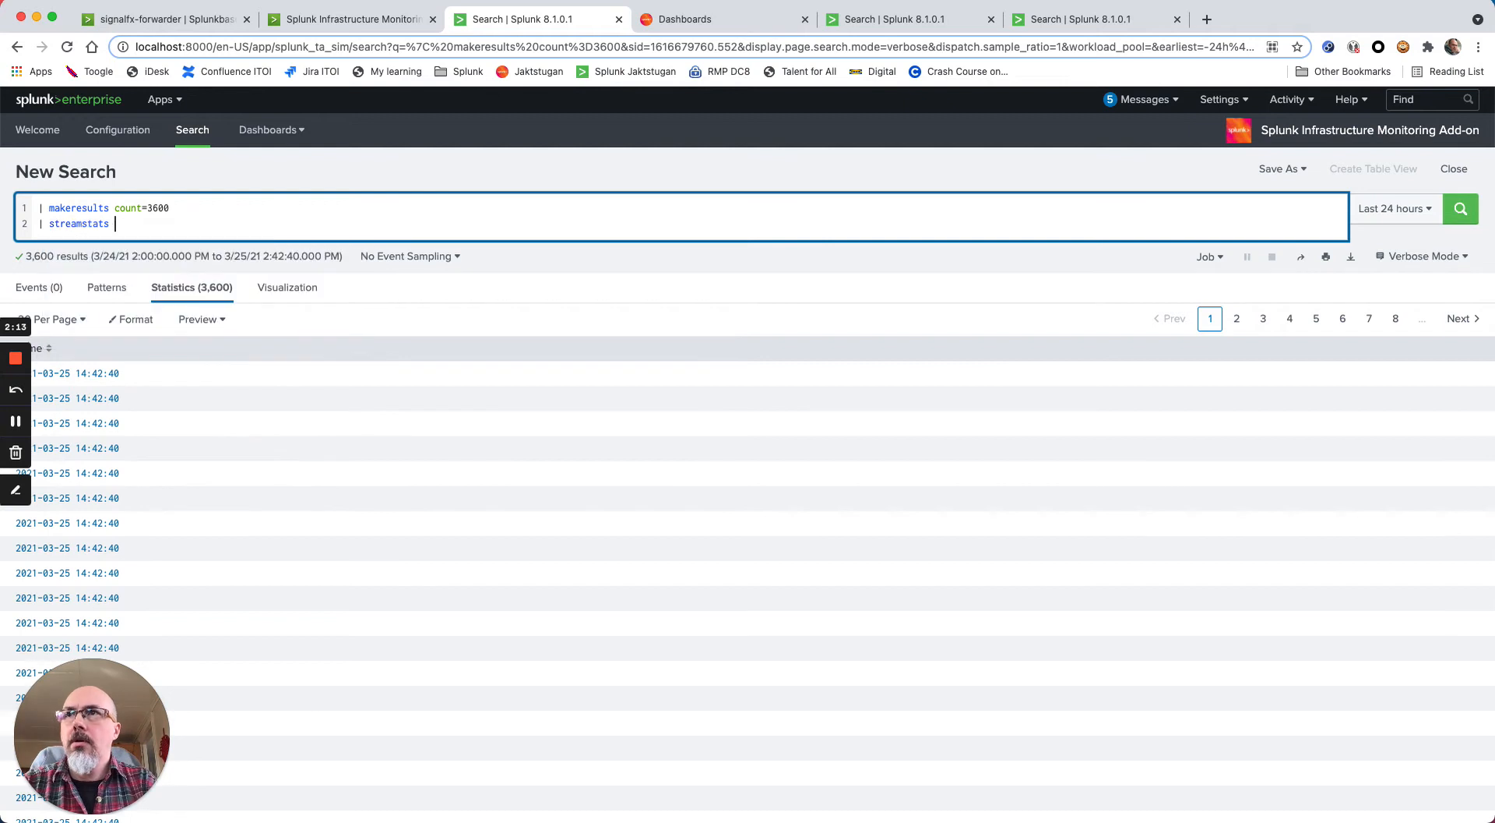
{"action": "type", "text": "count as"}
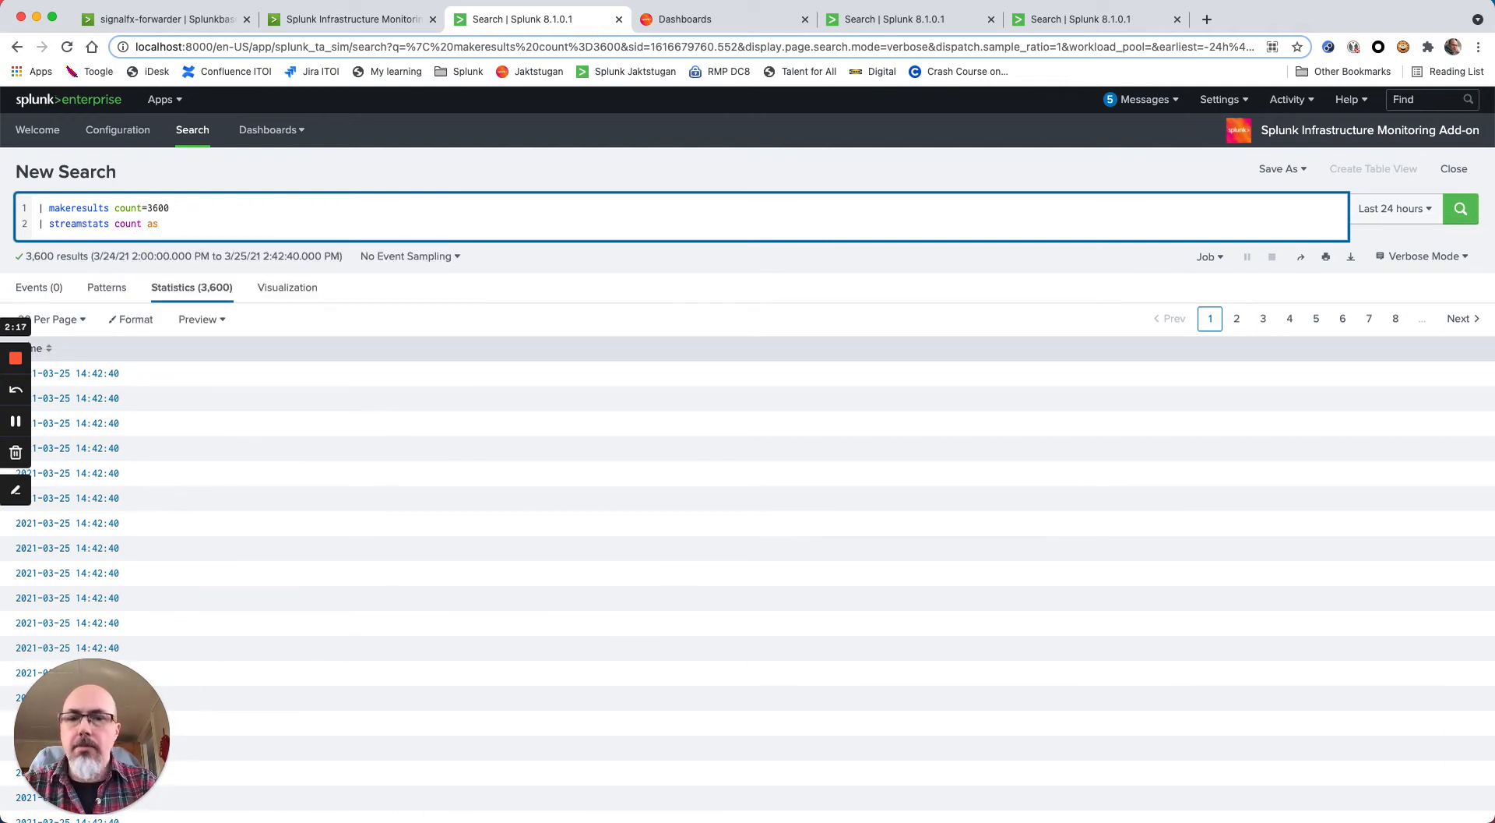
{"action": "type", "text": "int"}
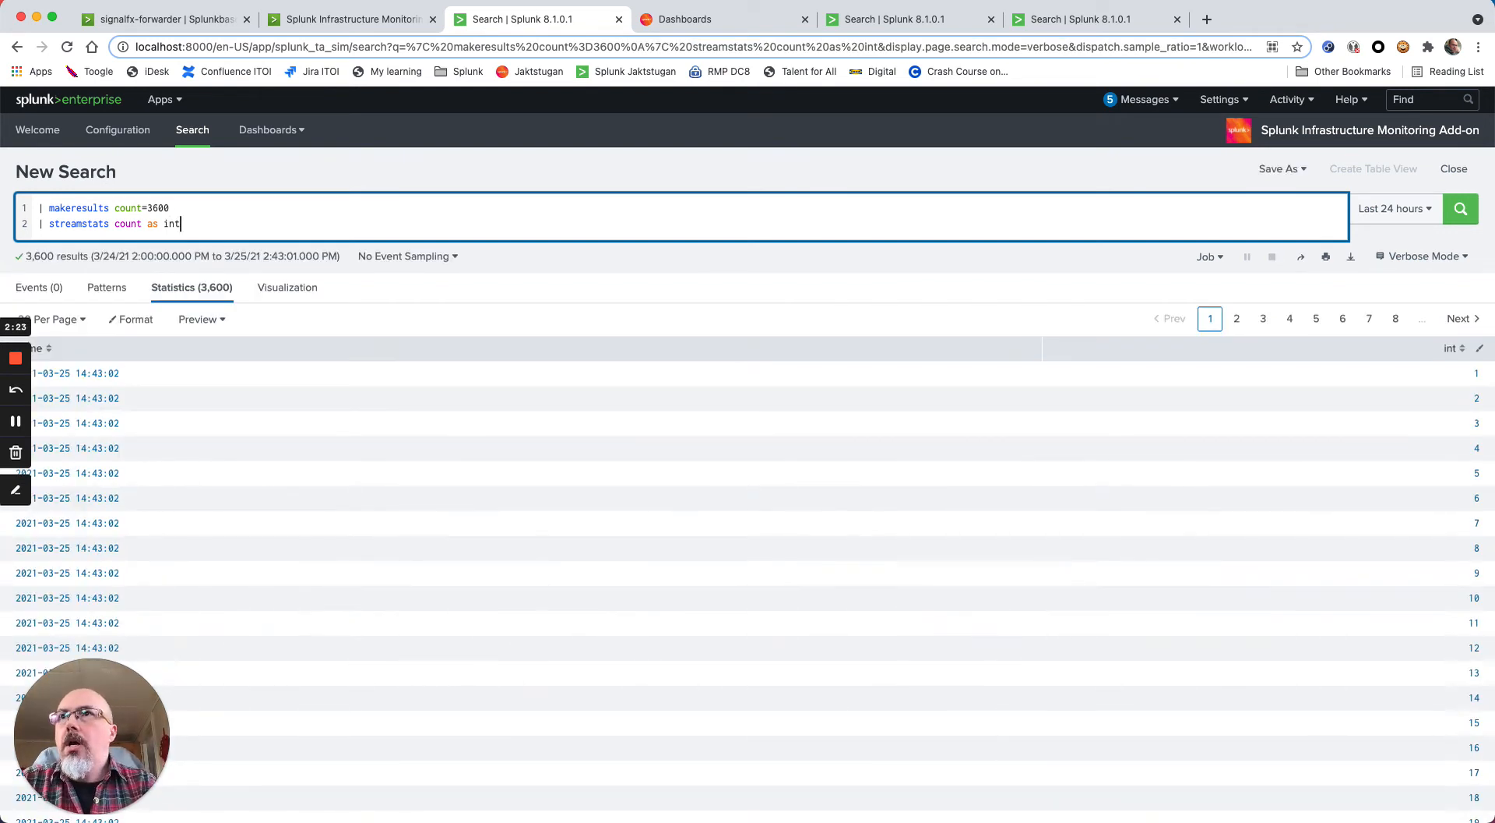
{"action": "key", "text": "Enter"}
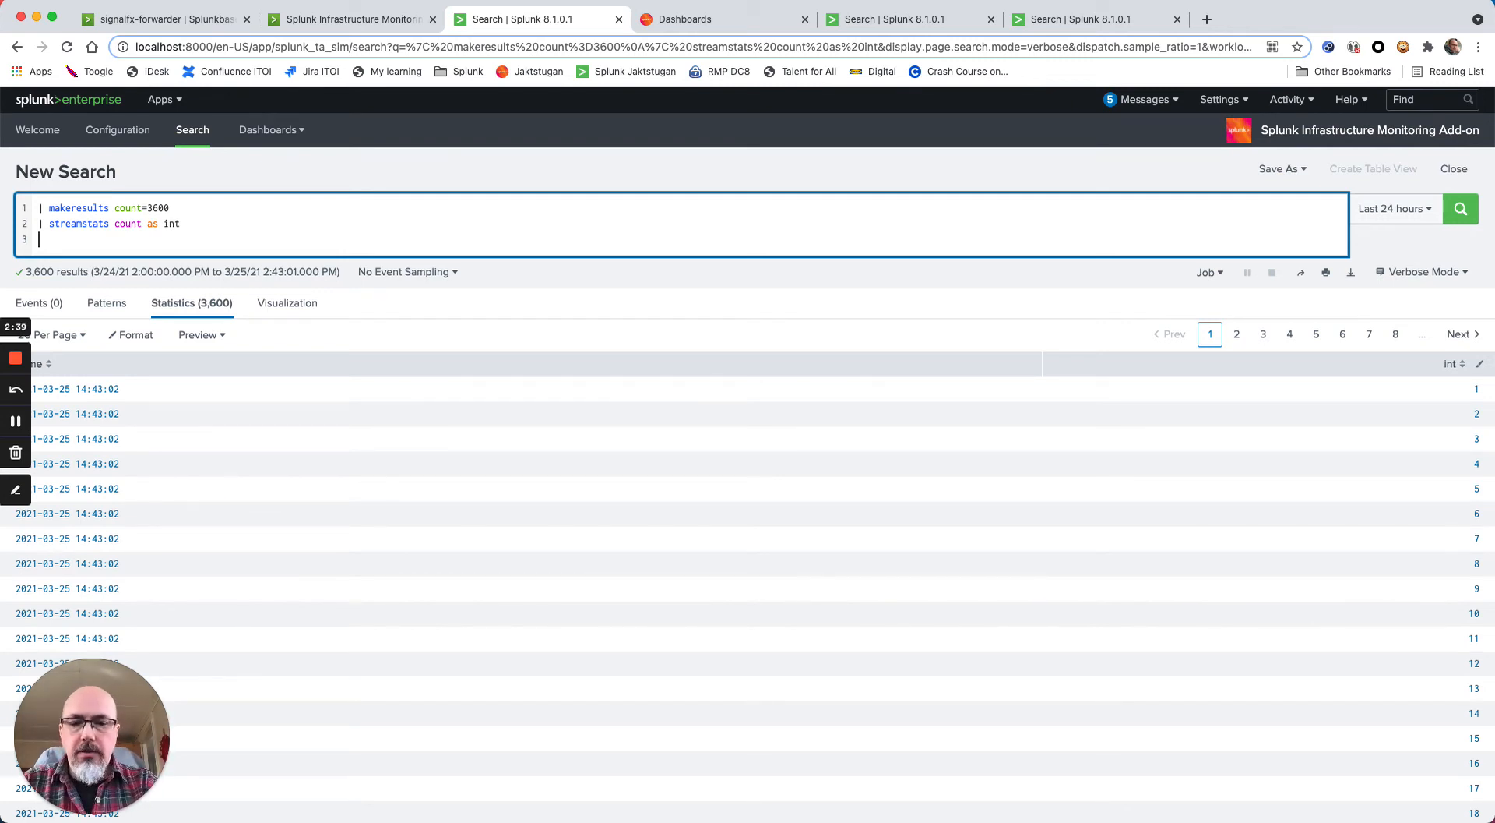
Add '| eval gauge_foobar=random() % 10 +1' giving each row a random value 1-10
{"action": "type", "text": "eval"}
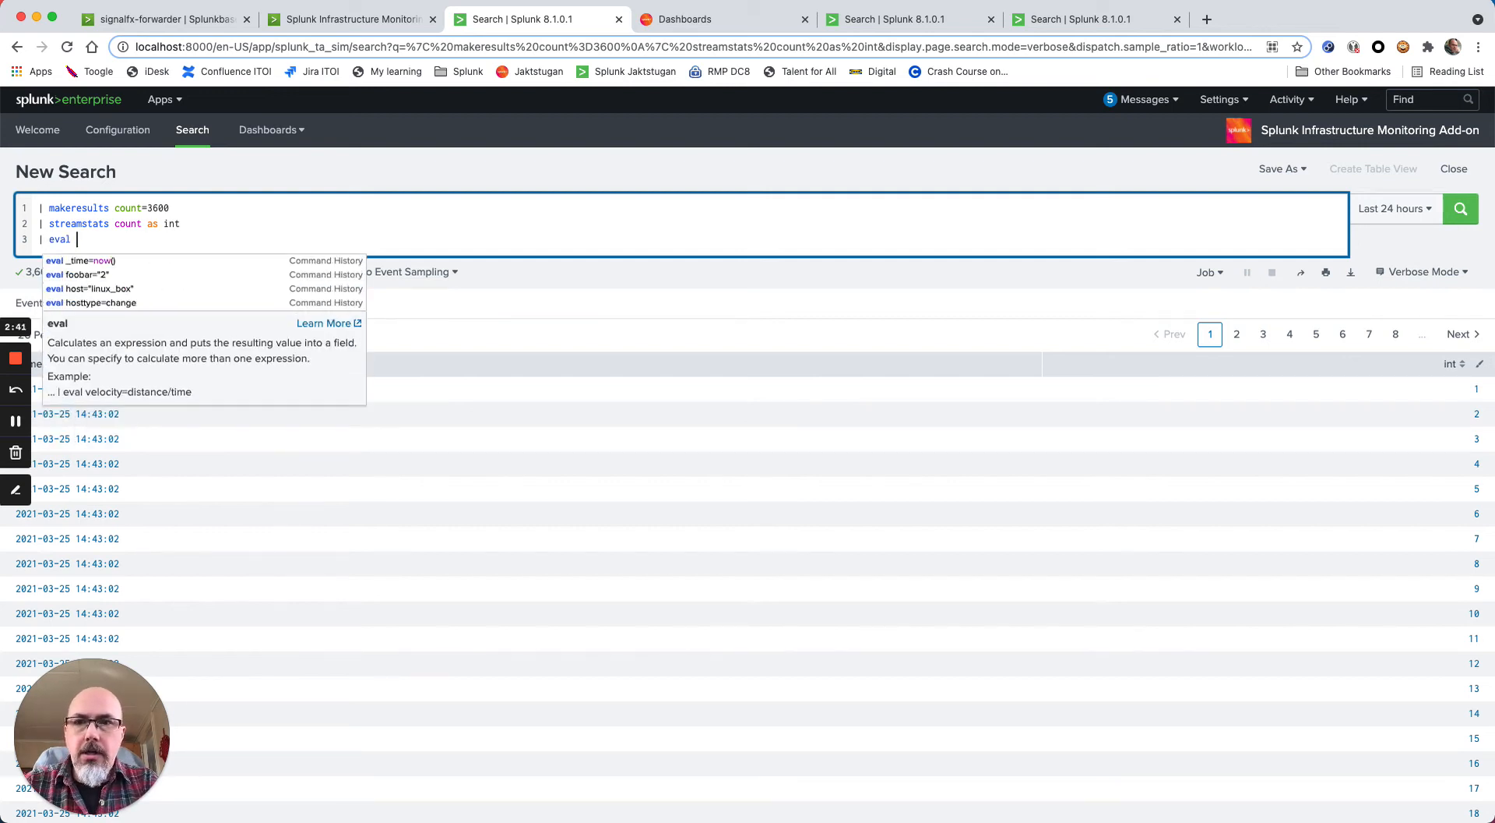
{"action": "type", "text": "gauge_"}
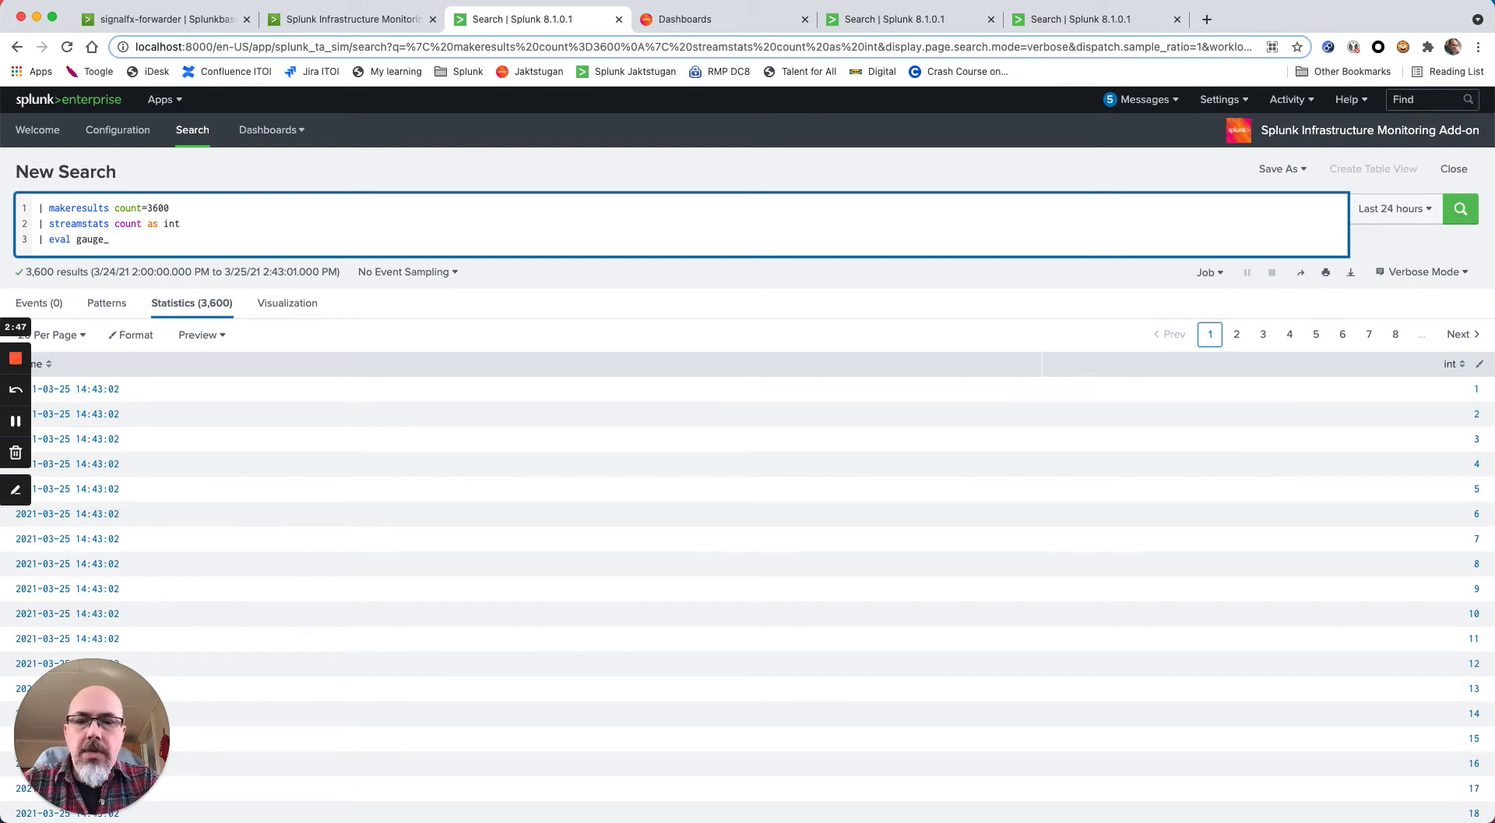
{"action": "type", "text": "foobar"}
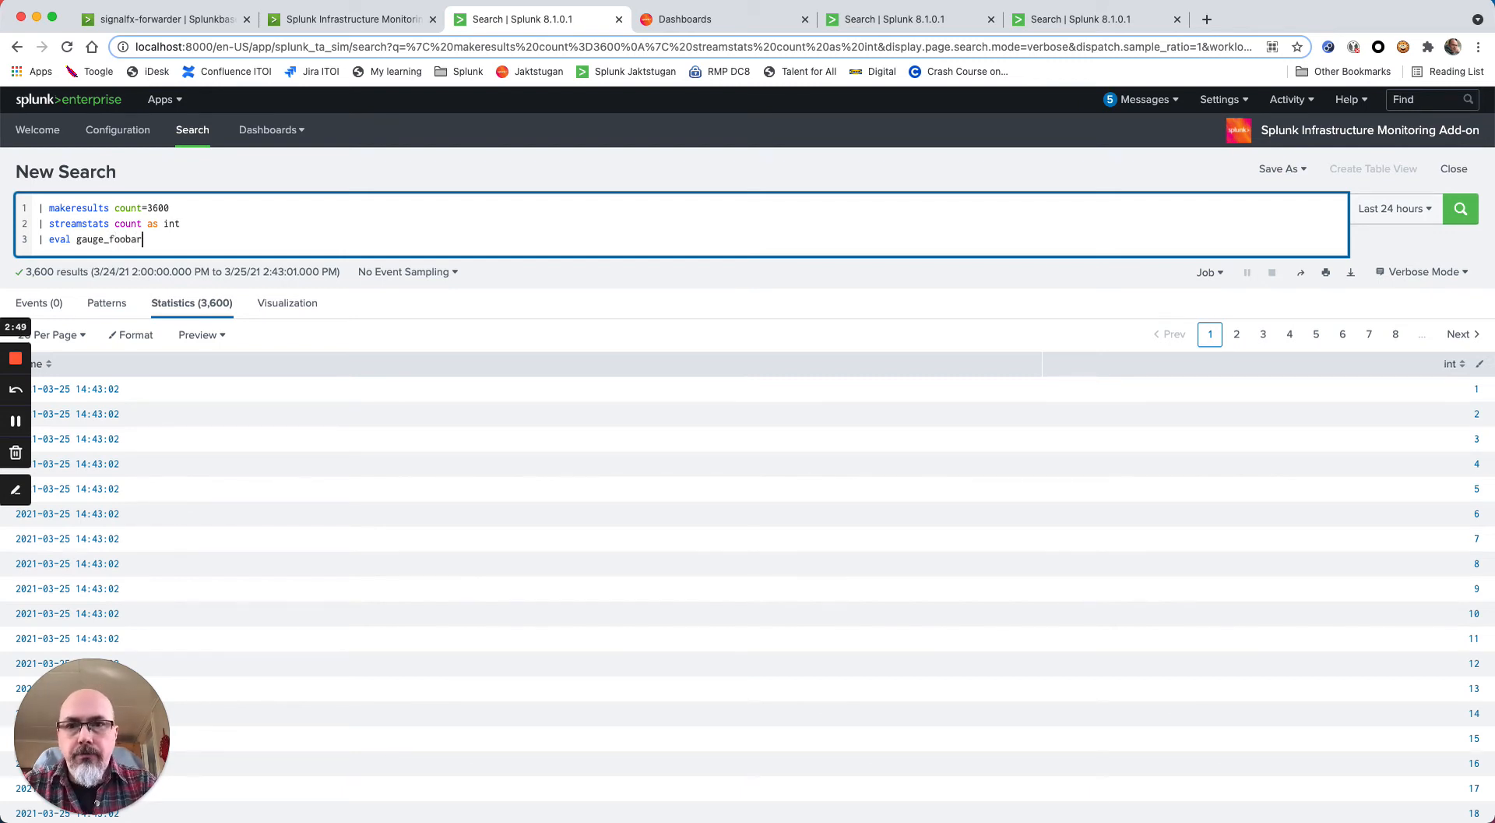
{"action": "type", "text": "=r"}
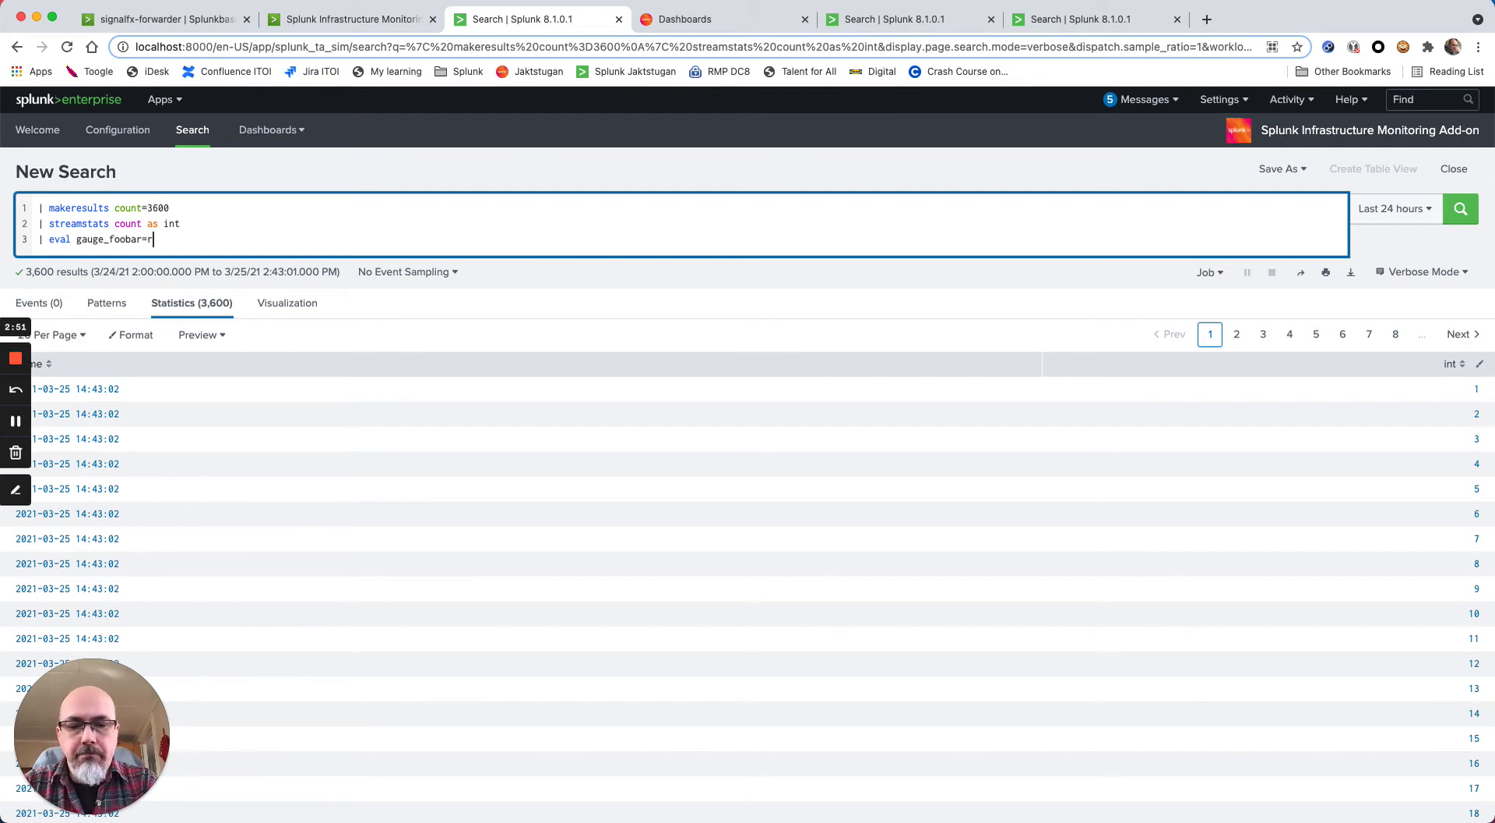
{"action": "type", "text": "andom"}
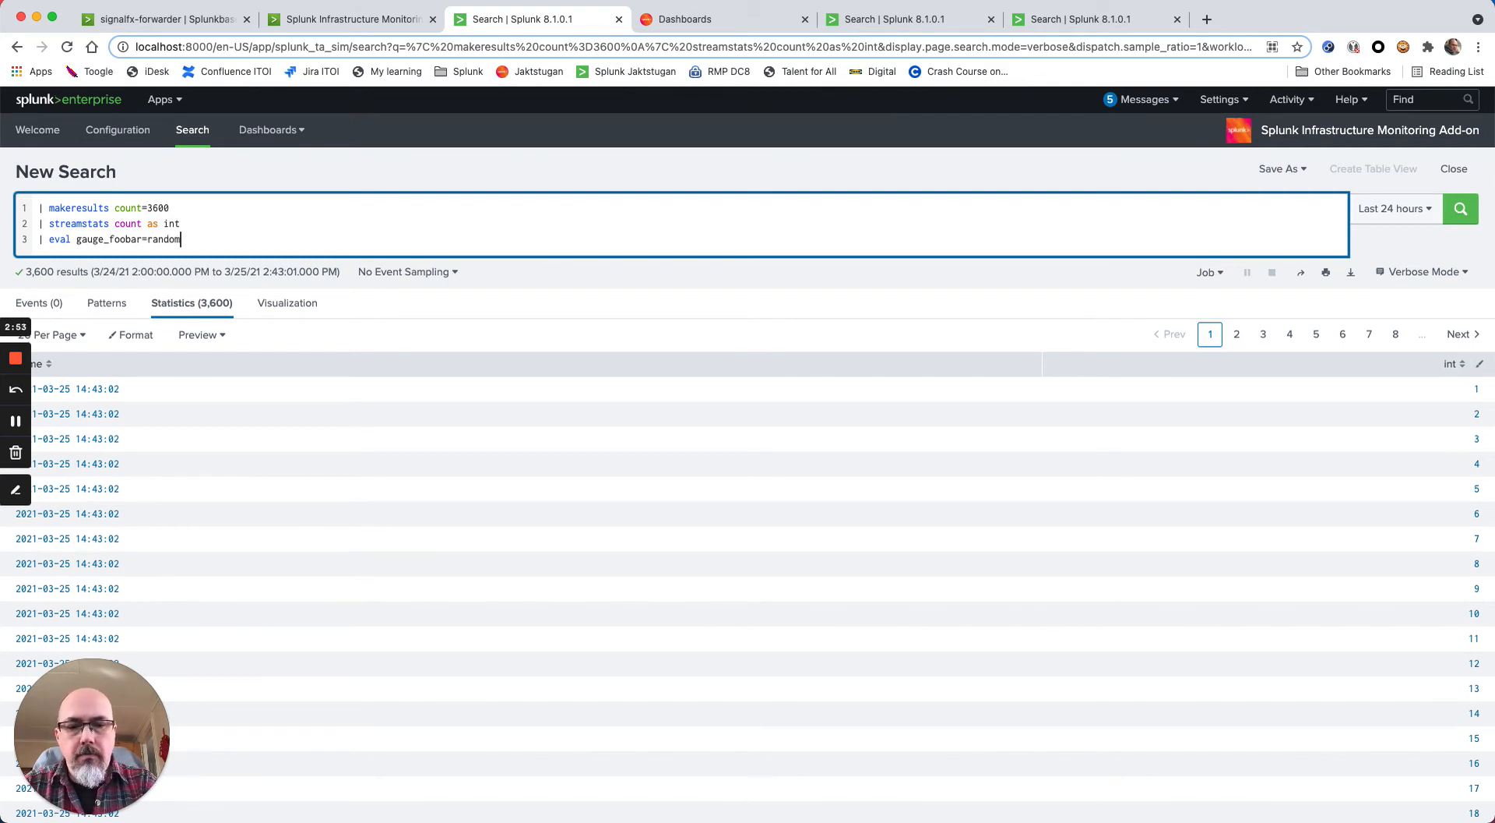
{"action": "type", "text": "() %"}
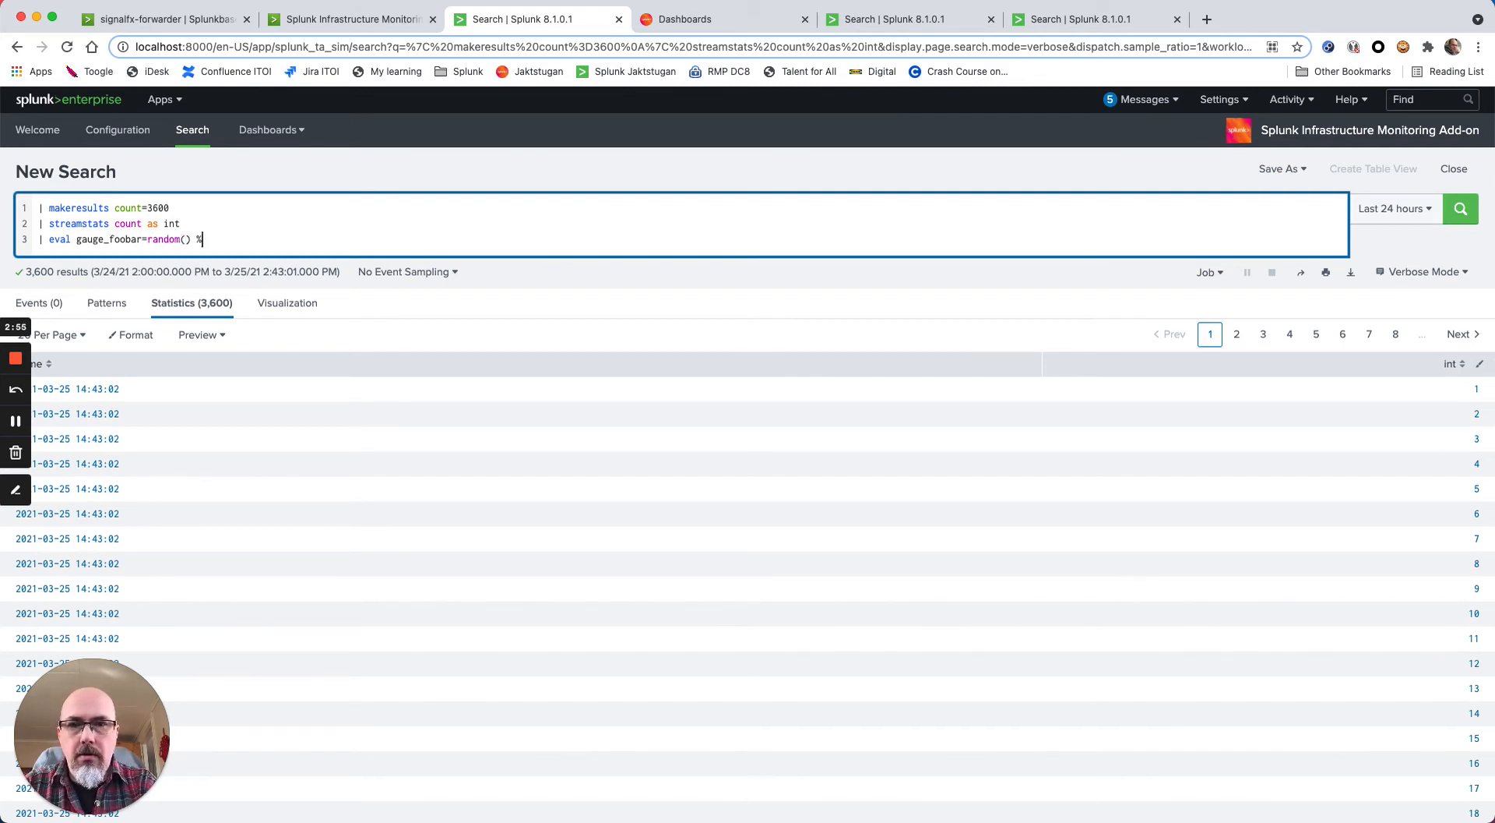
{"action": "type", "text": "10"}
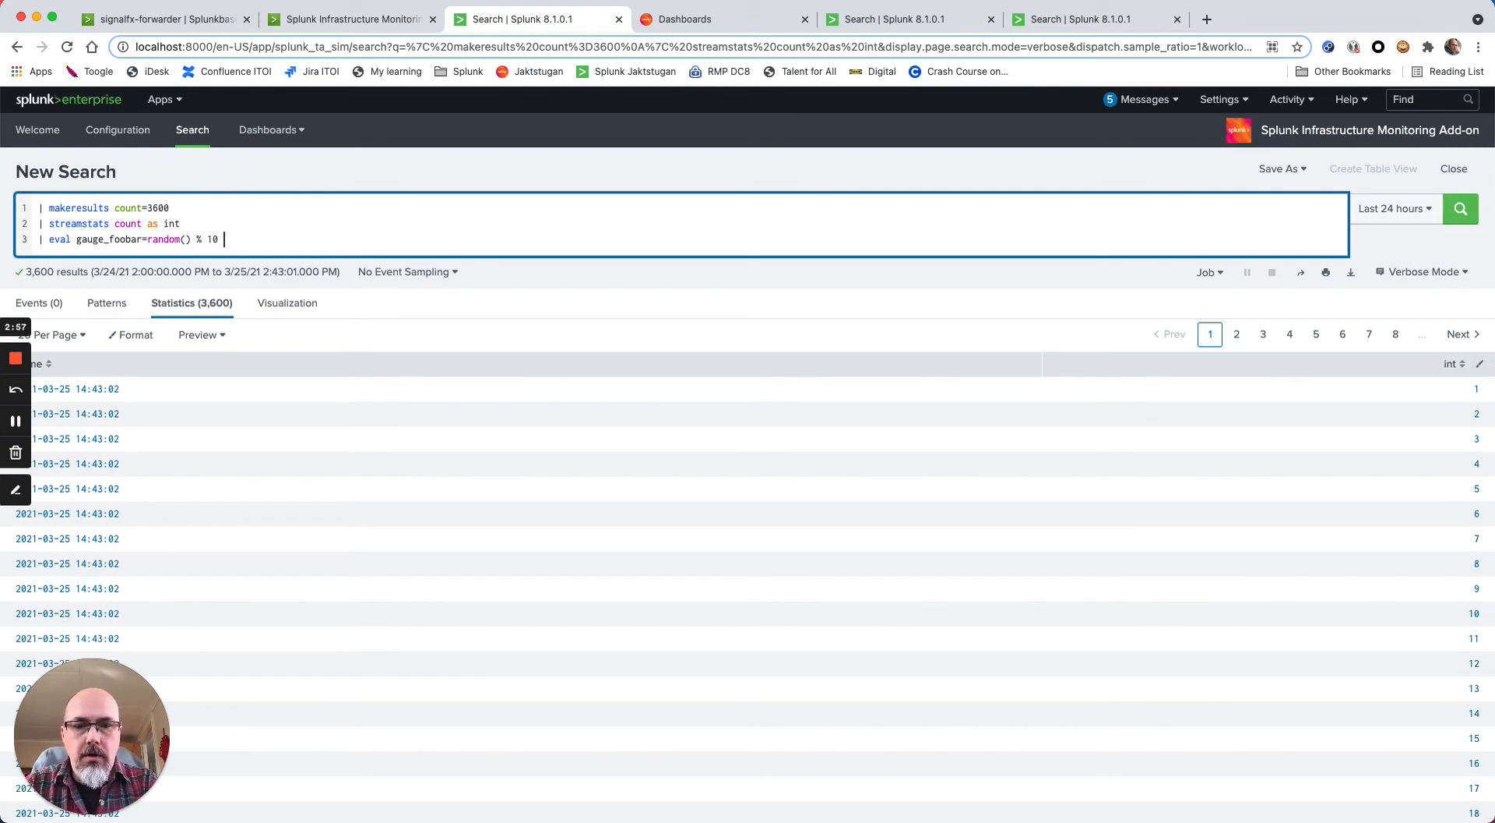
{"action": "type", "text": "+1"}
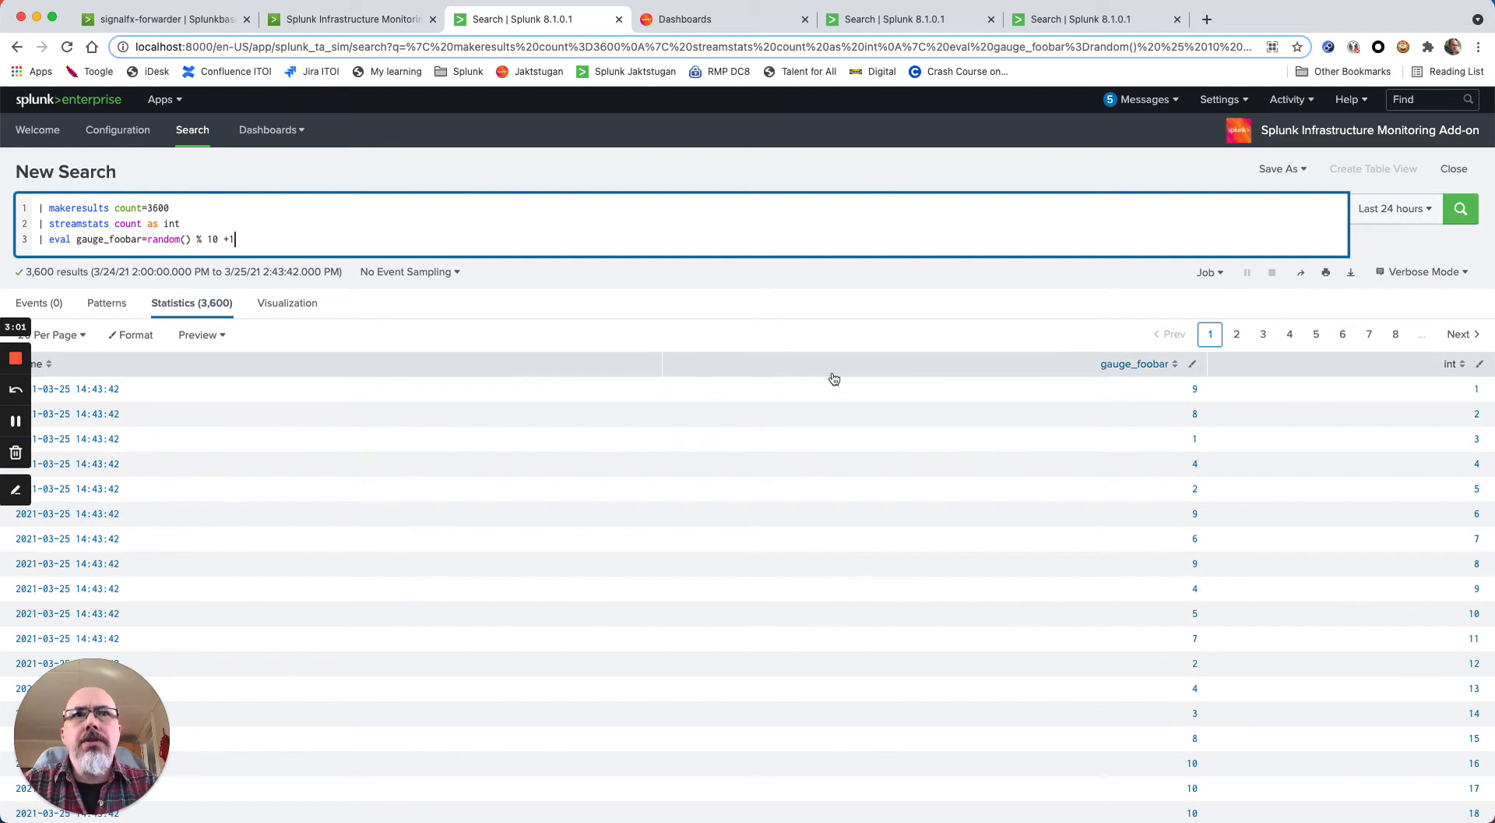
{"action": "mouse_move", "coordinate": [1106, 563]}
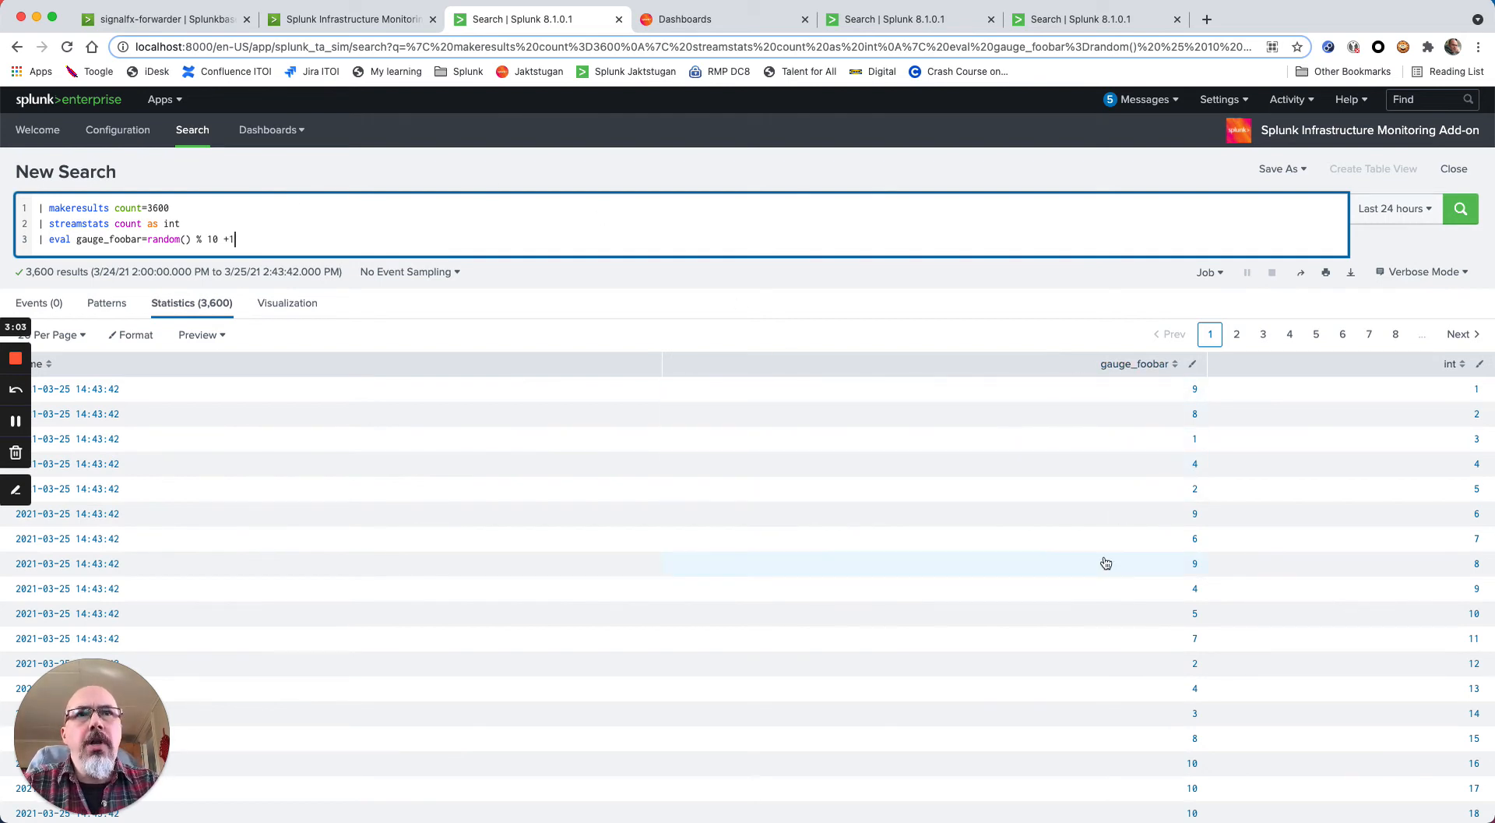
{"action": "mouse_move", "coordinate": [1140, 578]}
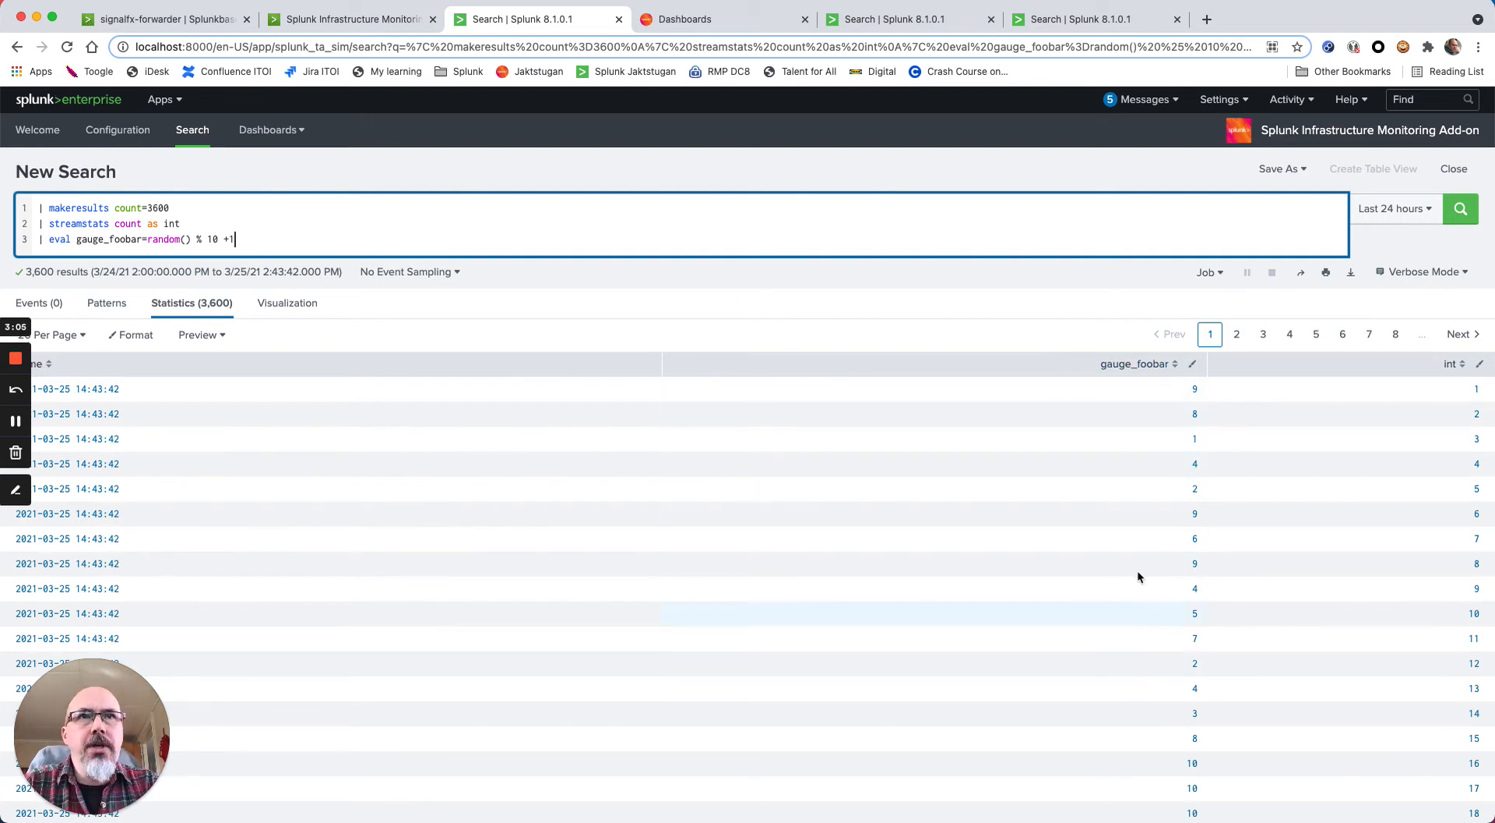
{"action": "mouse_move", "coordinate": [1109, 369]}
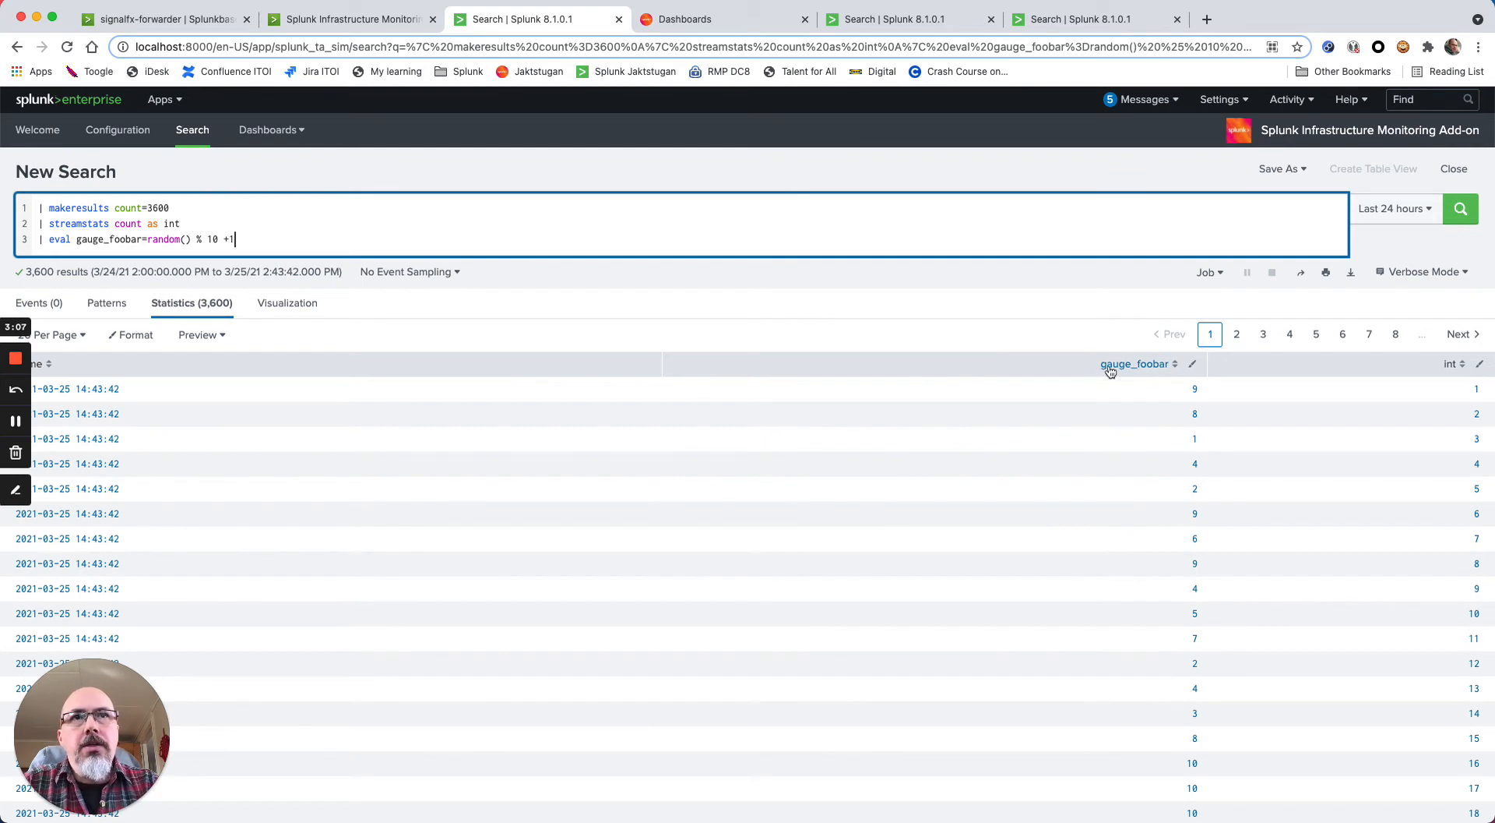
{"action": "mouse_move", "coordinate": [936, 404]}
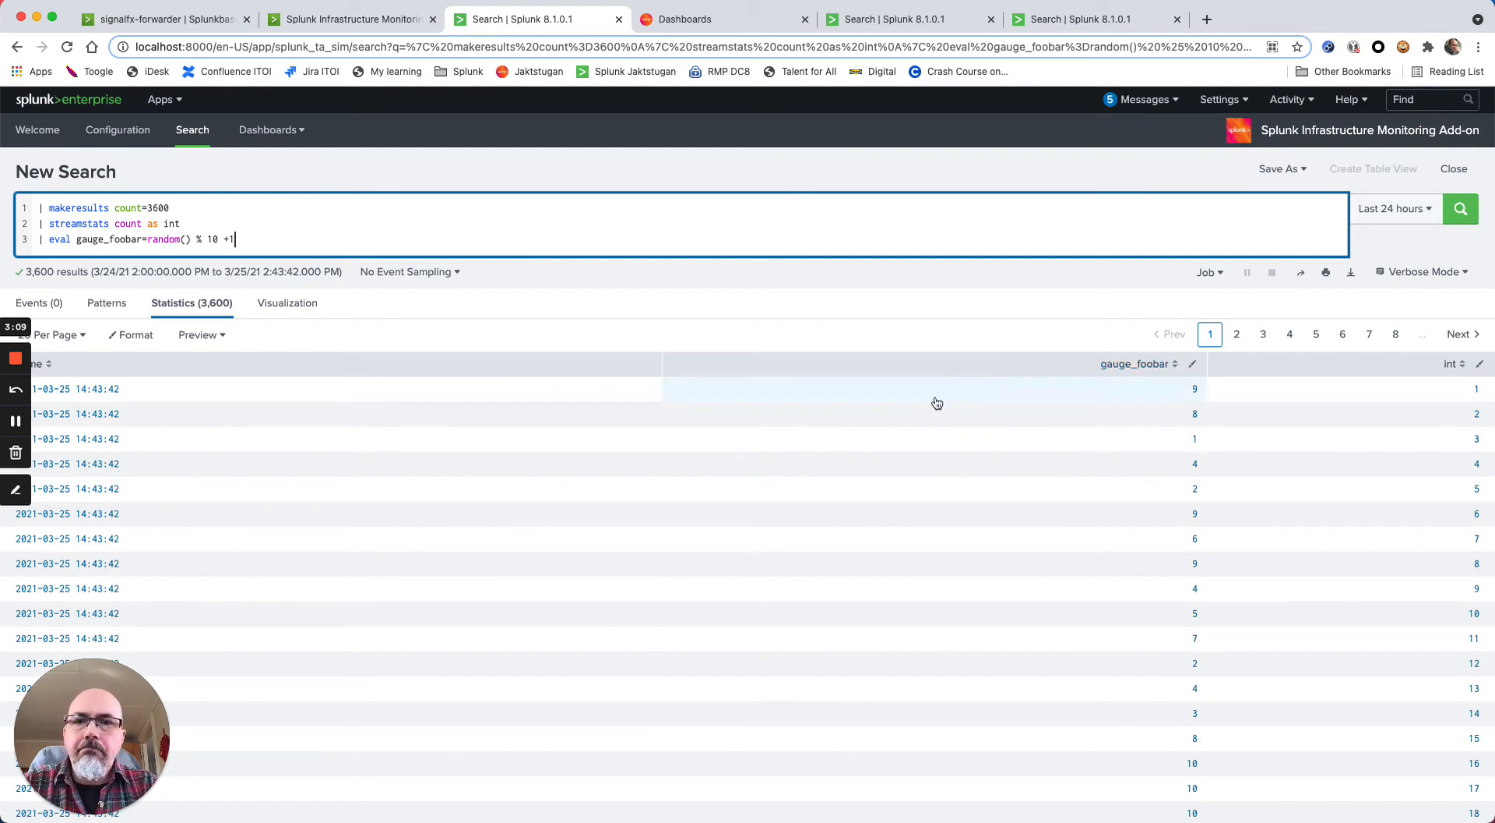
{"action": "mouse_move", "coordinate": [103, 623]}
{"action": "type", "text": "| eva"}
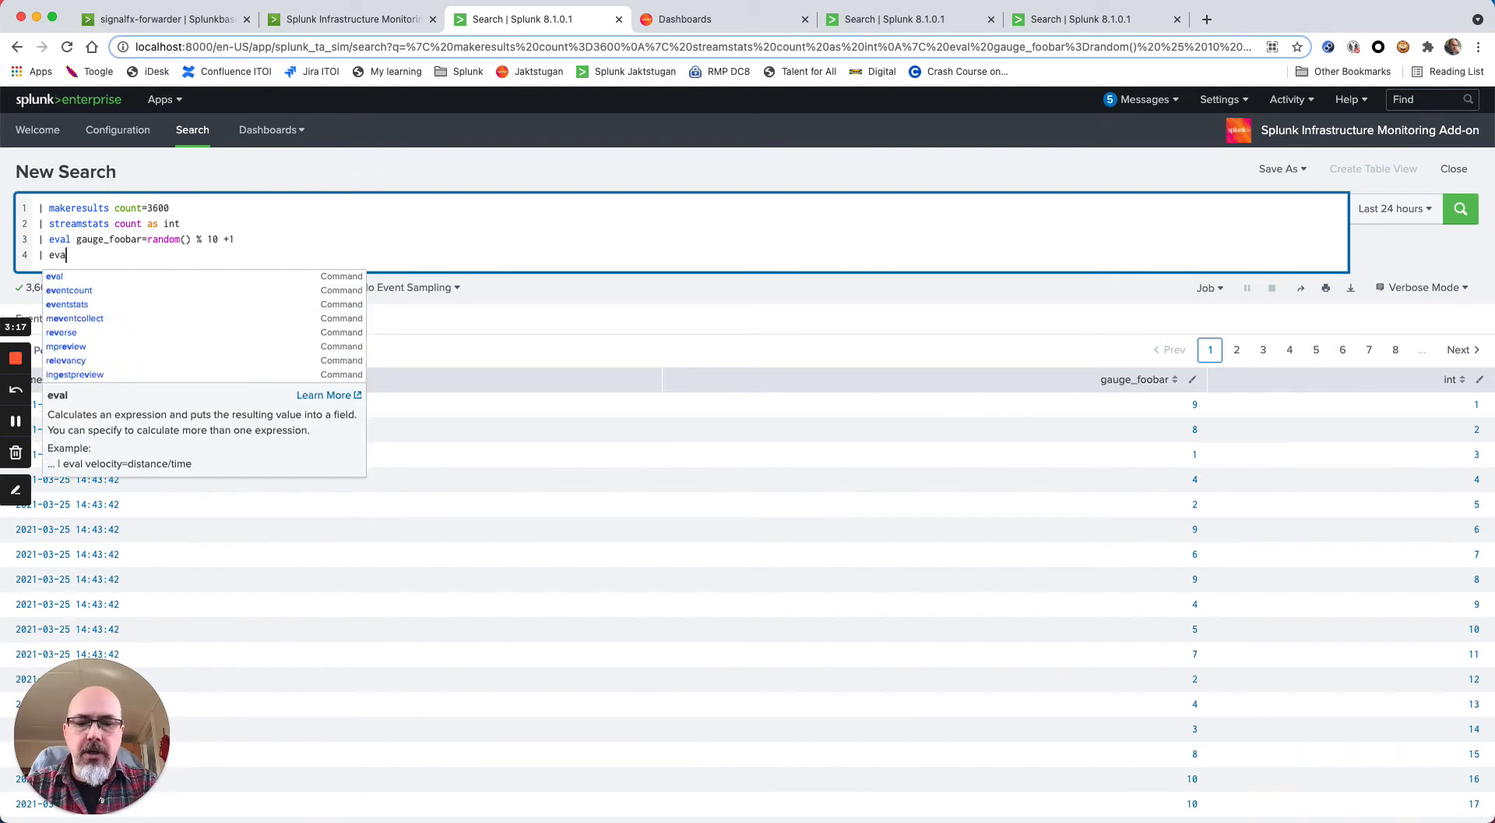
Add '| eval _time=_time-int' so timestamps step back one second per row
{"action": "type", "text": "_time"}
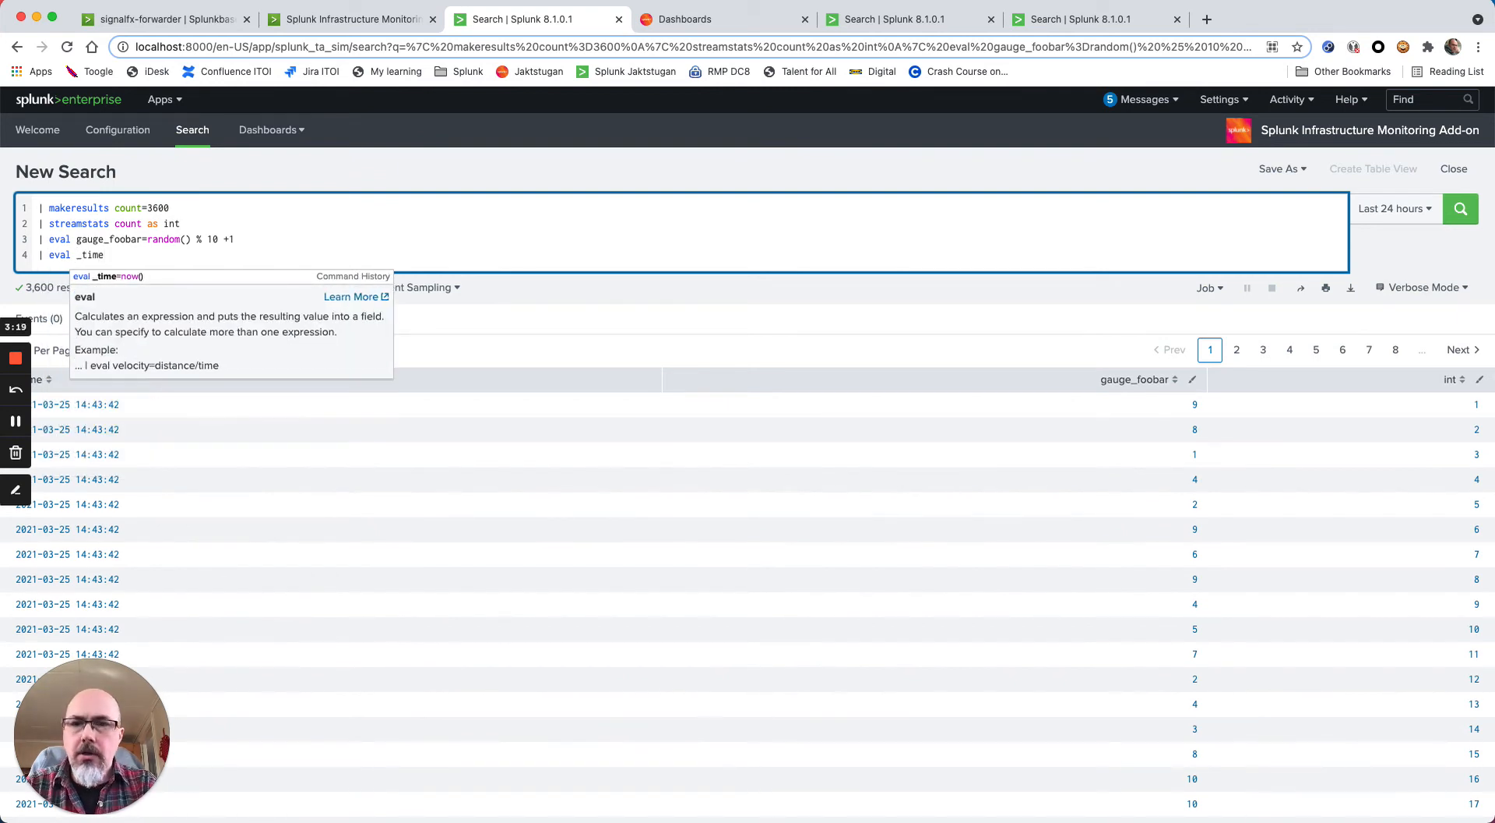
{"action": "type", "text": "="}
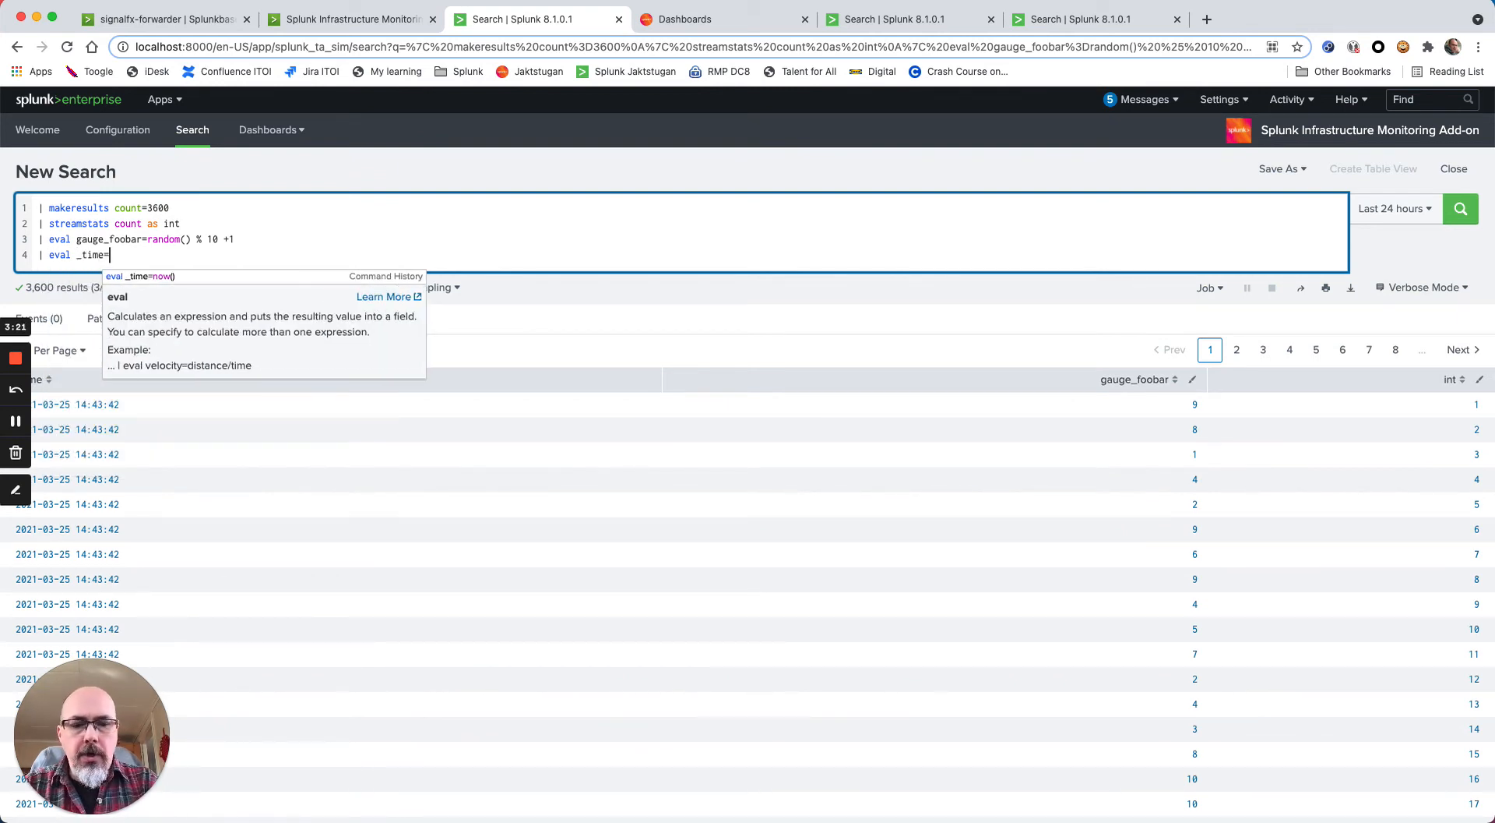
{"action": "type", "text": "_time"}
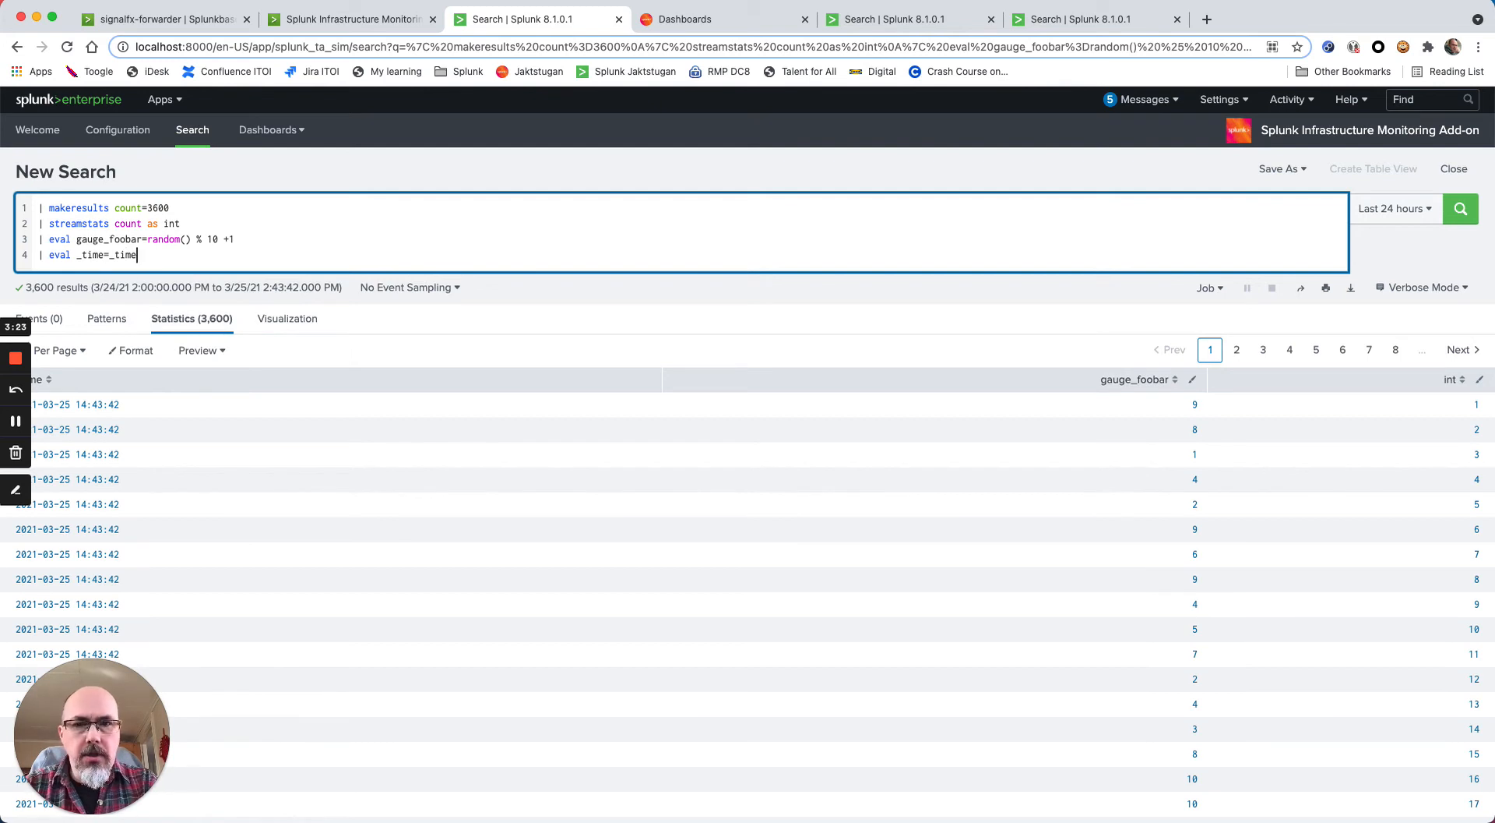
{"action": "type", "text": "-"}
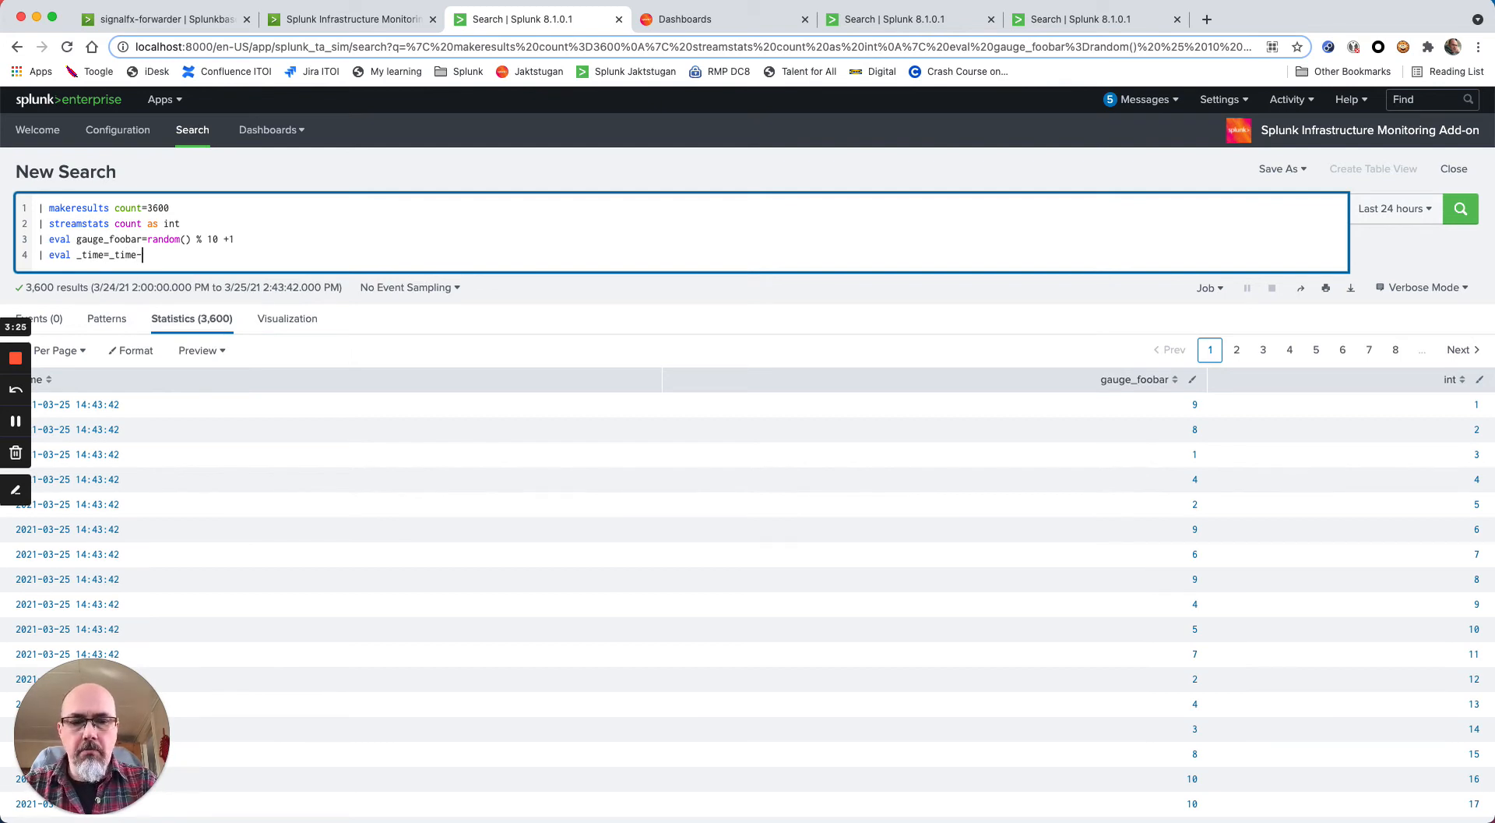
{"action": "type", "text": "int"}
{"action": "type", "text": "| eval"}
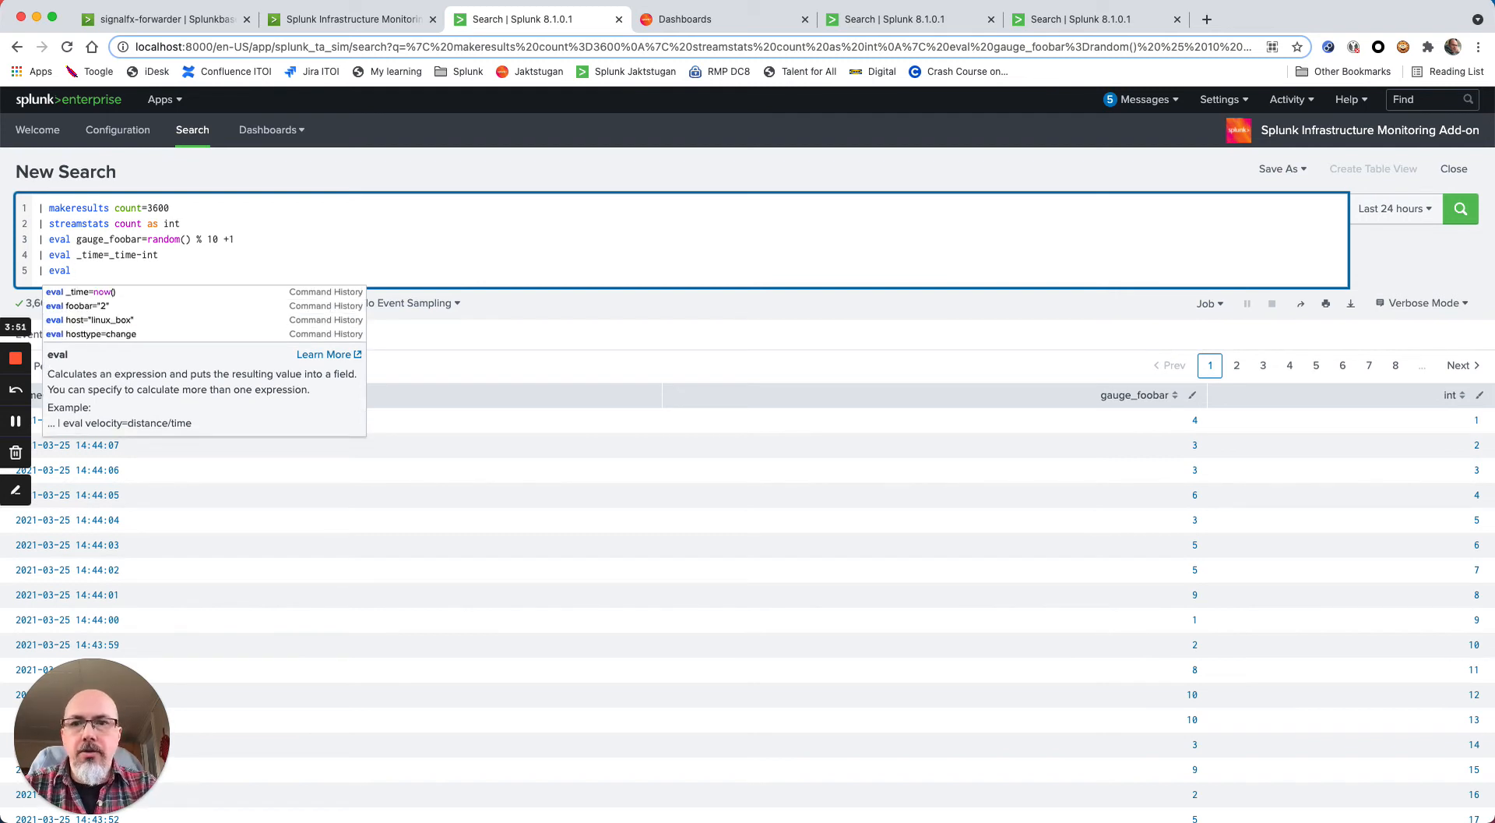
Add '| eval host="my_little_host"' setting every row's host field
{"action": "type", "text": "host=\""}
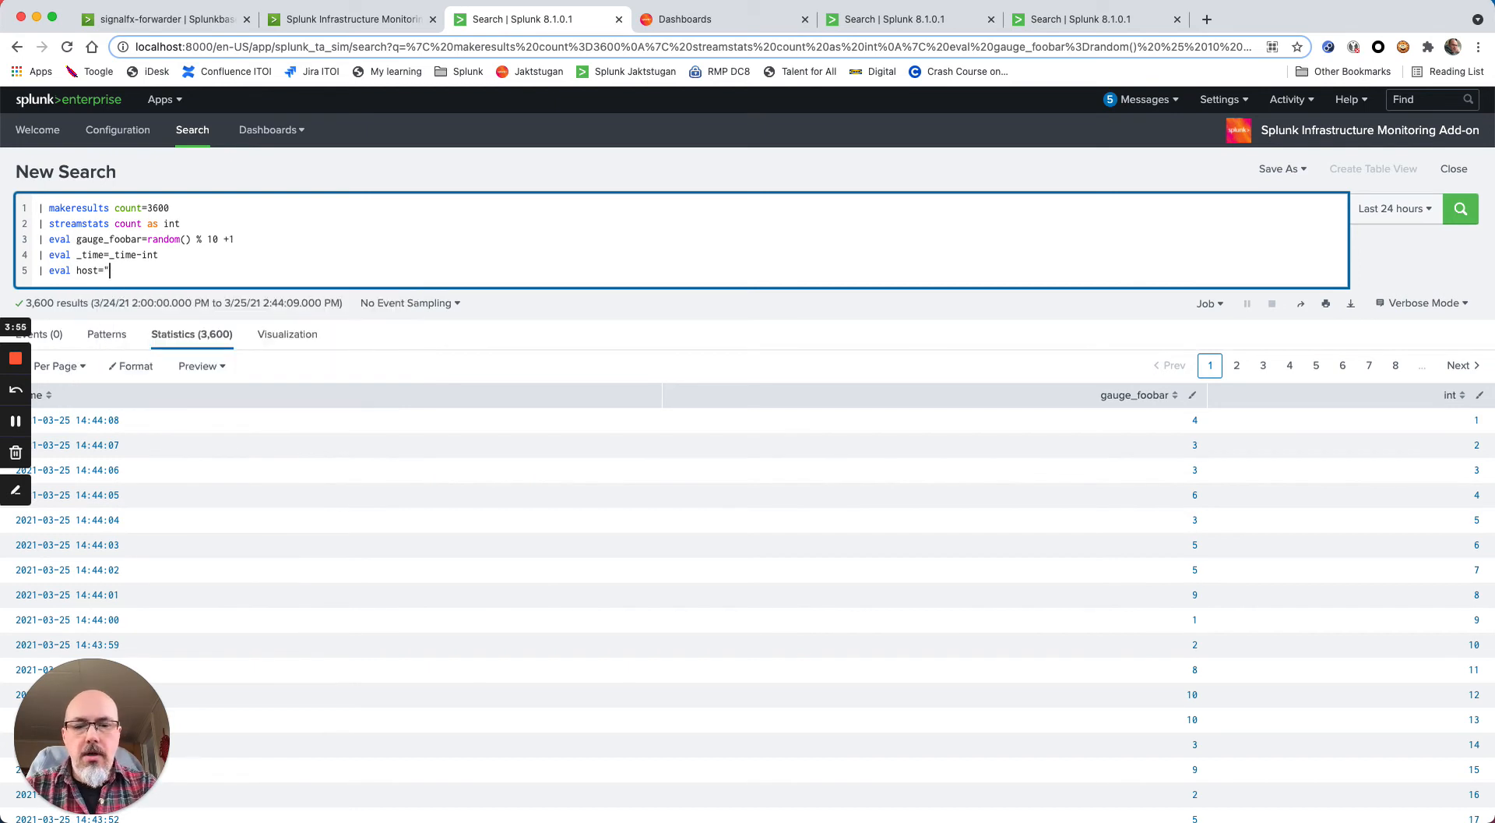
{"action": "type", "text": "my"}
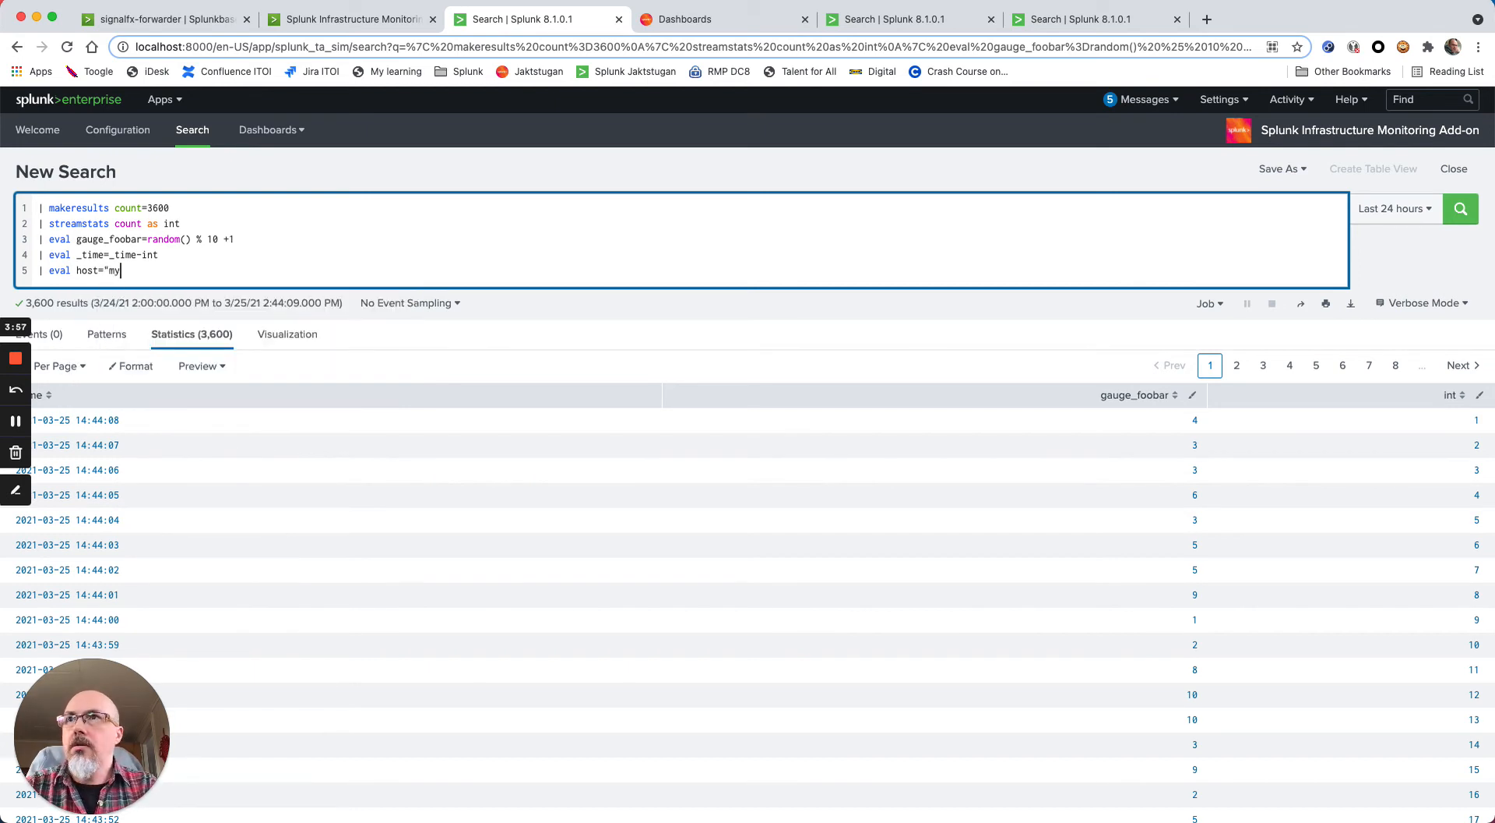
{"action": "type", "text": "_litt"}
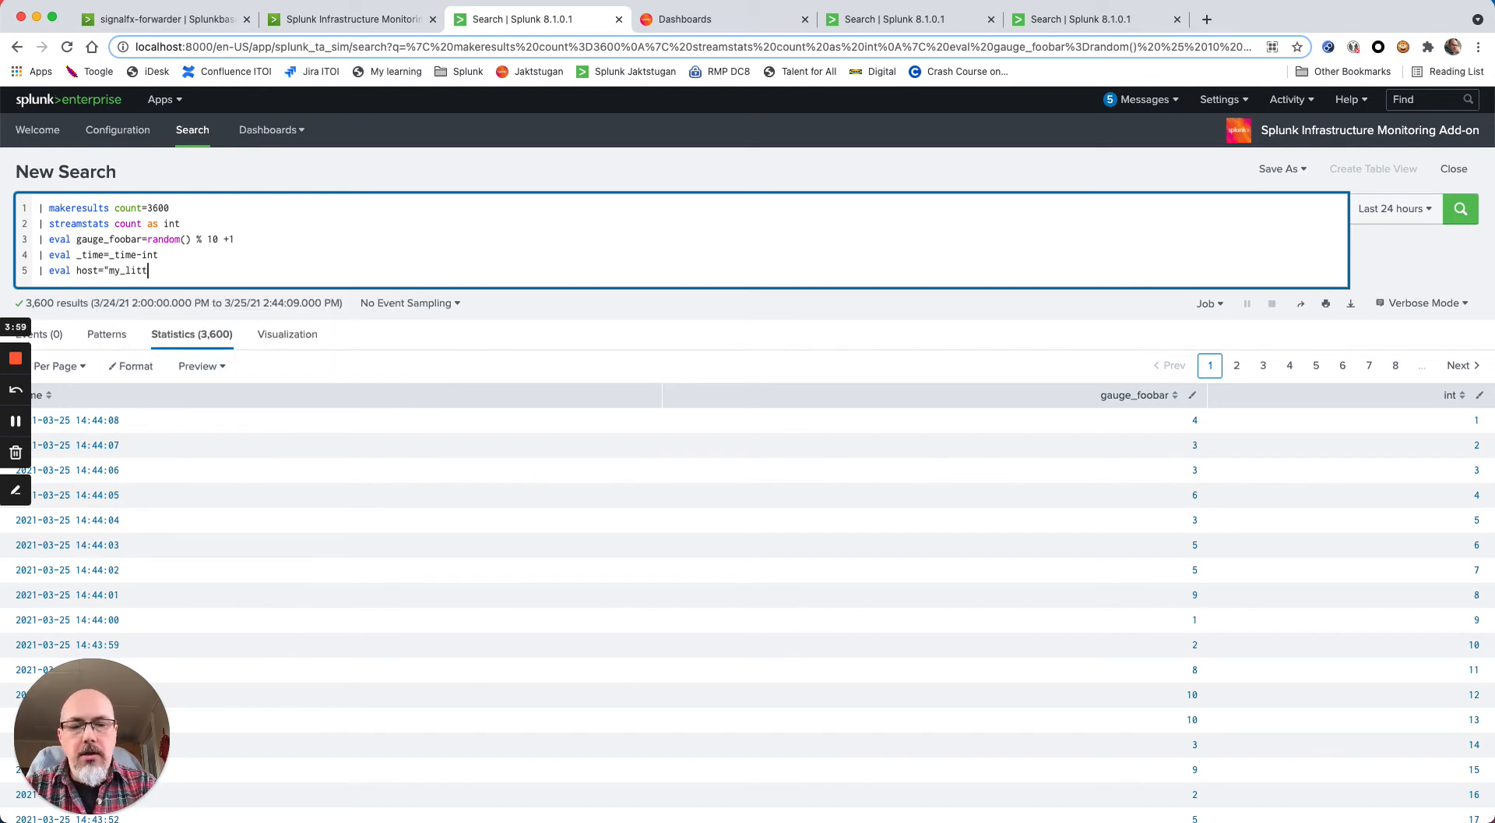
{"action": "type", "text": "le_host\""}
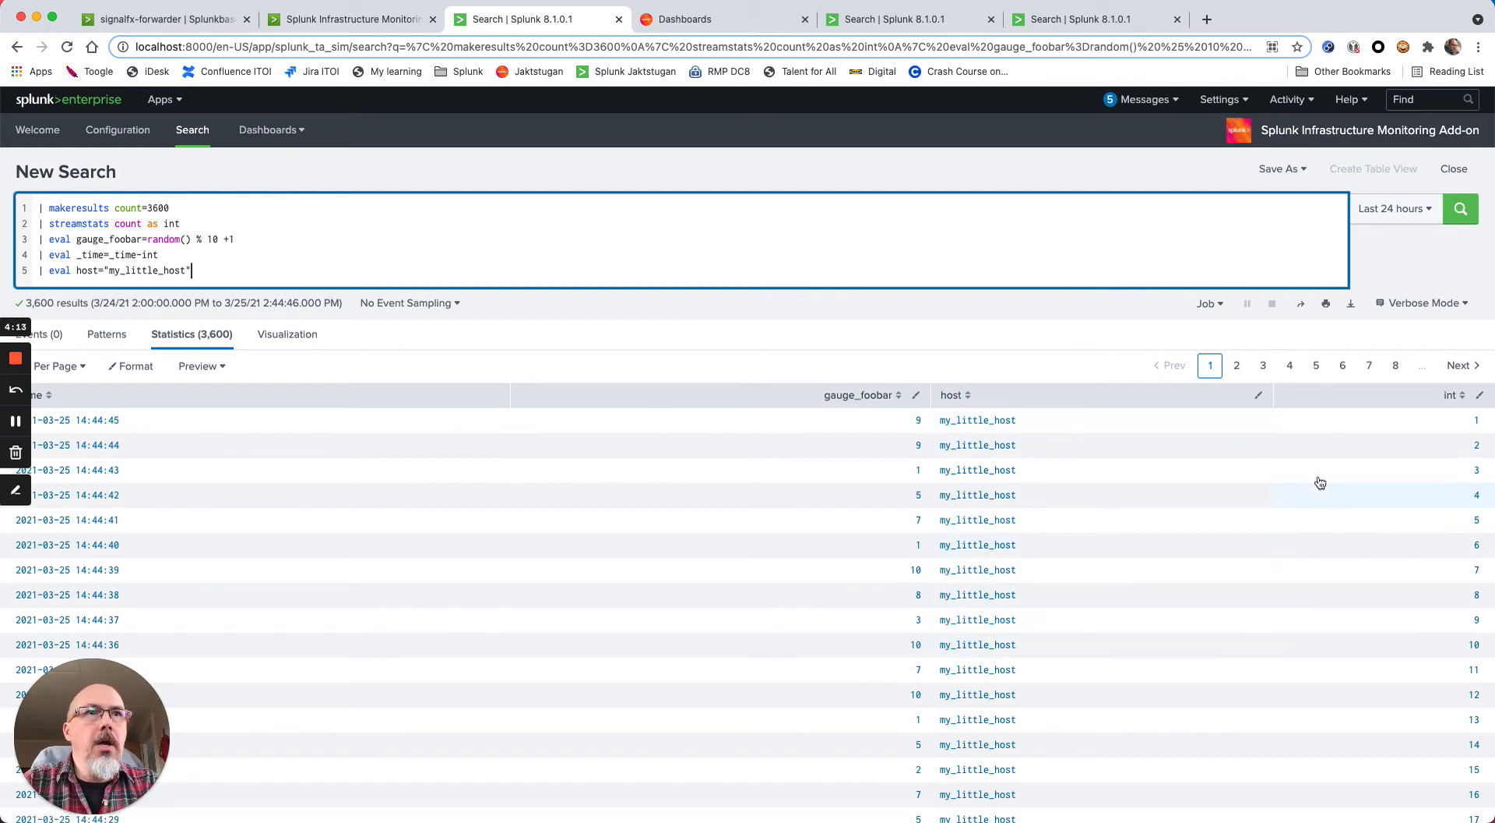
{"action": "mouse_move", "coordinate": [279, 335]}
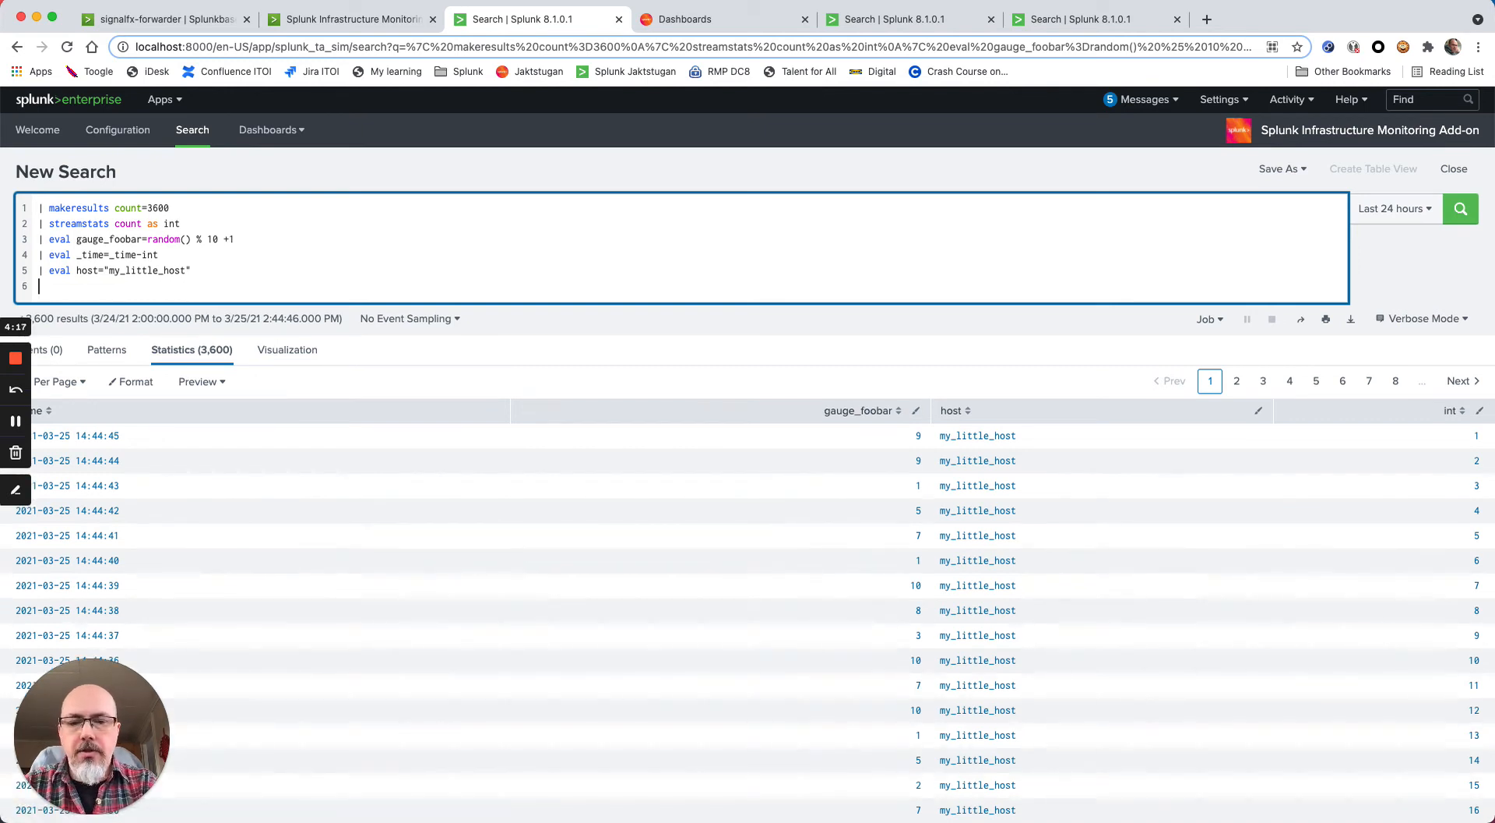
Add '| fields _time gauge_foobar host' to keep only those three fields, dropping int
{"action": "type", "text": "fields"}
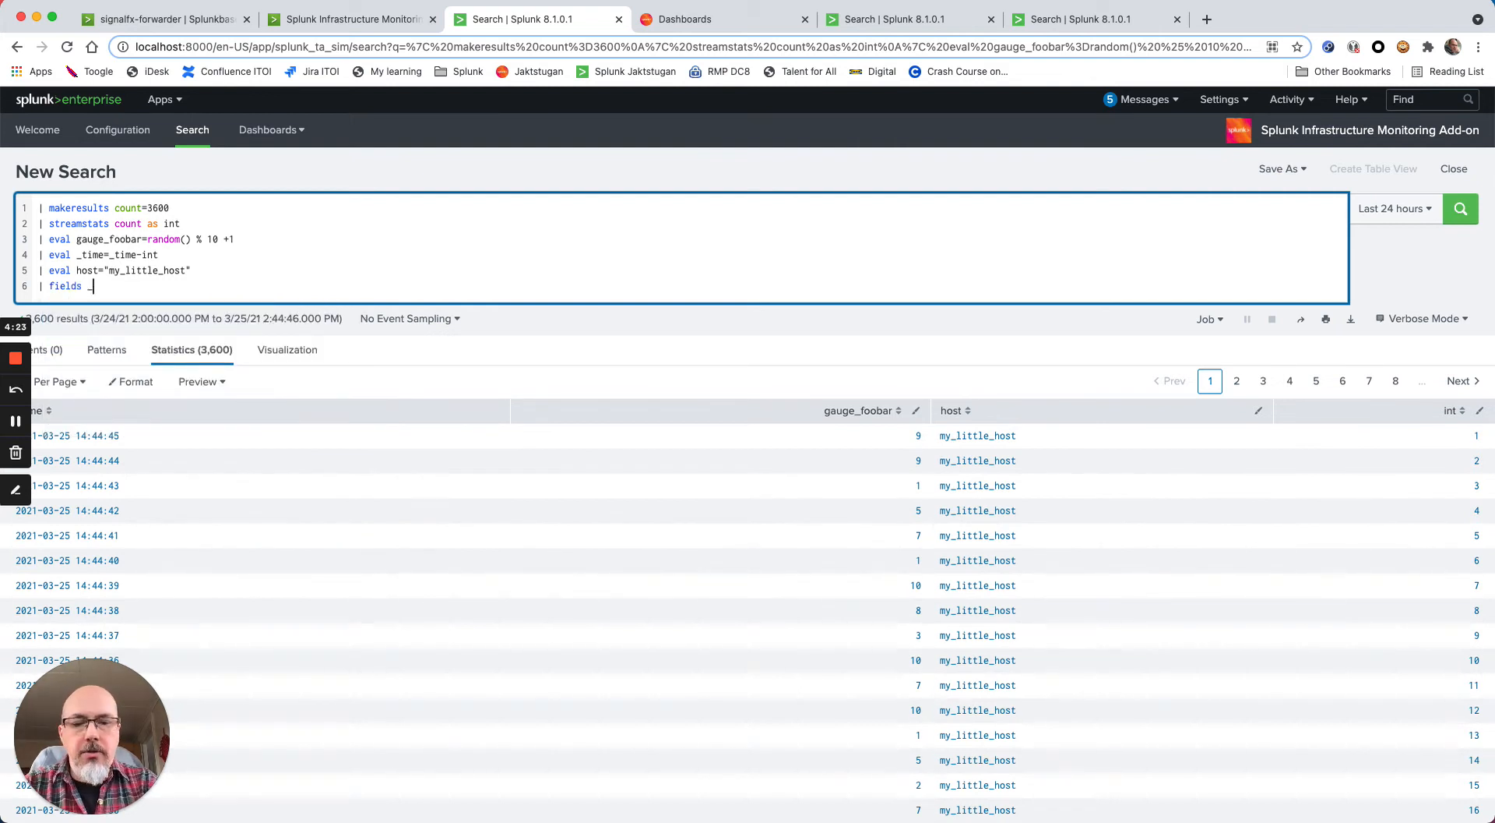
{"action": "type", "text": "_time"}
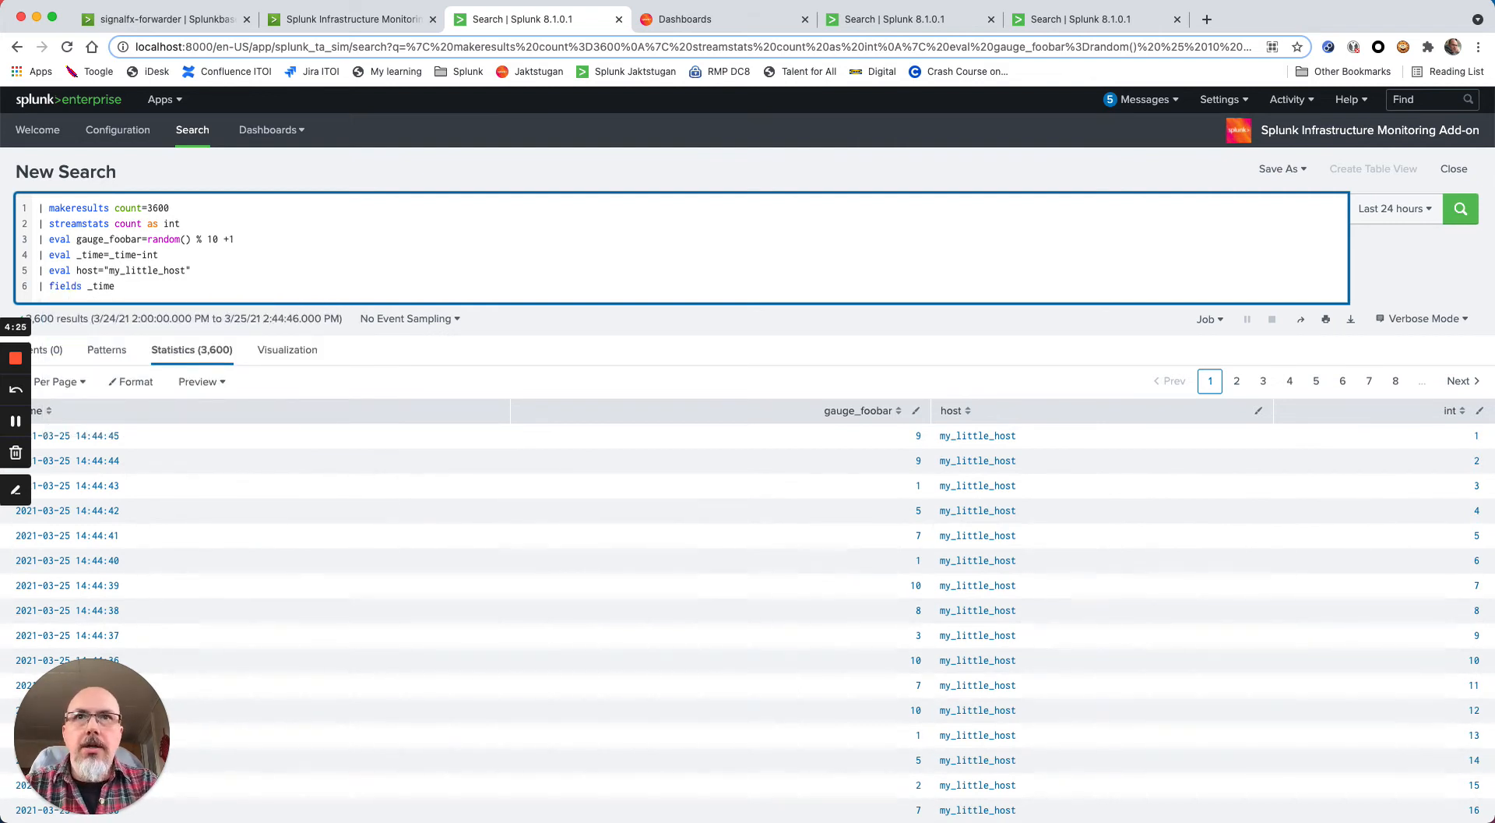
{"action": "type", "text": "gauge_foo"}
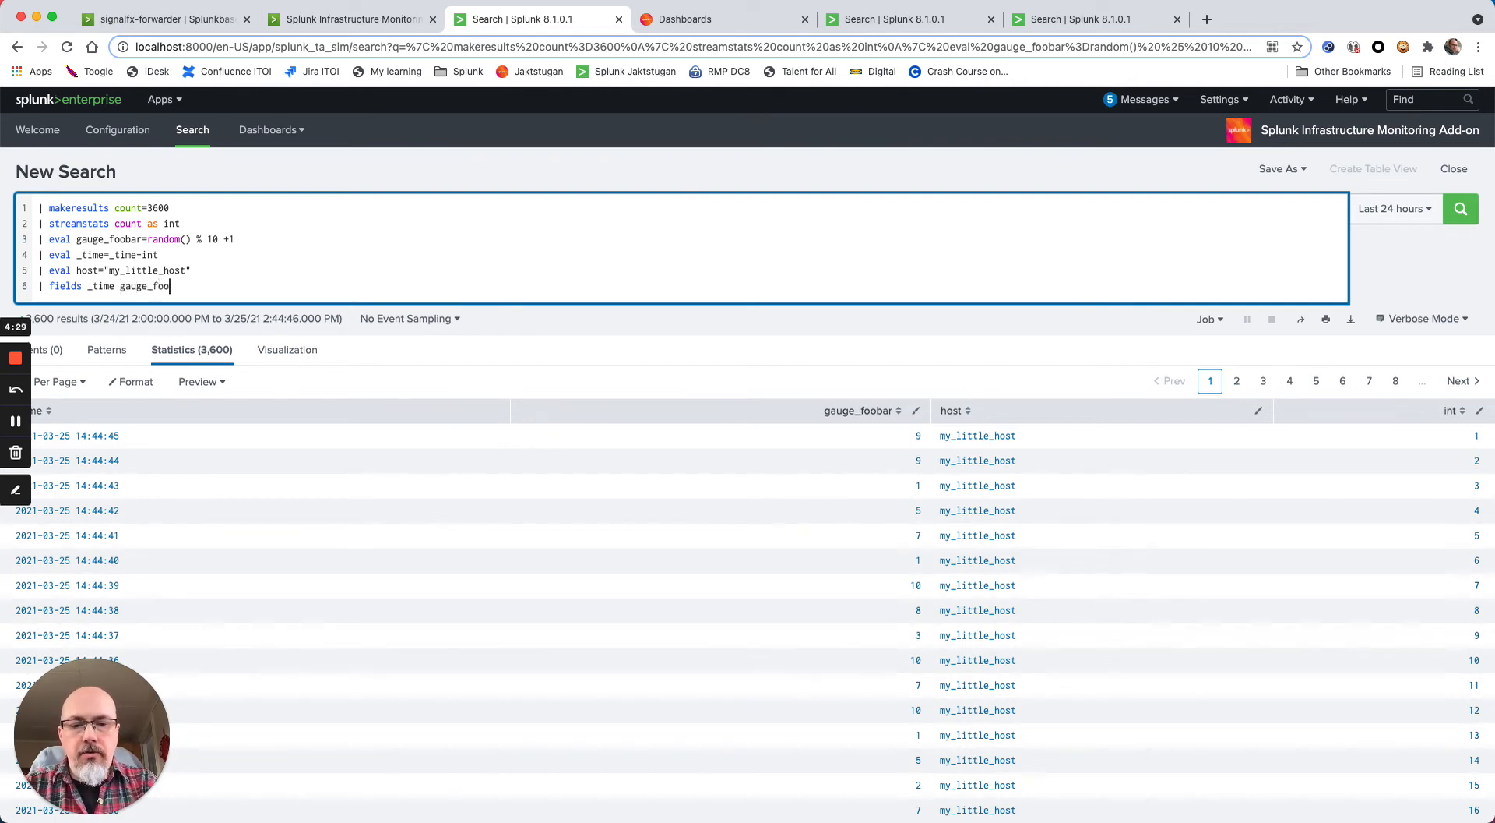
{"action": "type", "text": "bar"}
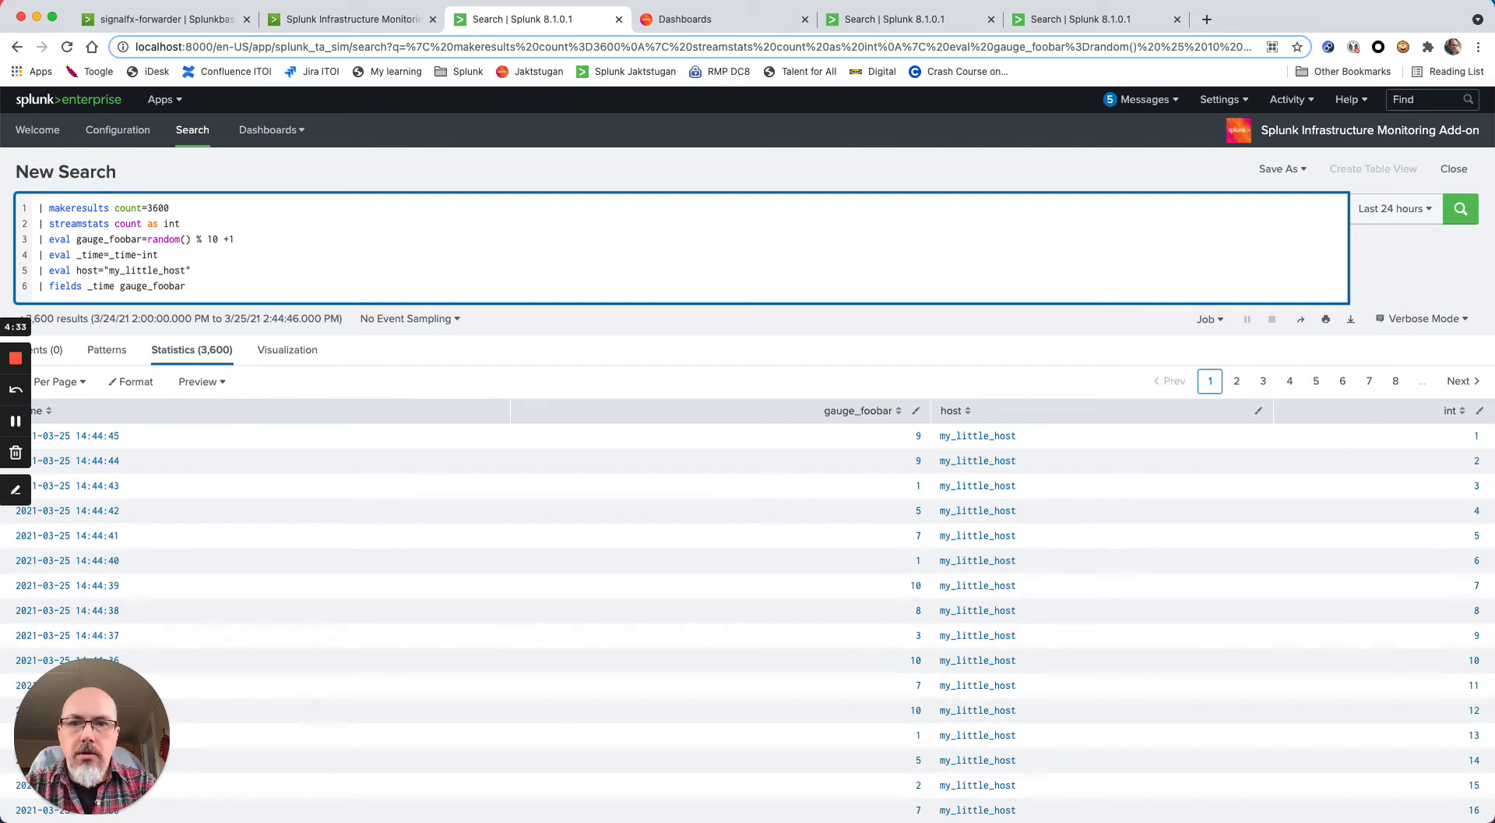
{"action": "type", "text": "host"}
{"action": "type", "text": "| tosfx"}
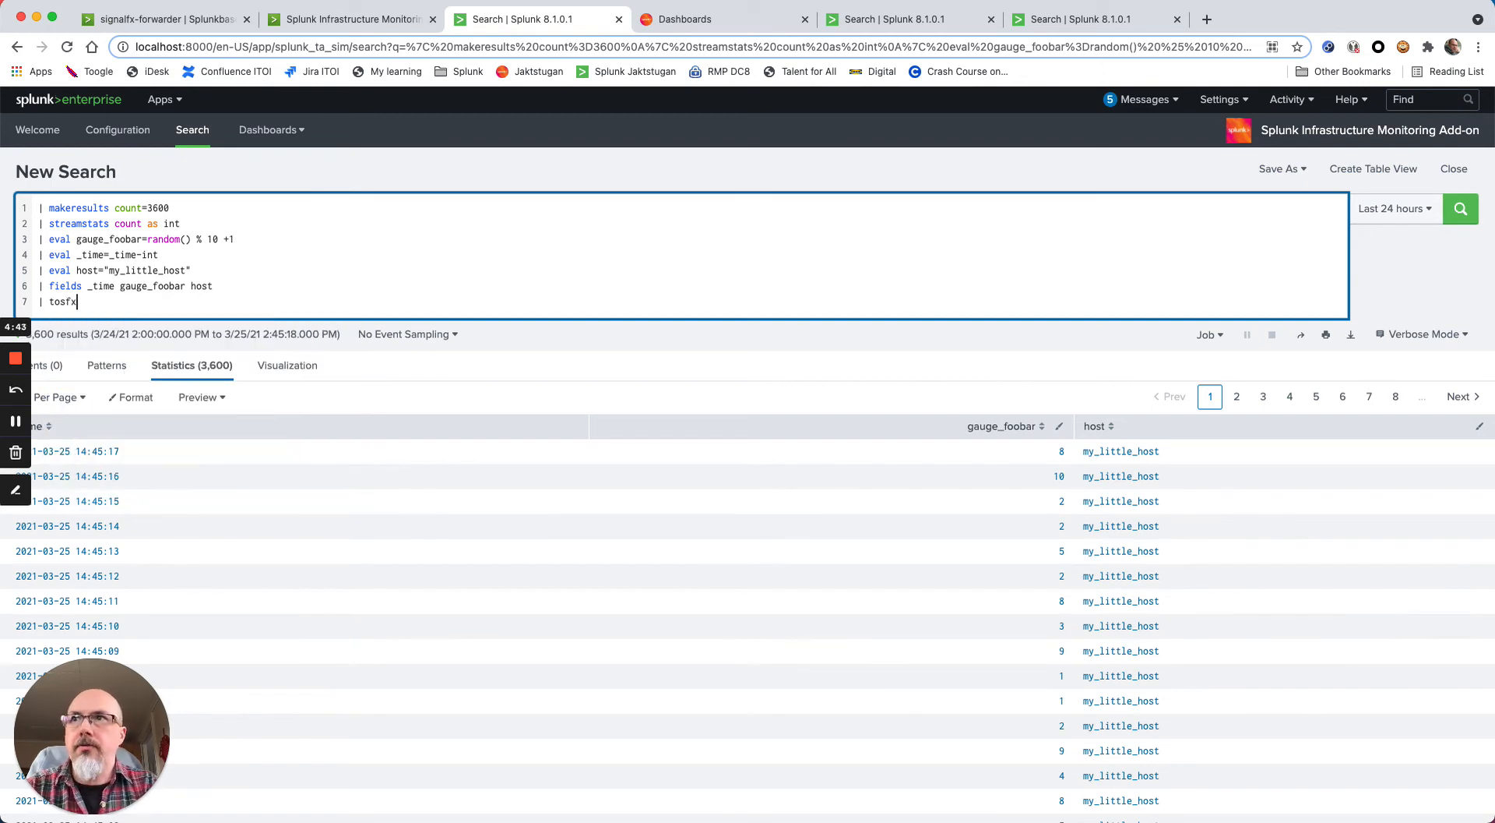
Run the full search with '| tosfx' so all 3,600 points return status 200 from SignalFx
{"action": "left_click", "coordinate": [1469, 209]}
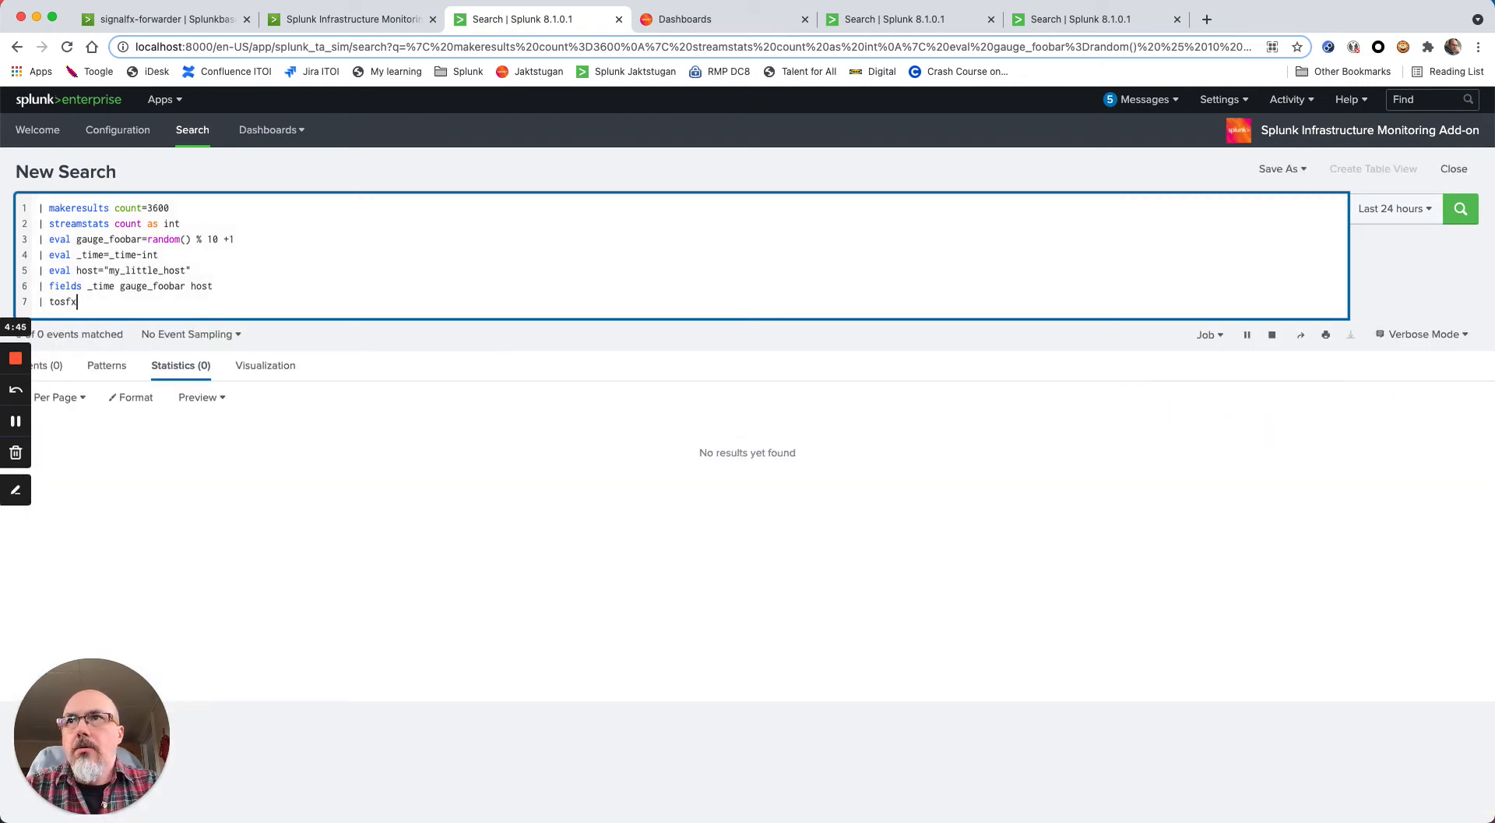
{"action": "left_click", "coordinate": [1466, 209]}
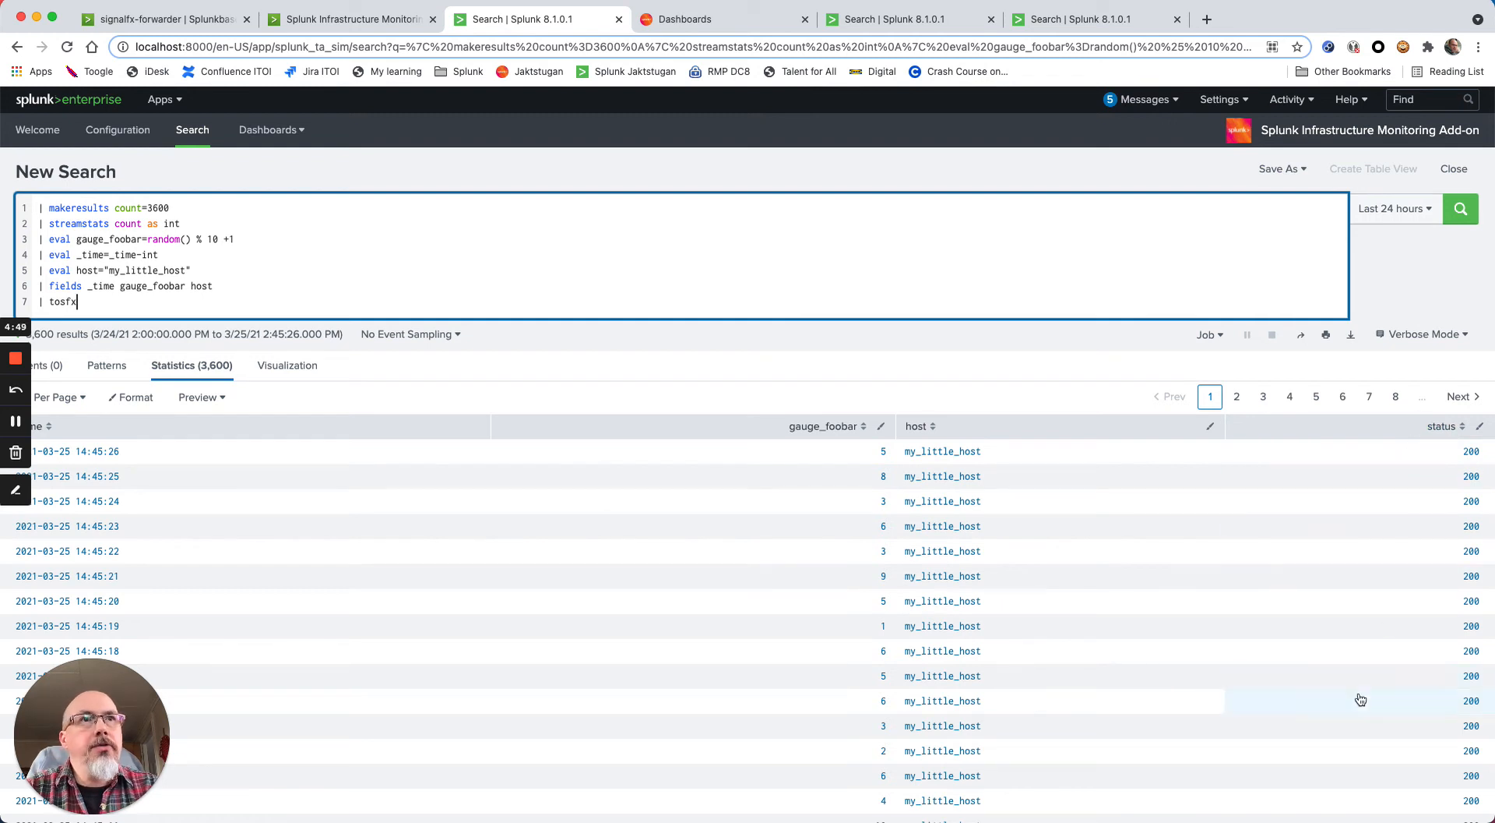
{"action": "mouse_move", "coordinate": [1240, 684]}
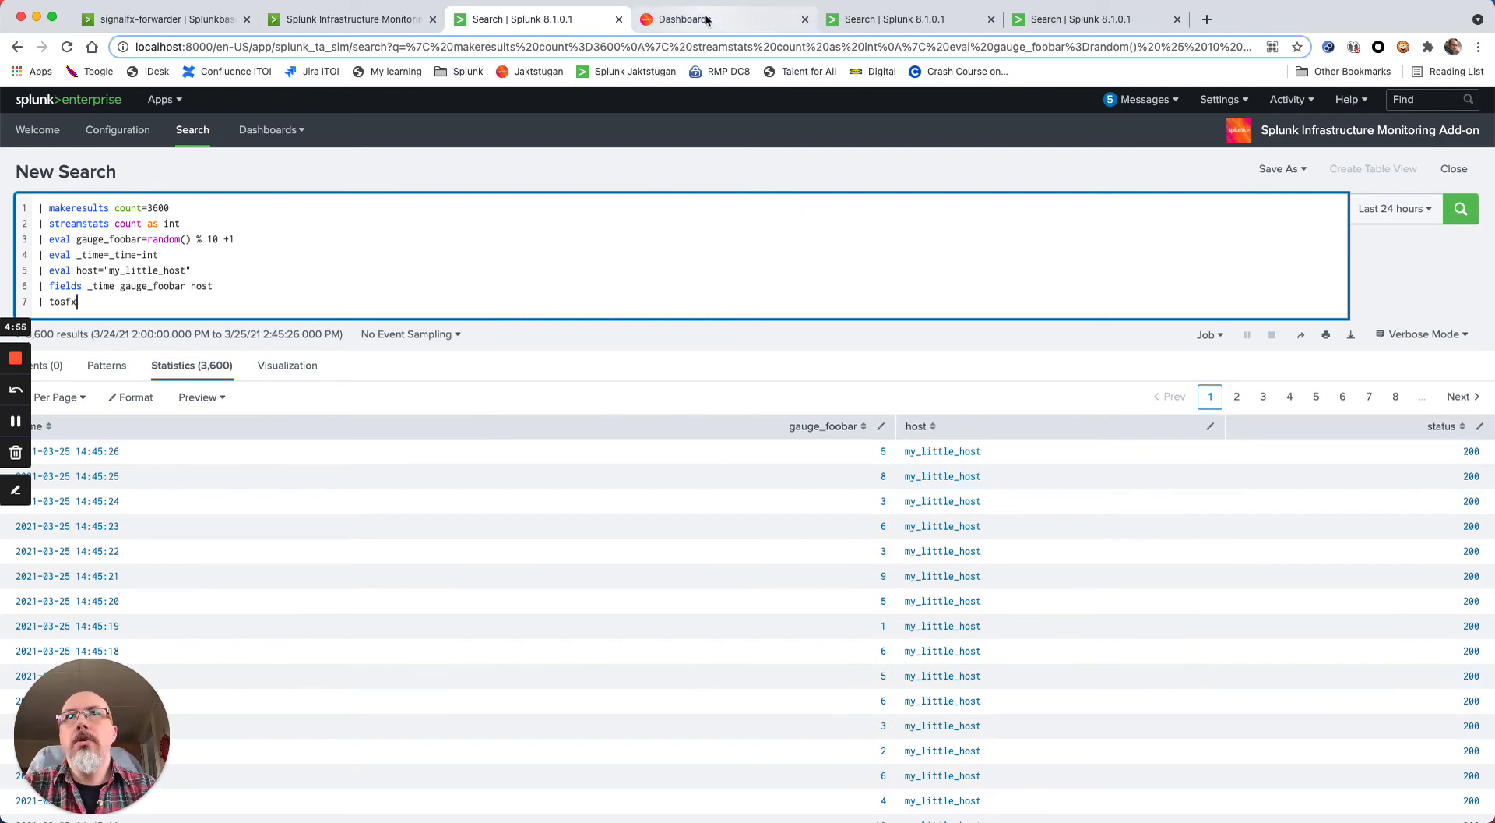
Search the Metrics finder for foobar and open the foobar gauge metric in a chart
{"action": "left_click", "coordinate": [694, 19]}
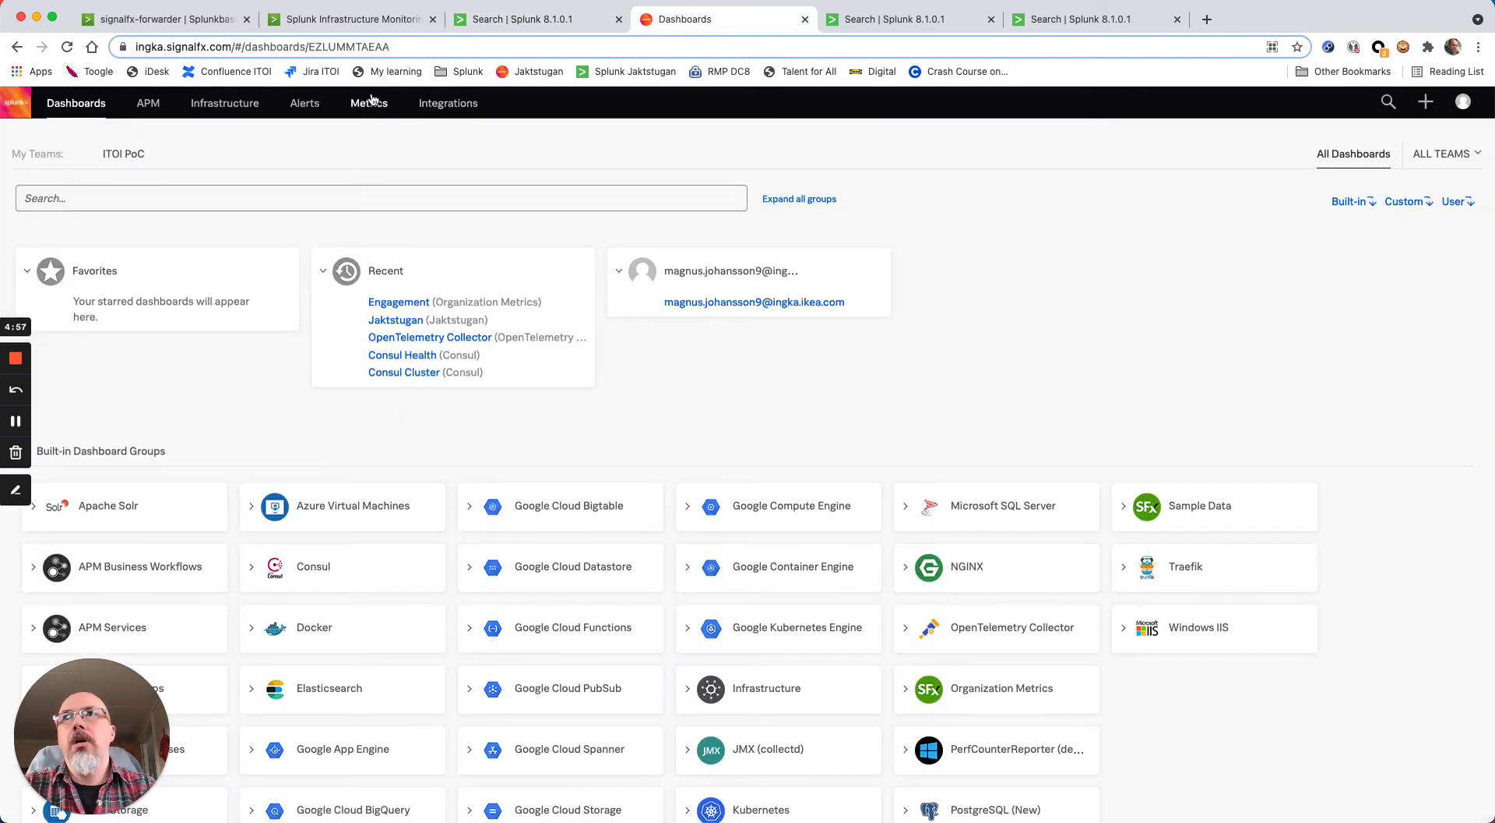
{"action": "left_click", "coordinate": [369, 103]}
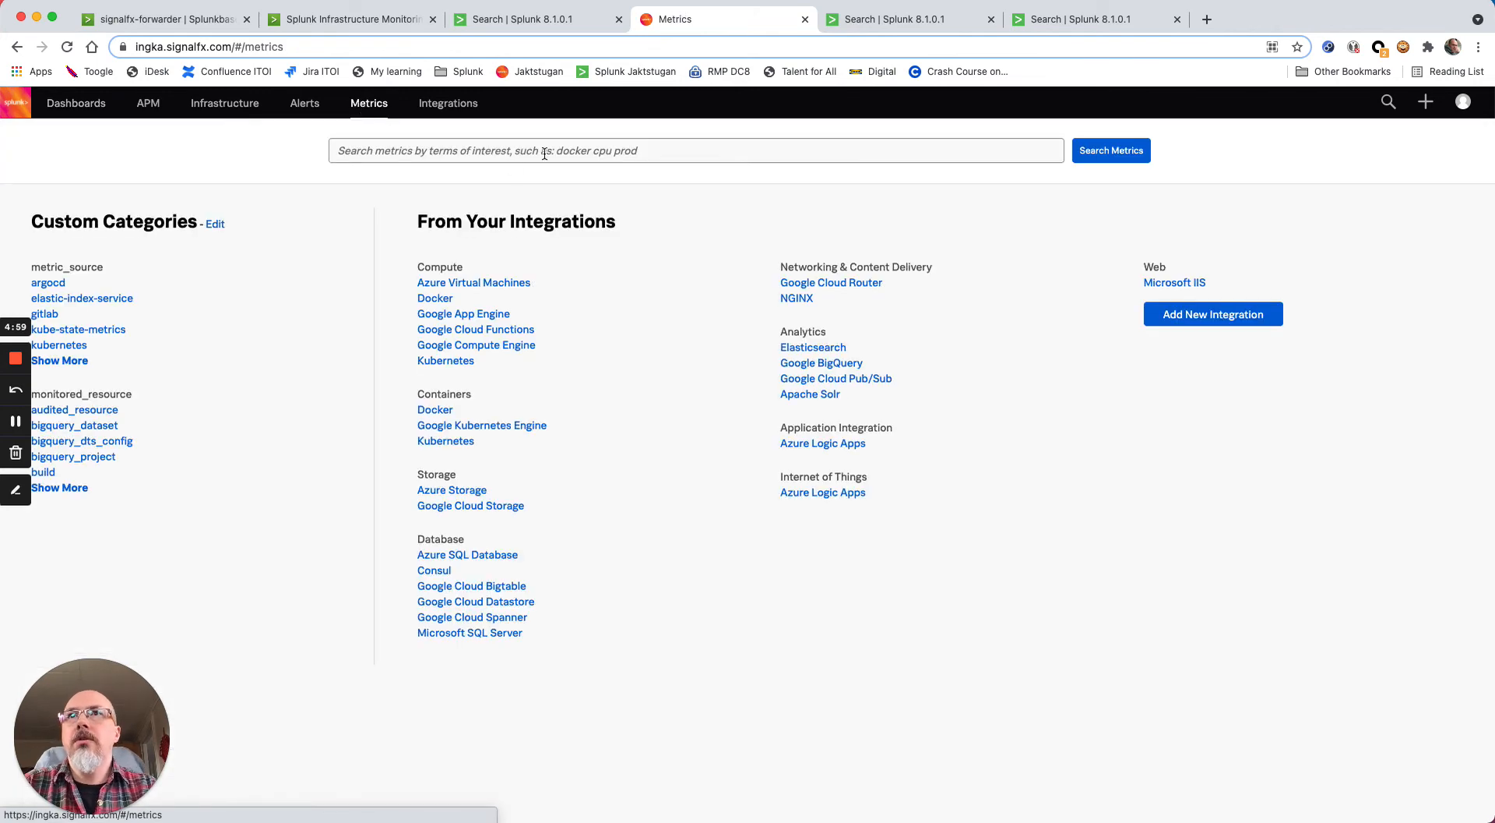
{"action": "type", "text": "foobar"}
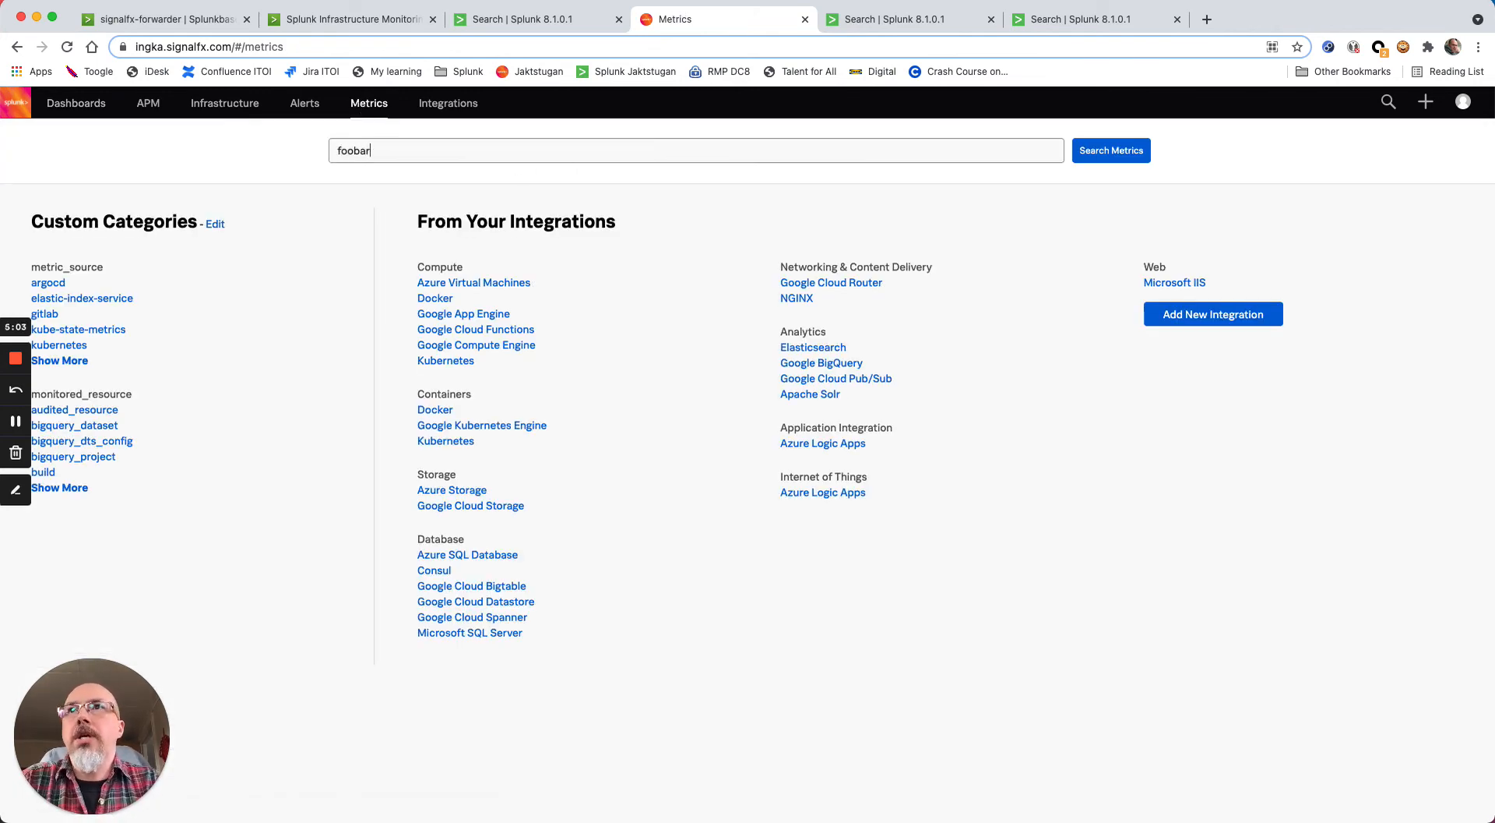
{"action": "left_click", "coordinate": [1112, 151]}
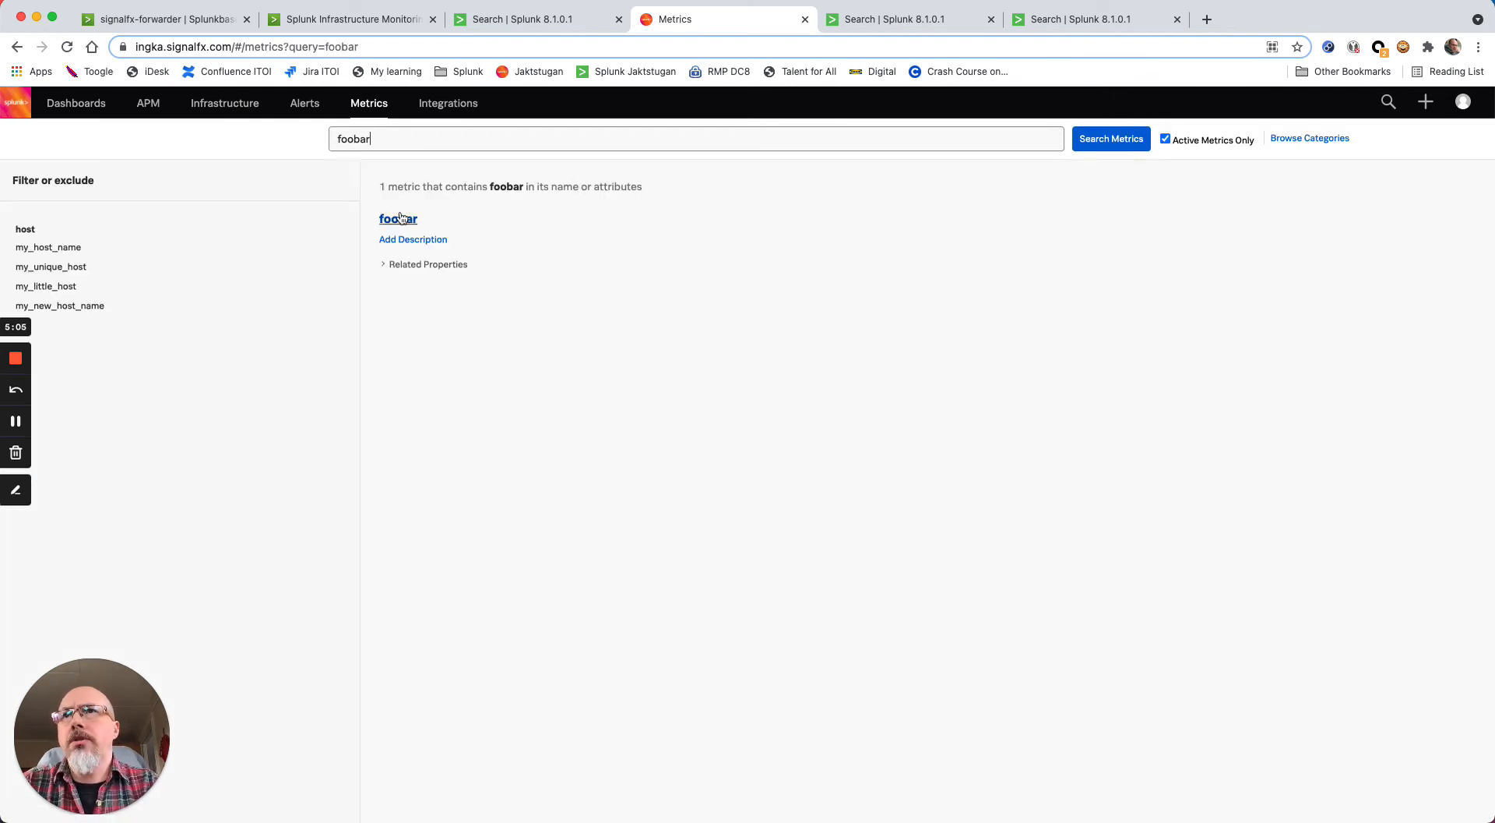
{"action": "mouse_move", "coordinate": [397, 223]}
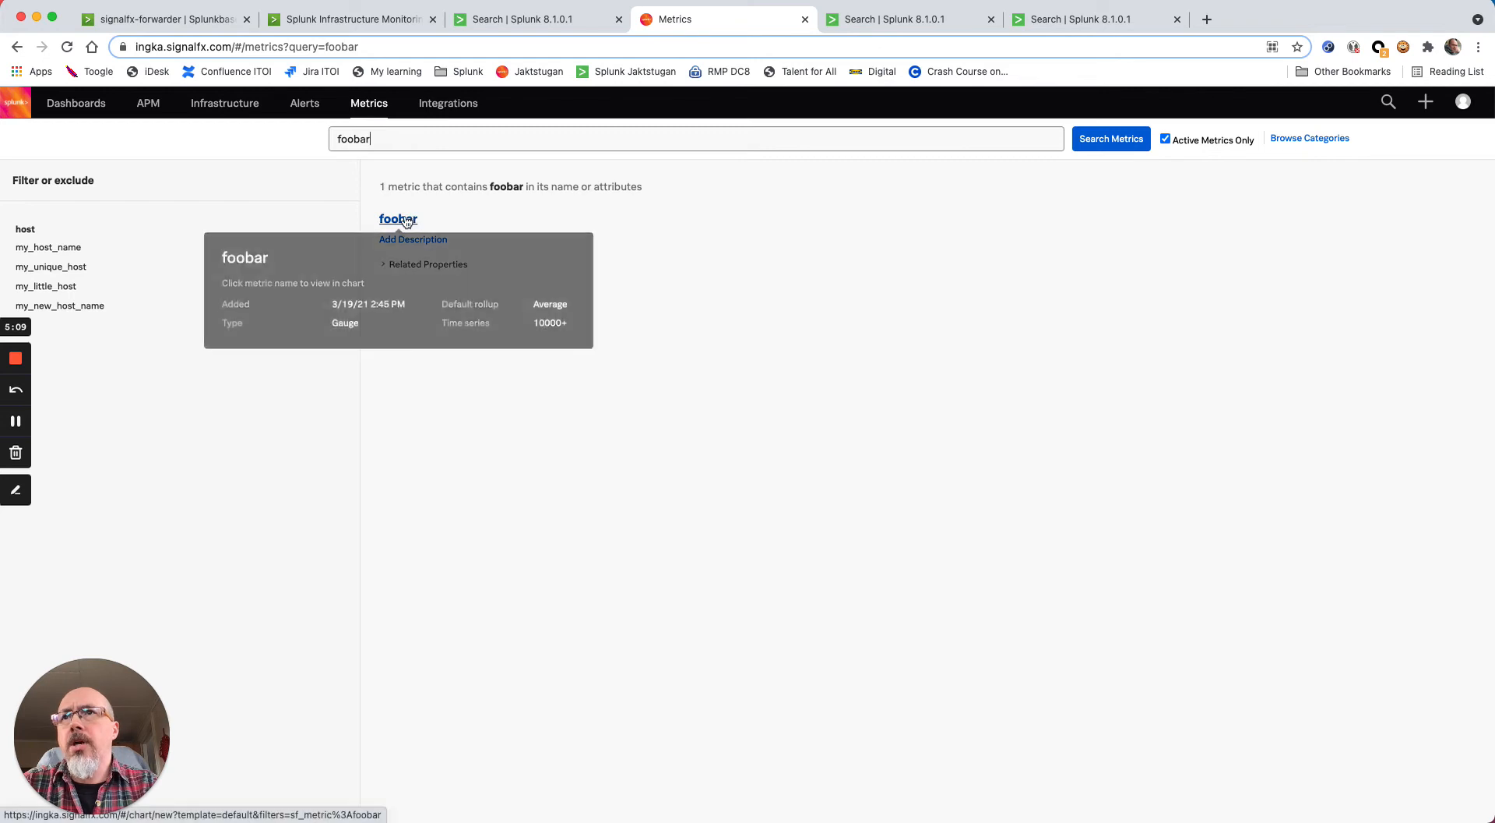
{"action": "left_click", "coordinate": [397, 219]}
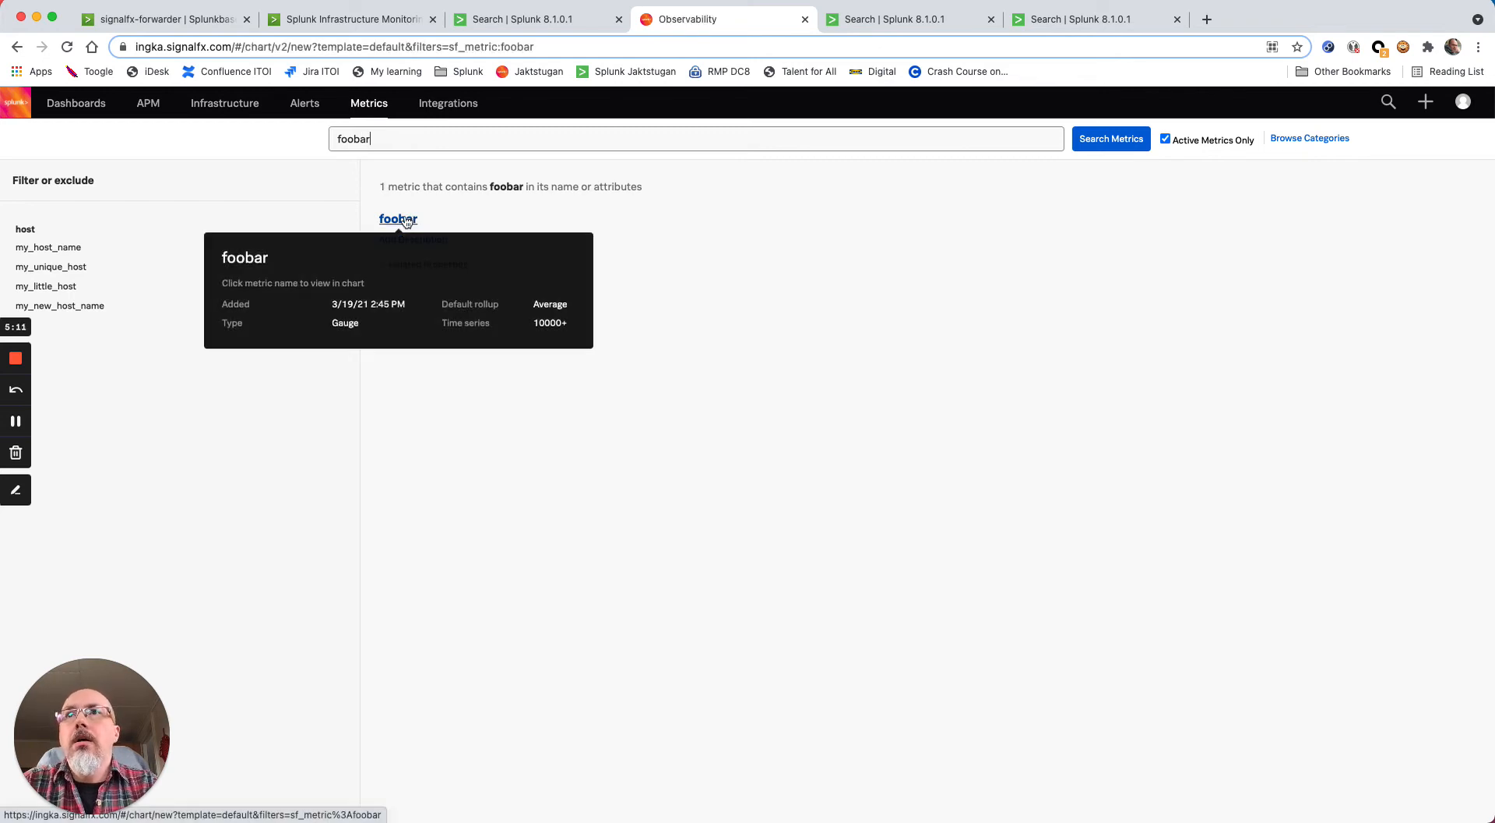
Filter plot A of the foobar chart to host my_little_host only
{"action": "left_click", "coordinate": [397, 218]}
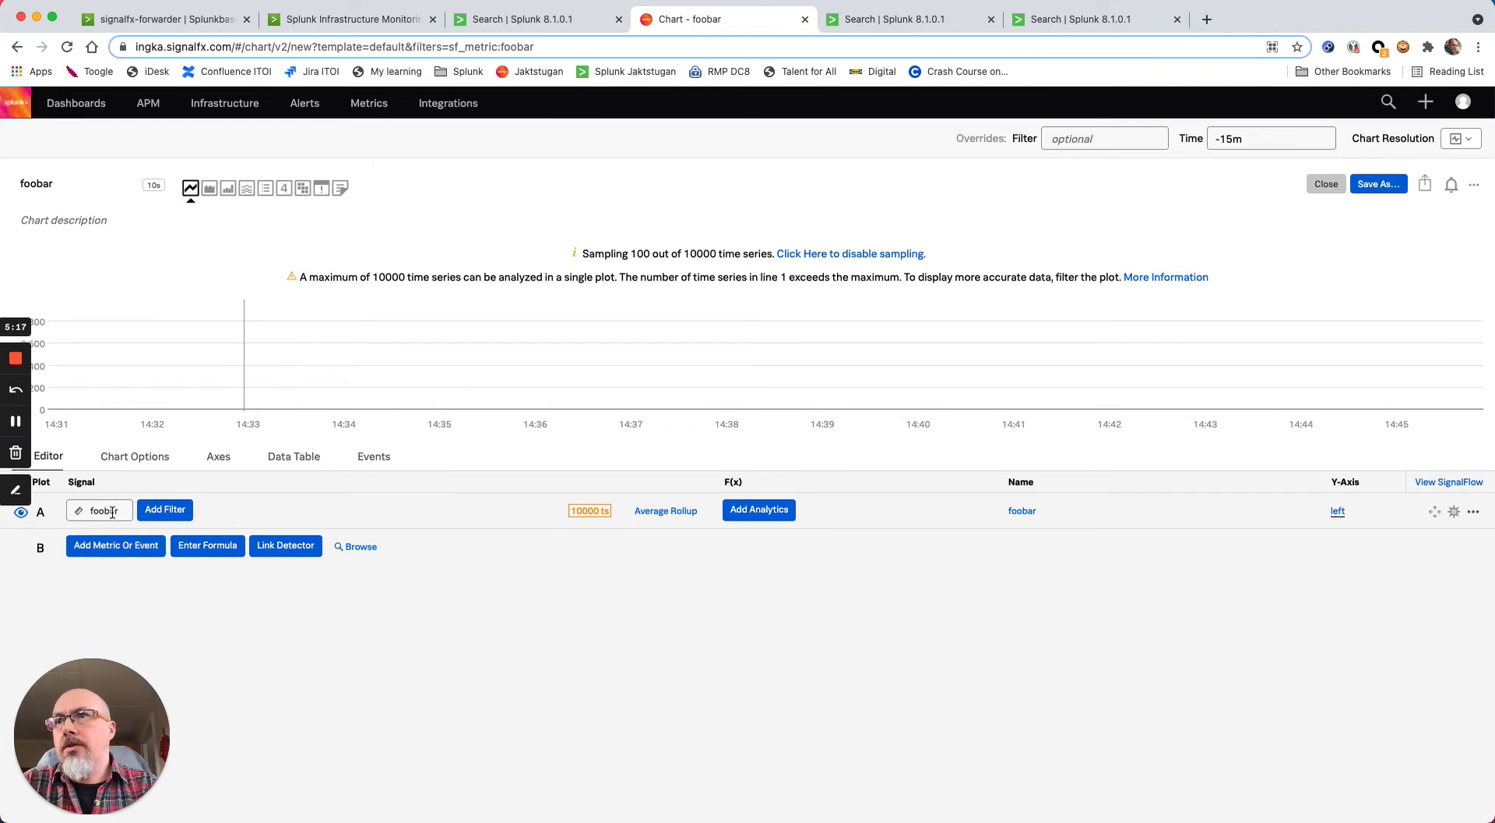
{"action": "left_click", "coordinate": [165, 510]}
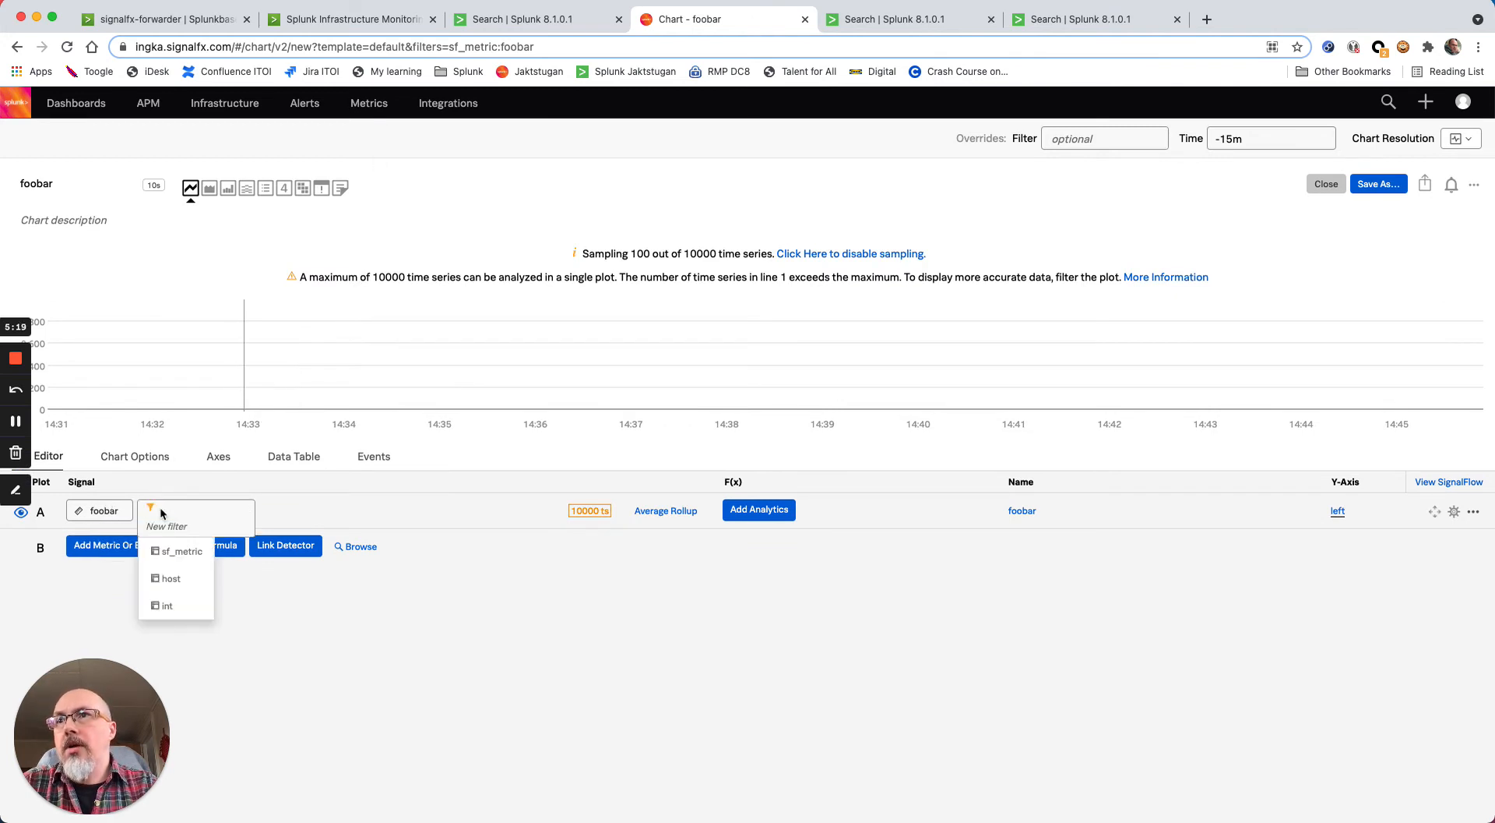
{"action": "left_click", "coordinate": [171, 580]}
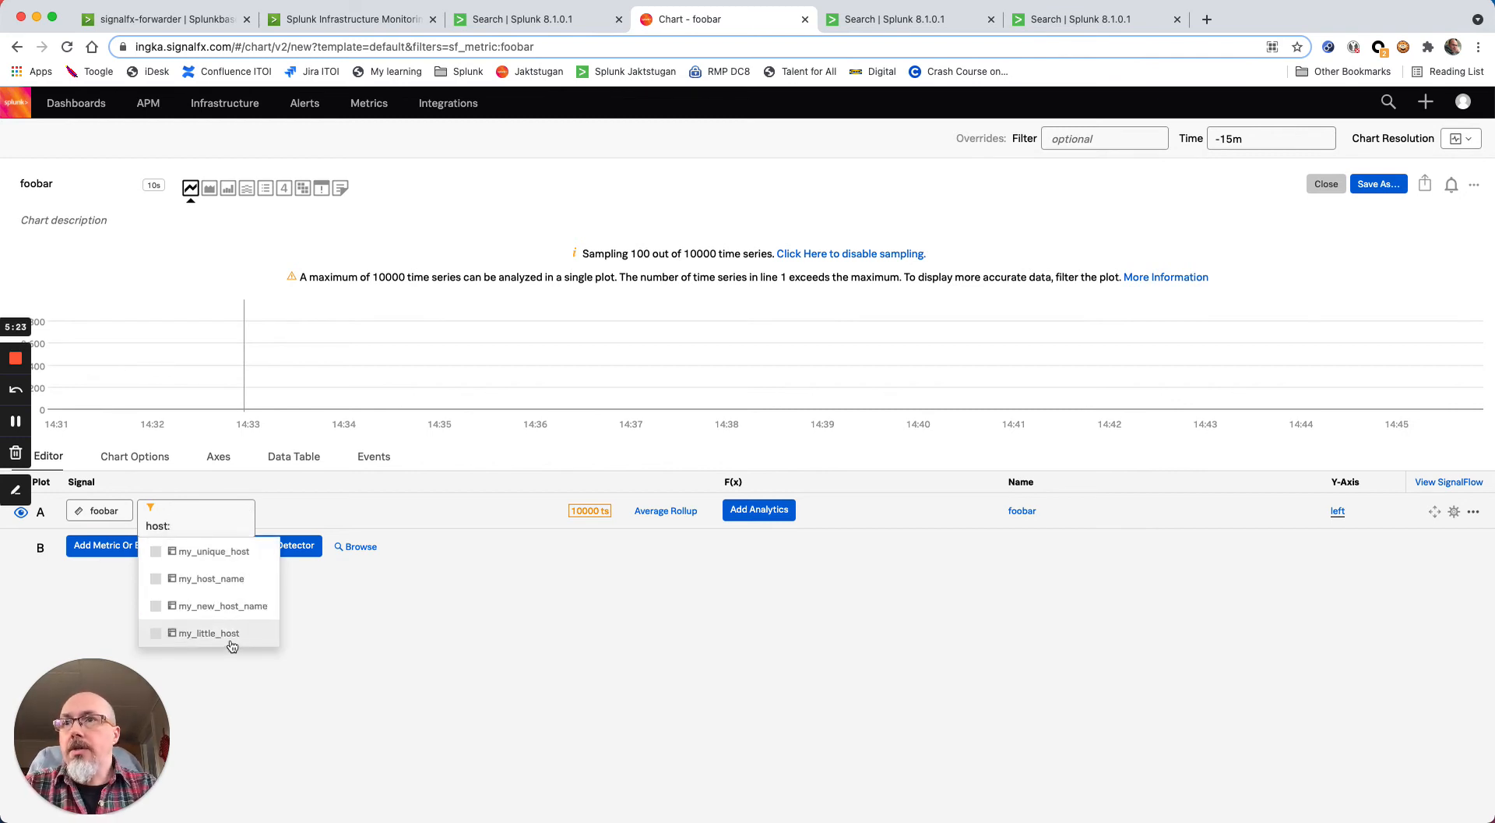
{"action": "left_click", "coordinate": [215, 632]}
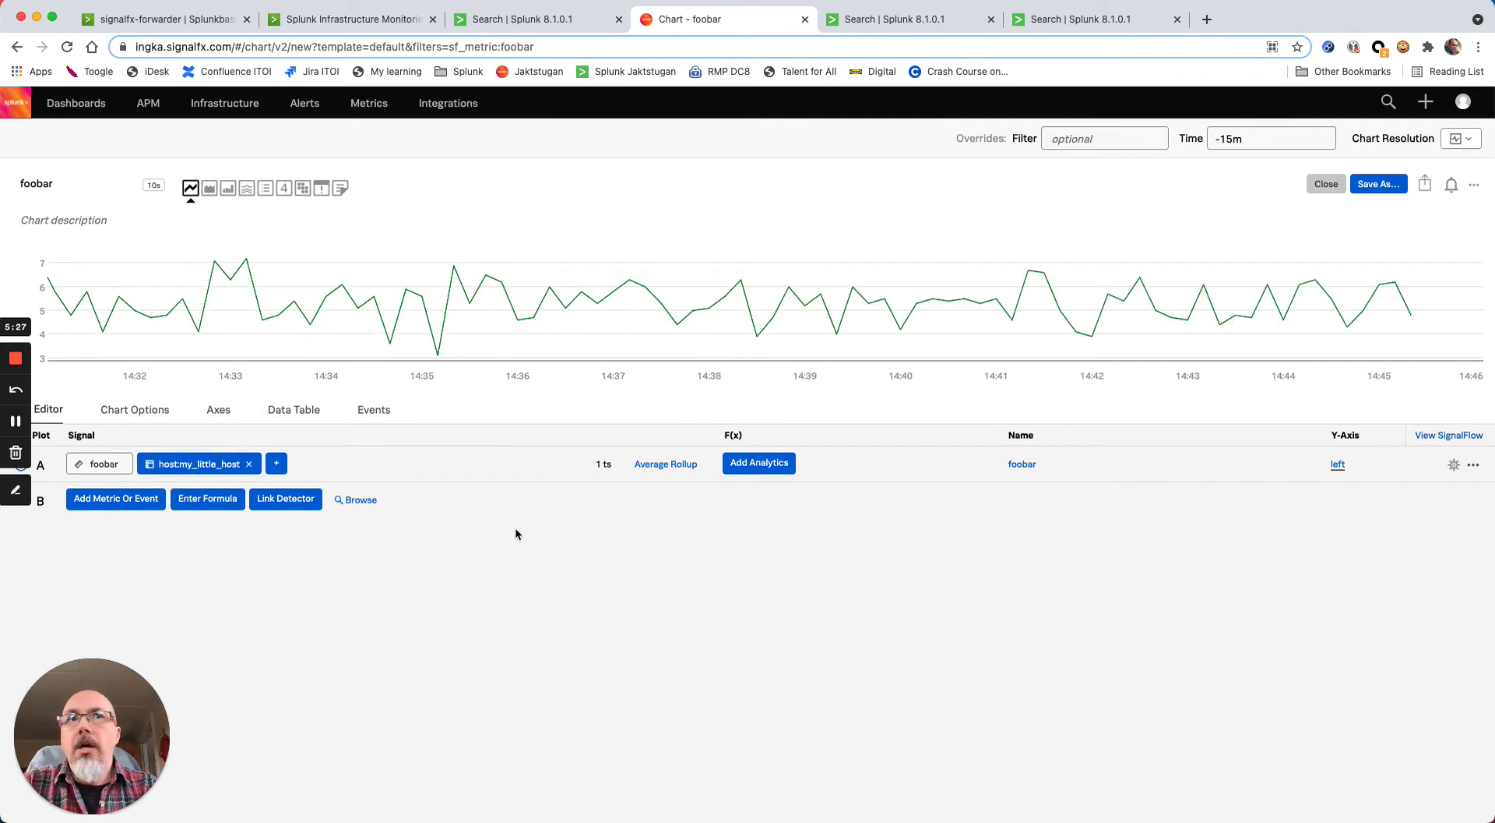
{"action": "mouse_move", "coordinate": [885, 296]}
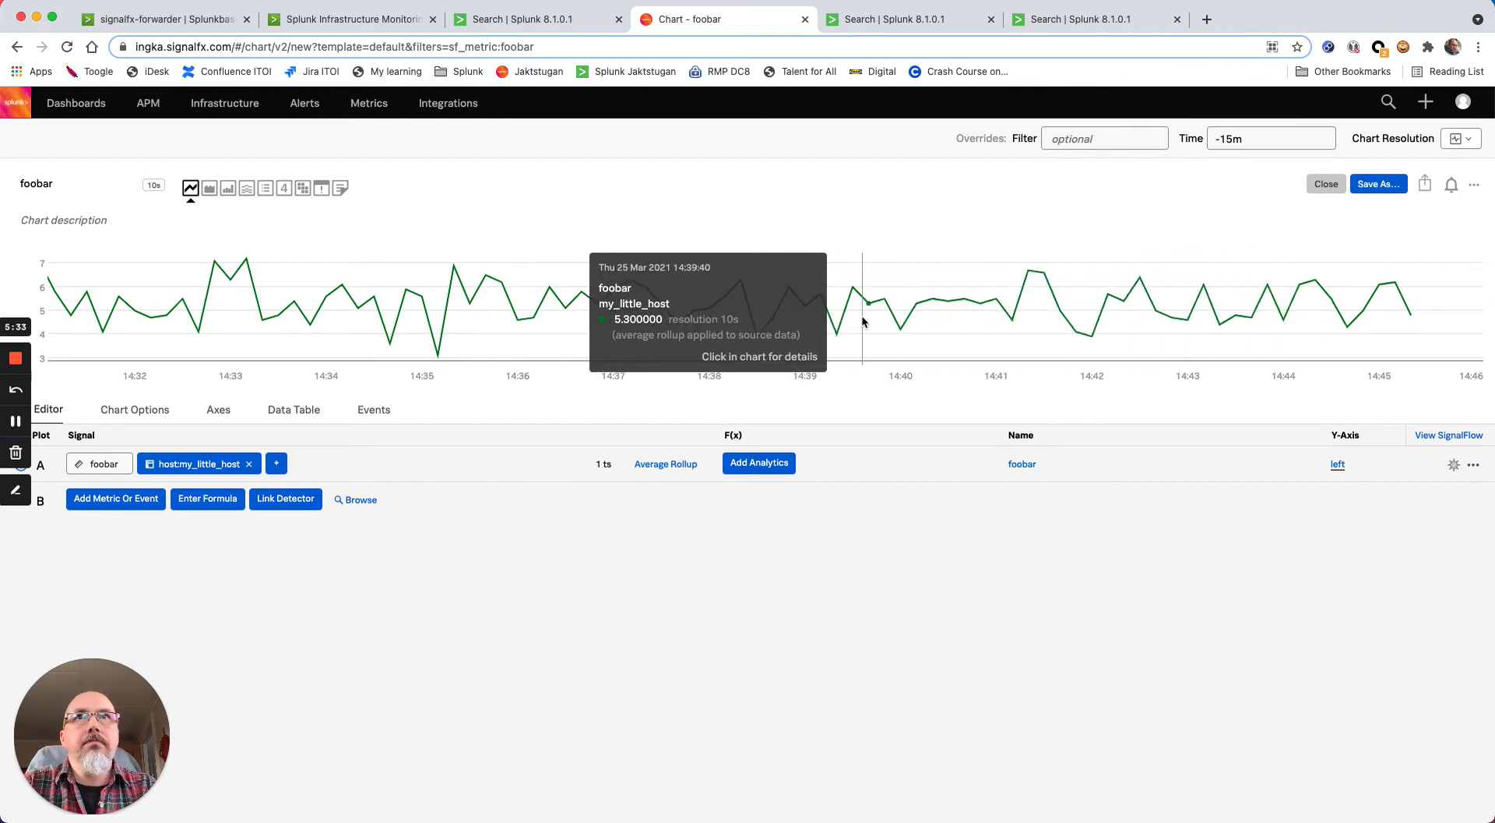
{"action": "mouse_move", "coordinate": [1170, 501]}
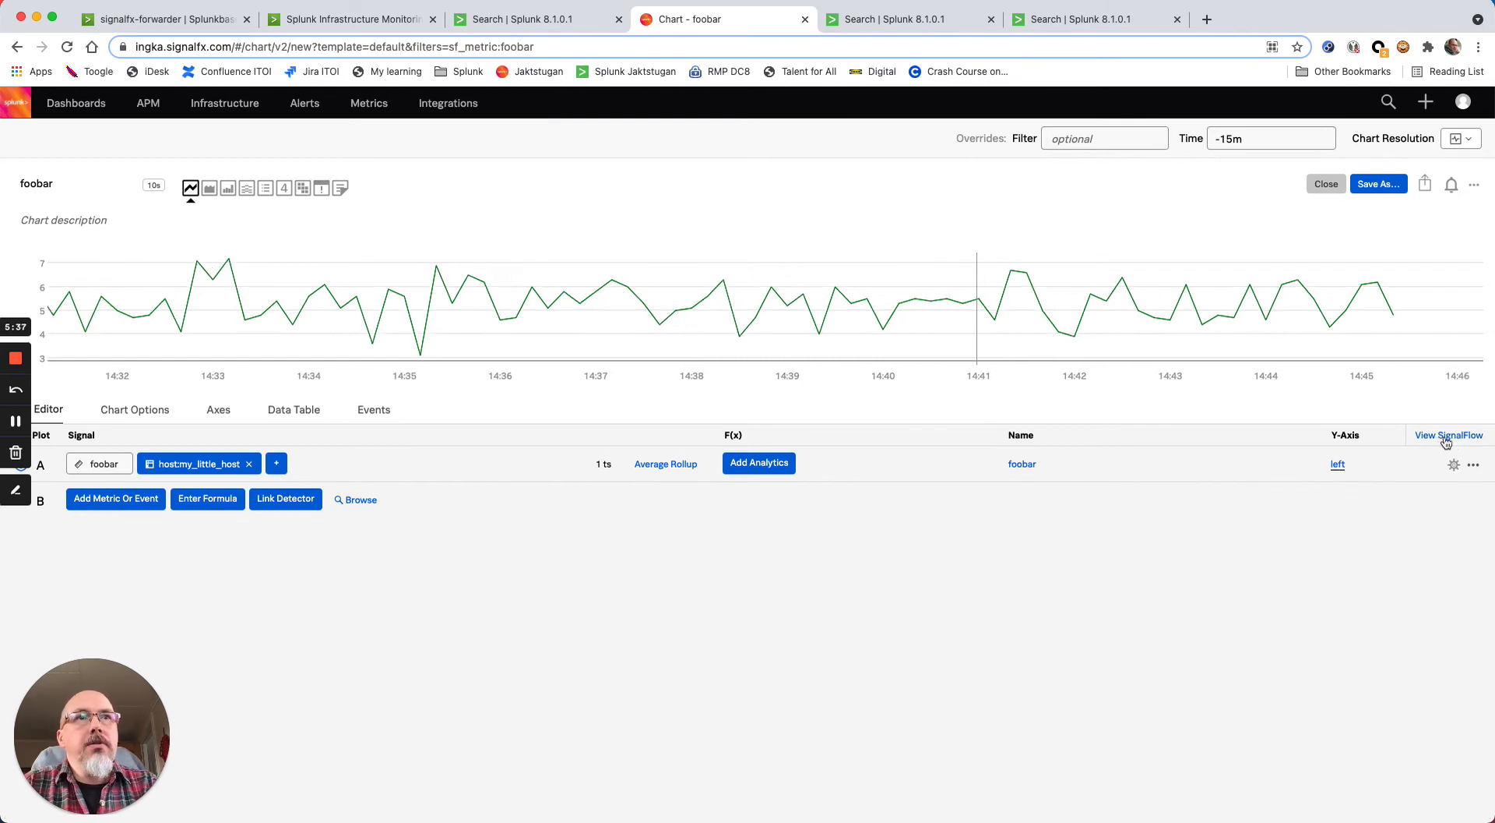
{"action": "mouse_move", "coordinate": [1447, 441]}
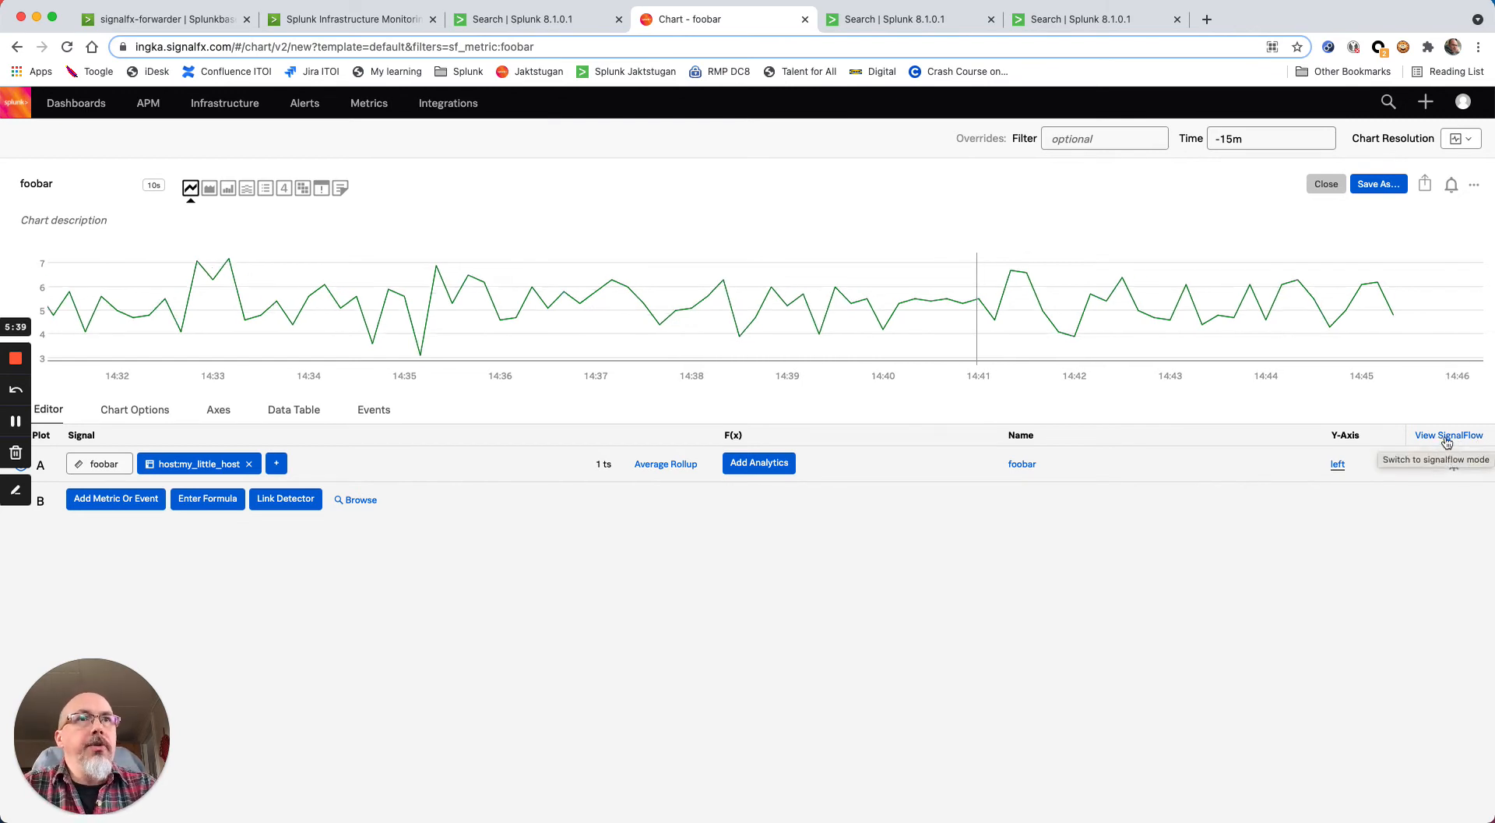
Show the SignalFlow program and select its data('foobar') expression for copying
{"action": "left_click", "coordinate": [1449, 435]}
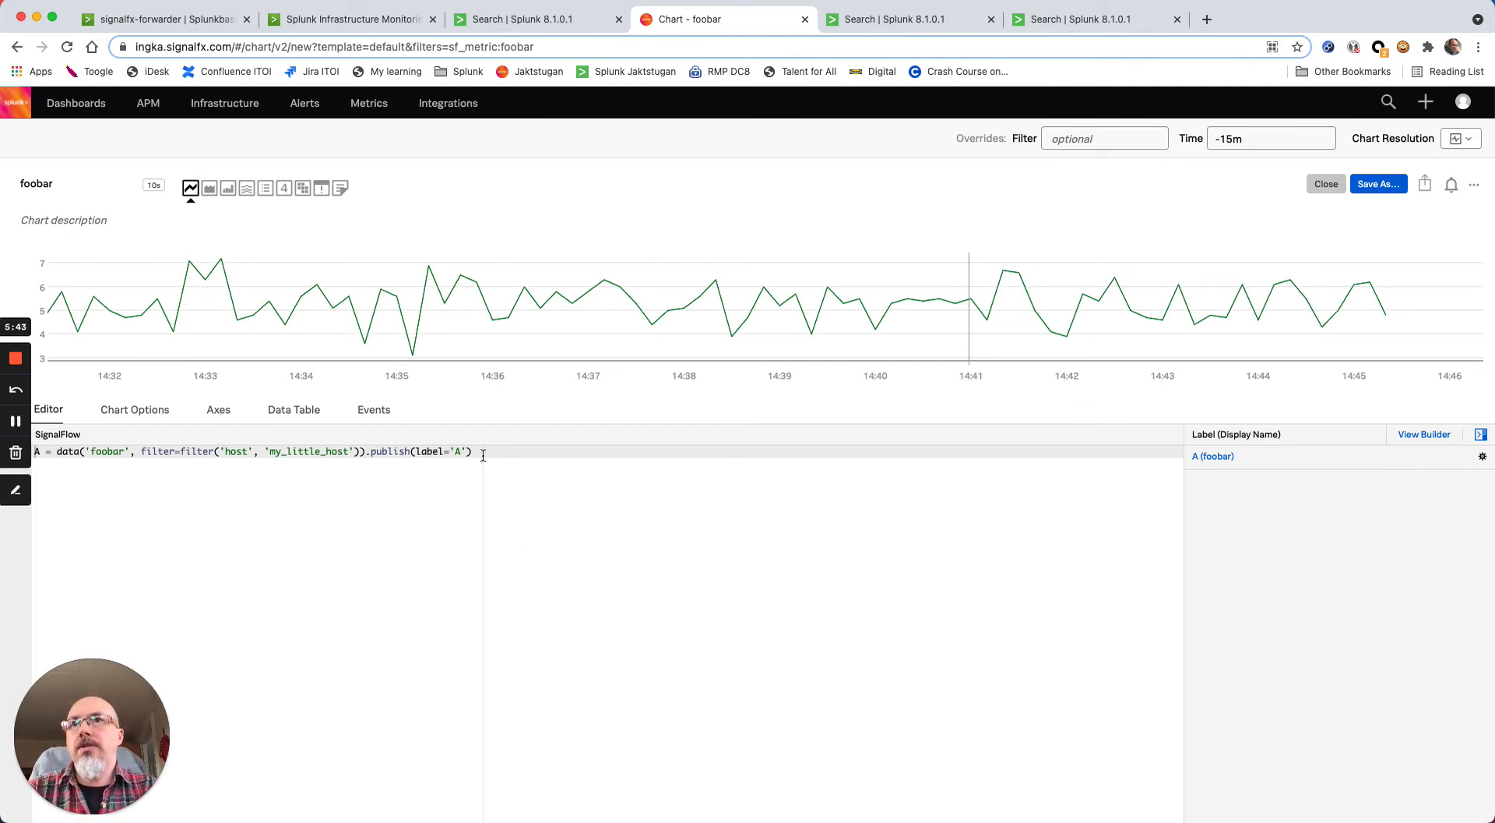
{"action": "left_click_drag", "start_coordinate": [173, 452], "coordinate": [471, 452]}
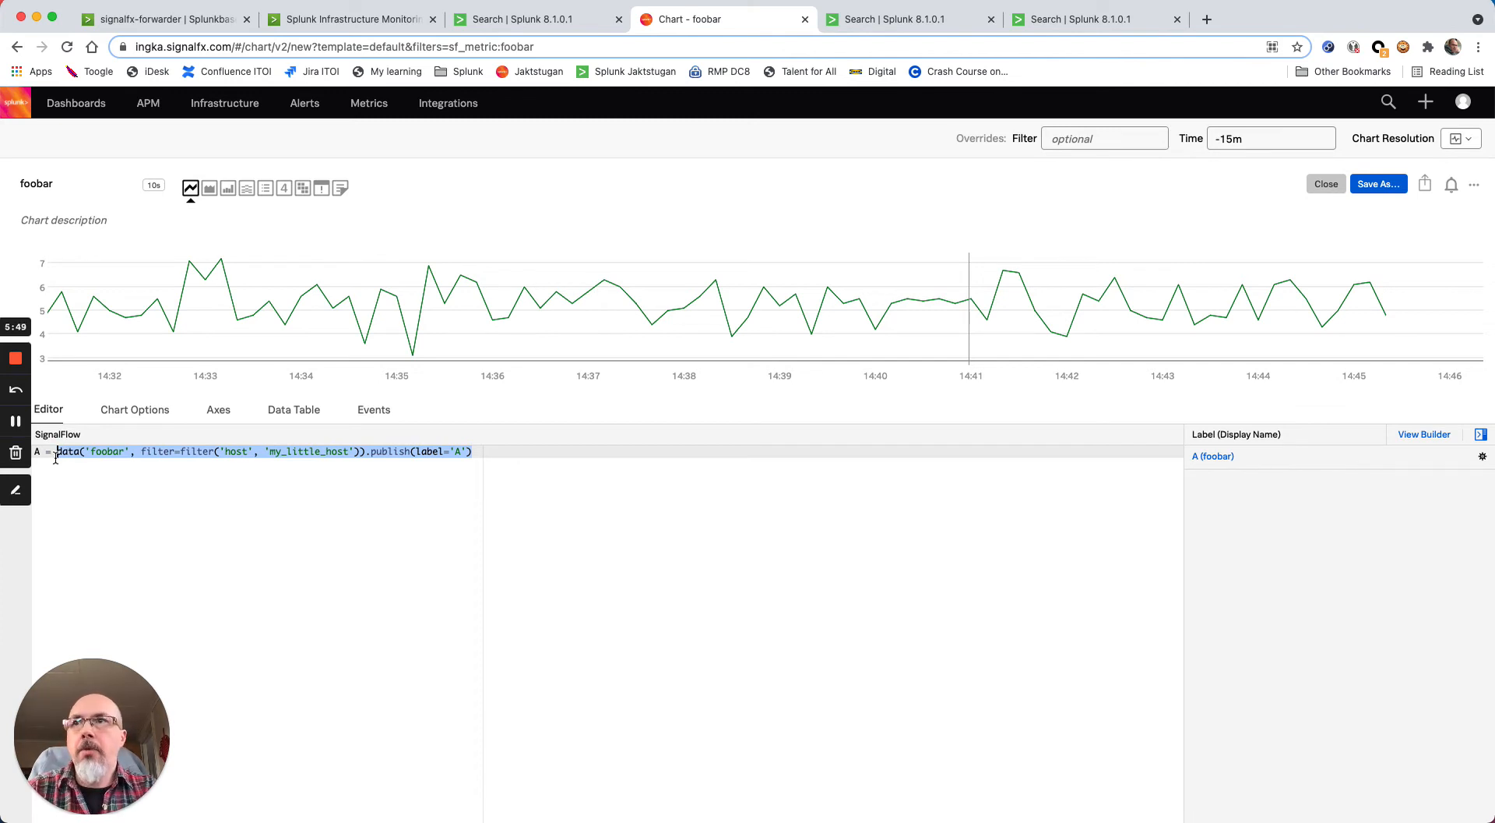
{"action": "mouse_move", "coordinate": [918, 25]}
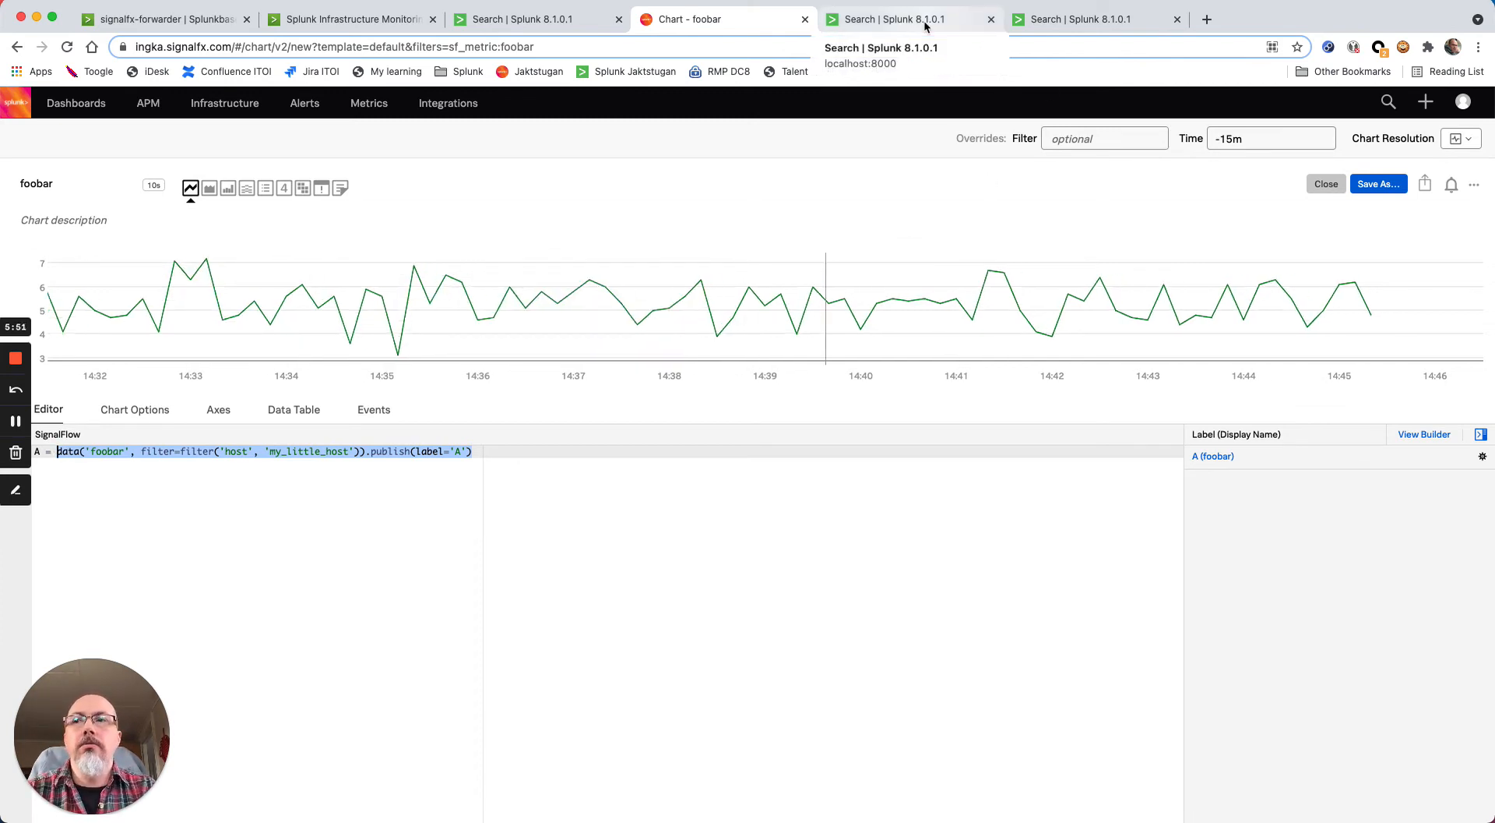
In the other Splunk search, select my_unique_host in the sim flow query to replace it with my_little_host
{"action": "left_click", "coordinate": [907, 20]}
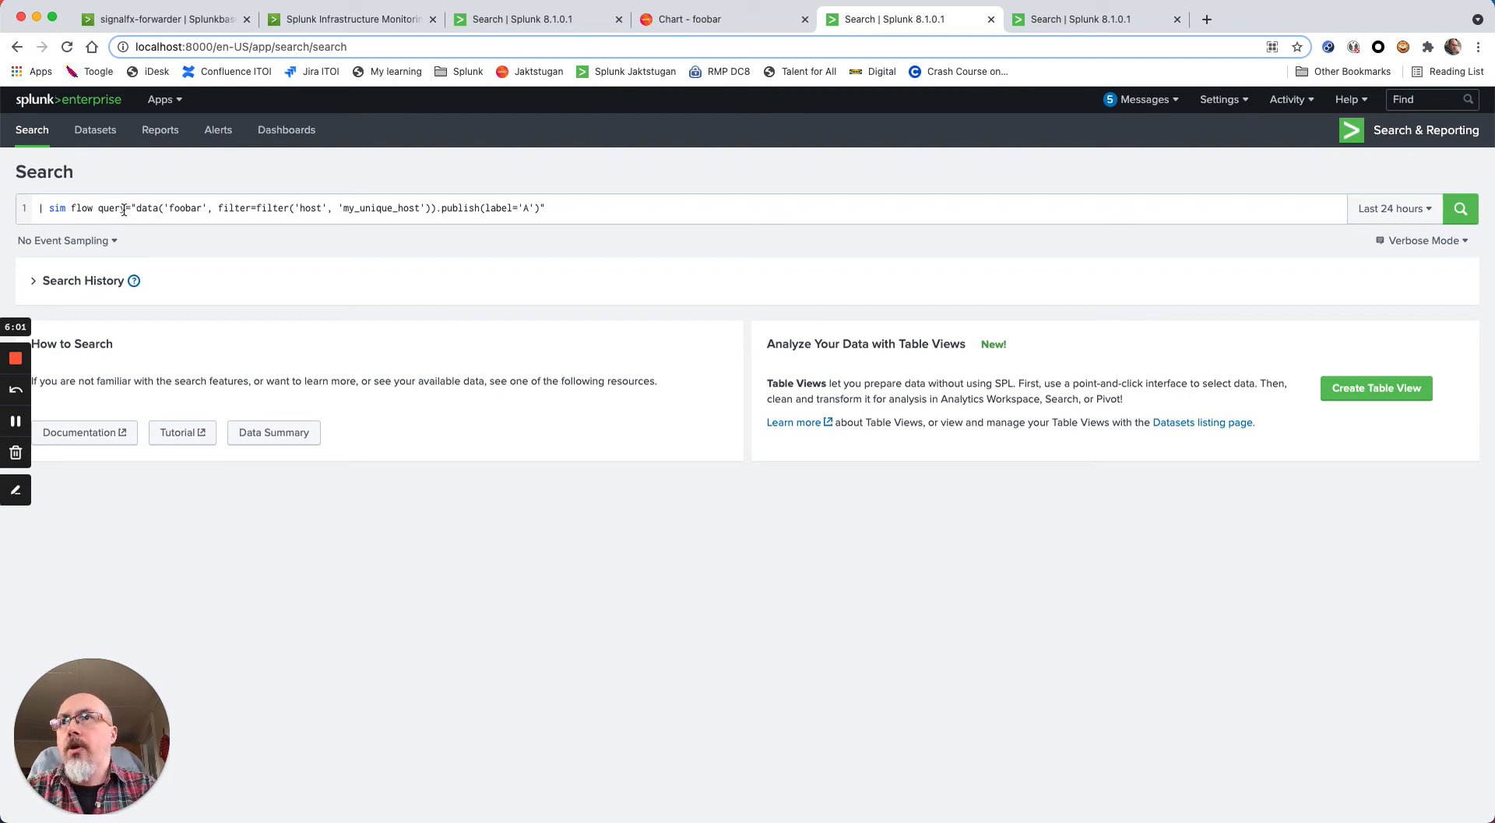
{"action": "left_click_drag", "start_coordinate": [137, 207], "coordinate": [220, 207]}
{"action": "type", "text": "littl"}
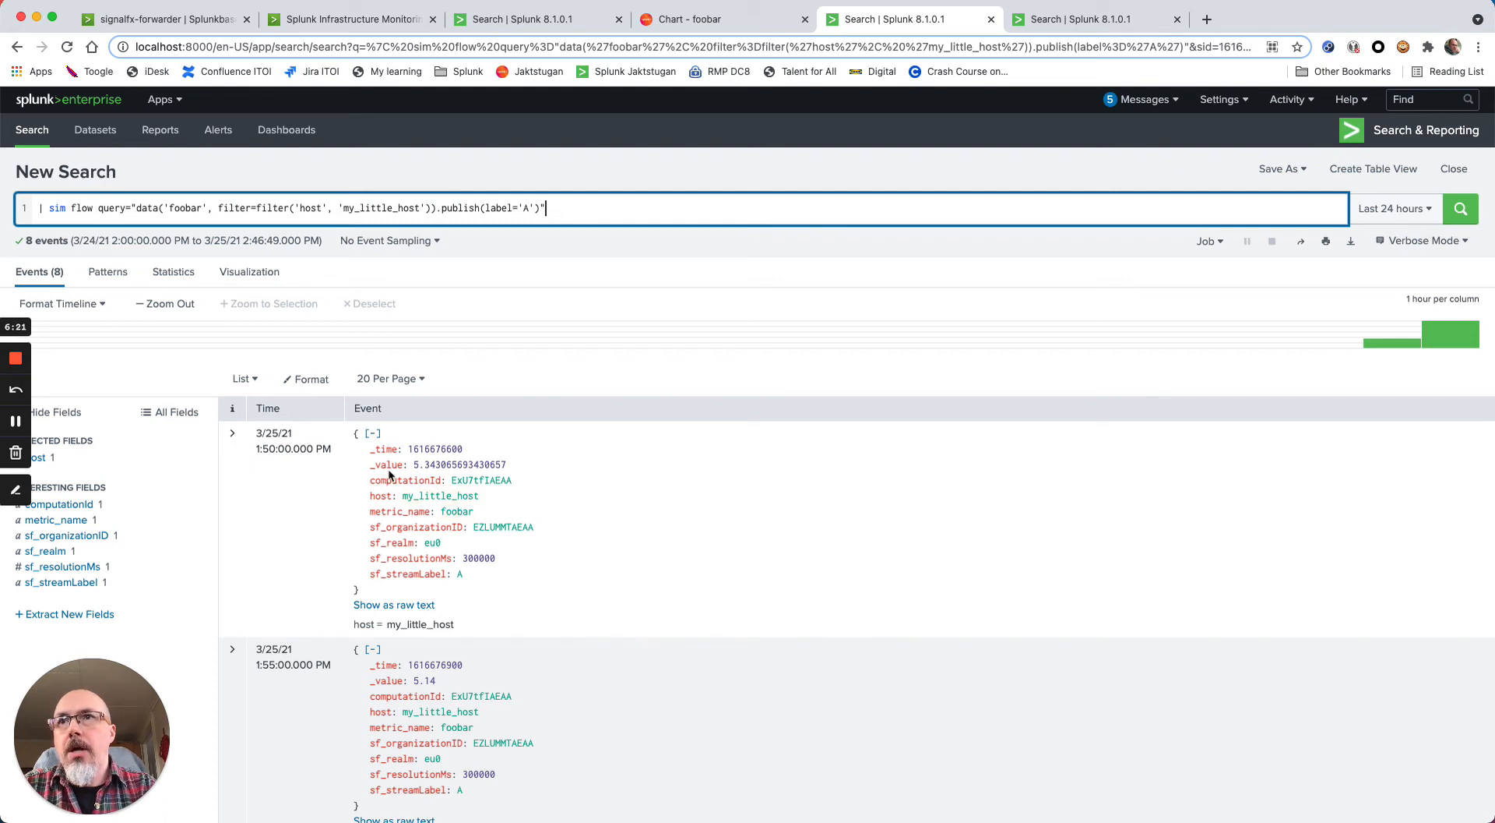
{"action": "mouse_move", "coordinate": [403, 464]}
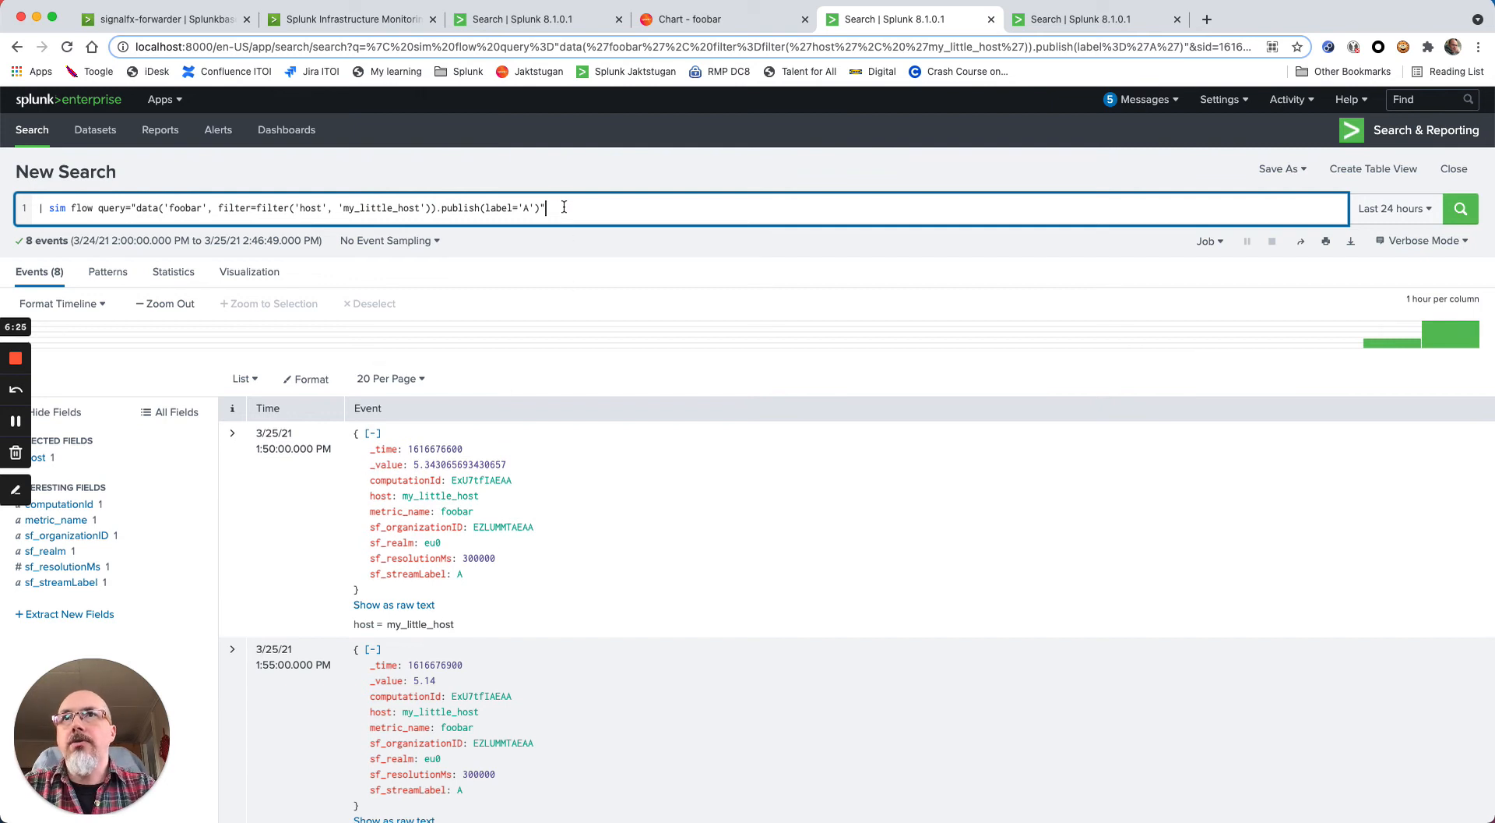
Append '| timechart avg(_value) as value' over the last 60 minutes and show it as a line chart
{"action": "key", "text": "Enter"}
{"action": "type", "text": "| timechart avg"}
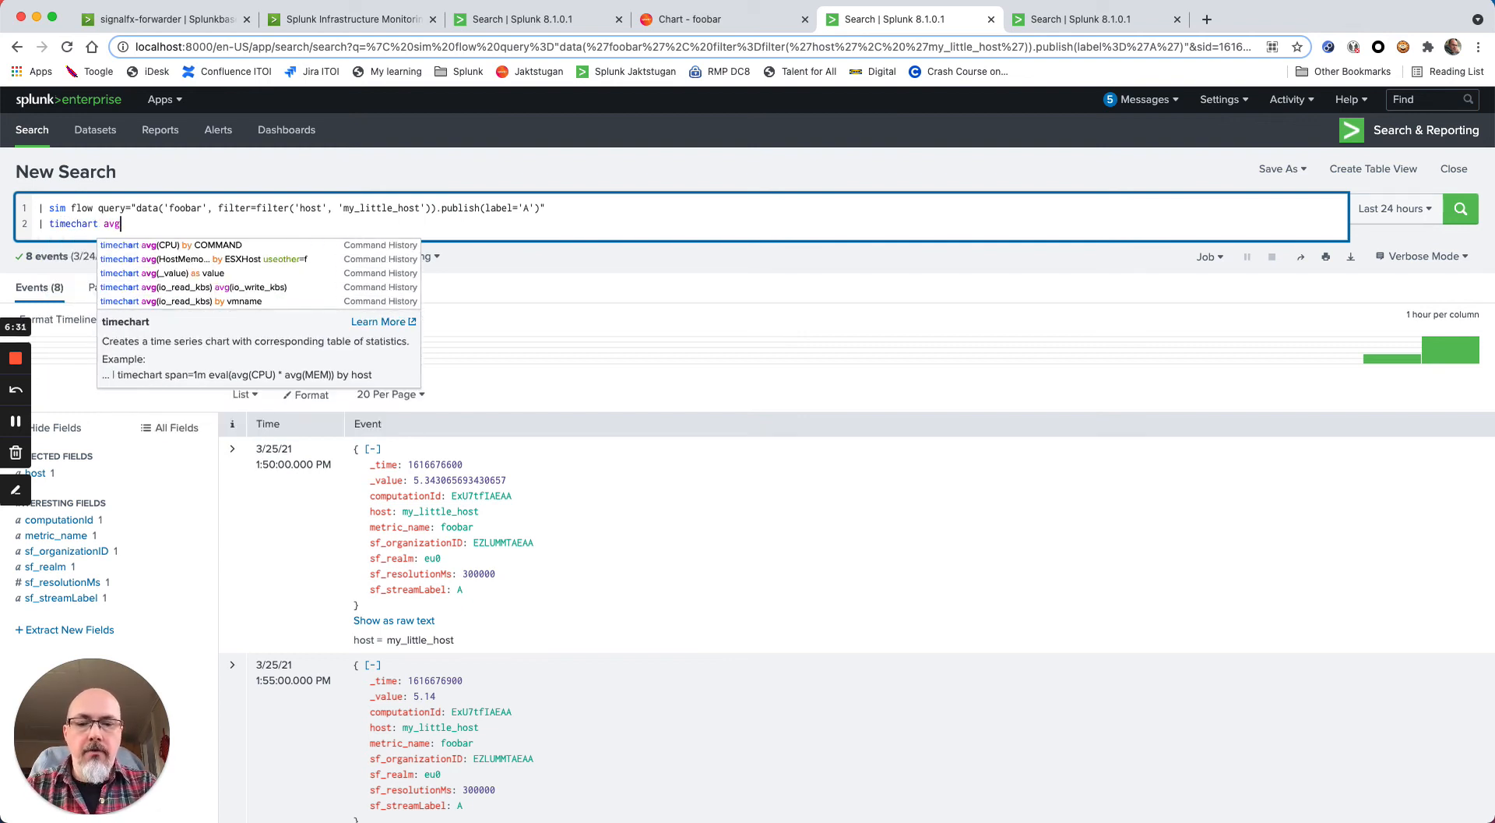
{"action": "type", "text": "(_val"}
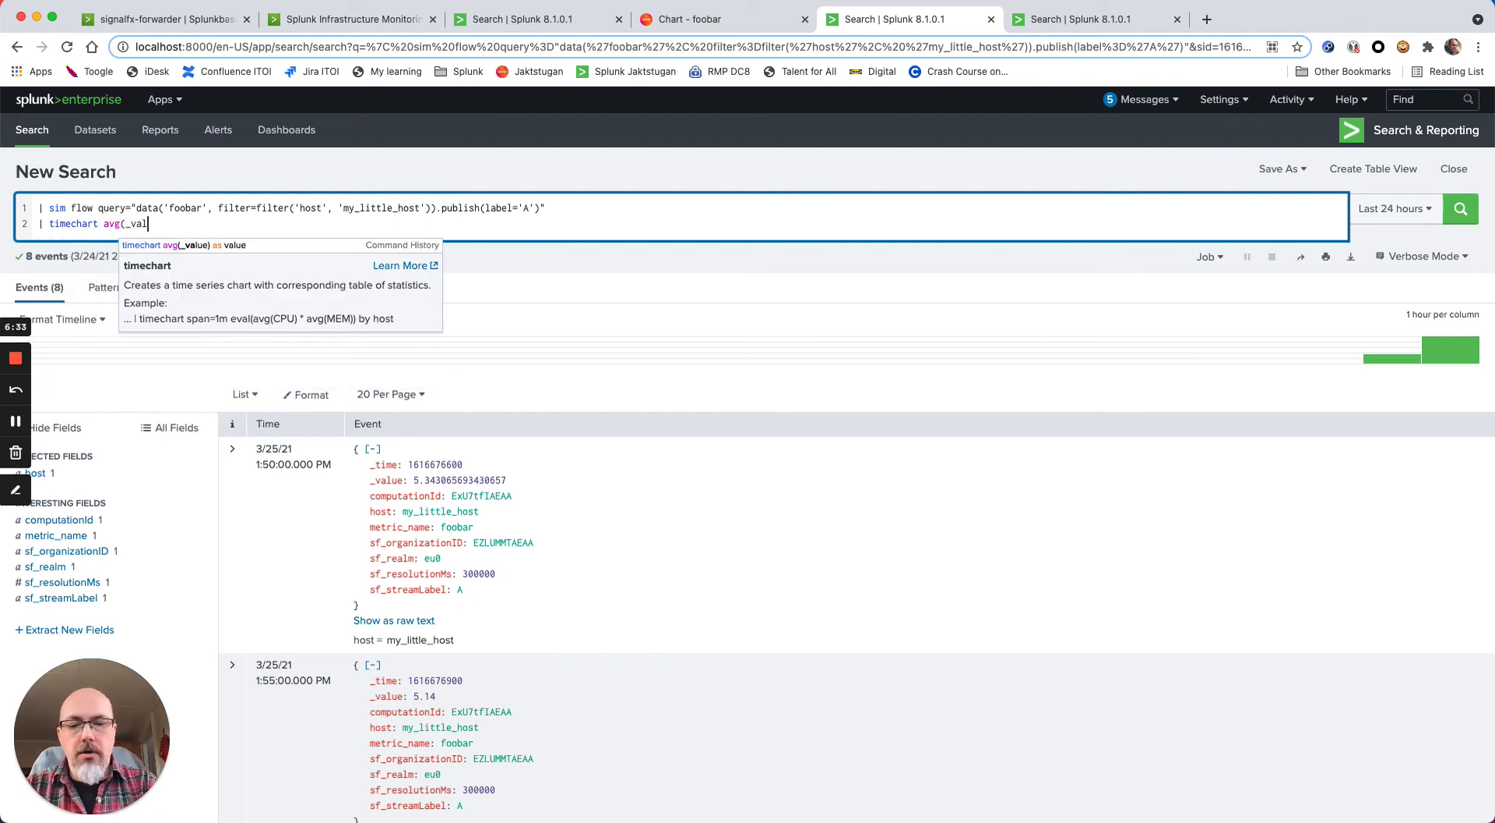
{"action": "type", "text": "ue) as"}
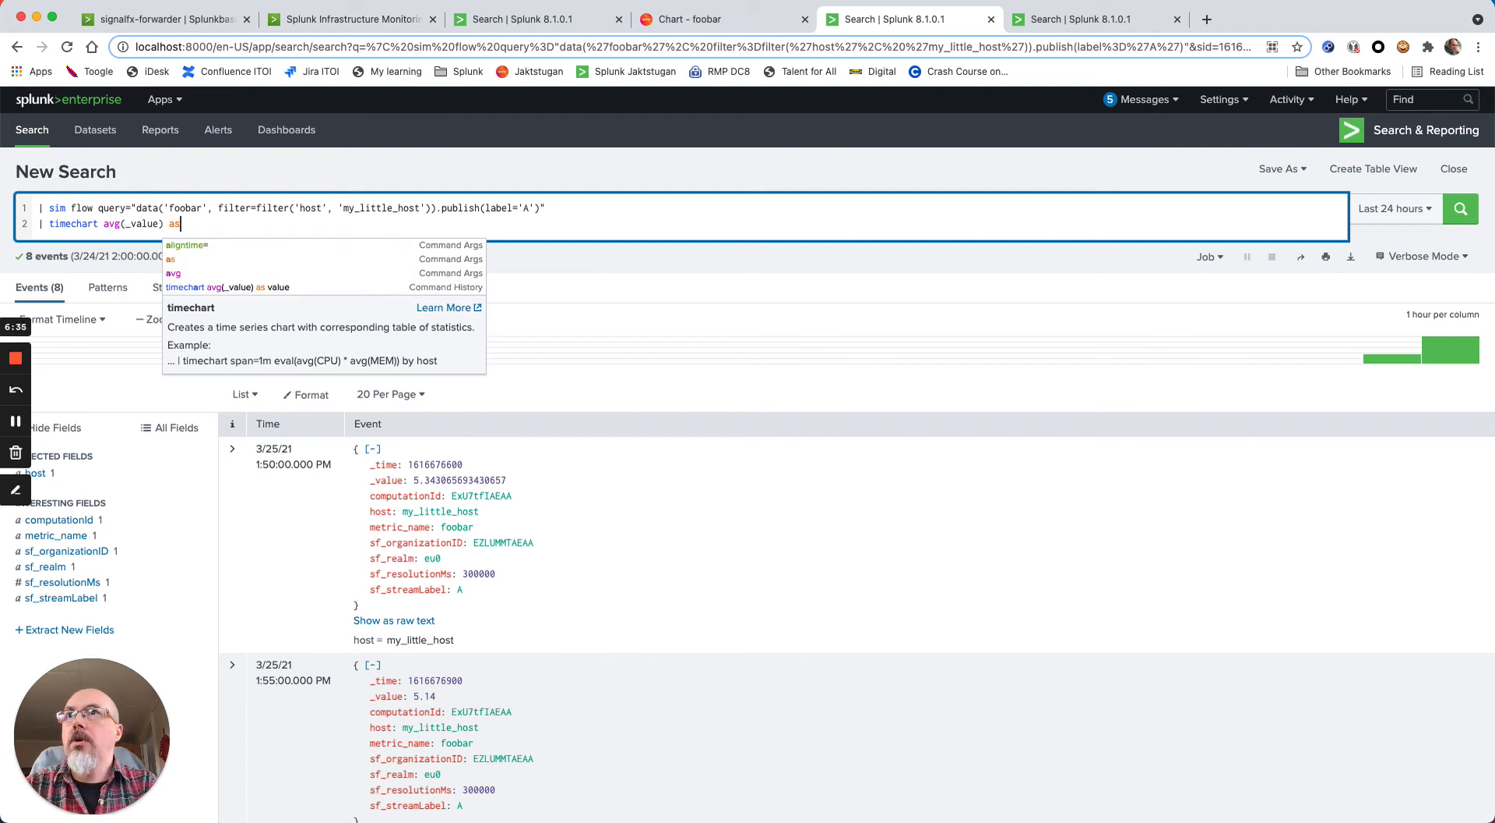
{"action": "type", "text": "value"}
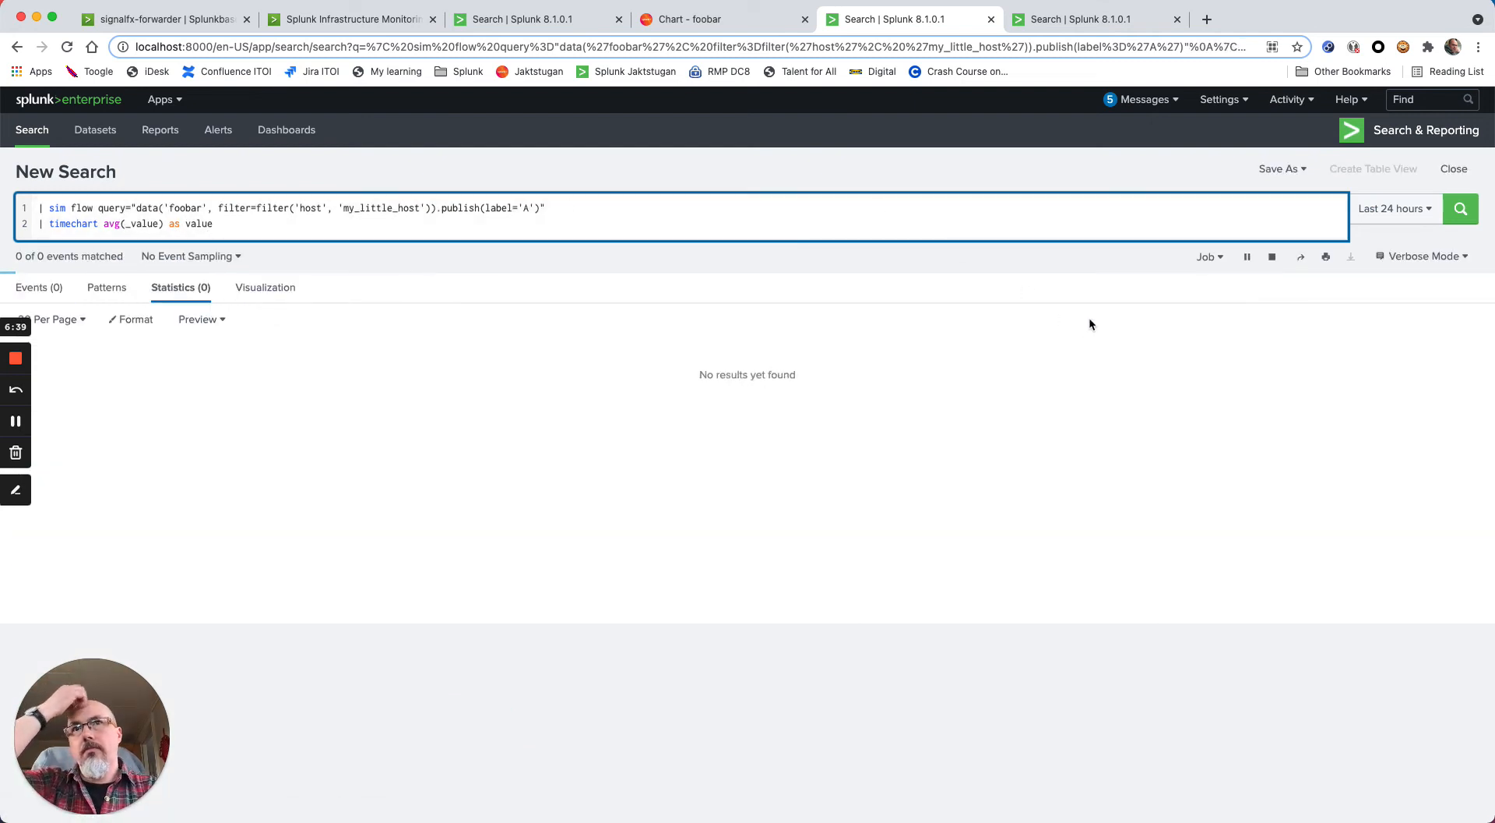
{"action": "left_click", "coordinate": [1464, 209]}
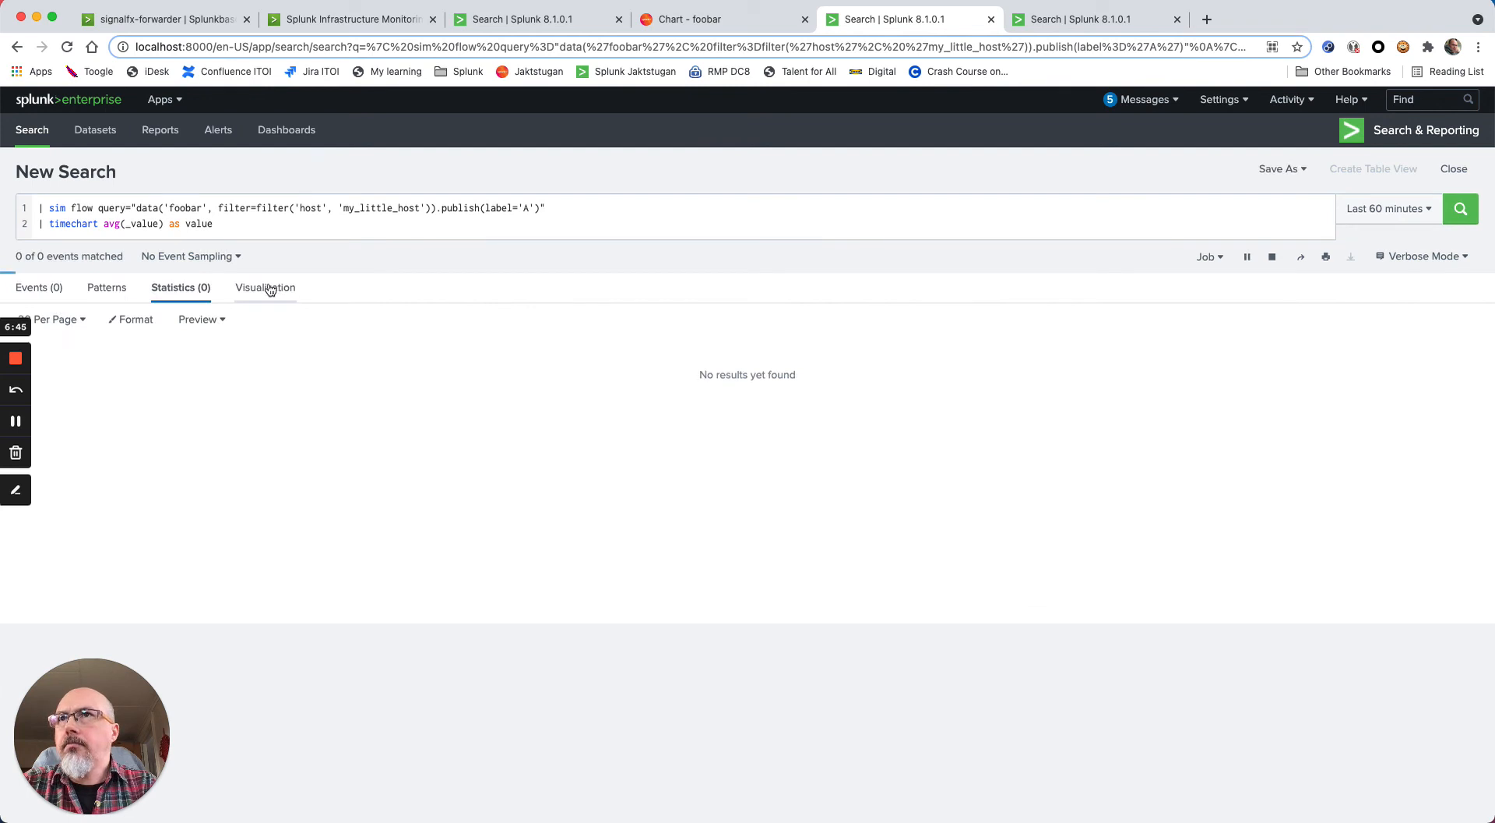
{"action": "left_click", "coordinate": [265, 288]}
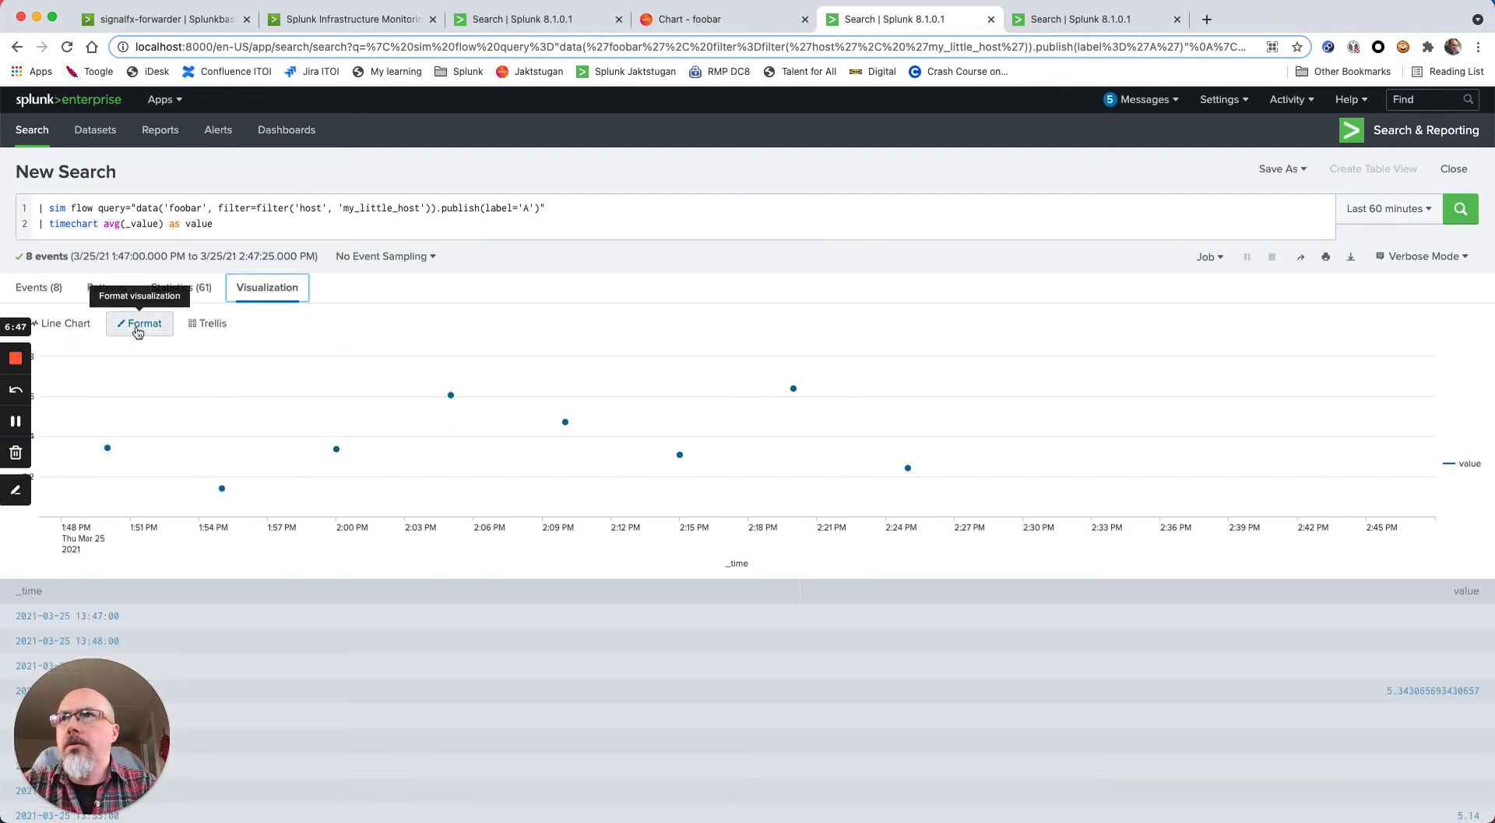
{"action": "left_click", "coordinate": [377, 377]}
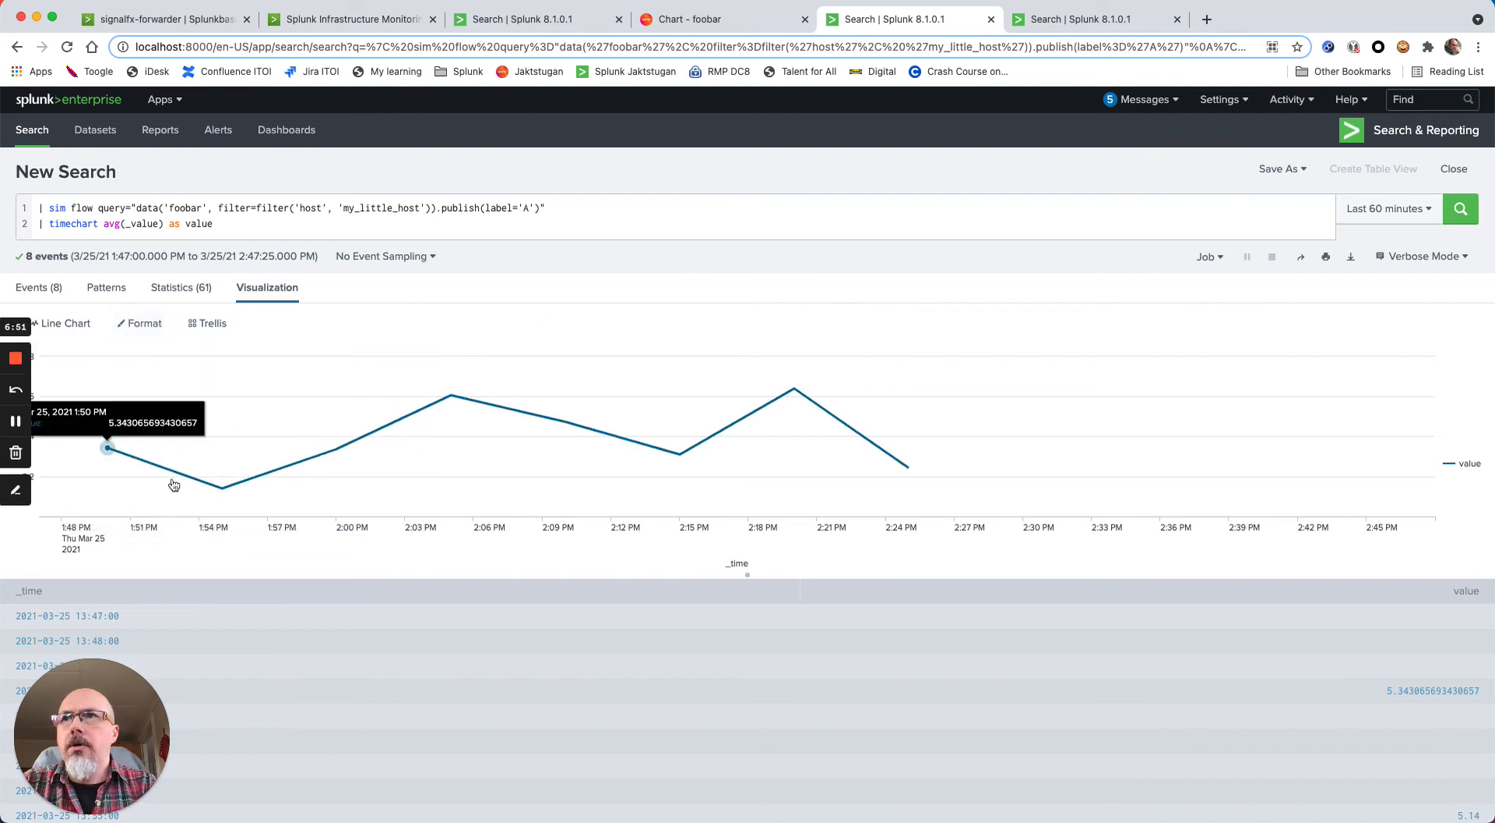
{"action": "mouse_move", "coordinate": [906, 481]}
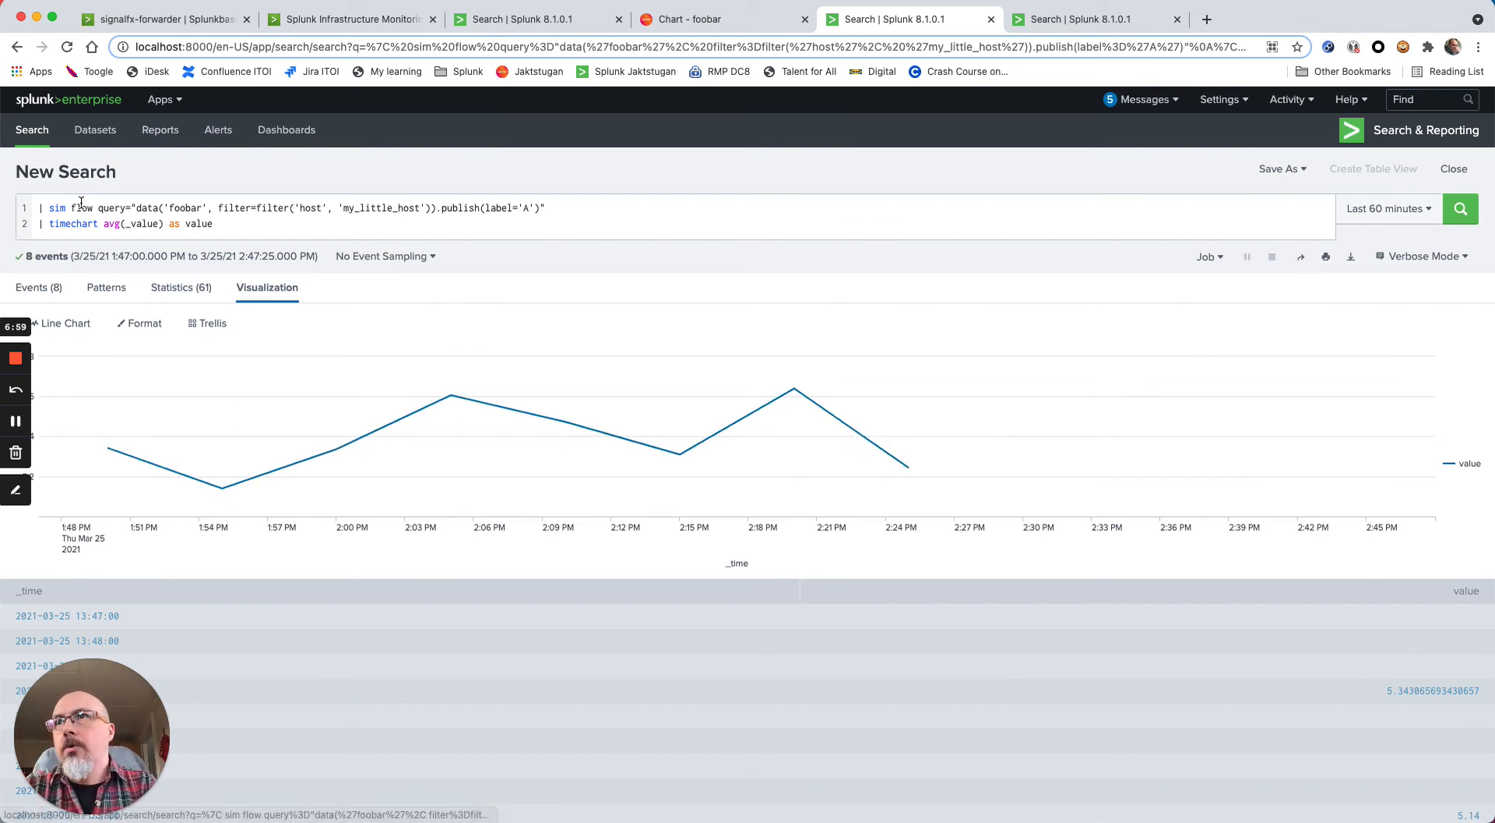
{"action": "double_click", "coordinate": [75, 209]}
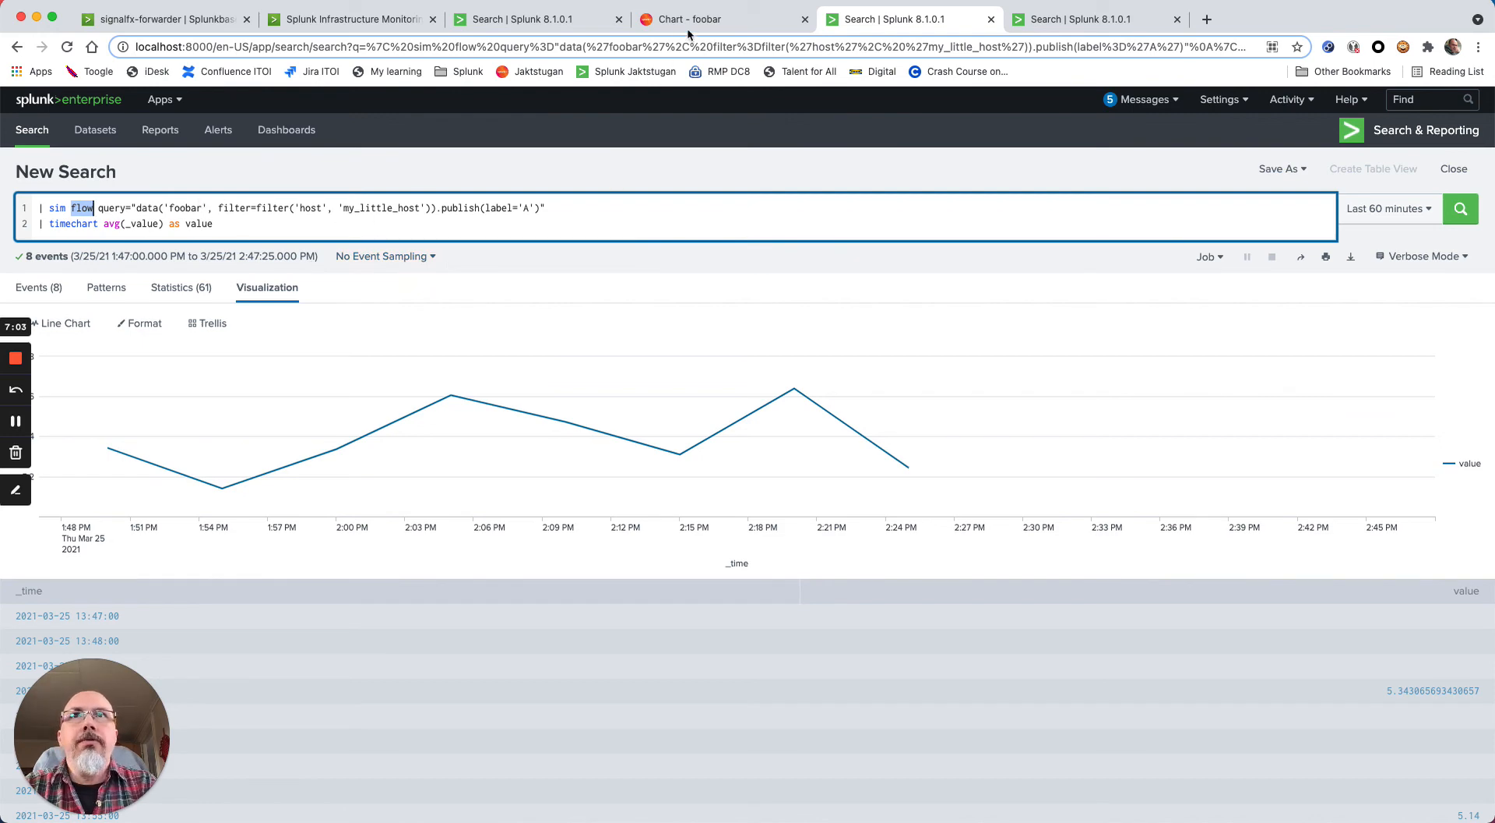
Return to the foobar chart and bring up its Get Alerts detector options
{"action": "left_click", "coordinate": [692, 18]}
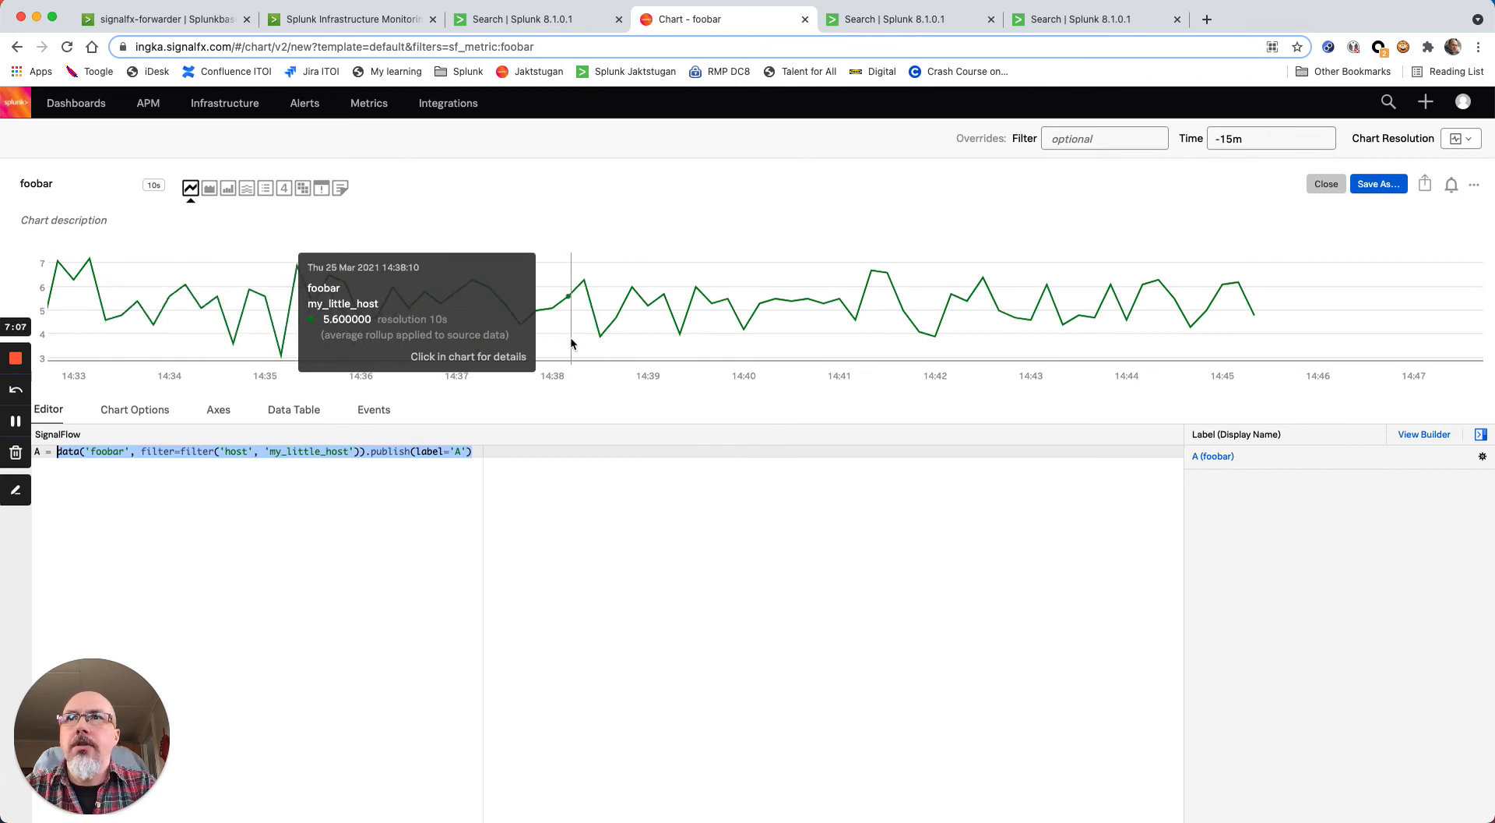
{"action": "mouse_move", "coordinate": [1159, 296]}
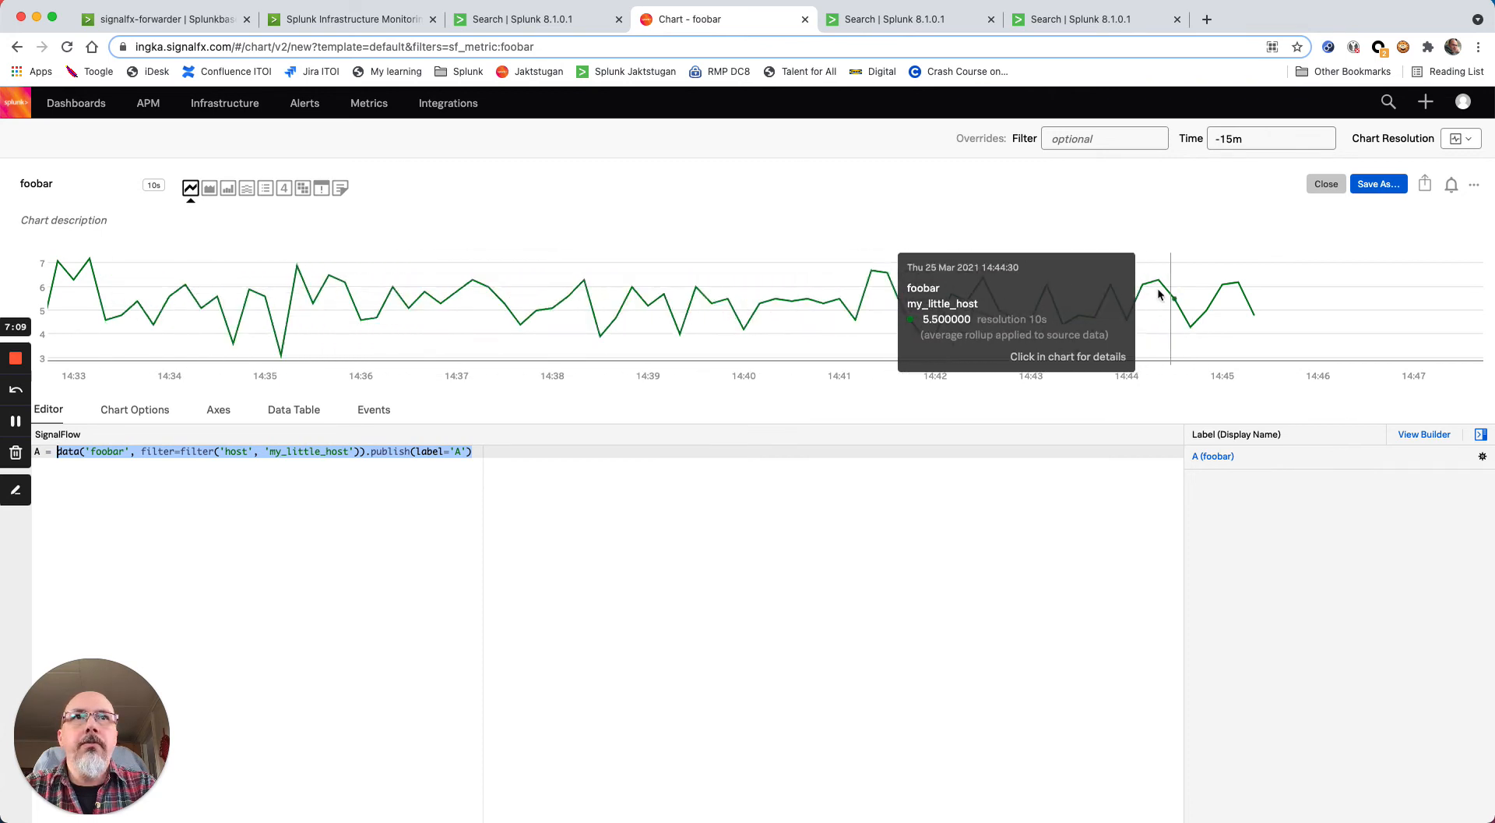
{"action": "mouse_move", "coordinate": [1119, 326]}
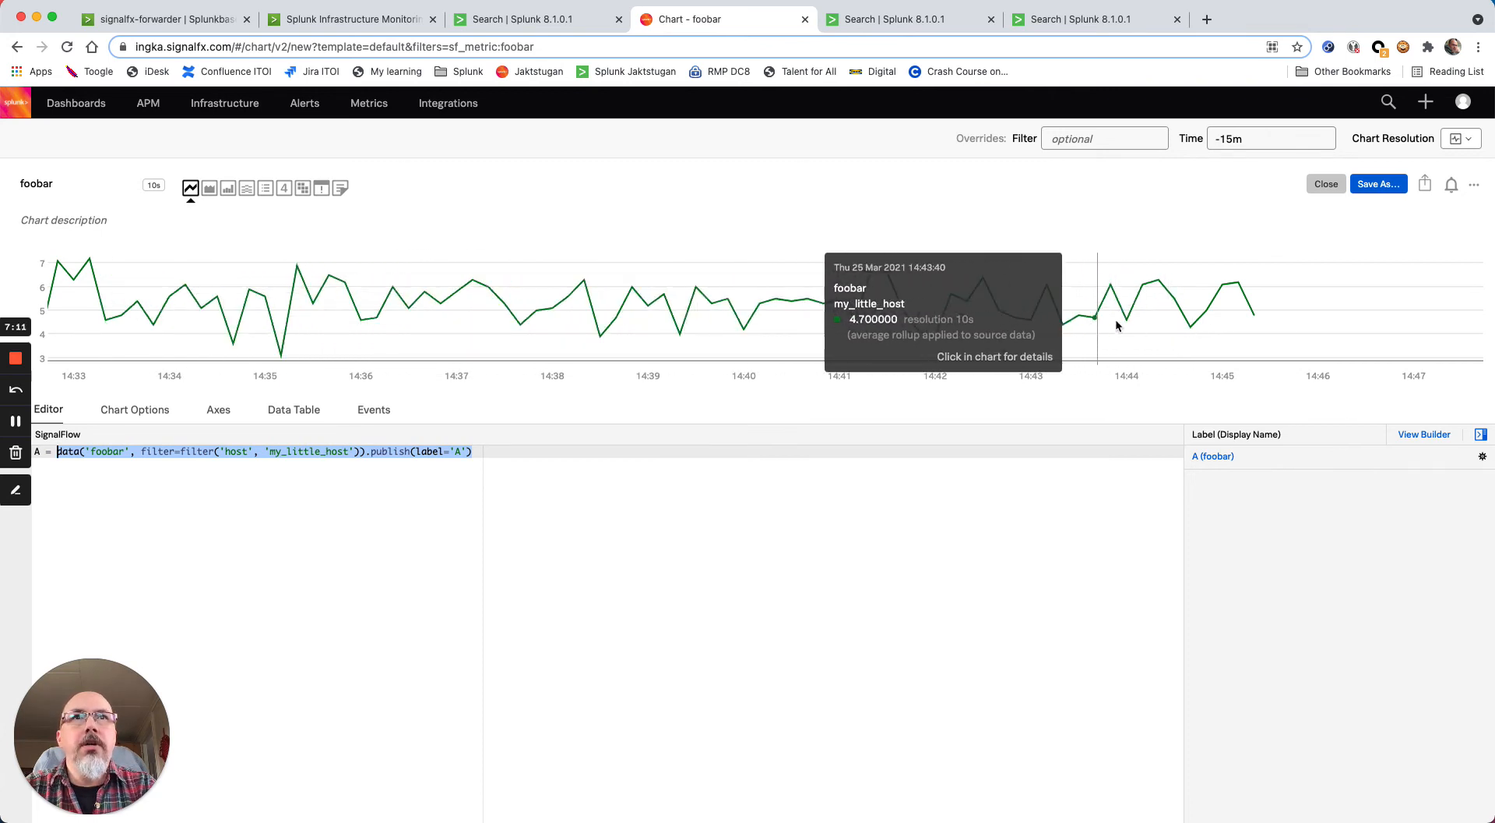
{"action": "mouse_move", "coordinate": [1453, 184]}
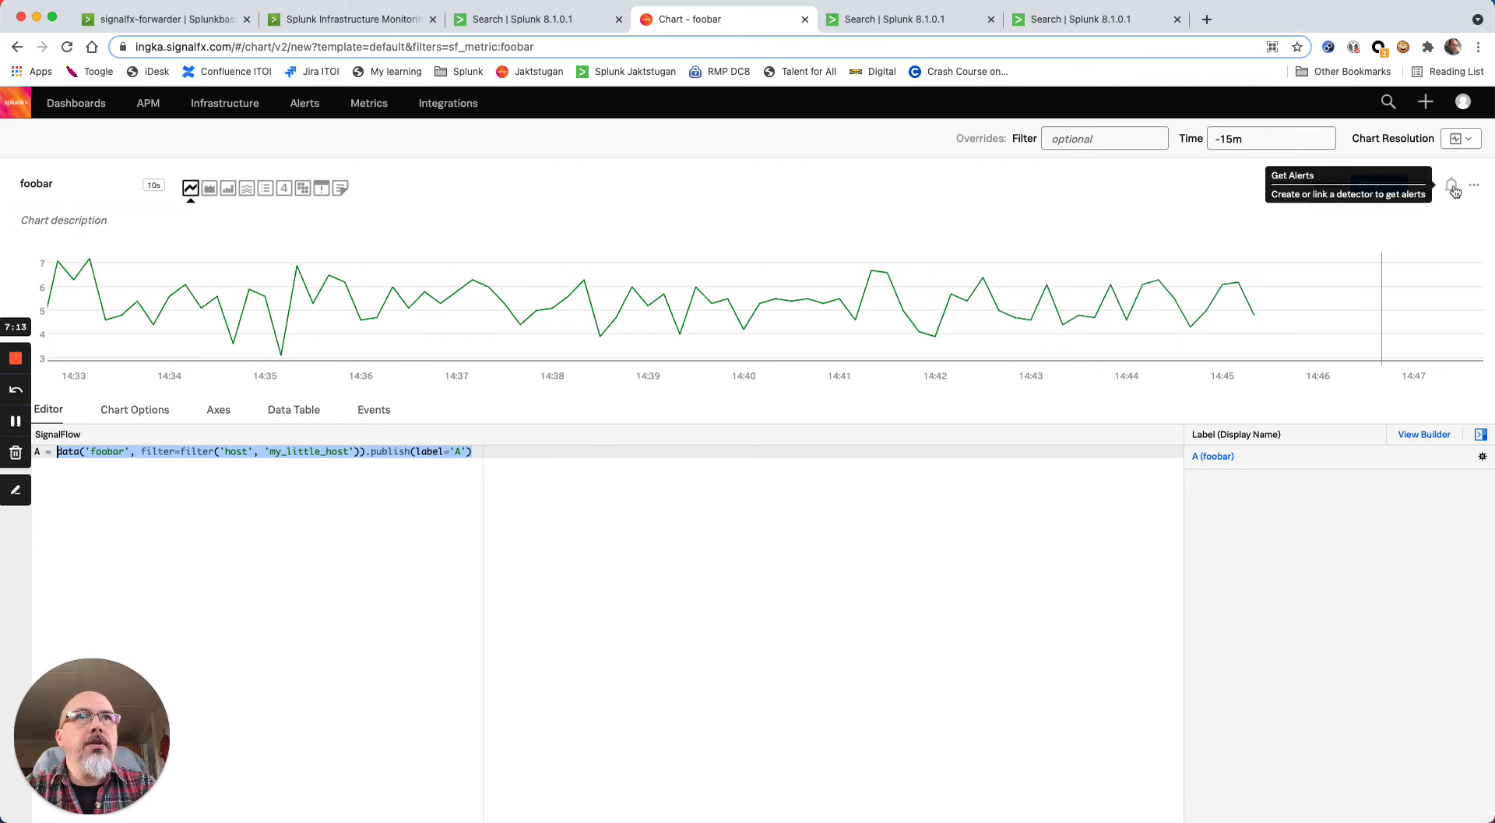
{"action": "left_click", "coordinate": [1455, 185]}
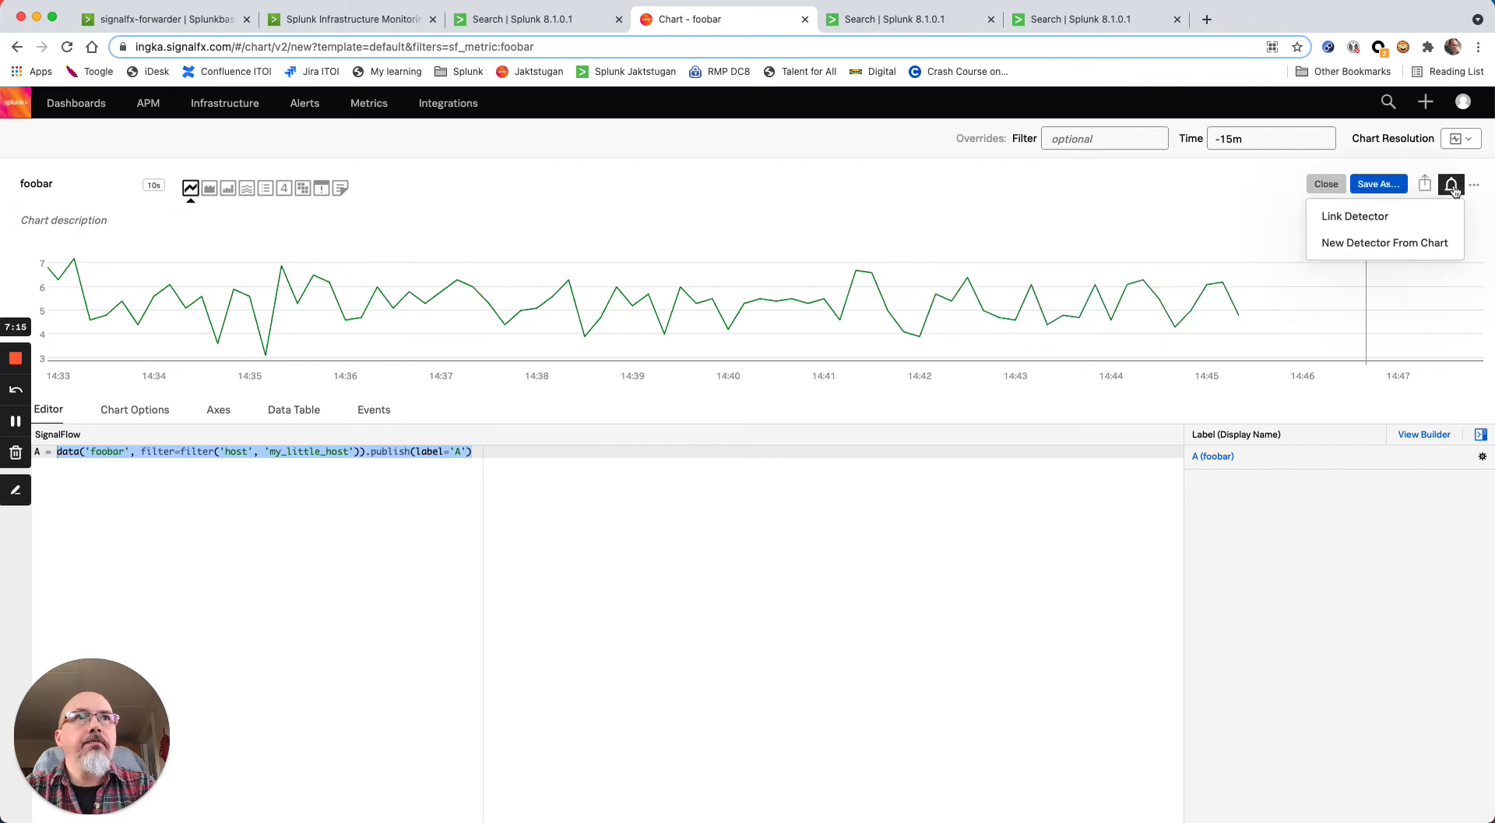
{"action": "mouse_move", "coordinate": [1362, 248]}
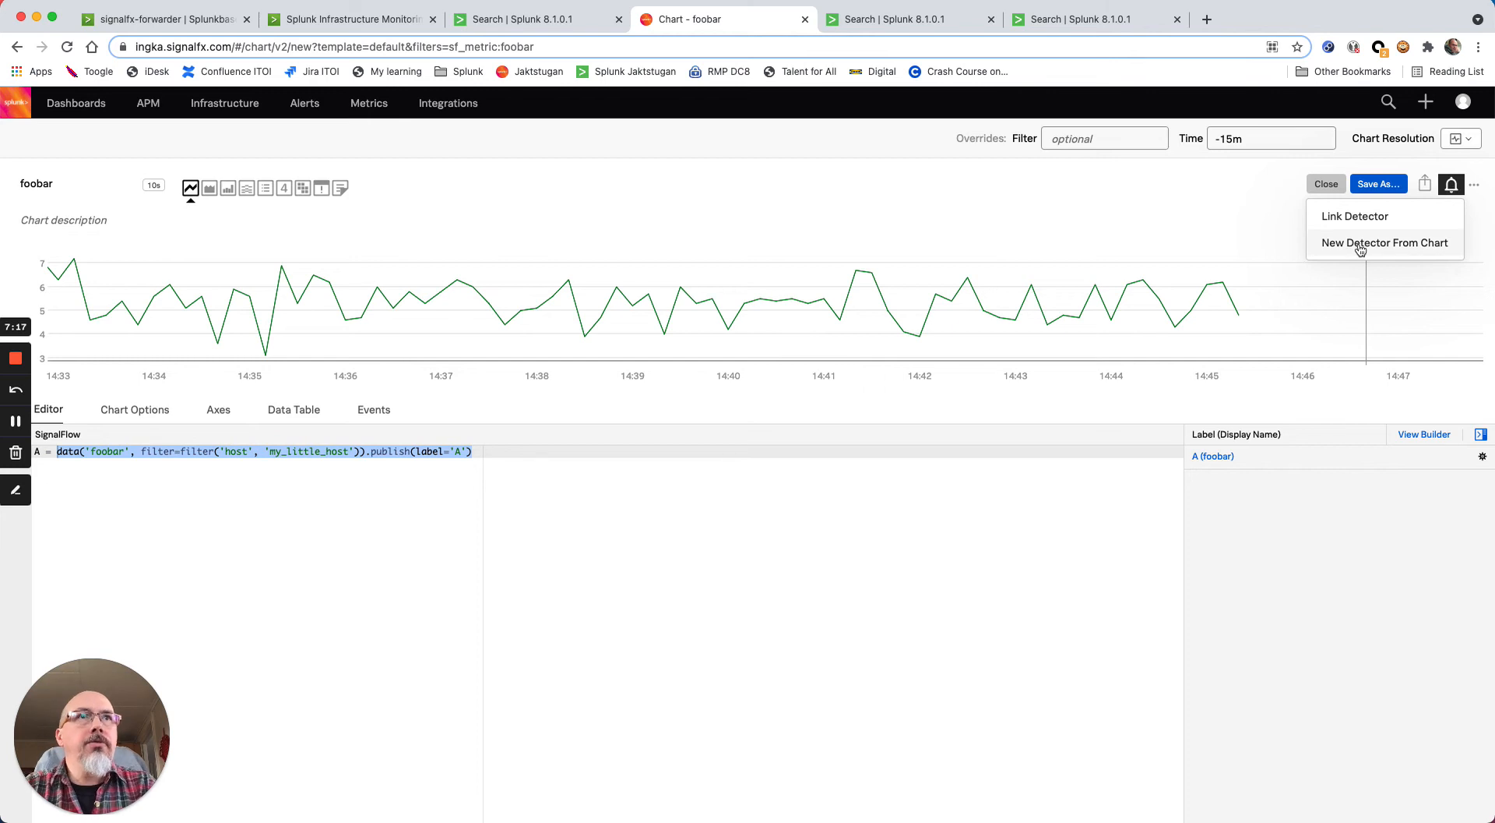
Create a detector from the chart named MGJH Detector with a Static Threshold alert rule
{"action": "left_click", "coordinate": [1385, 243]}
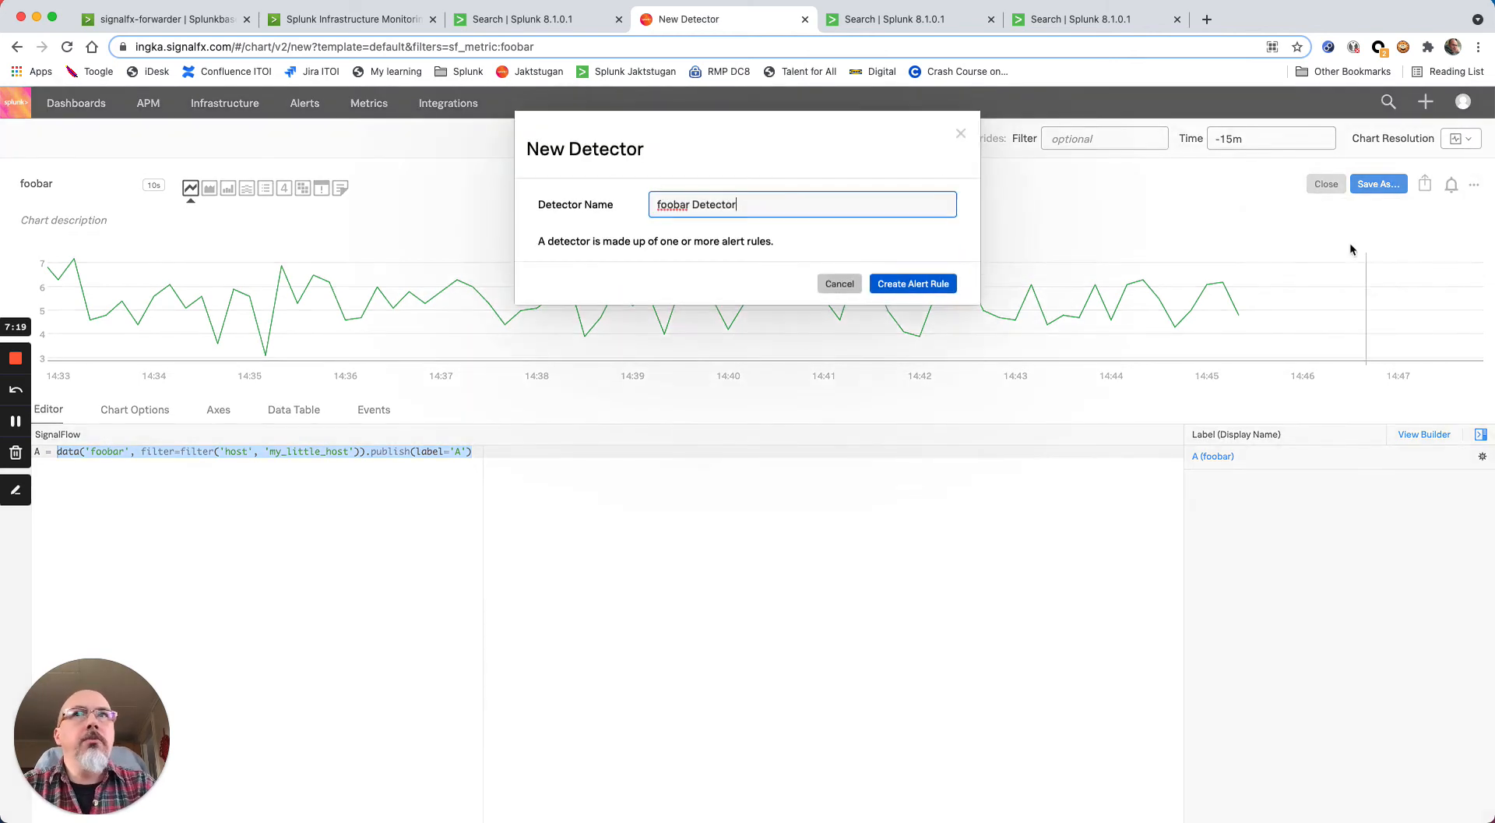
{"action": "double_click", "coordinate": [673, 204]}
{"action": "type", "text": "MGJH"}
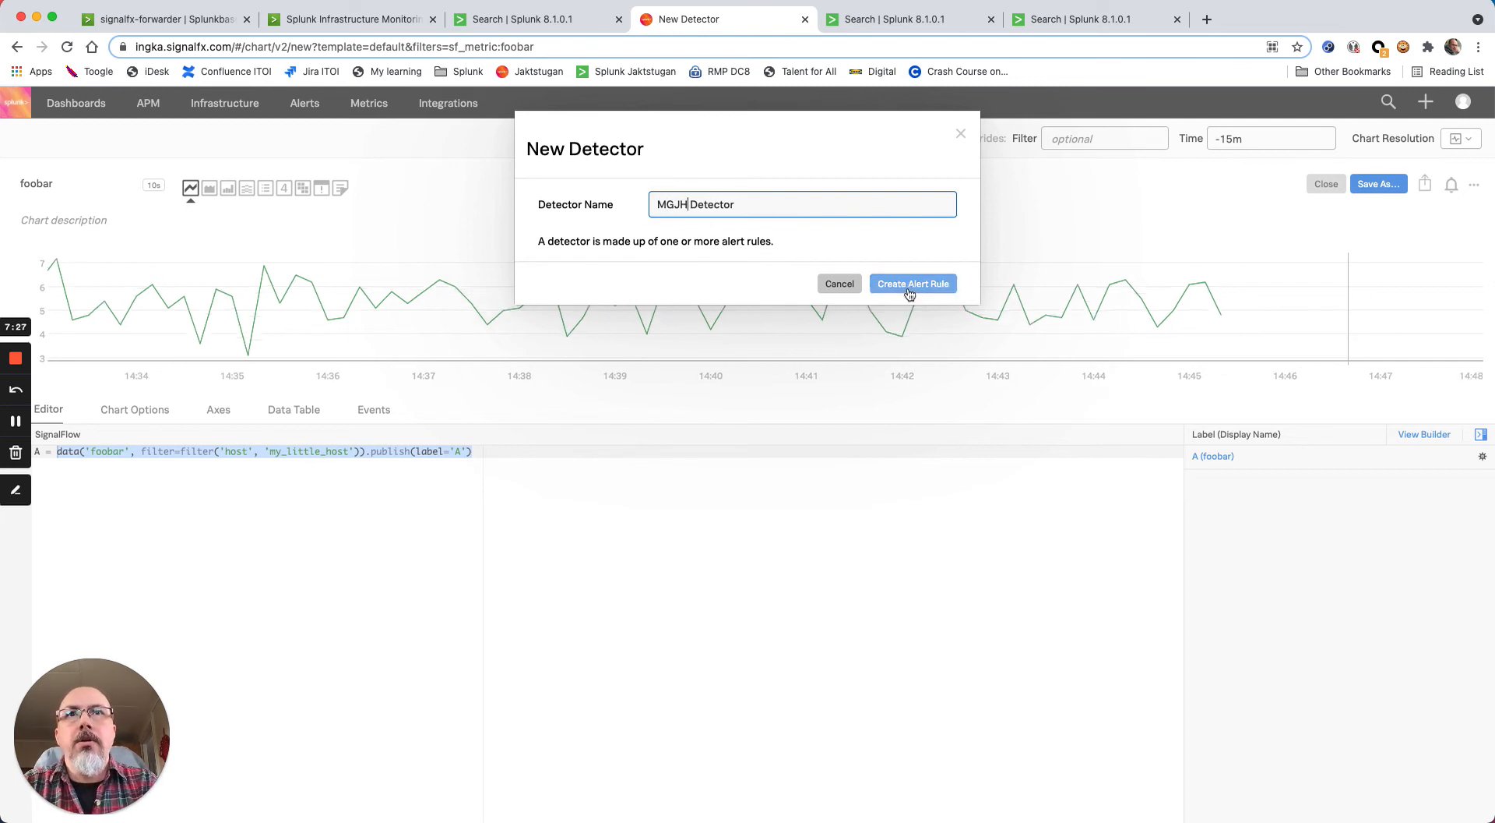
{"action": "left_click", "coordinate": [913, 284]}
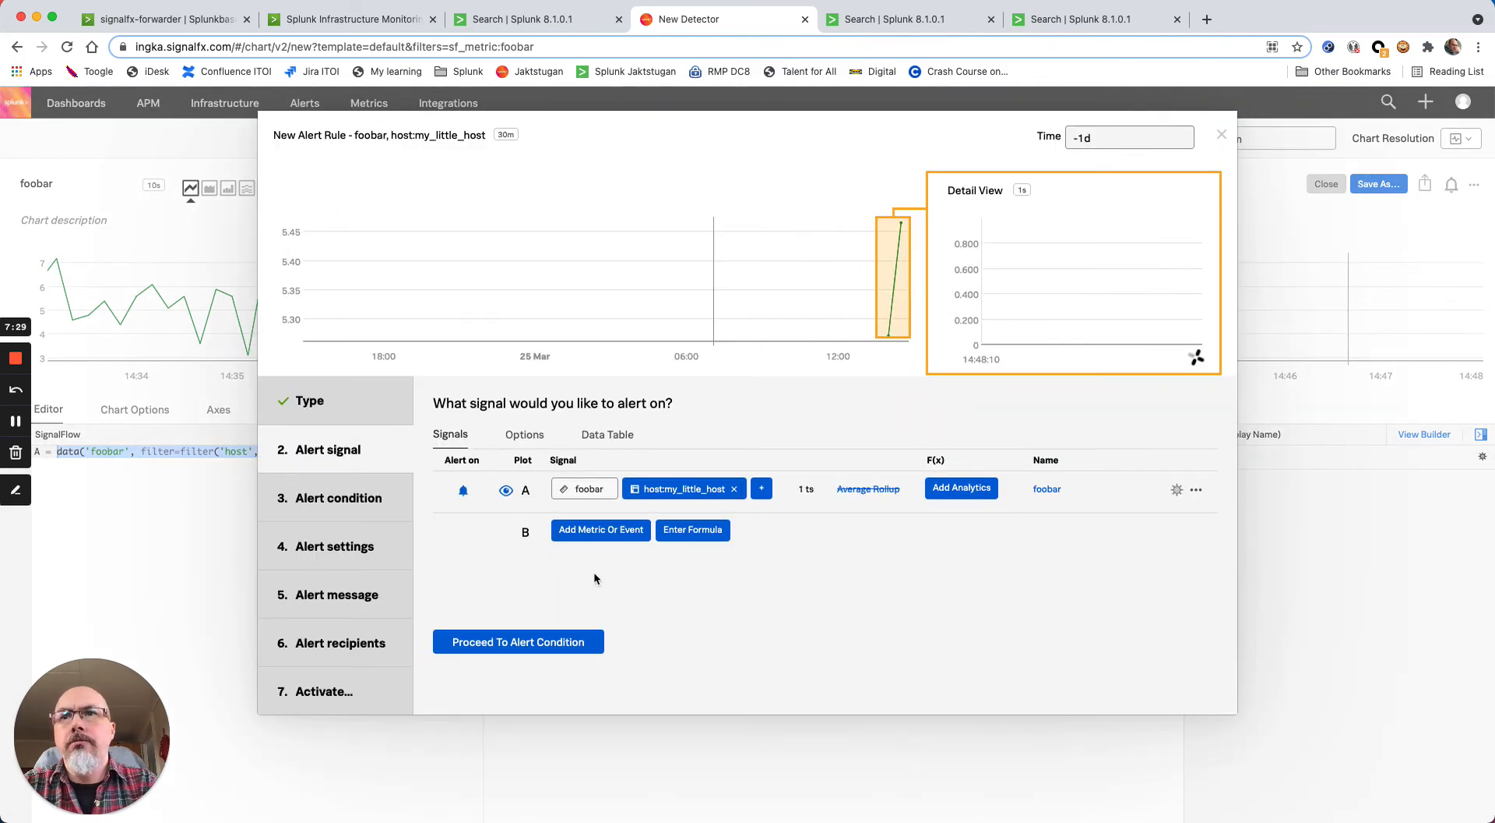
{"action": "left_click", "coordinate": [517, 641]}
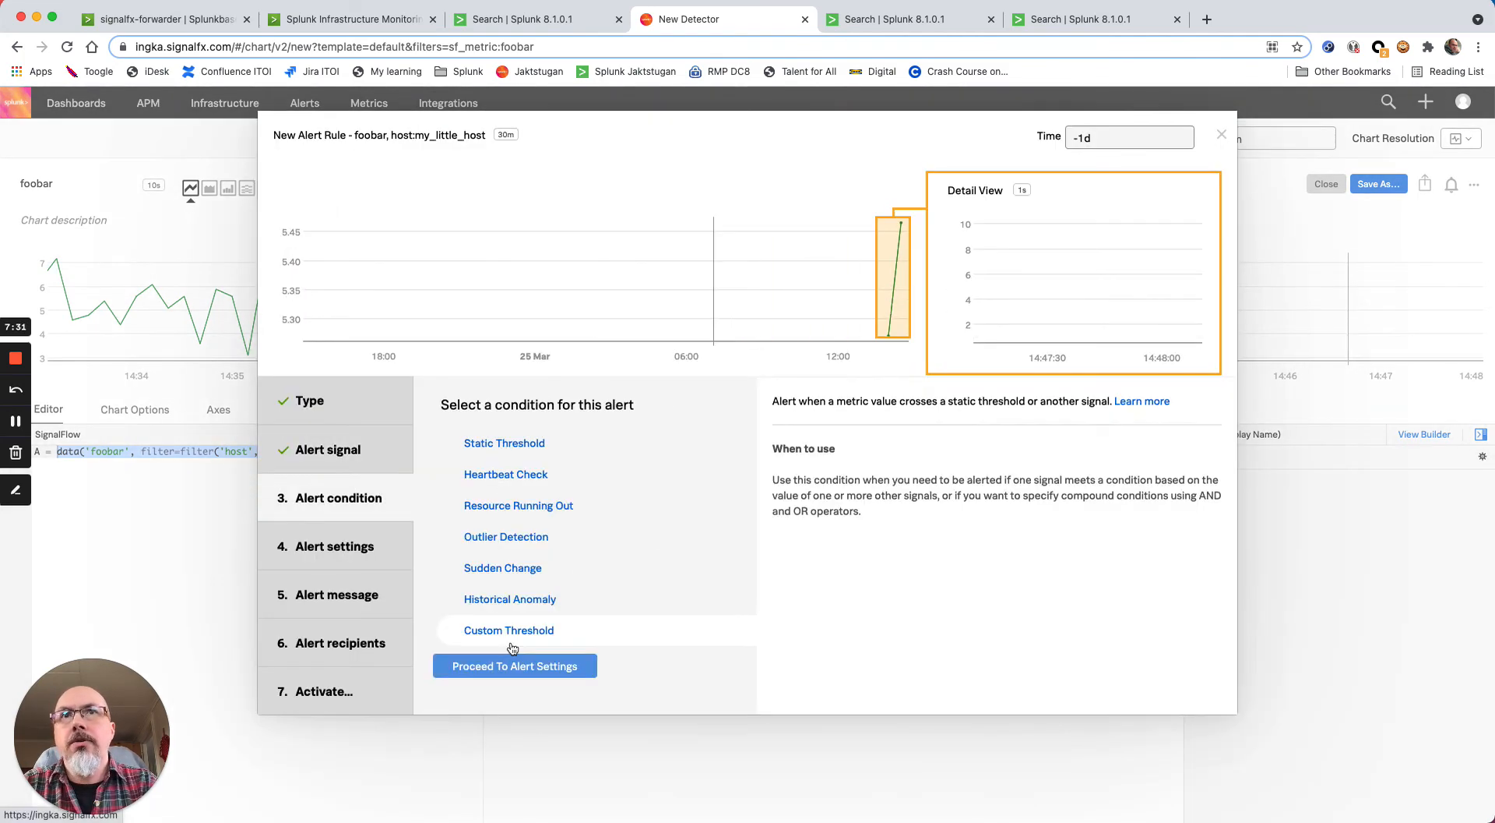
{"action": "left_click", "coordinate": [504, 444]}
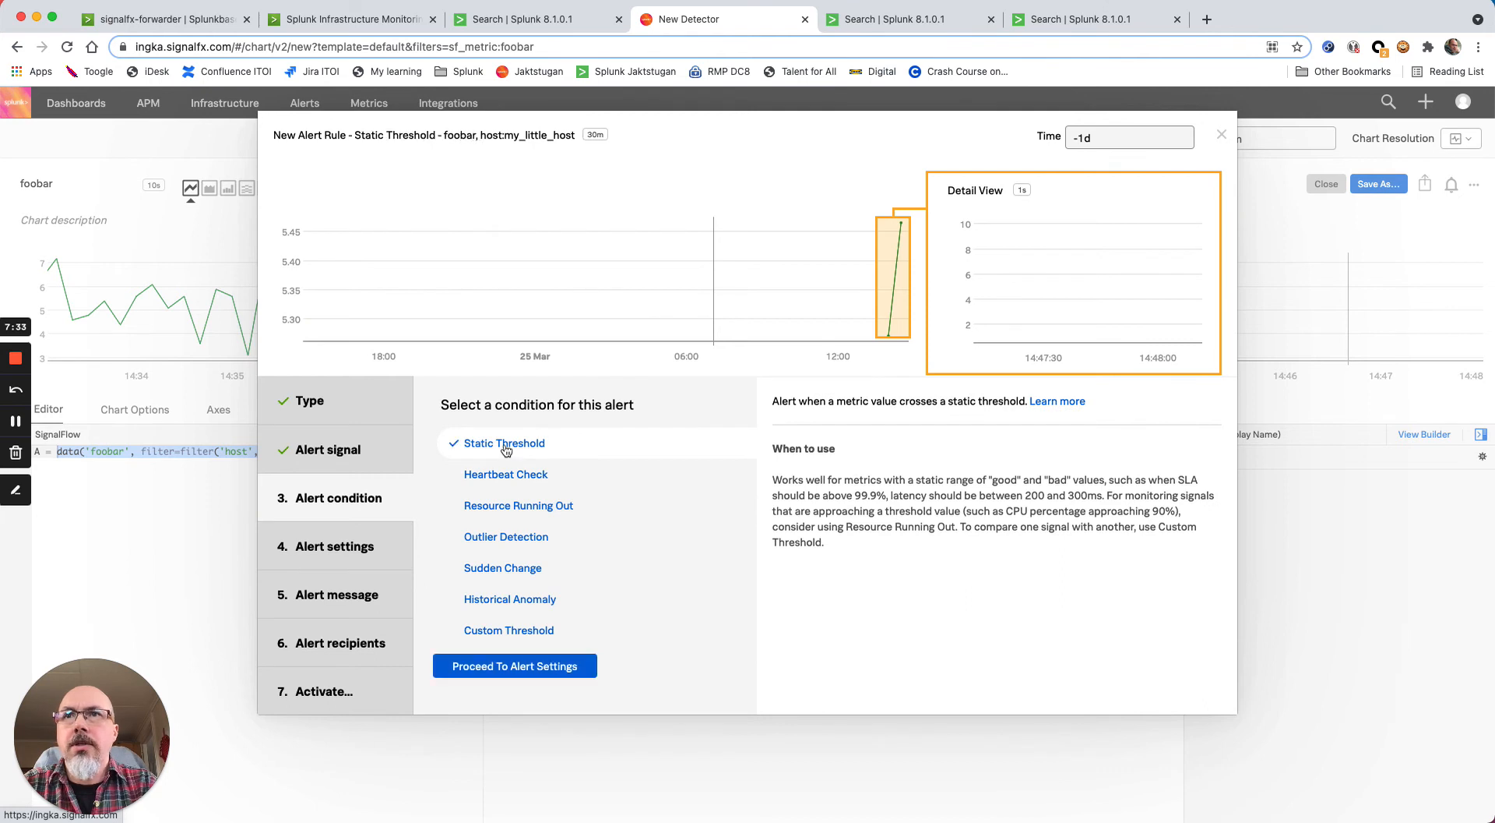
Set the alert threshold to foobar above 9 and start the alert preview
{"action": "left_click", "coordinate": [514, 666]}
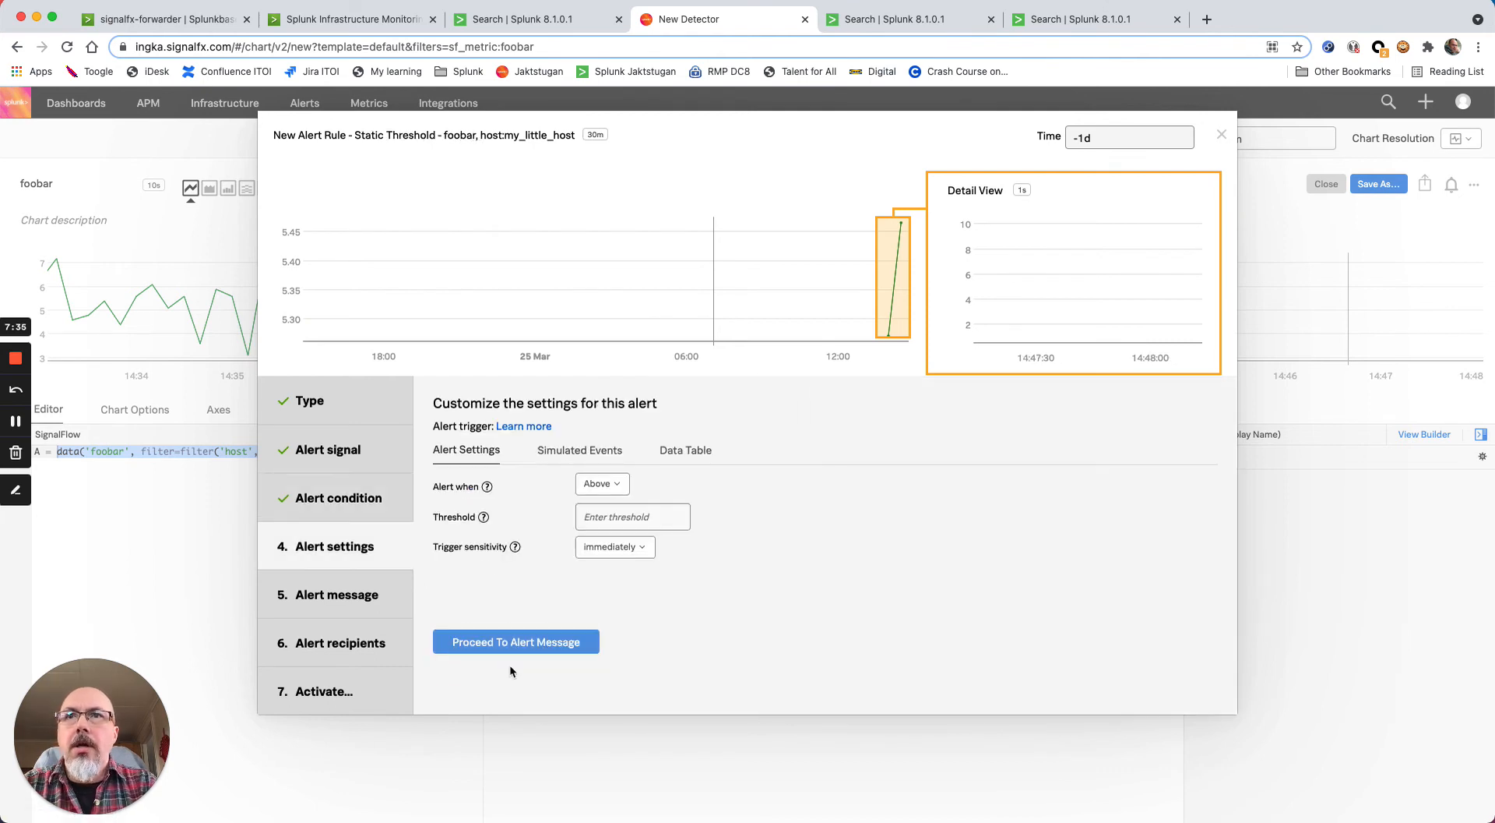
{"action": "left_click", "coordinate": [632, 517]}
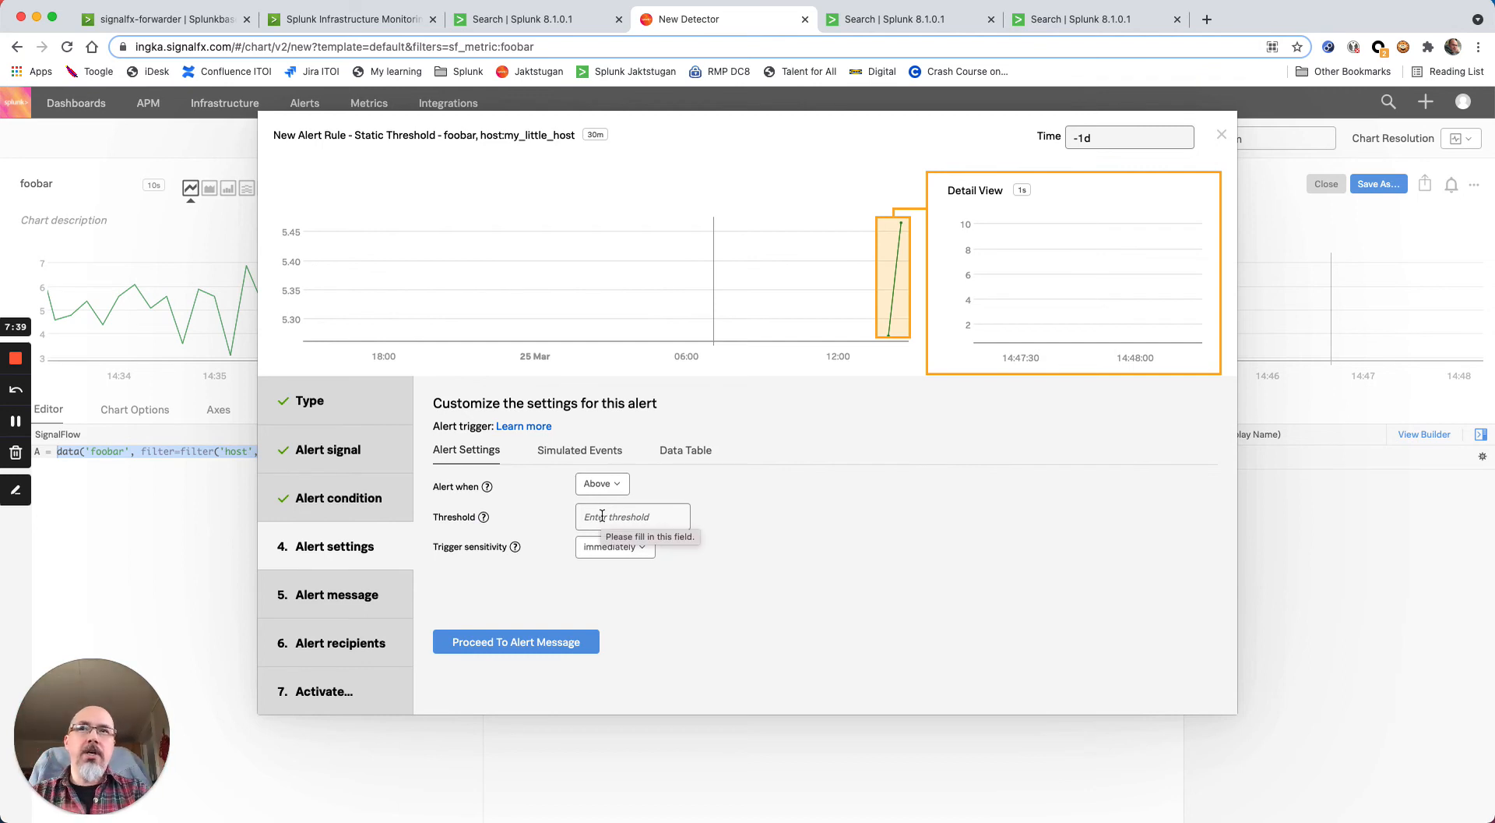
{"action": "type", "text": "9"}
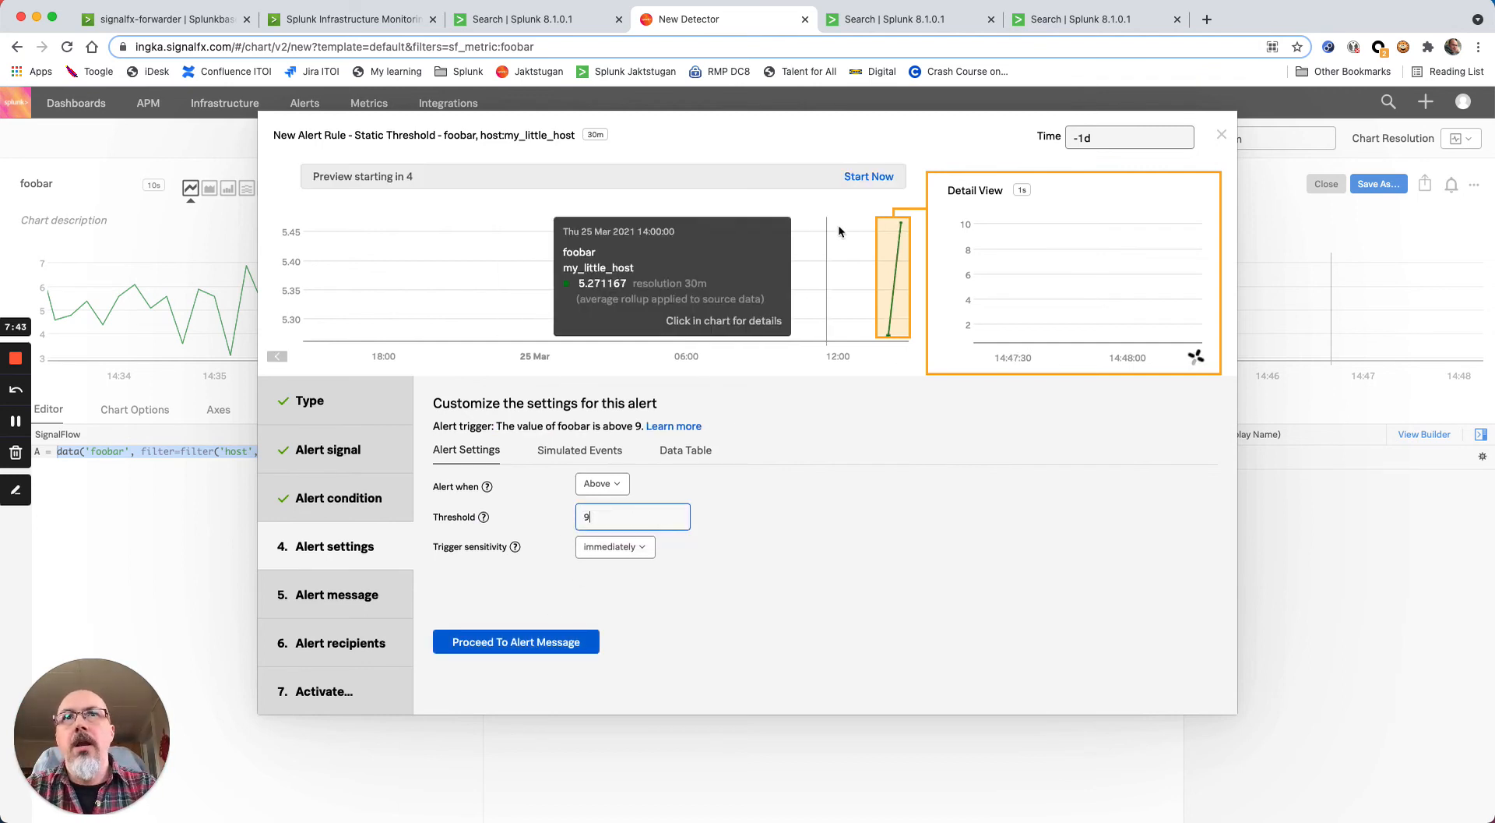
{"action": "left_click", "coordinate": [869, 176]}
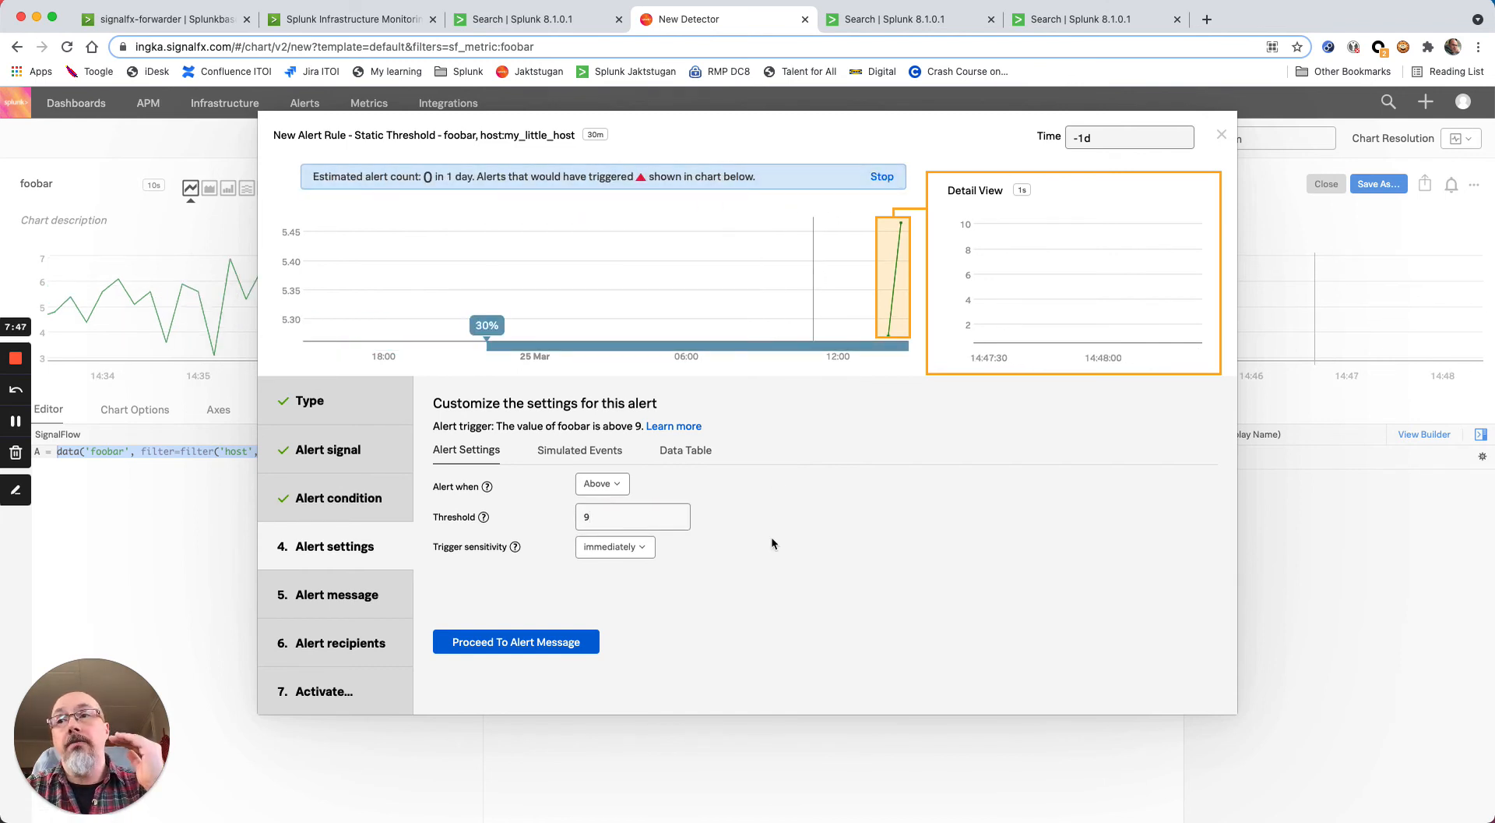
Rerun the alert preview over the Past Hour (-1h), estimating 283 alerts
{"action": "left_click_drag", "start_coordinate": [486, 324], "coordinate": [757, 324]}
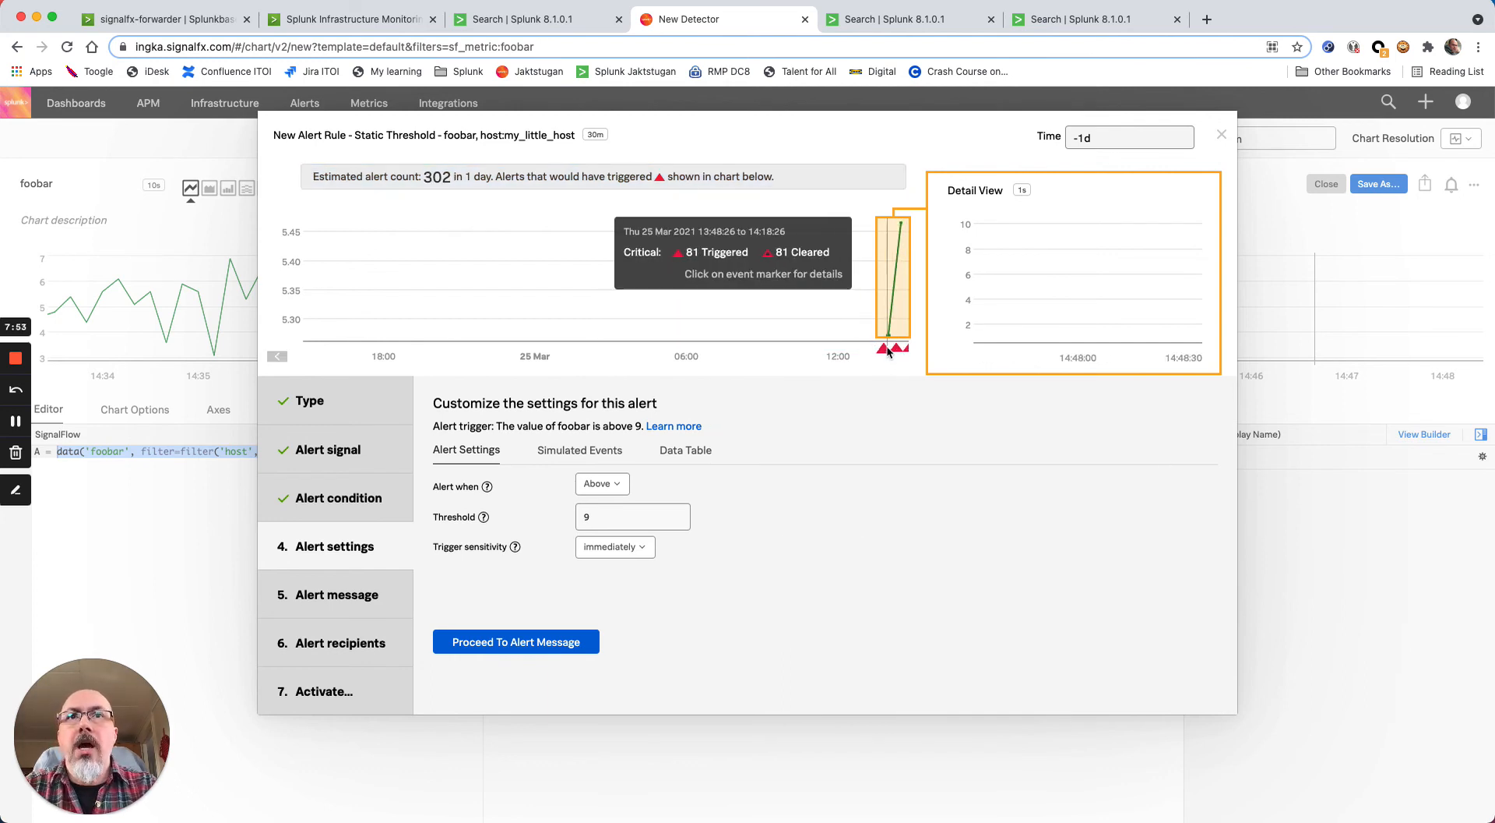
{"action": "left_click", "coordinate": [1129, 137]}
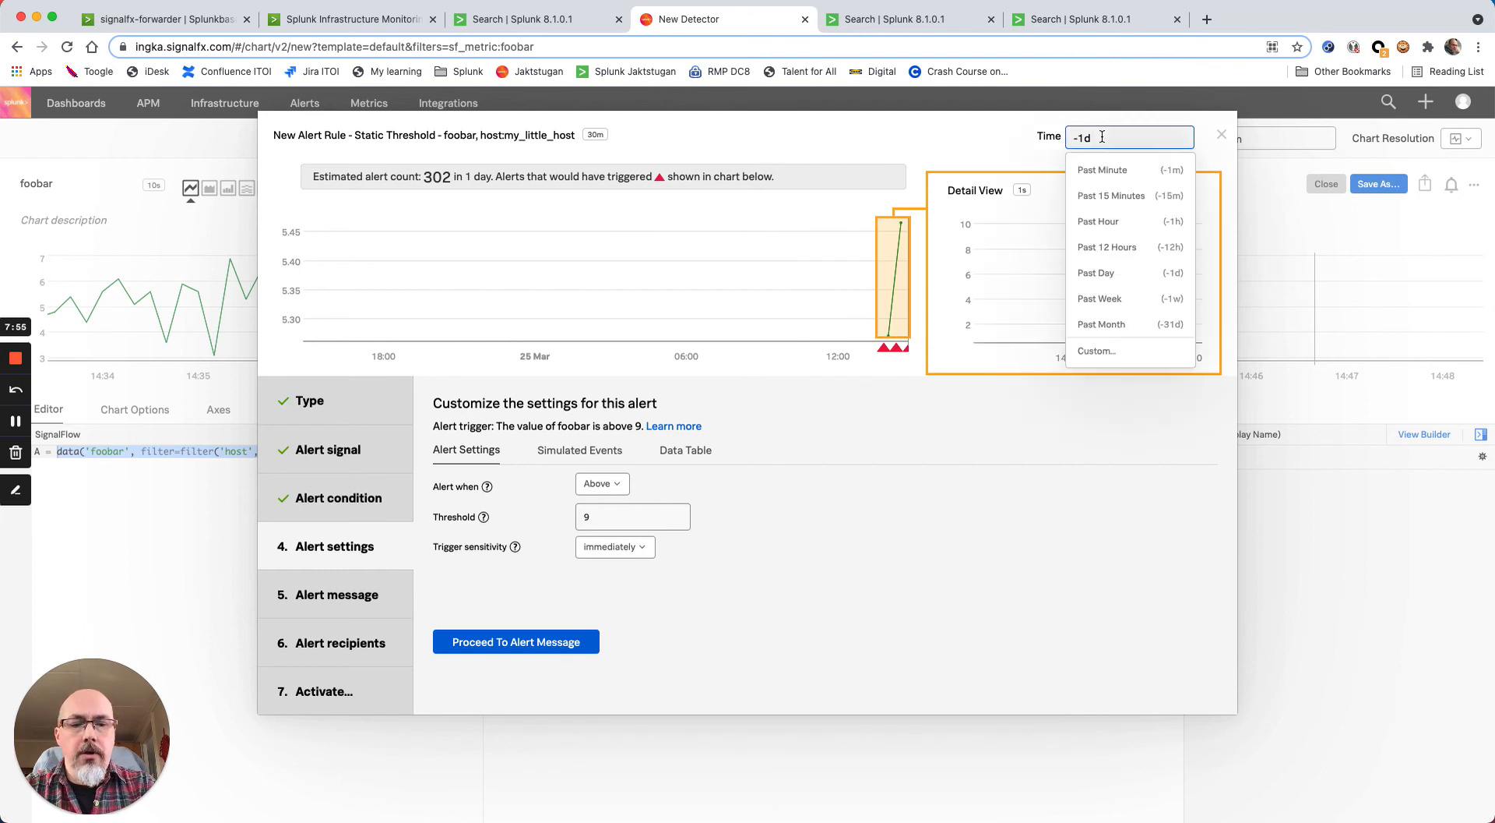
{"action": "left_click", "coordinate": [1098, 221]}
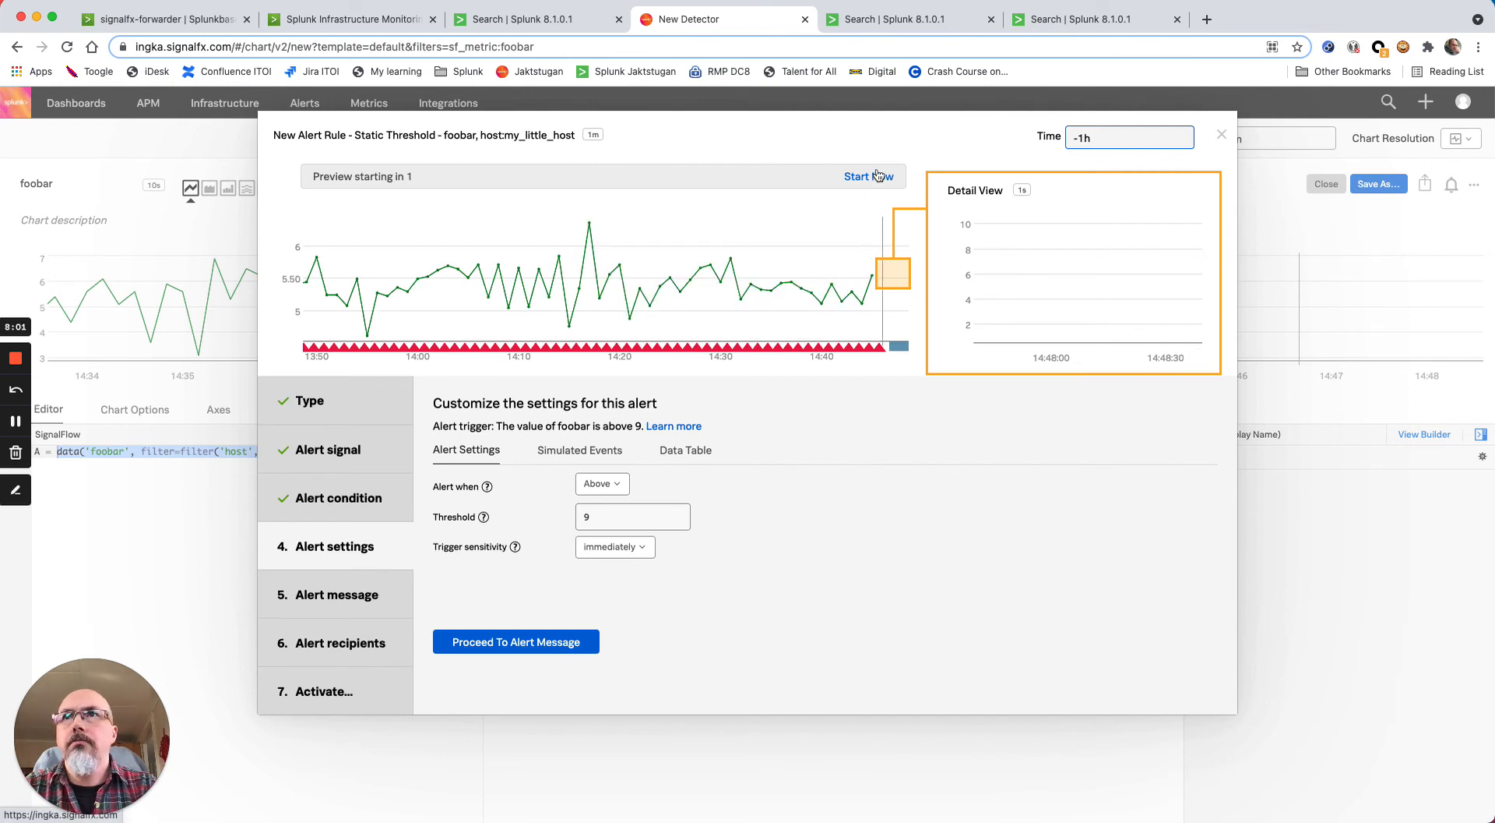
{"action": "left_click", "coordinate": [870, 176]}
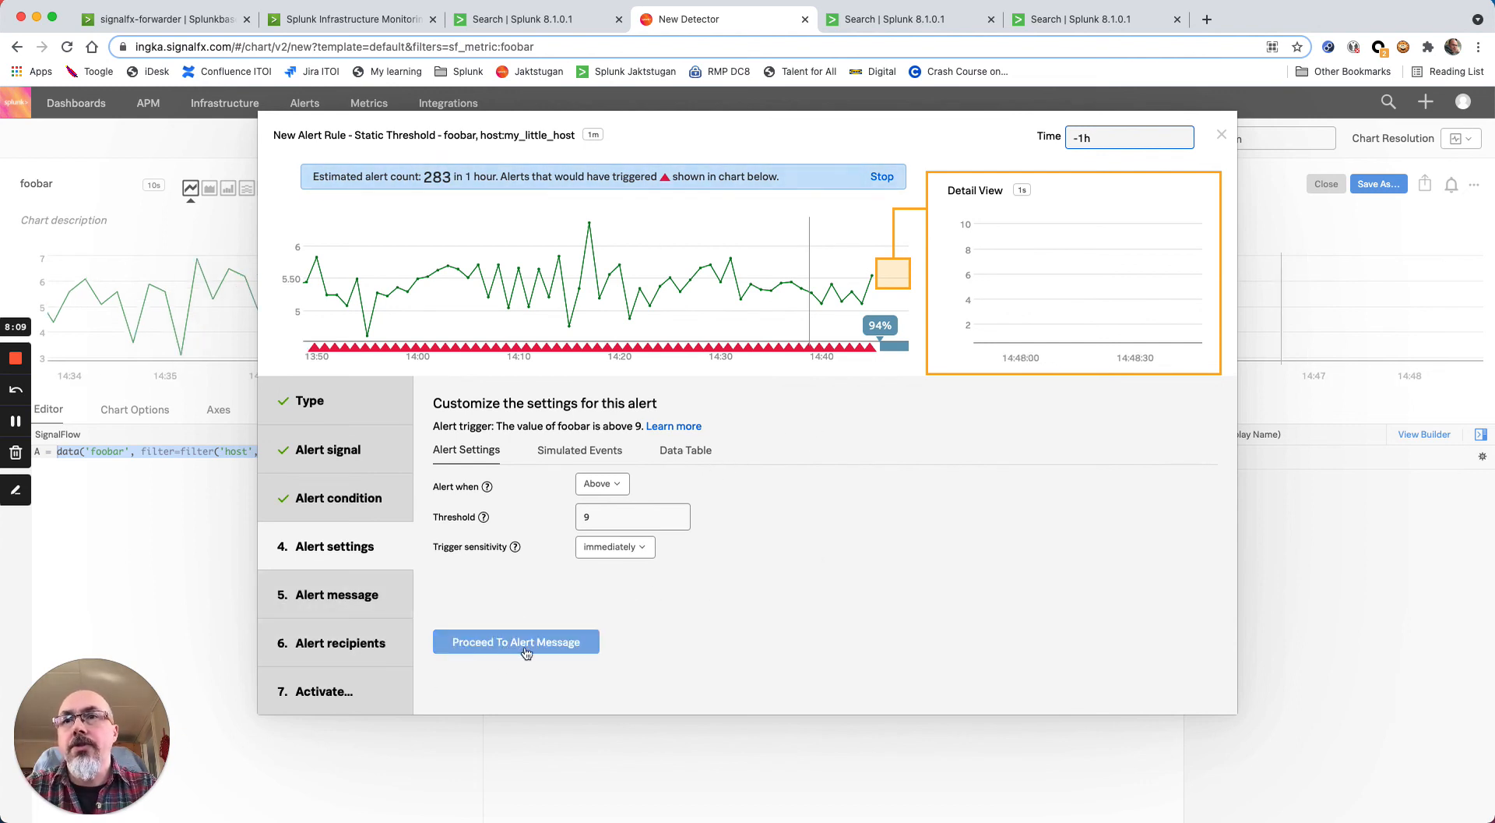
Set the alert severity to Info and continue past recipients to activation
{"action": "left_click", "coordinate": [515, 642]}
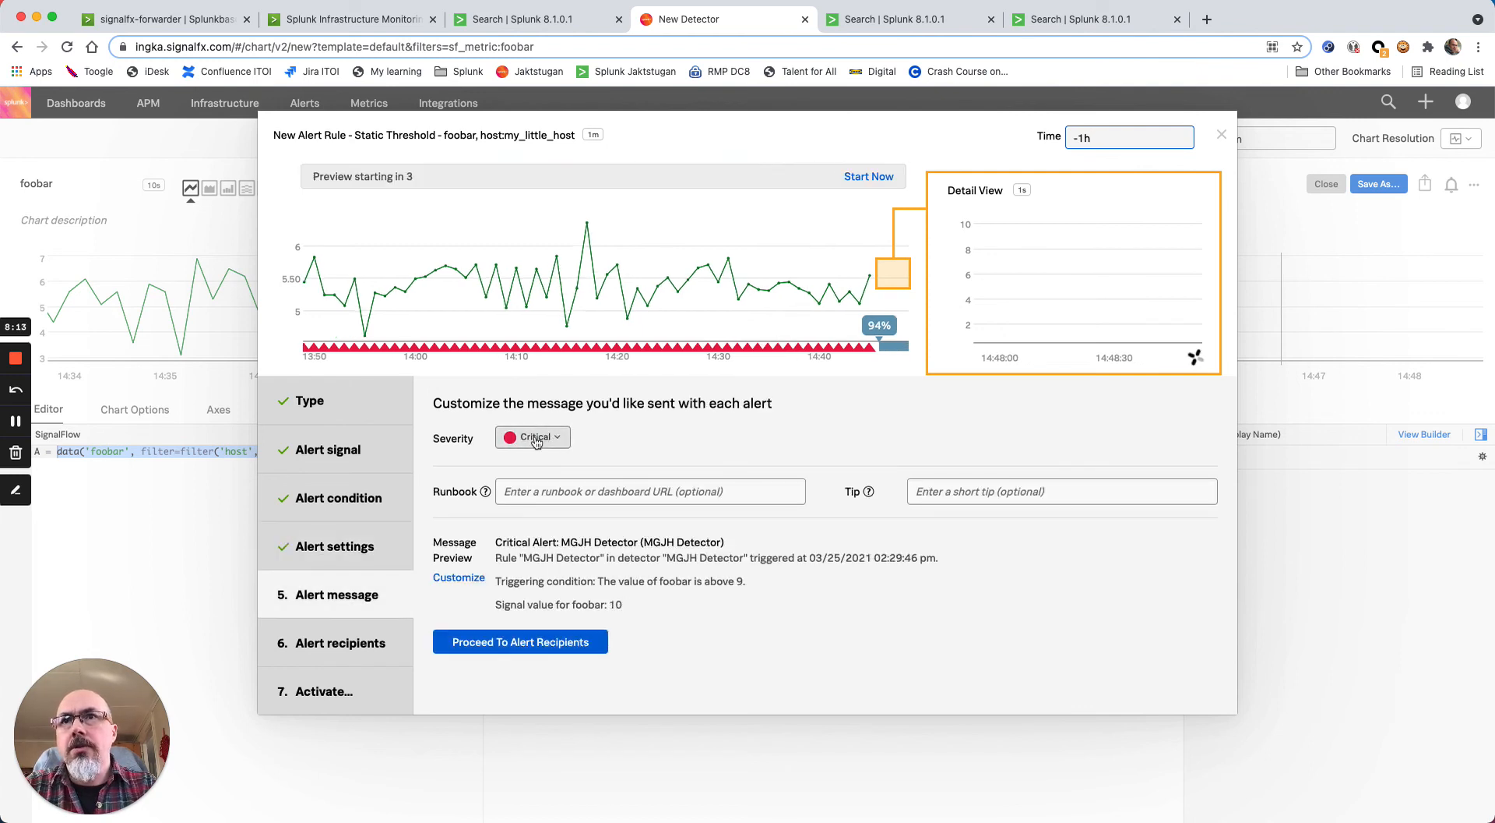
{"action": "left_click", "coordinate": [533, 438]}
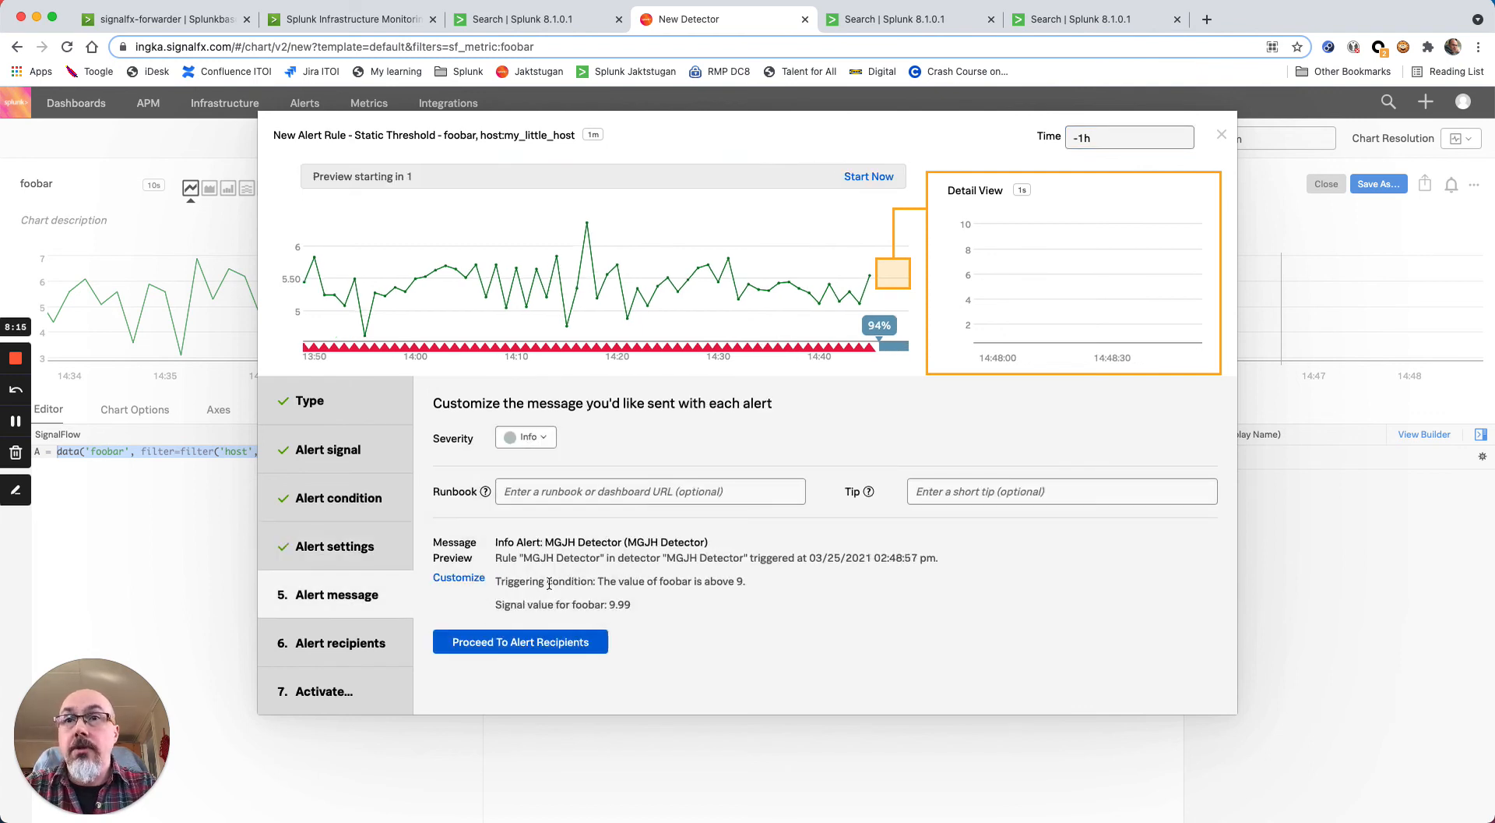
{"action": "left_click", "coordinate": [520, 642]}
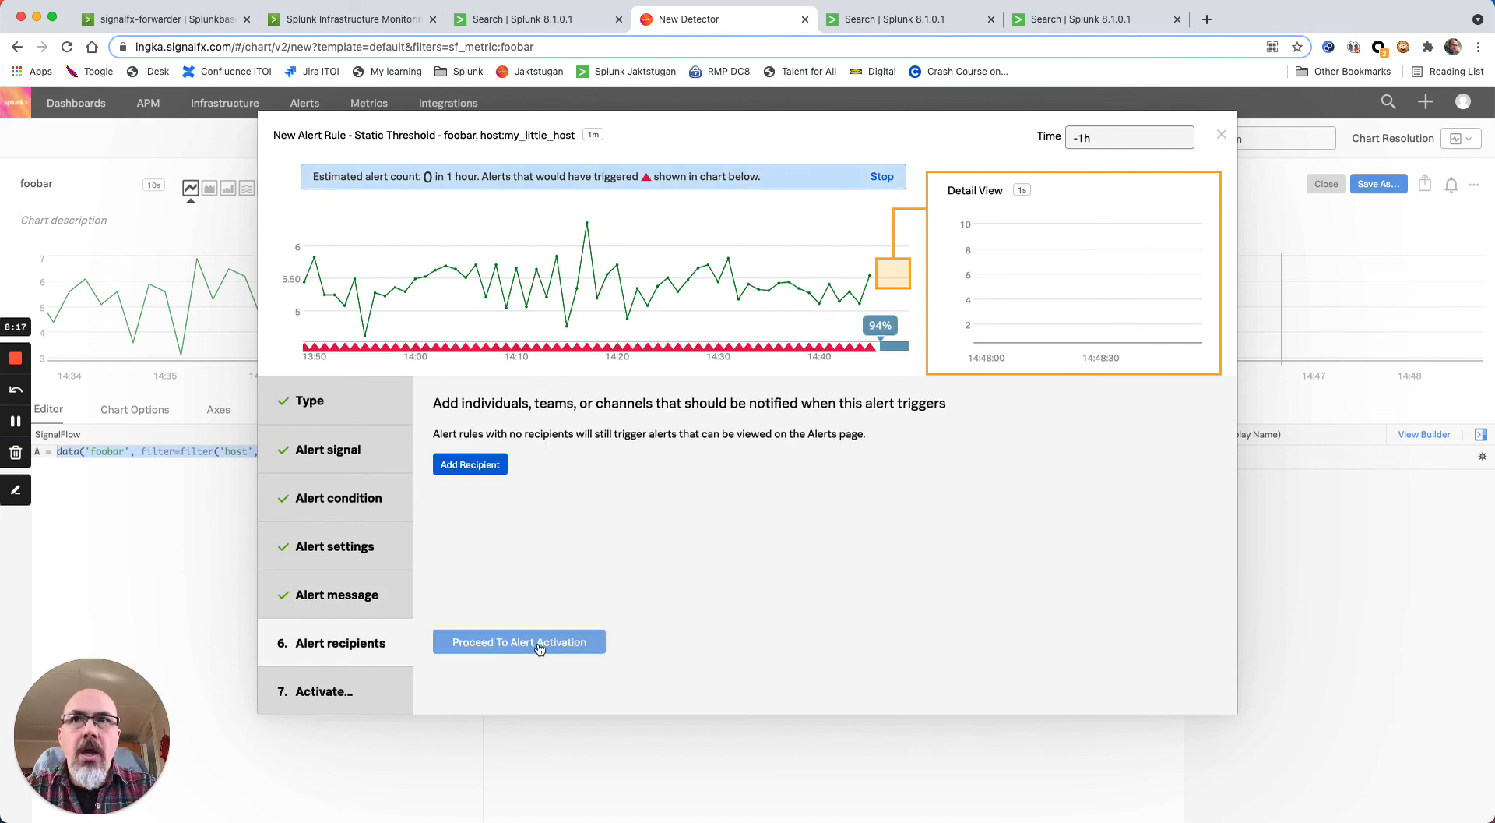
{"action": "left_click", "coordinate": [518, 642]}
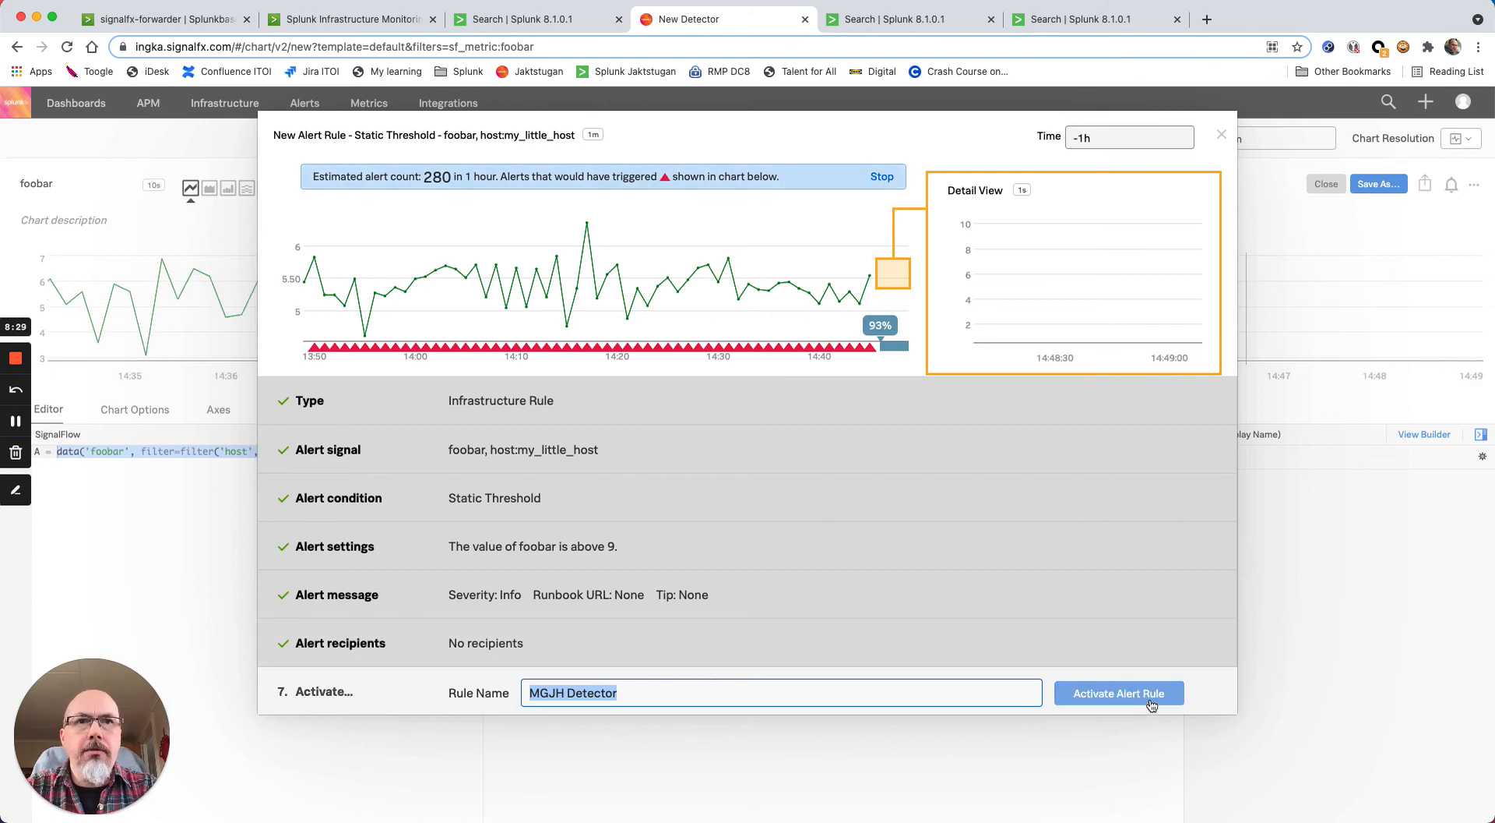
Activate the MGJH Detector alert rule, saving it without a notification policy
{"action": "left_click", "coordinate": [1119, 693]}
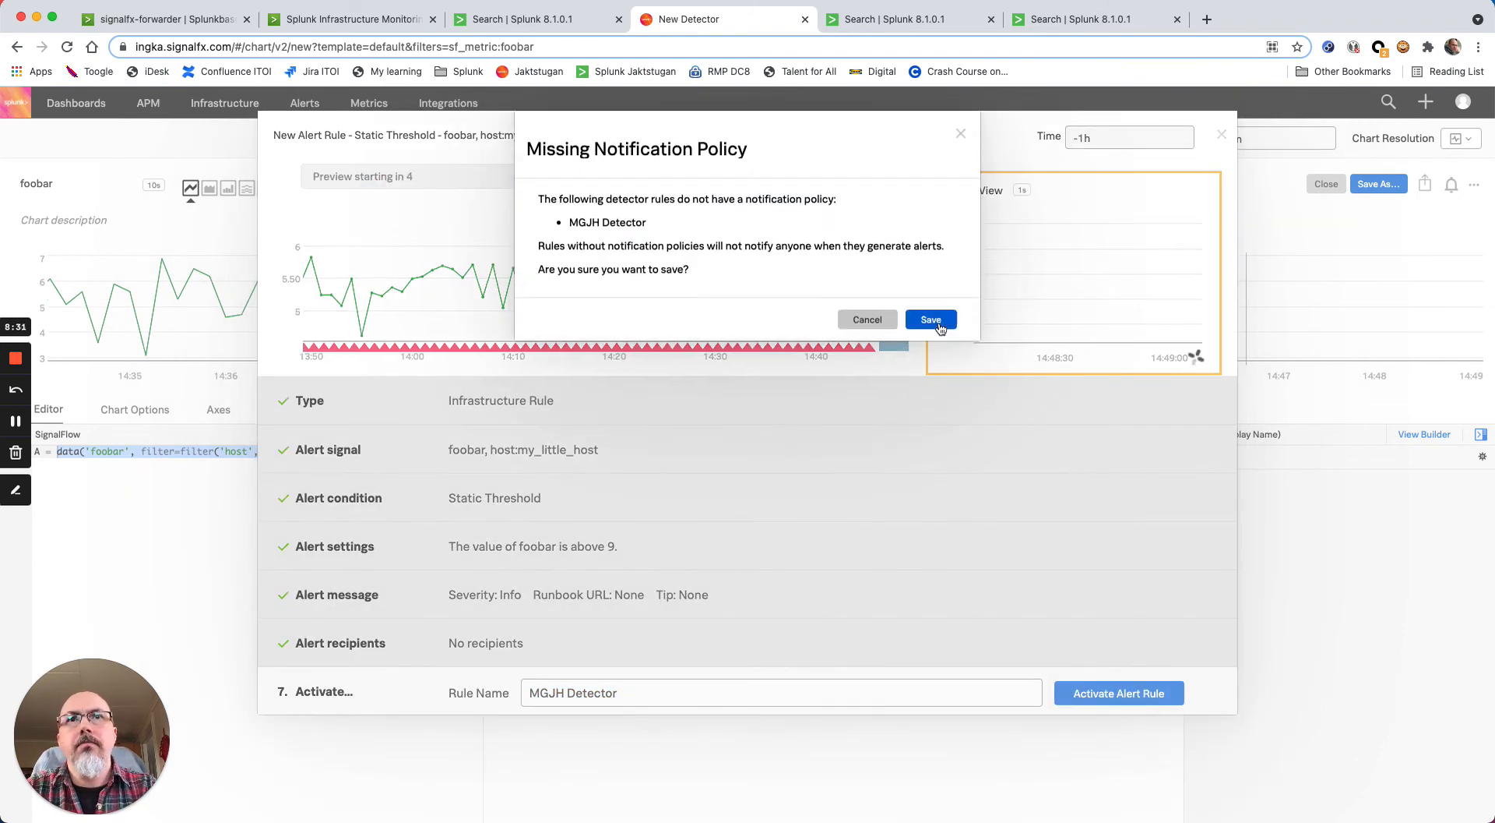
{"action": "left_click", "coordinate": [930, 319]}
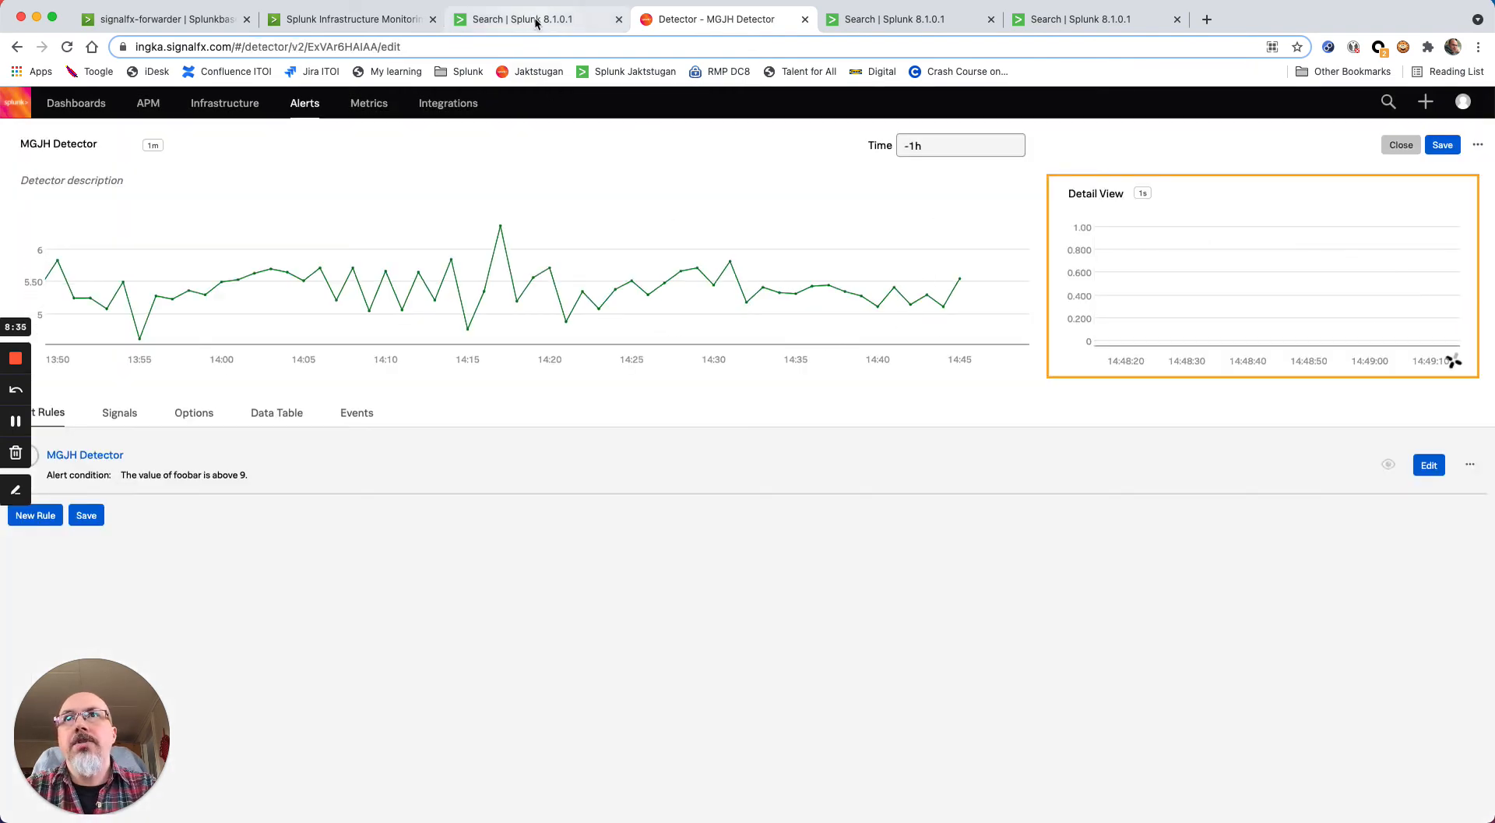
Rerun the tosfx search to send 3,600 fresh foobar values, then return to the MGJH Detector page
{"action": "left_click", "coordinate": [523, 19]}
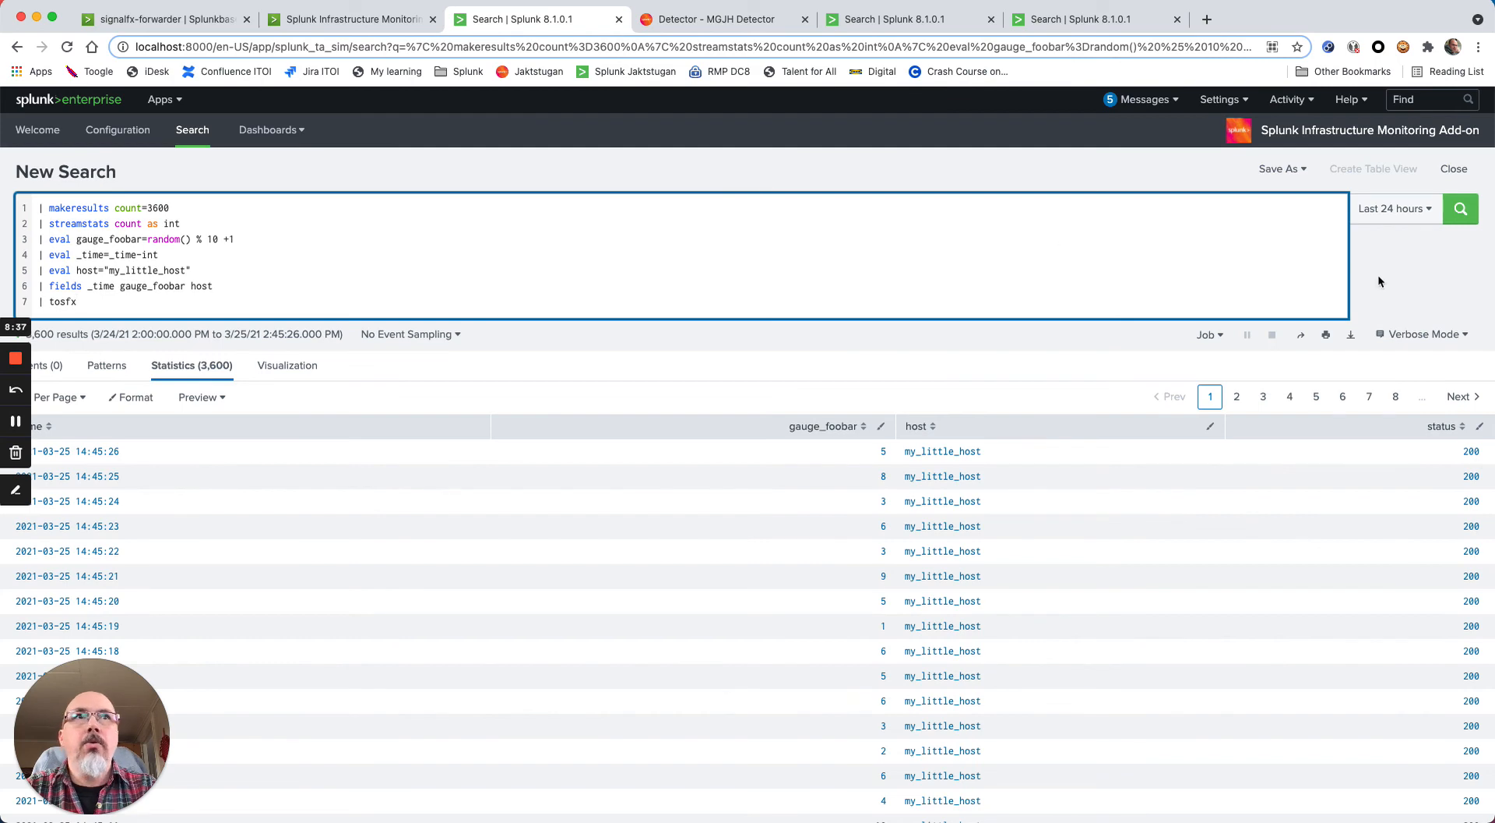
{"action": "left_click", "coordinate": [1464, 209]}
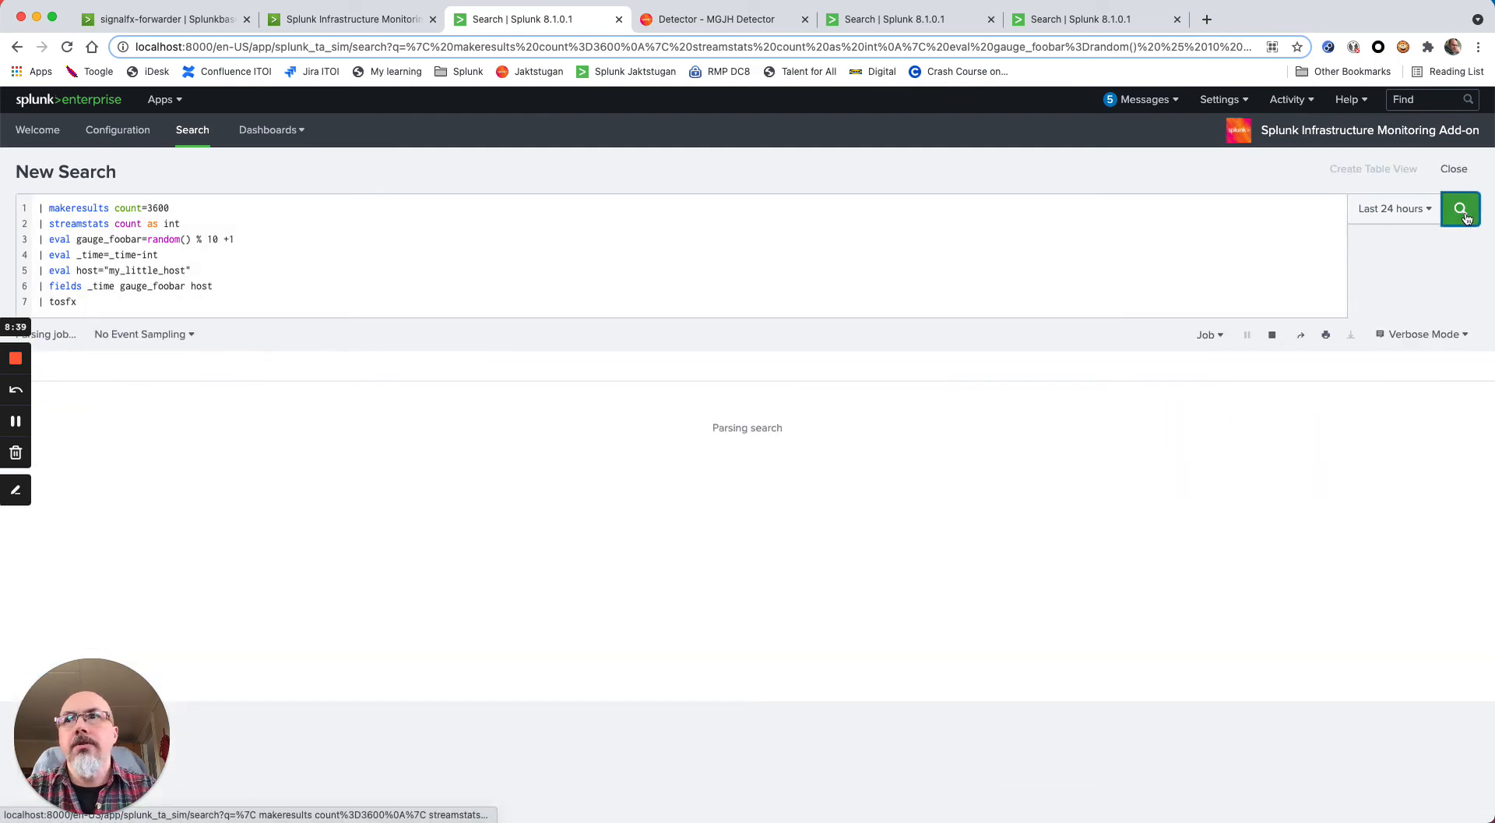
{"action": "left_click", "coordinate": [1469, 209]}
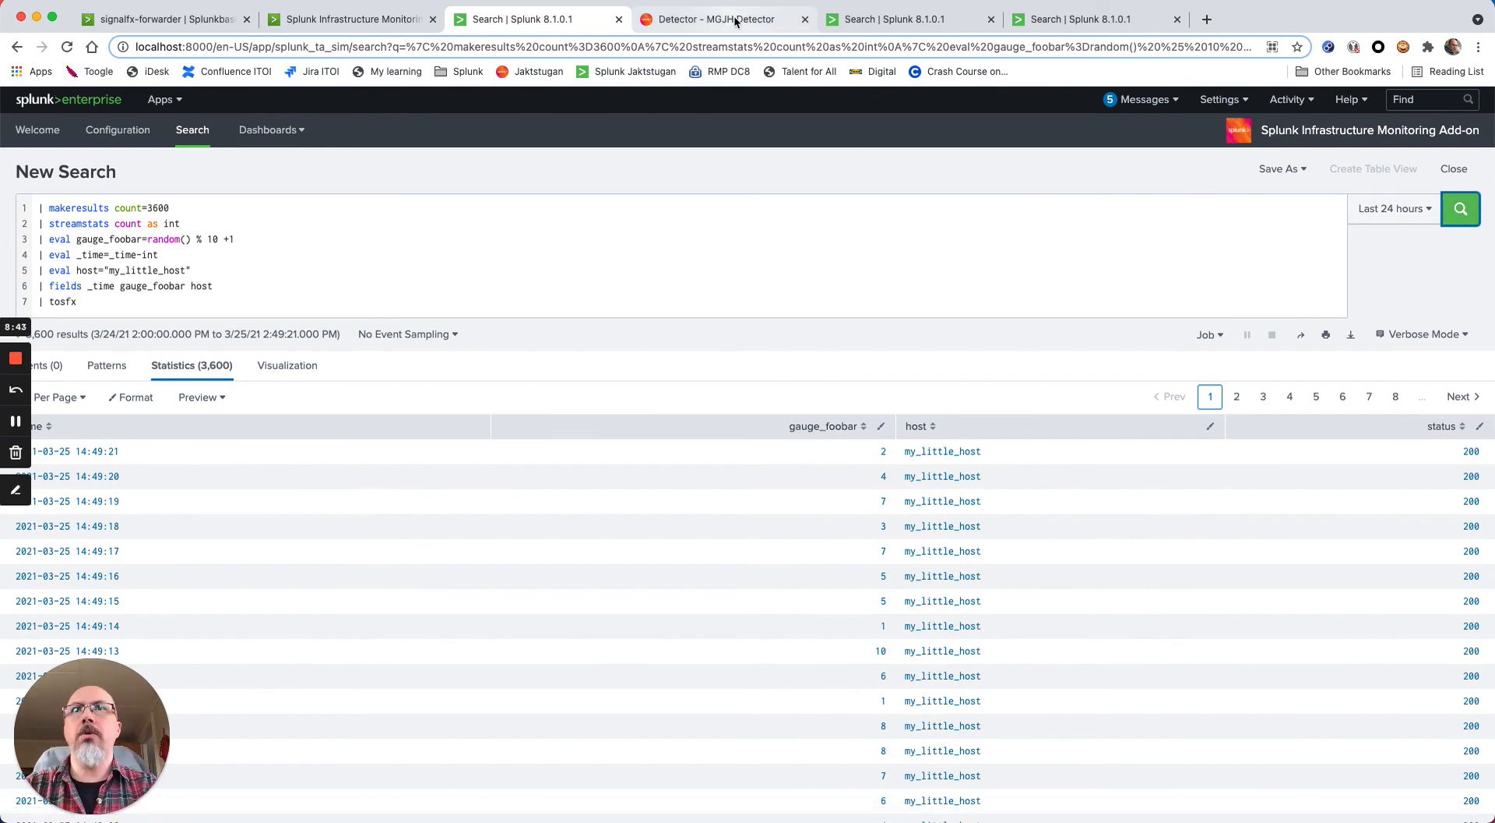
{"action": "left_click", "coordinate": [721, 18]}
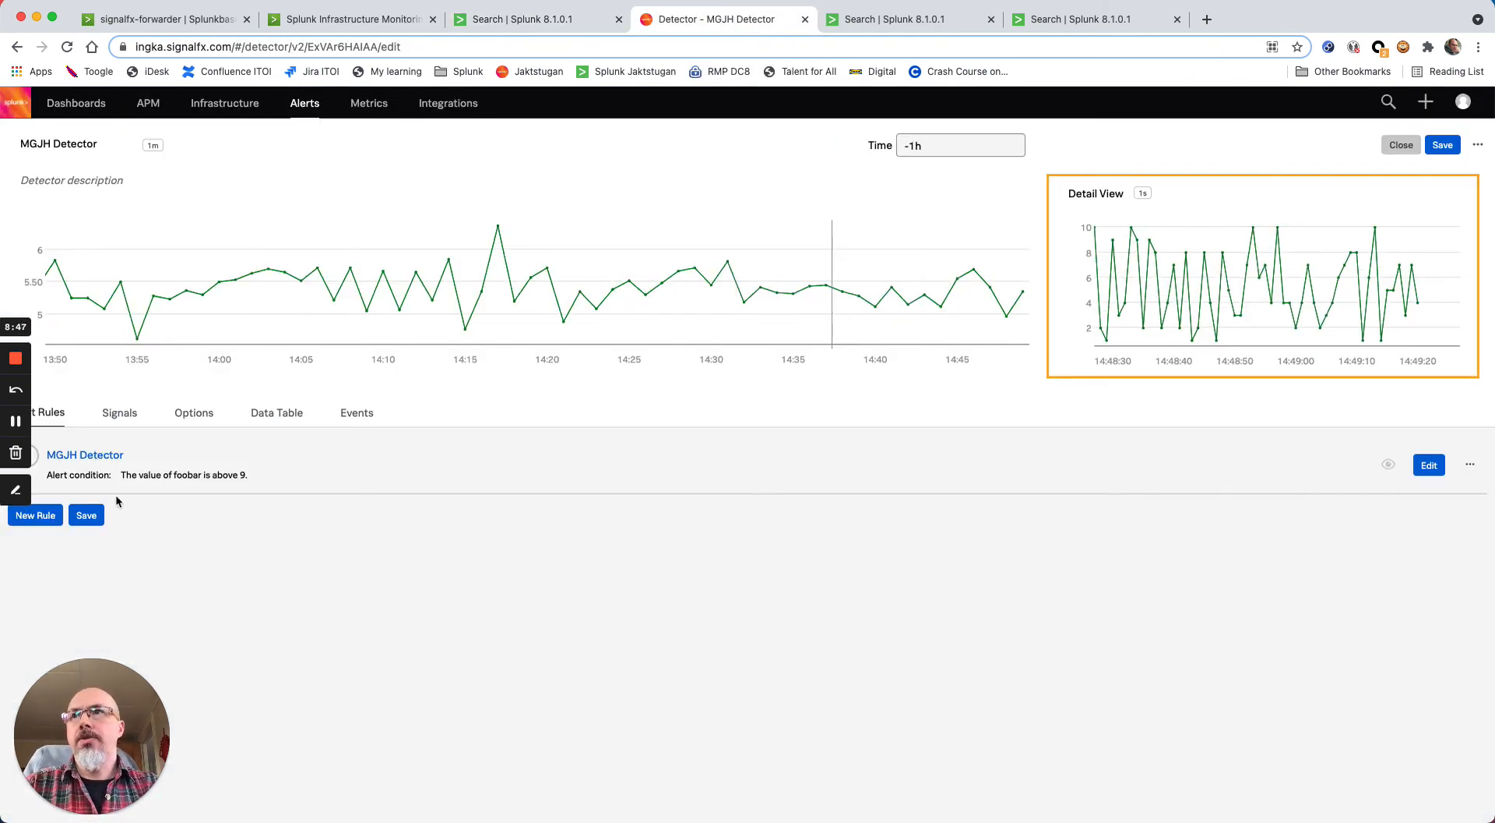
Filter the Alerts > Detectors list by 'mgjh' to show MGJH Detector
{"action": "left_click", "coordinate": [305, 102]}
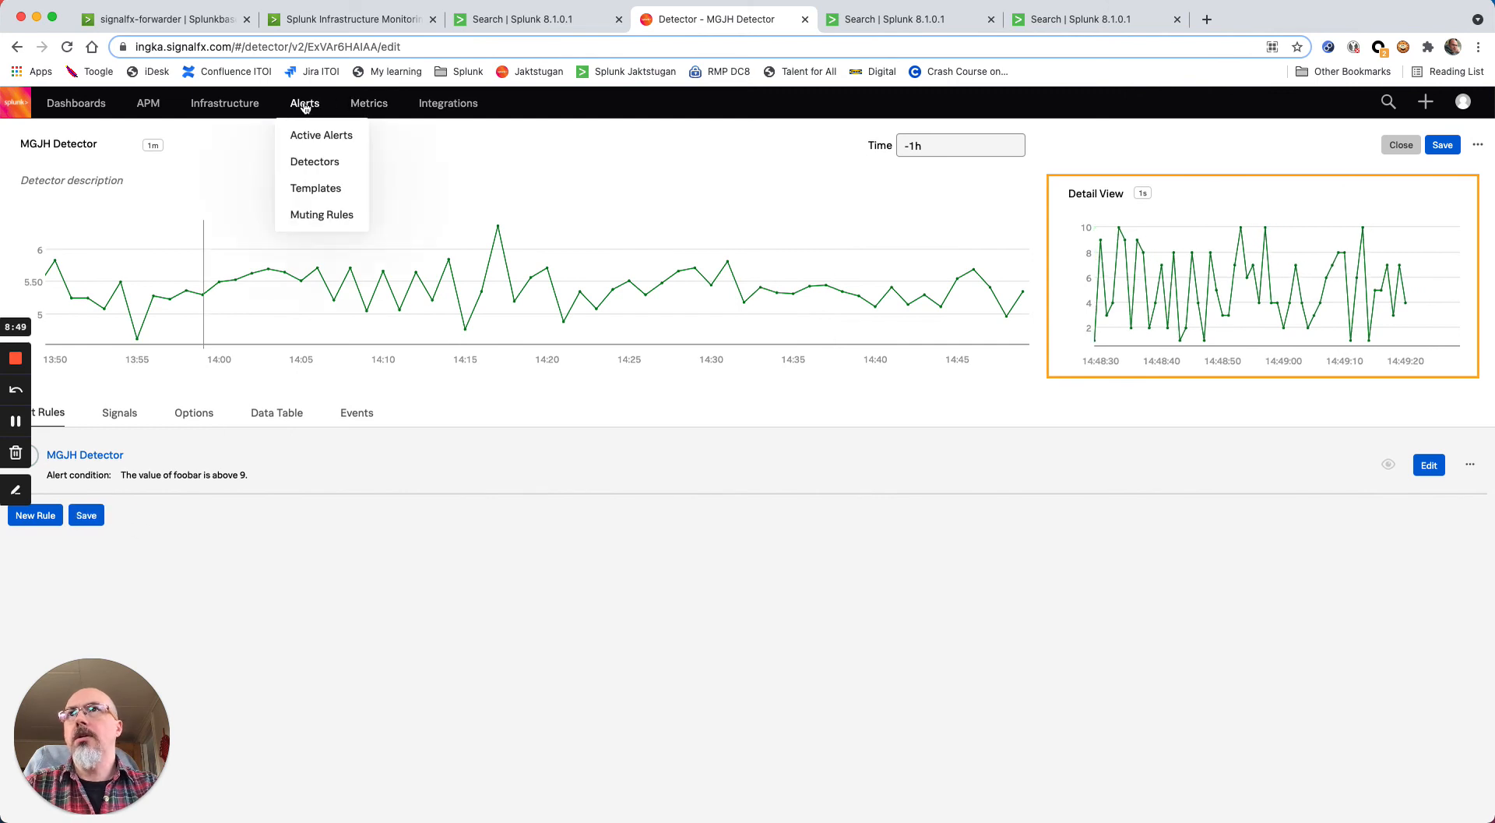
{"action": "left_click", "coordinate": [315, 162]}
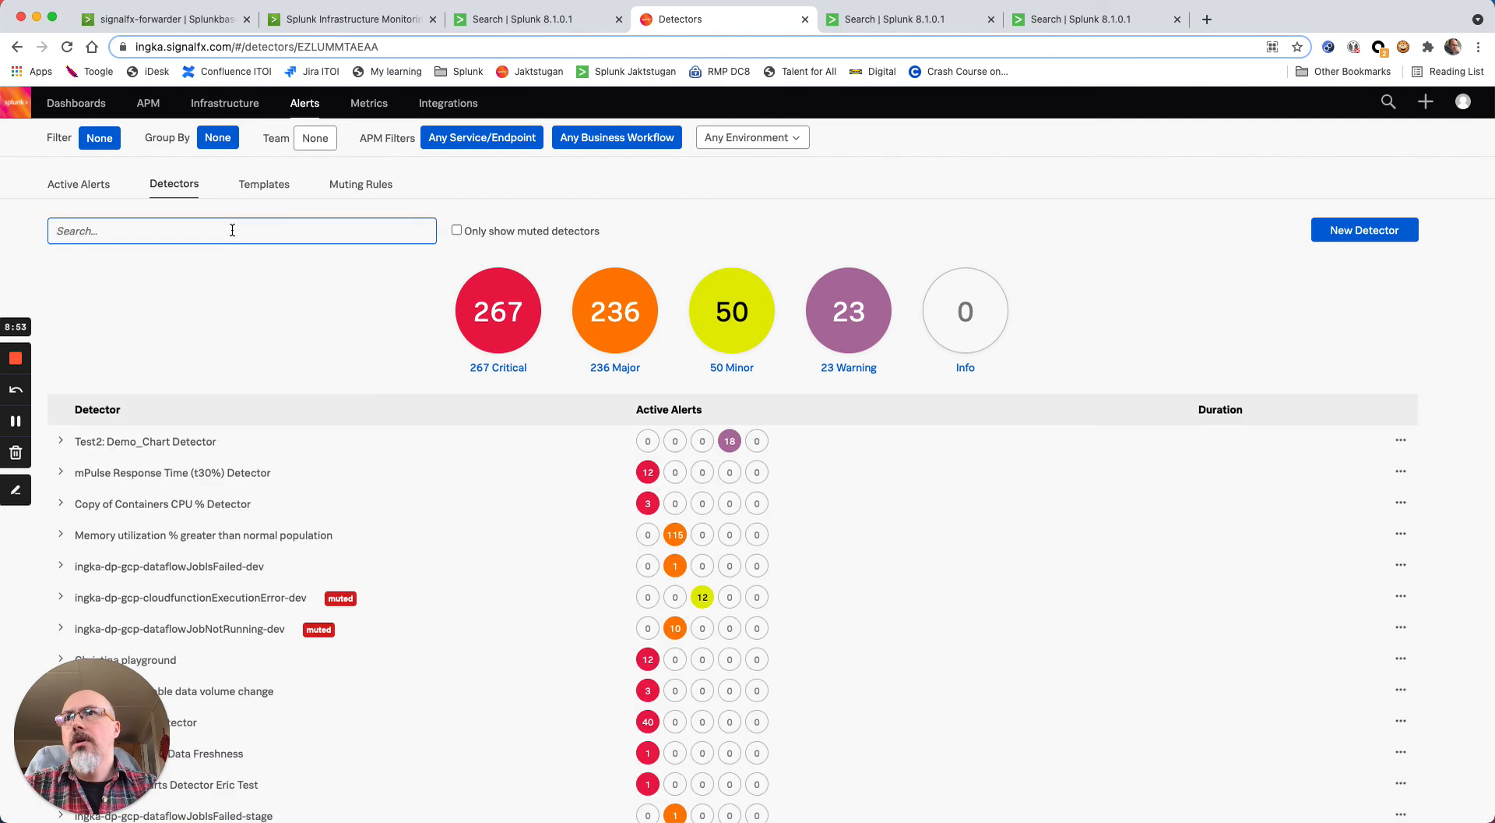
{"action": "type", "text": "mgjh"}
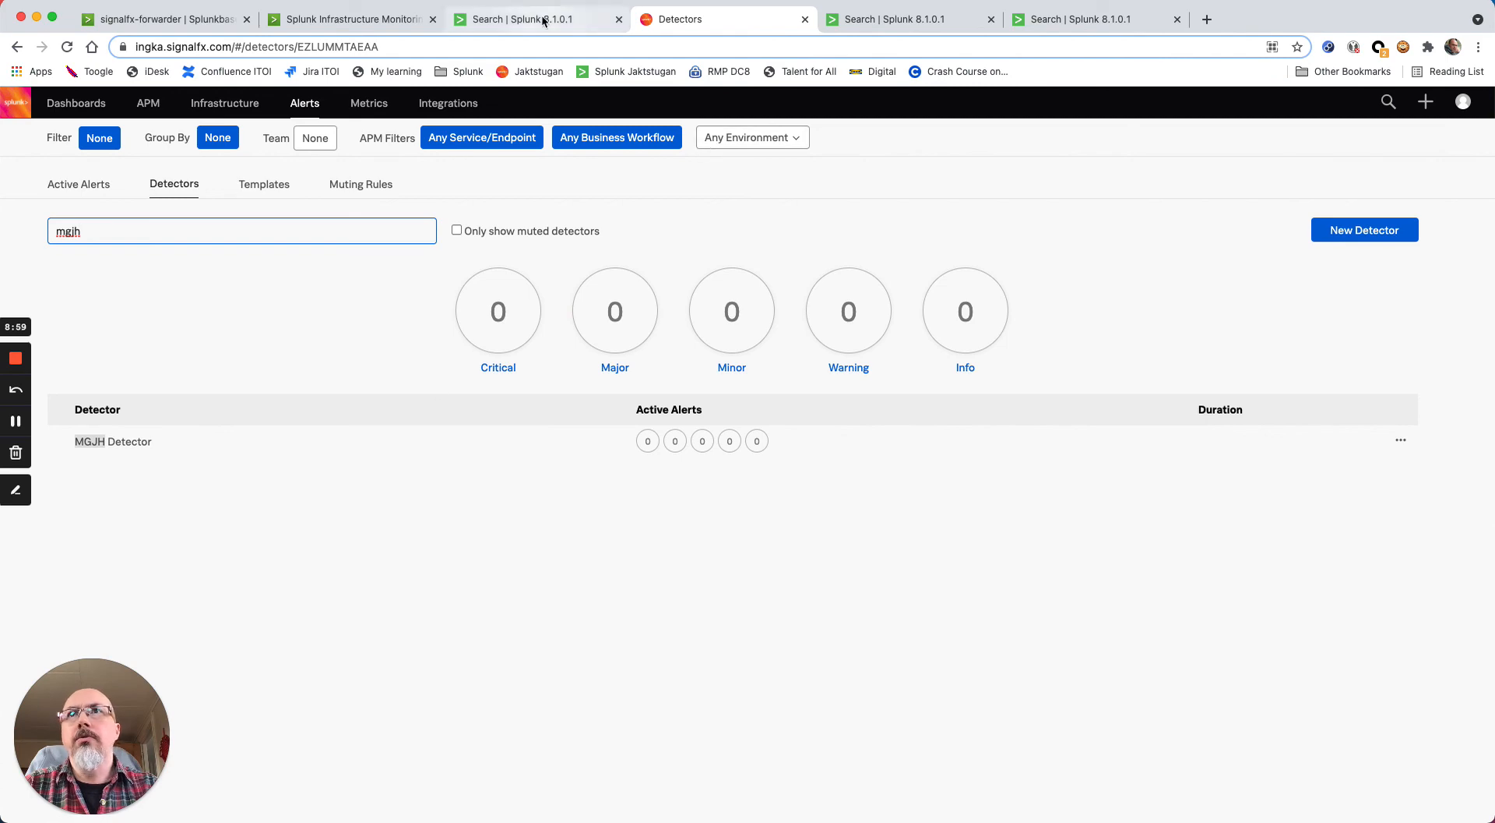
Glance at the simulated foobar search tab, then move to the other Splunk search tab
{"action": "left_click", "coordinate": [542, 18]}
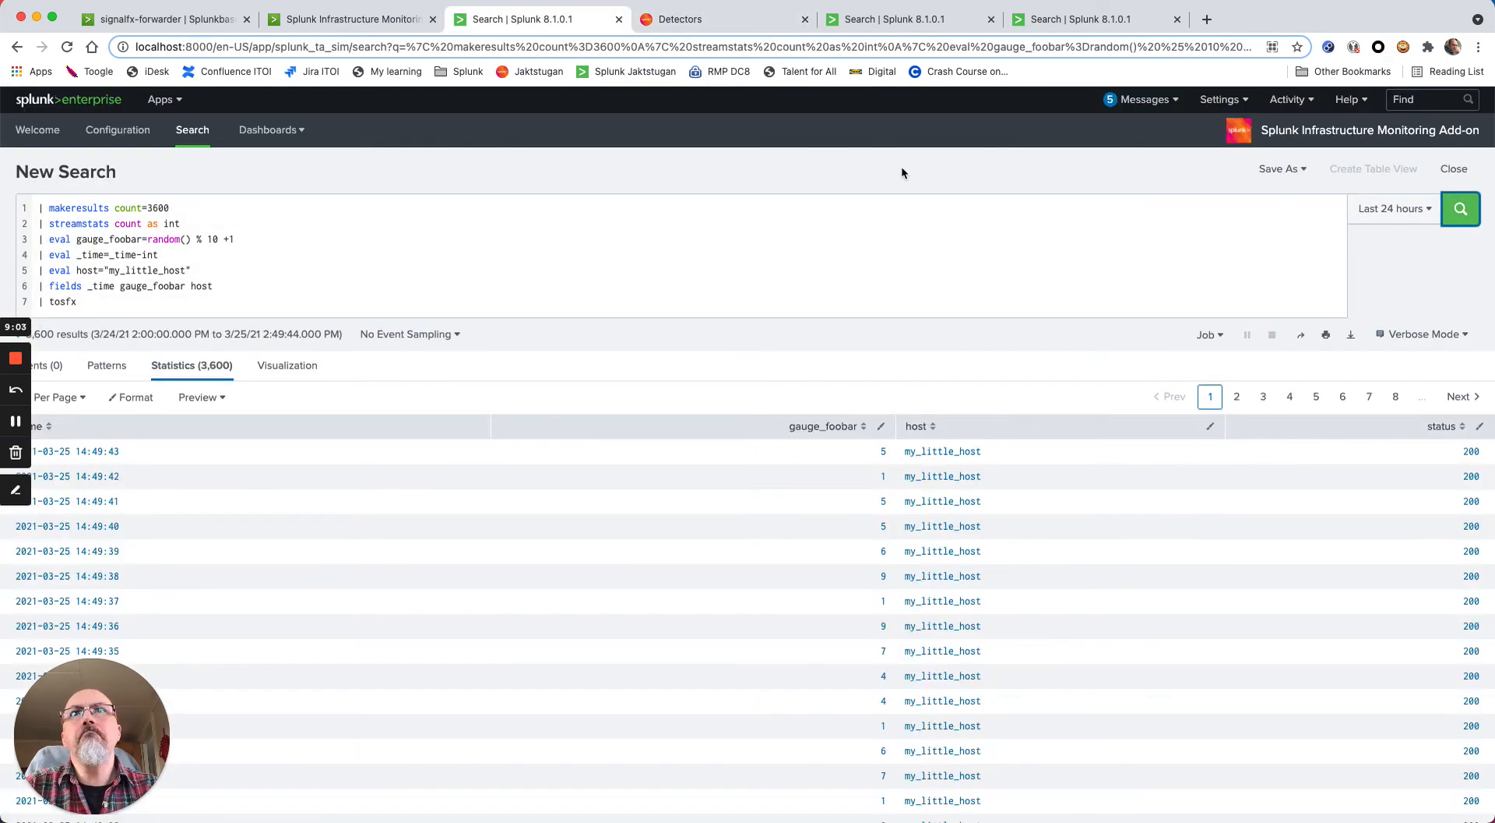
{"action": "left_click", "coordinate": [685, 20]}
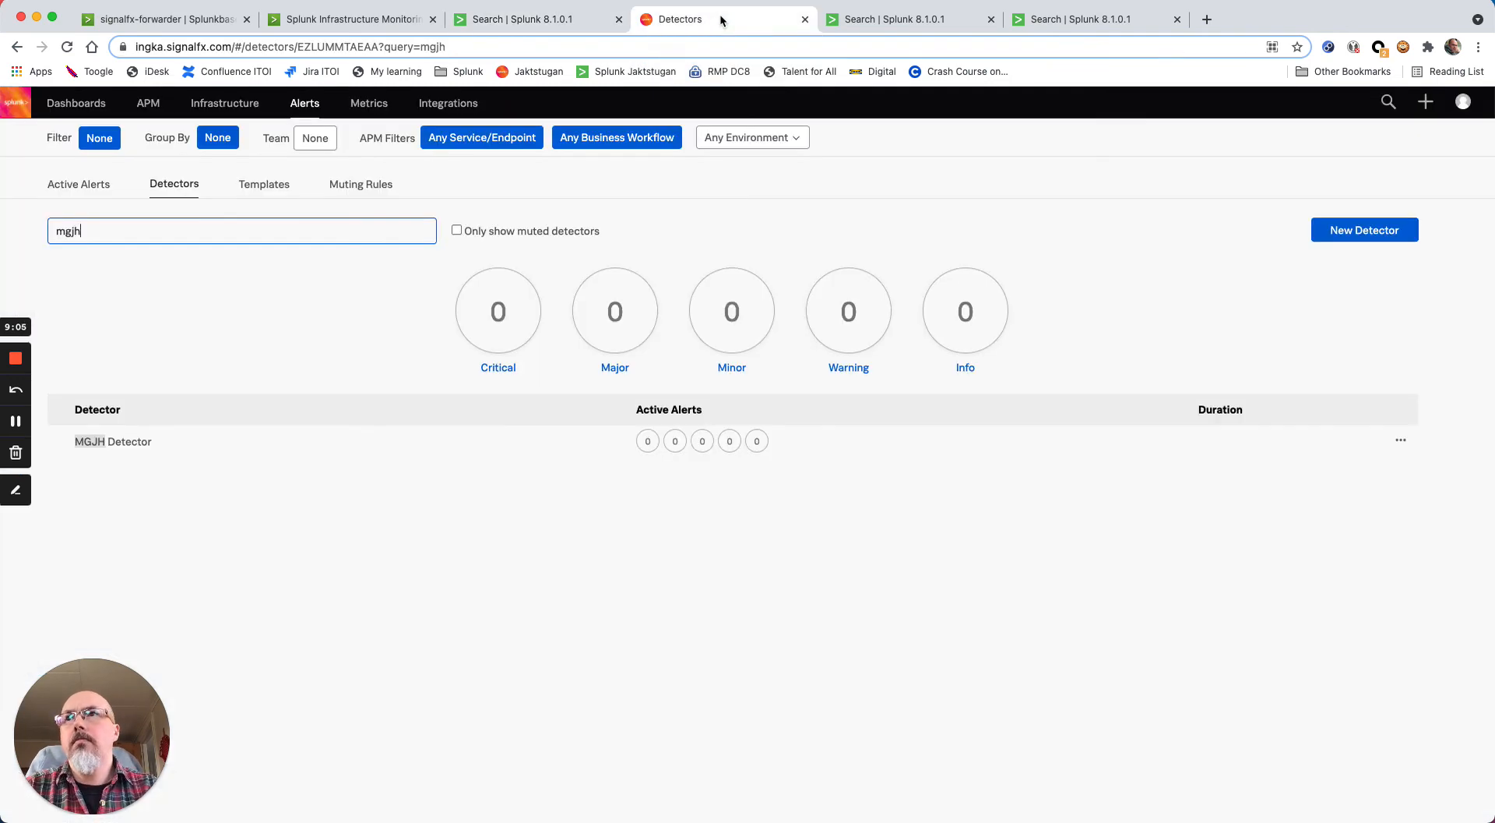
{"action": "mouse_move", "coordinate": [509, 537]}
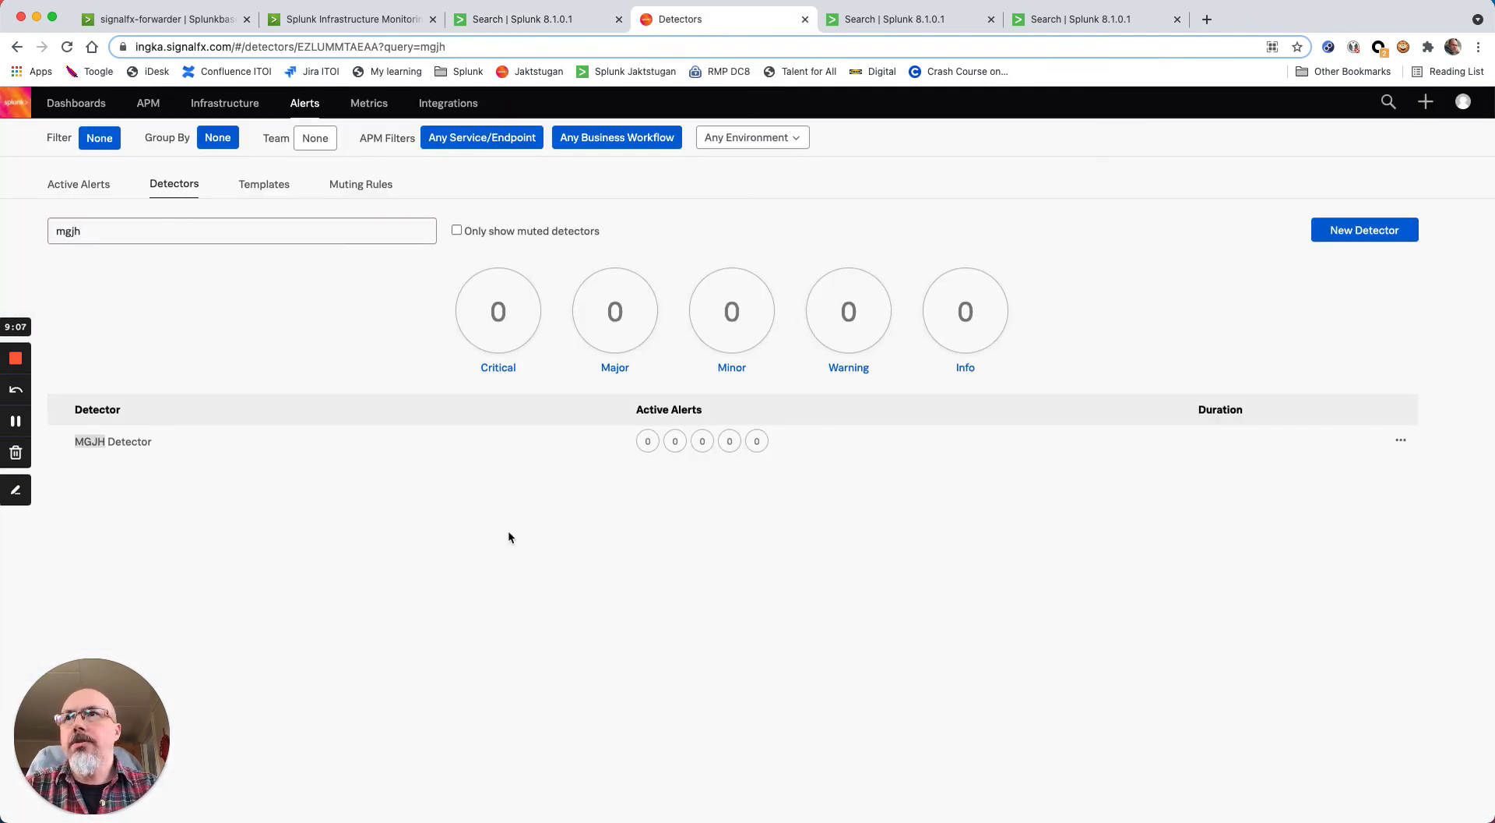
{"action": "mouse_move", "coordinate": [755, 452]}
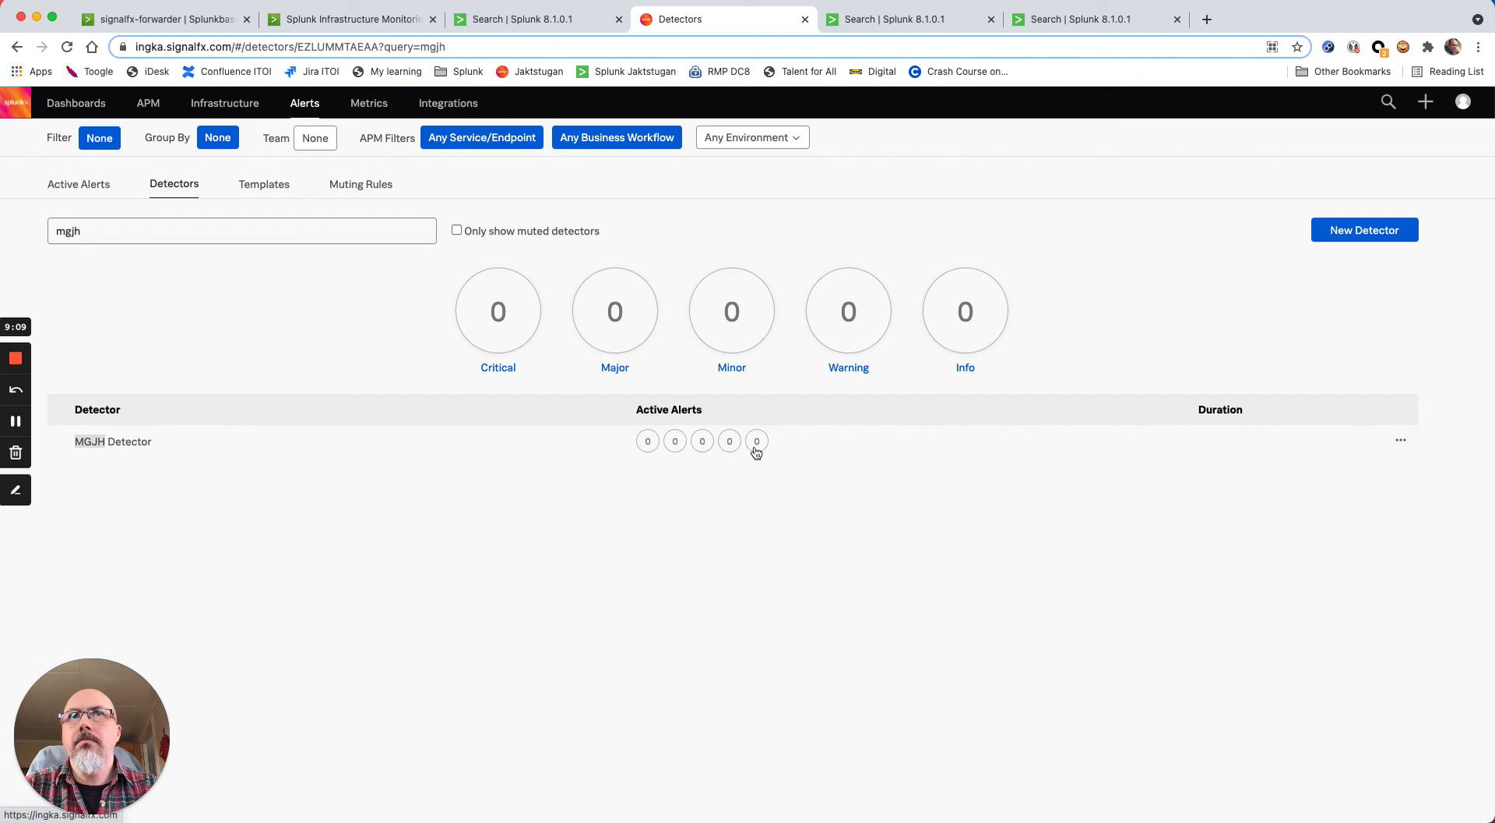
{"action": "left_click", "coordinate": [1097, 19]}
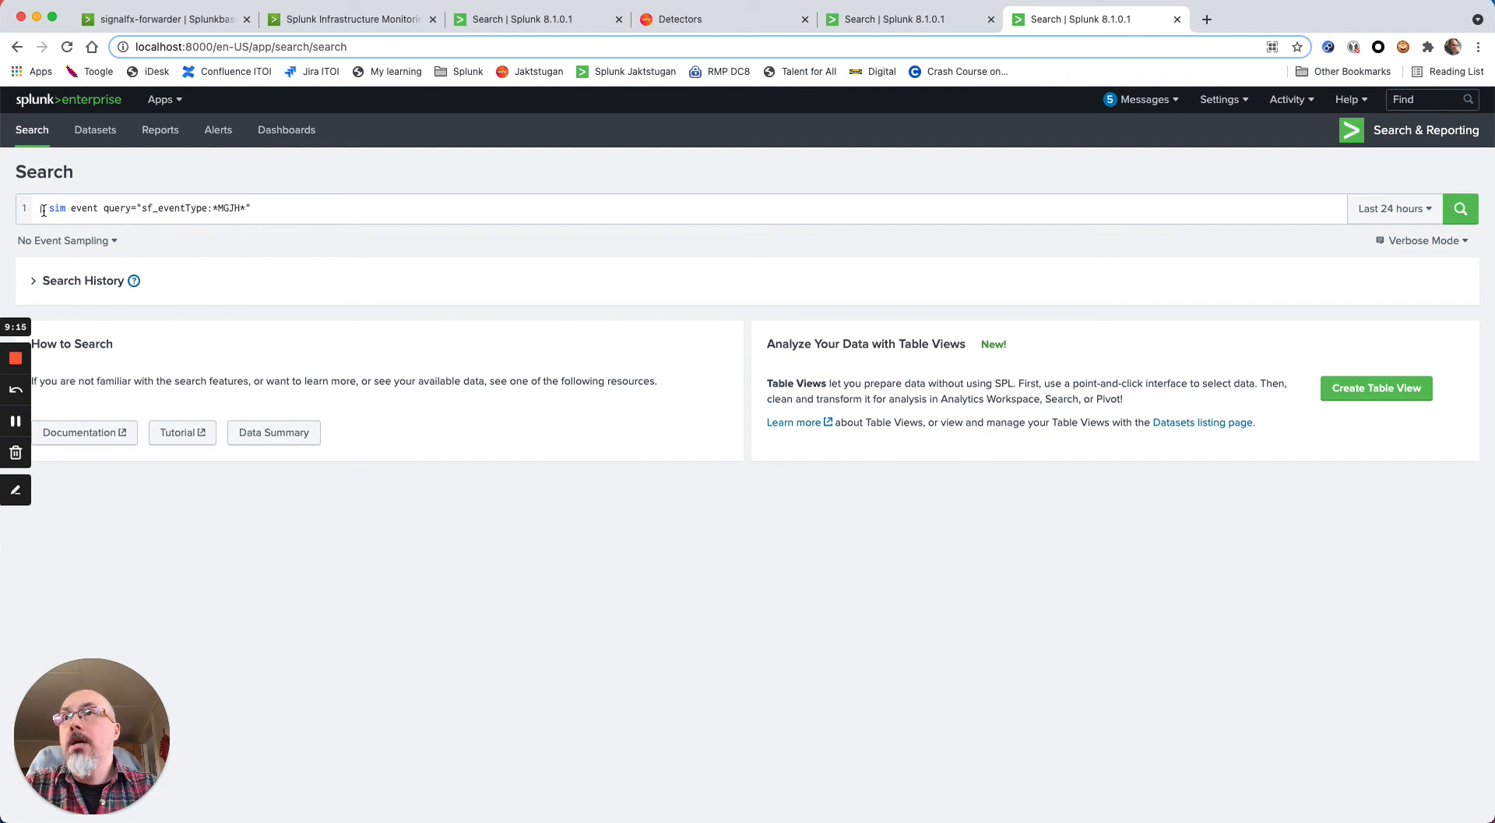
Run | sim event query="sf_eventType:*MGJH*" returning 108 events and highlight the first event's type
{"action": "double_click", "coordinate": [56, 207]}
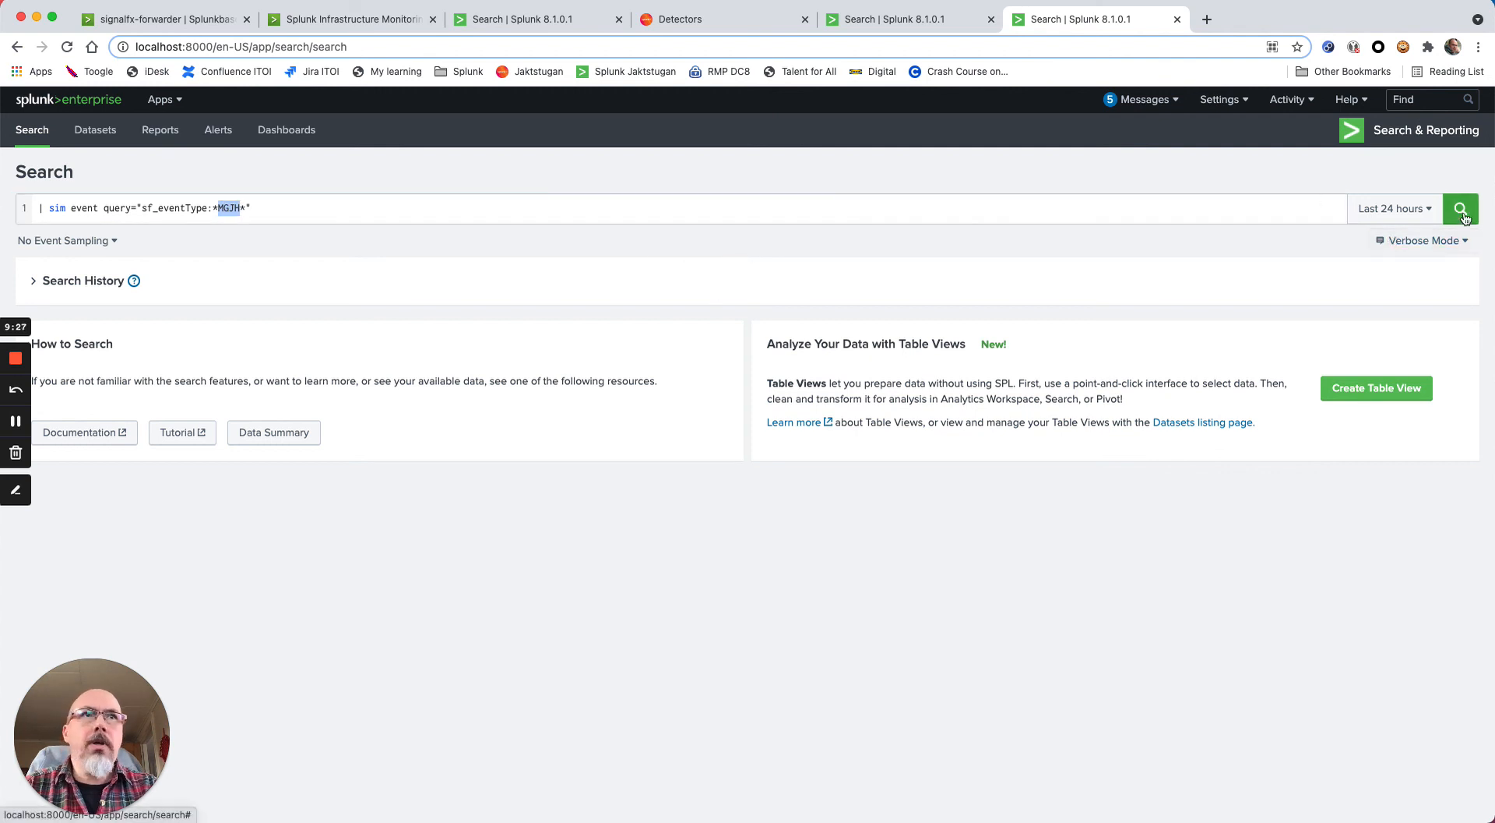
{"action": "left_click", "coordinate": [1461, 208]}
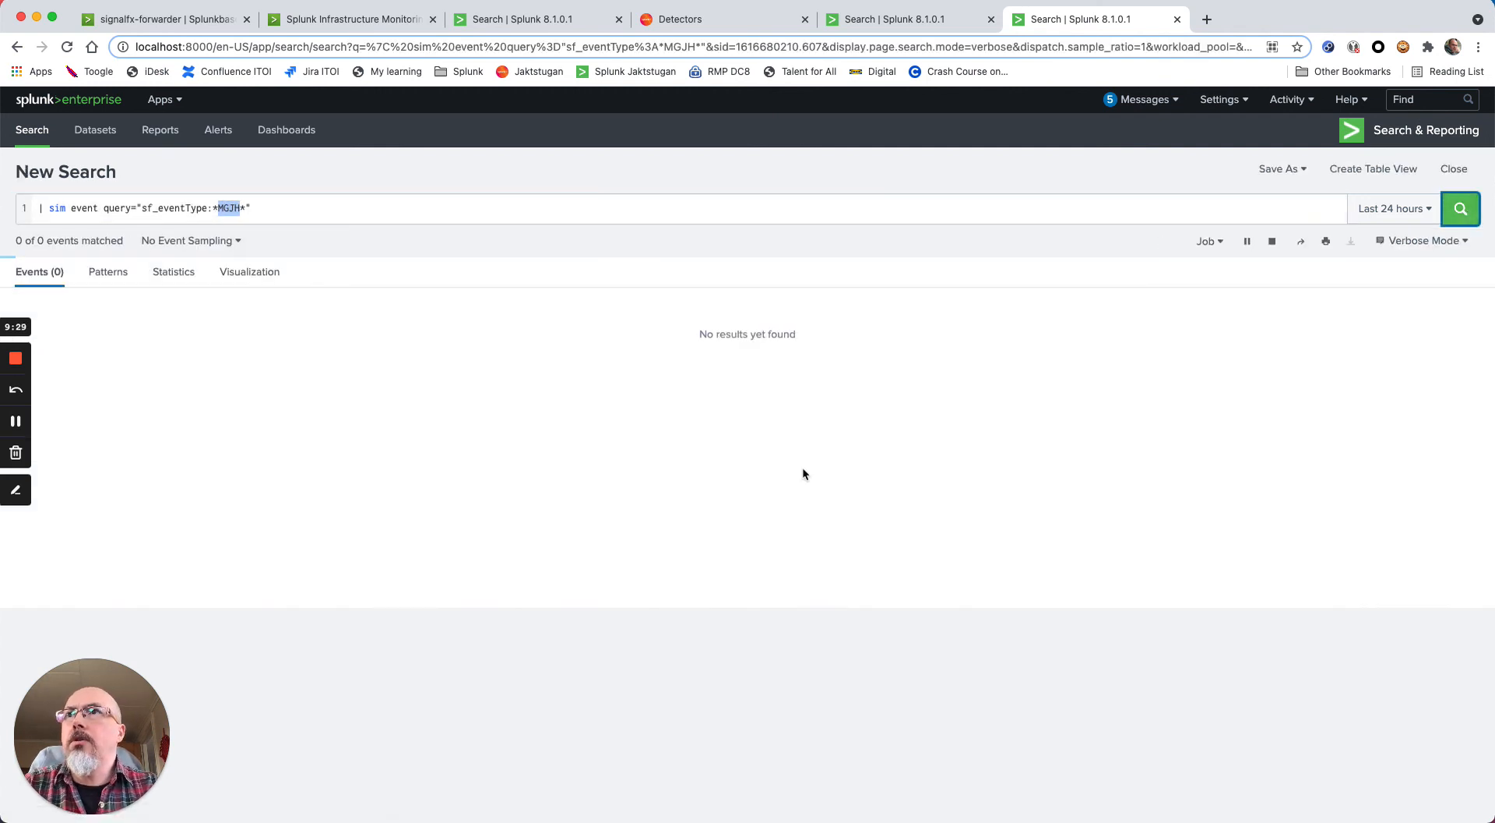
{"action": "left_click", "coordinate": [1461, 209]}
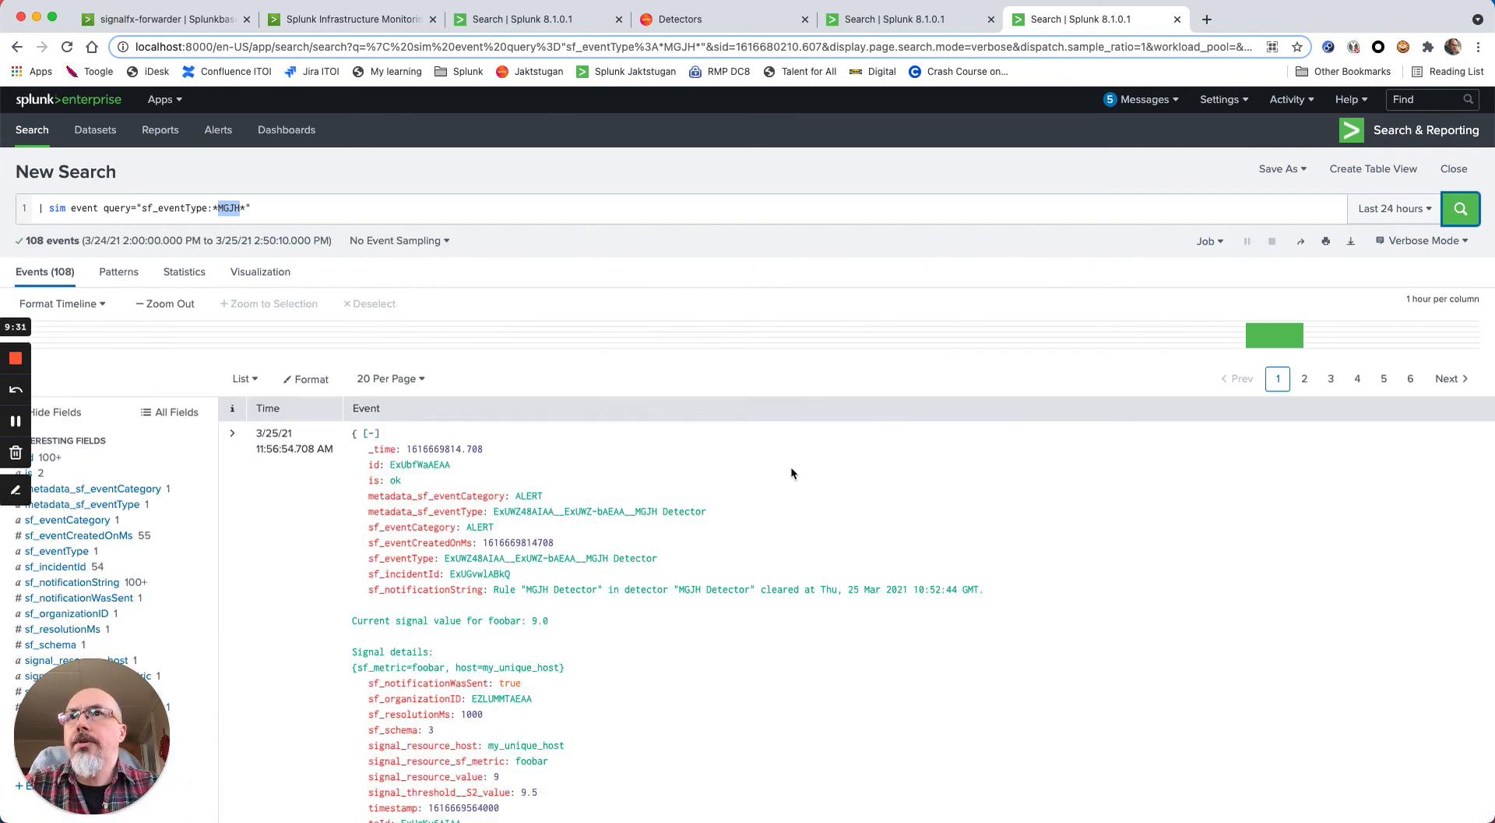
{"action": "mouse_move", "coordinate": [477, 498]}
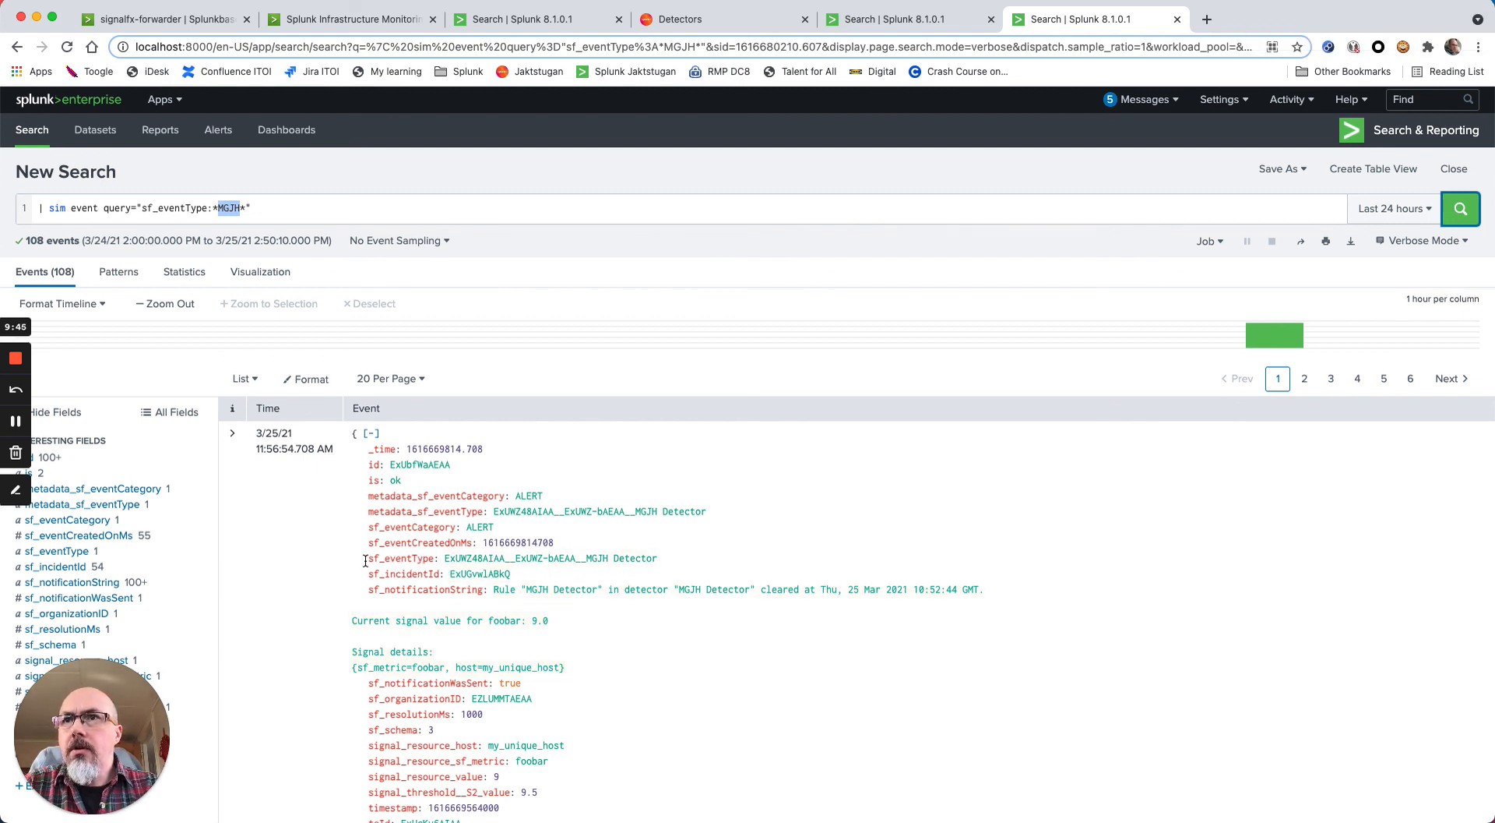
{"action": "double_click", "coordinate": [577, 558]}
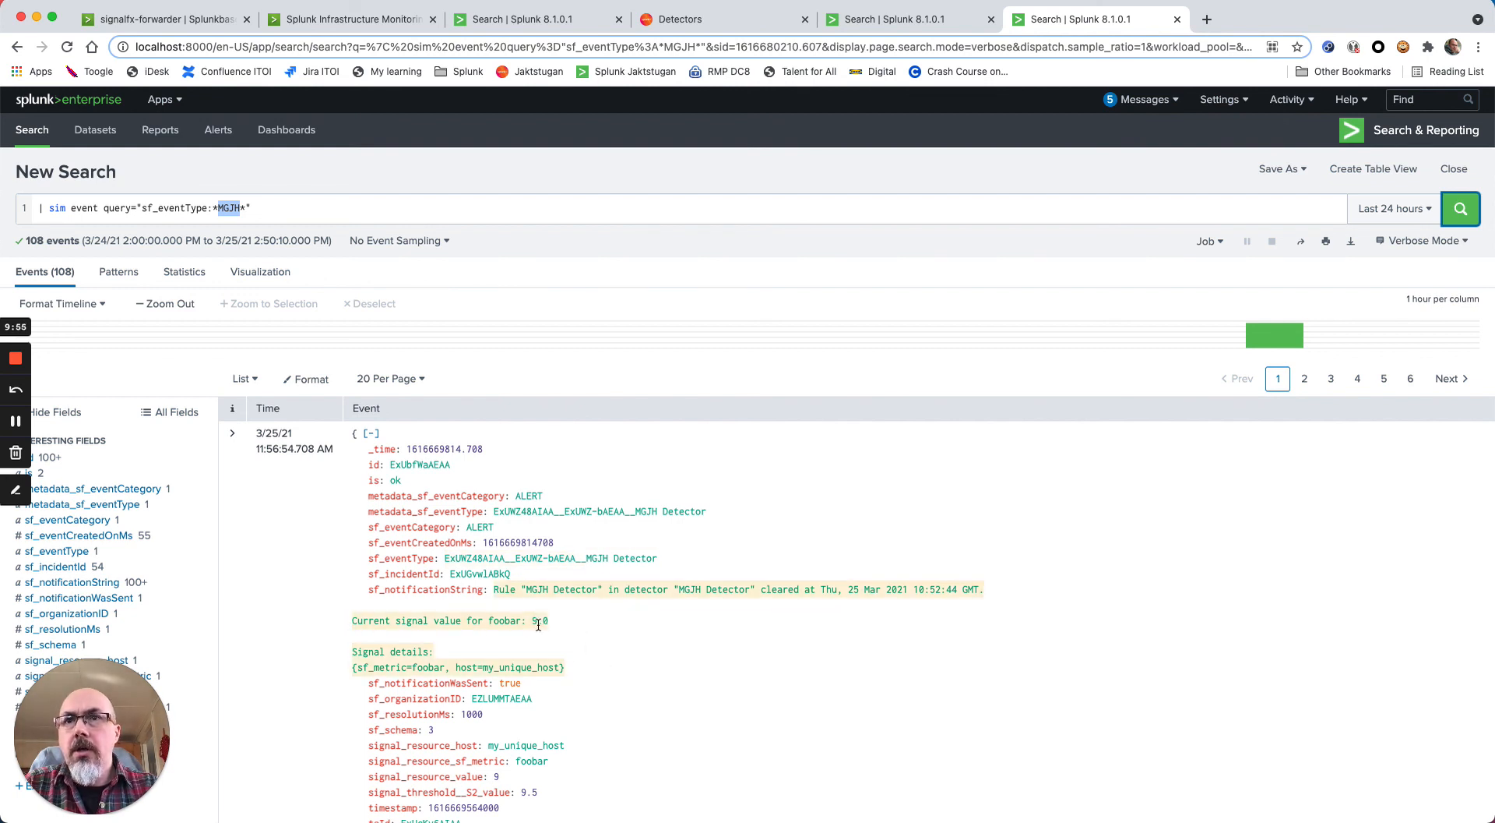
Review the first event's signal details, then return to the makeresults tosfx foobar search
{"action": "scroll", "scroll_direction": "down", "scroll_amount": 3}
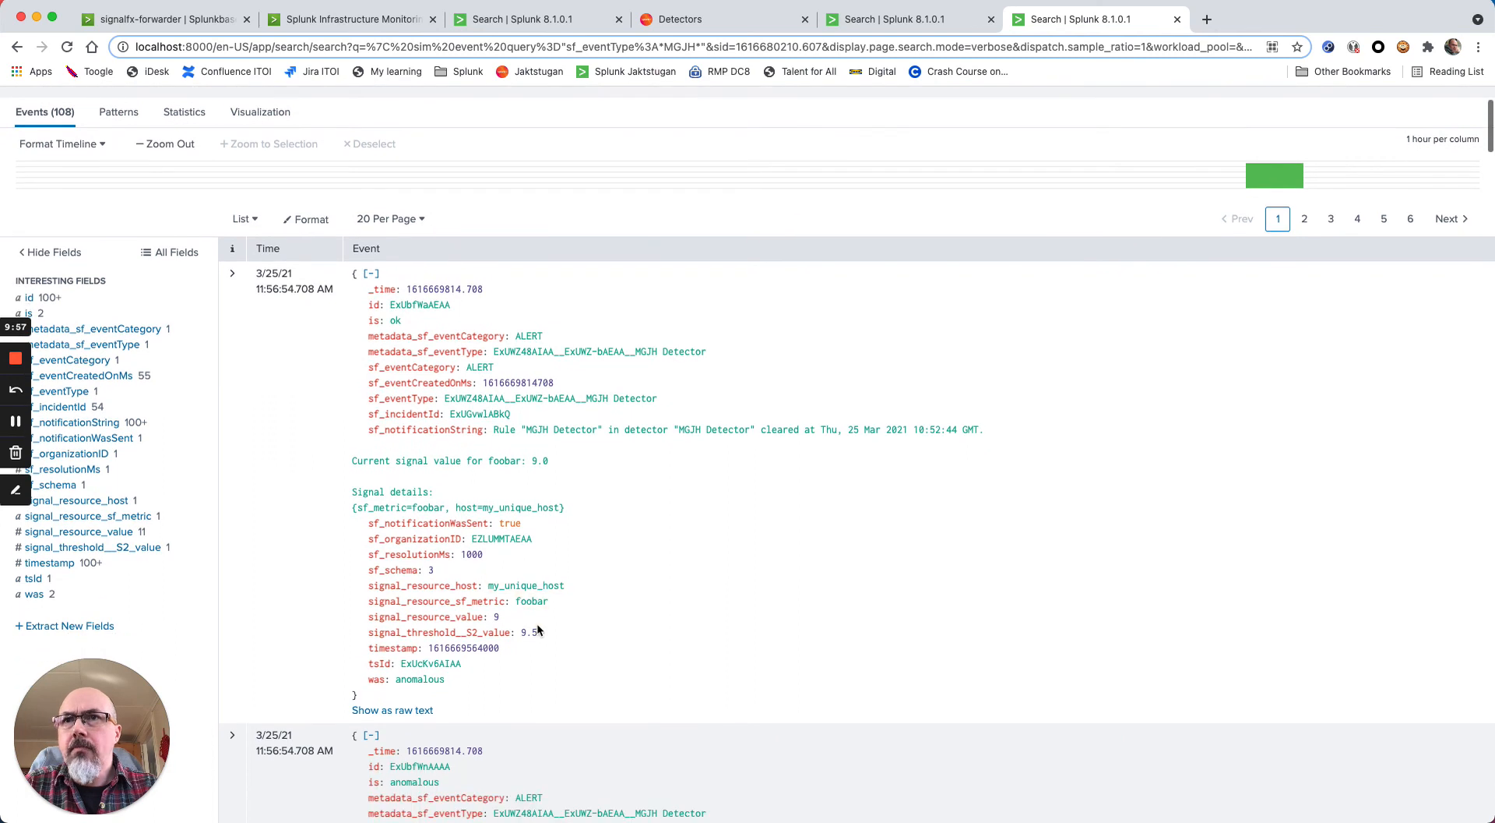
{"action": "mouse_move", "coordinate": [519, 678]}
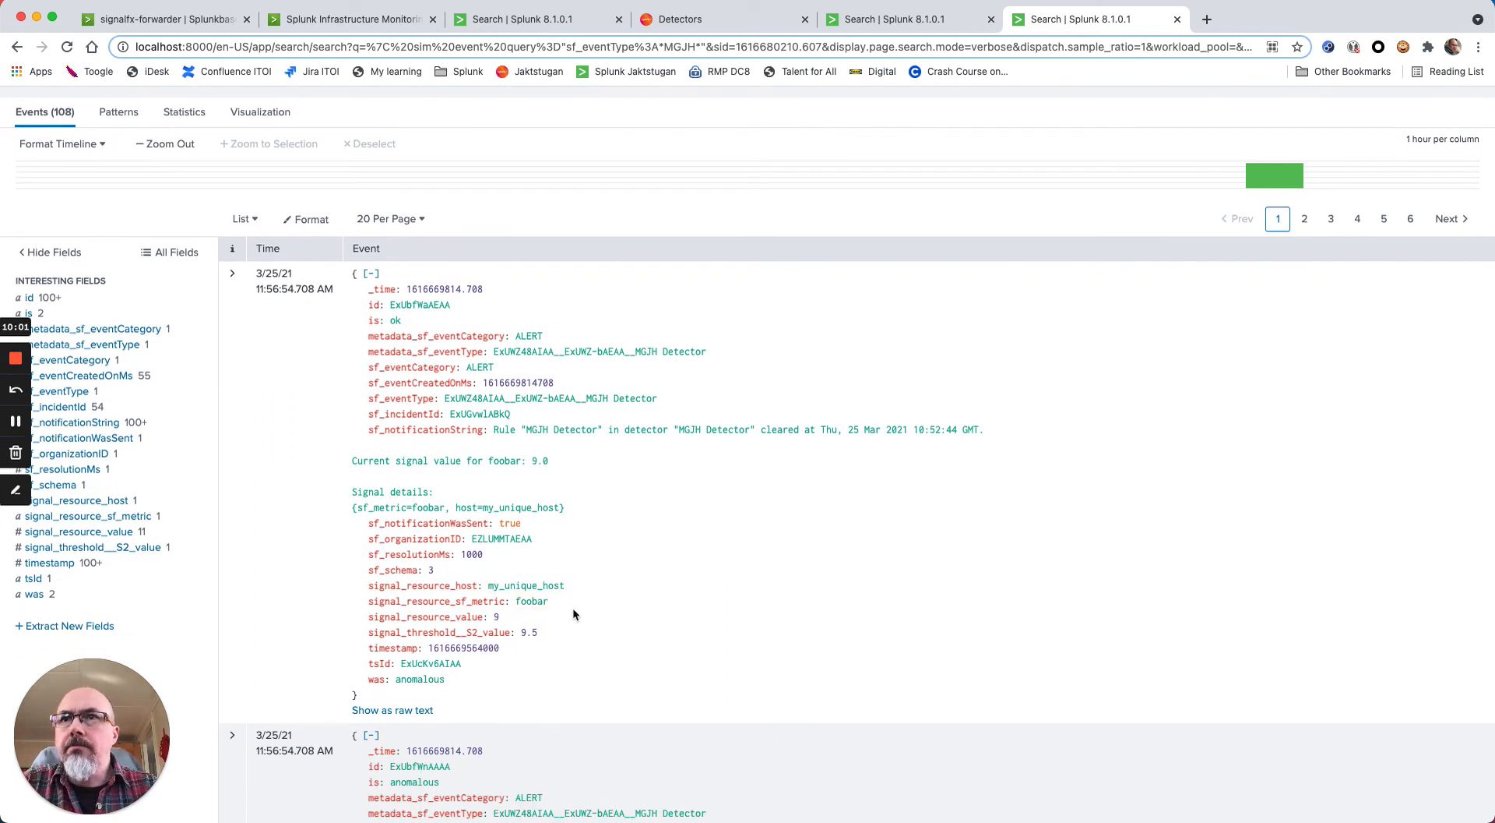
{"action": "mouse_move", "coordinate": [590, 624]}
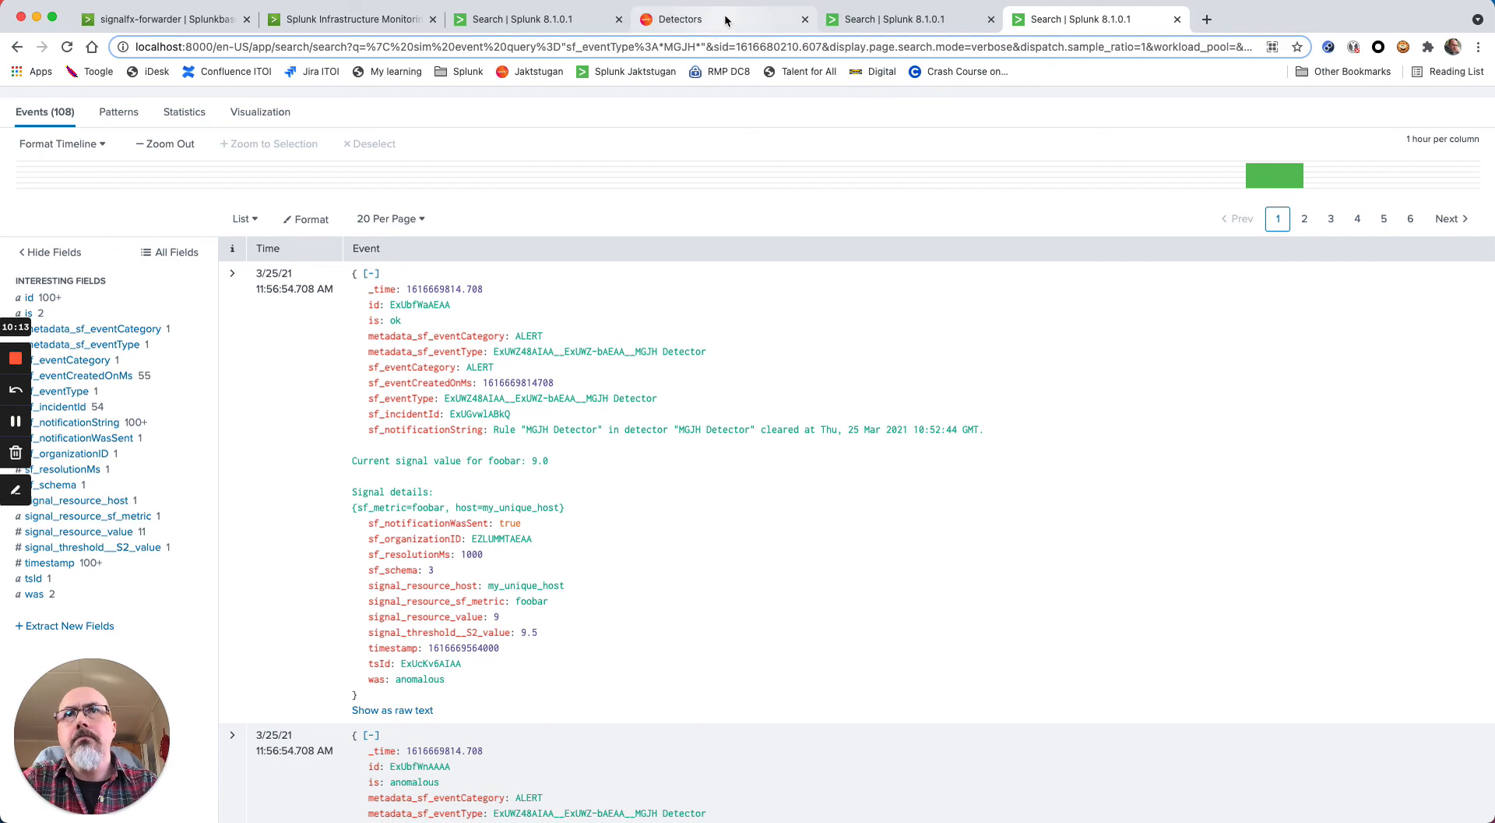
{"action": "left_click", "coordinate": [538, 20]}
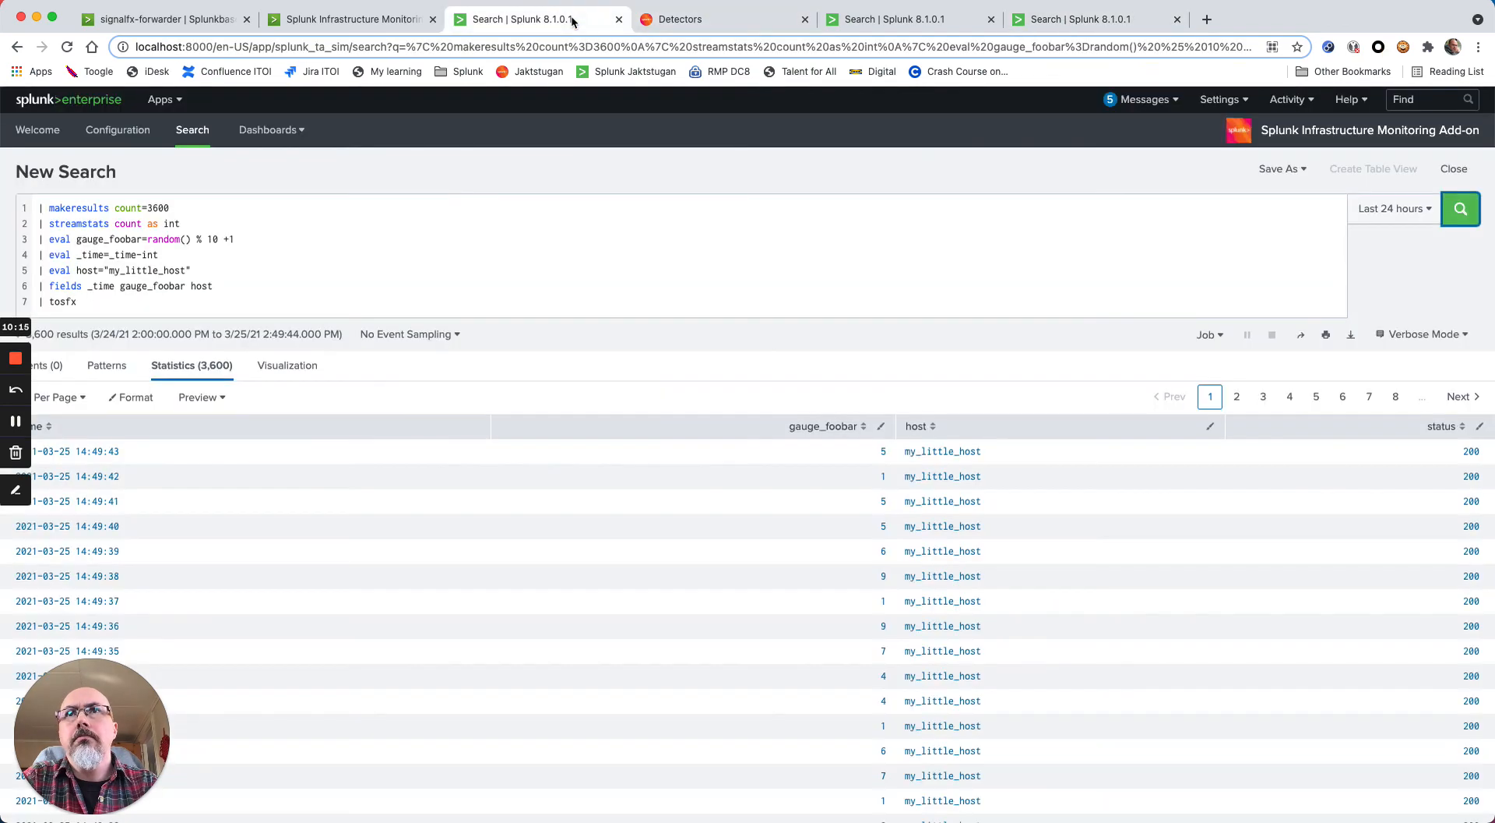
{"action": "mouse_move", "coordinate": [567, 466]}
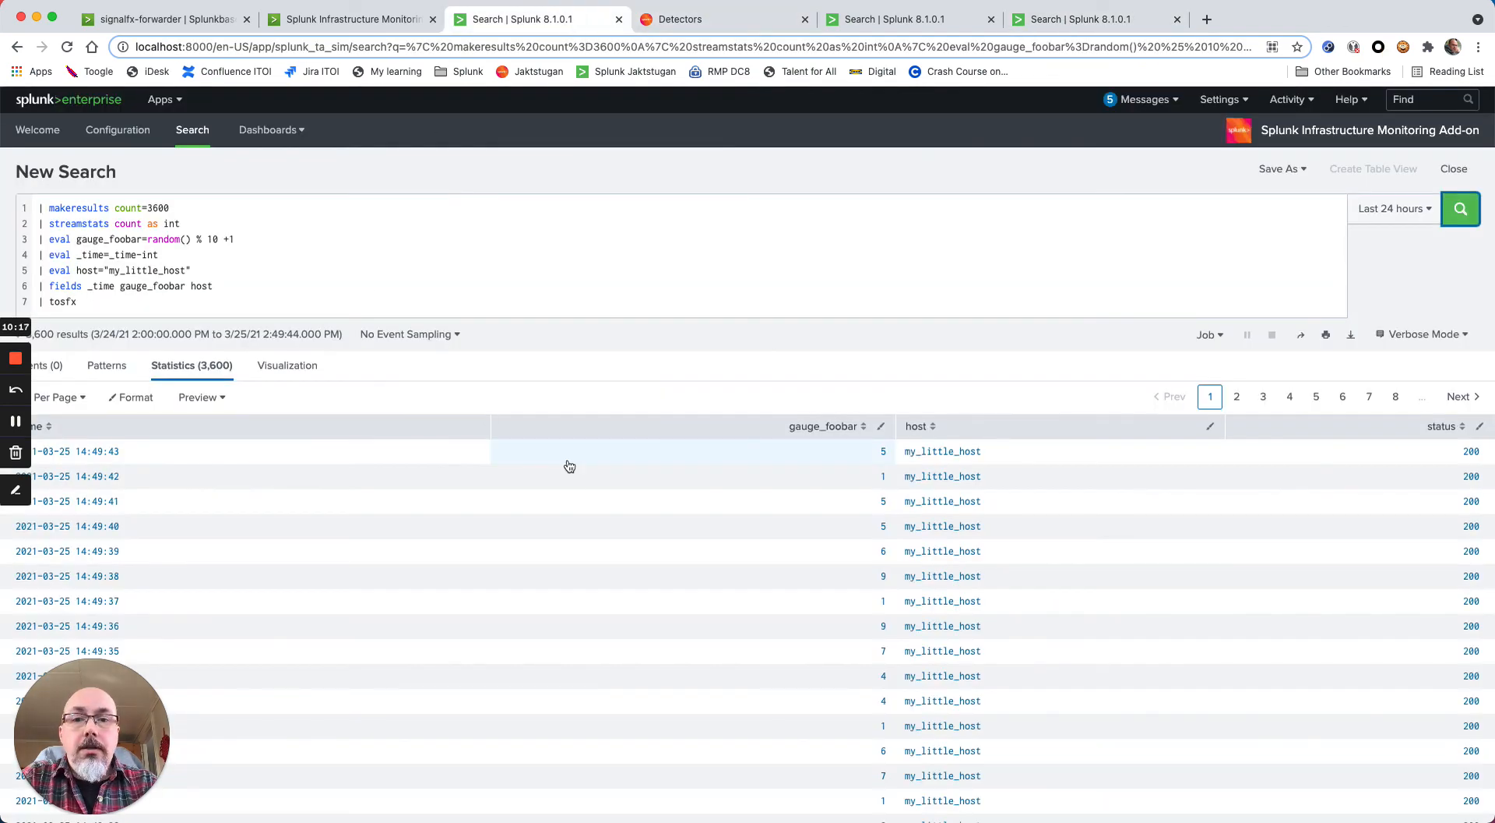